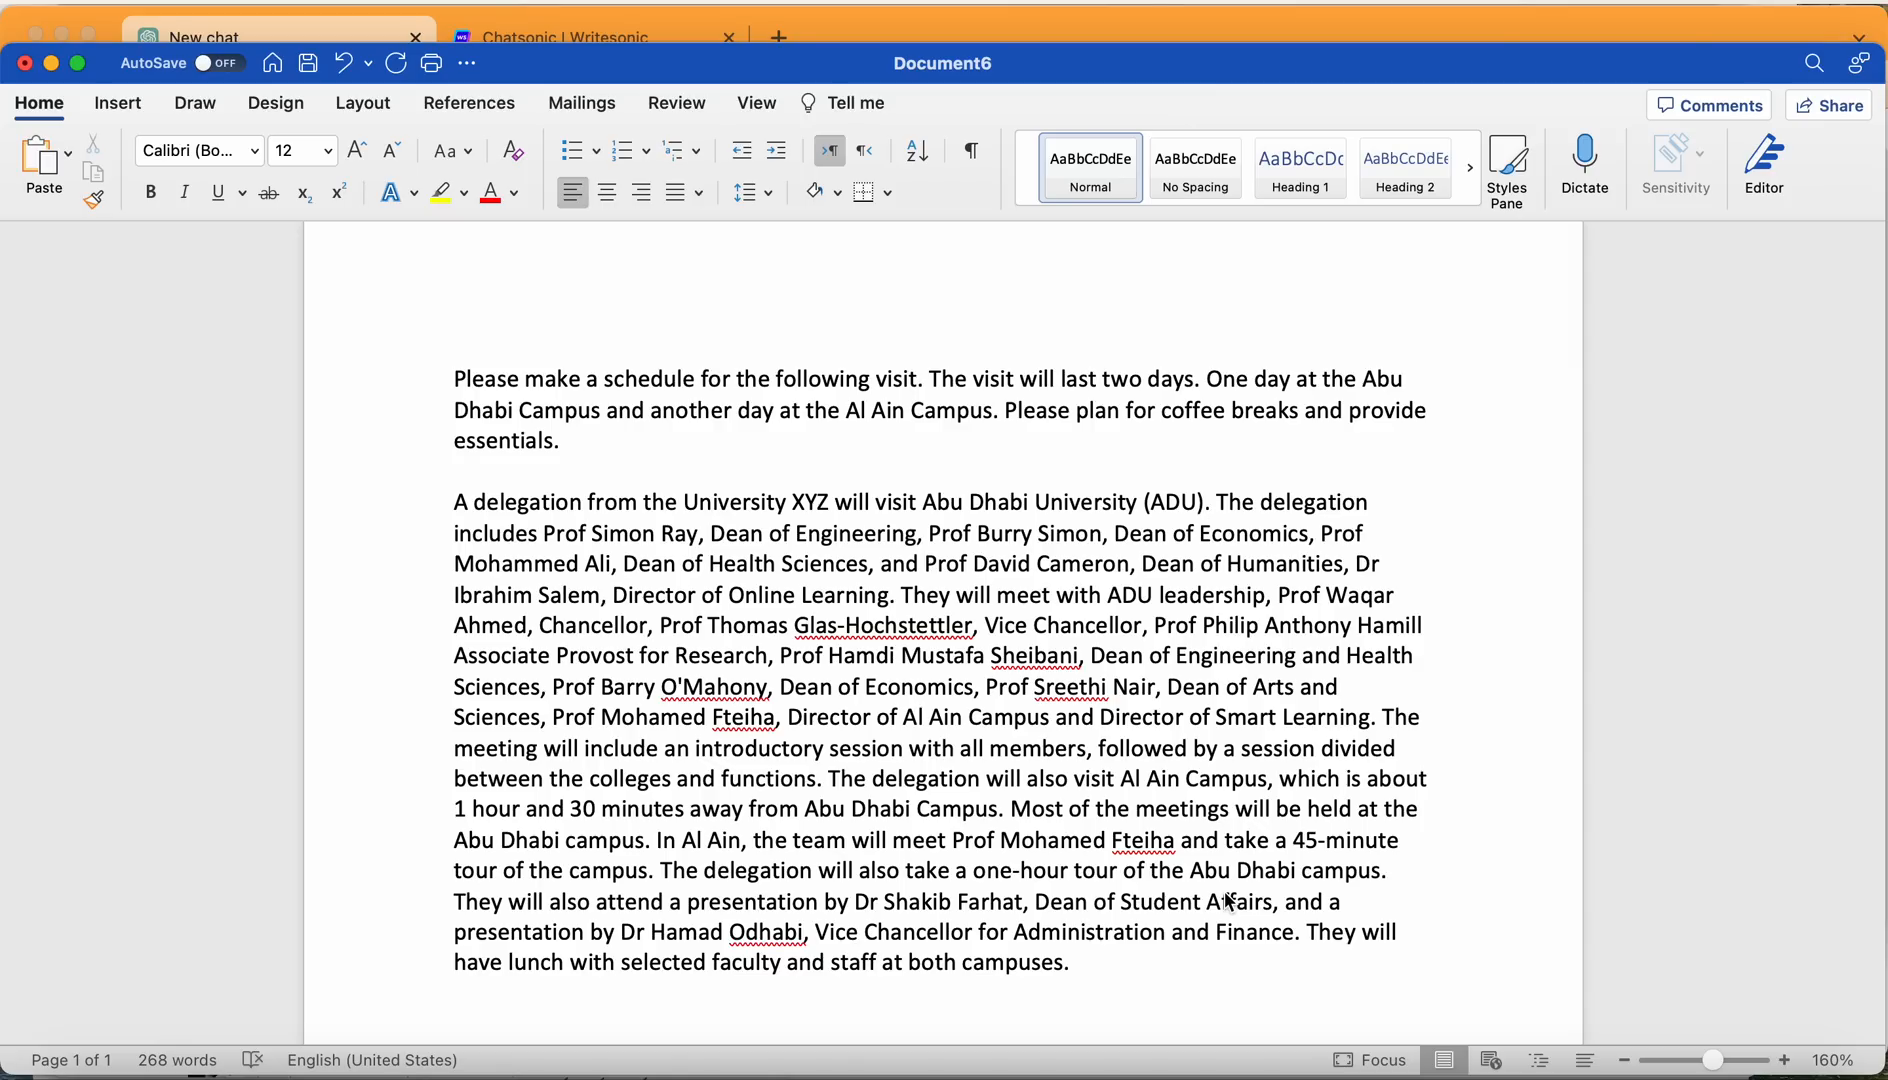
{"action": "left_click", "coordinate": [1211, 502]}
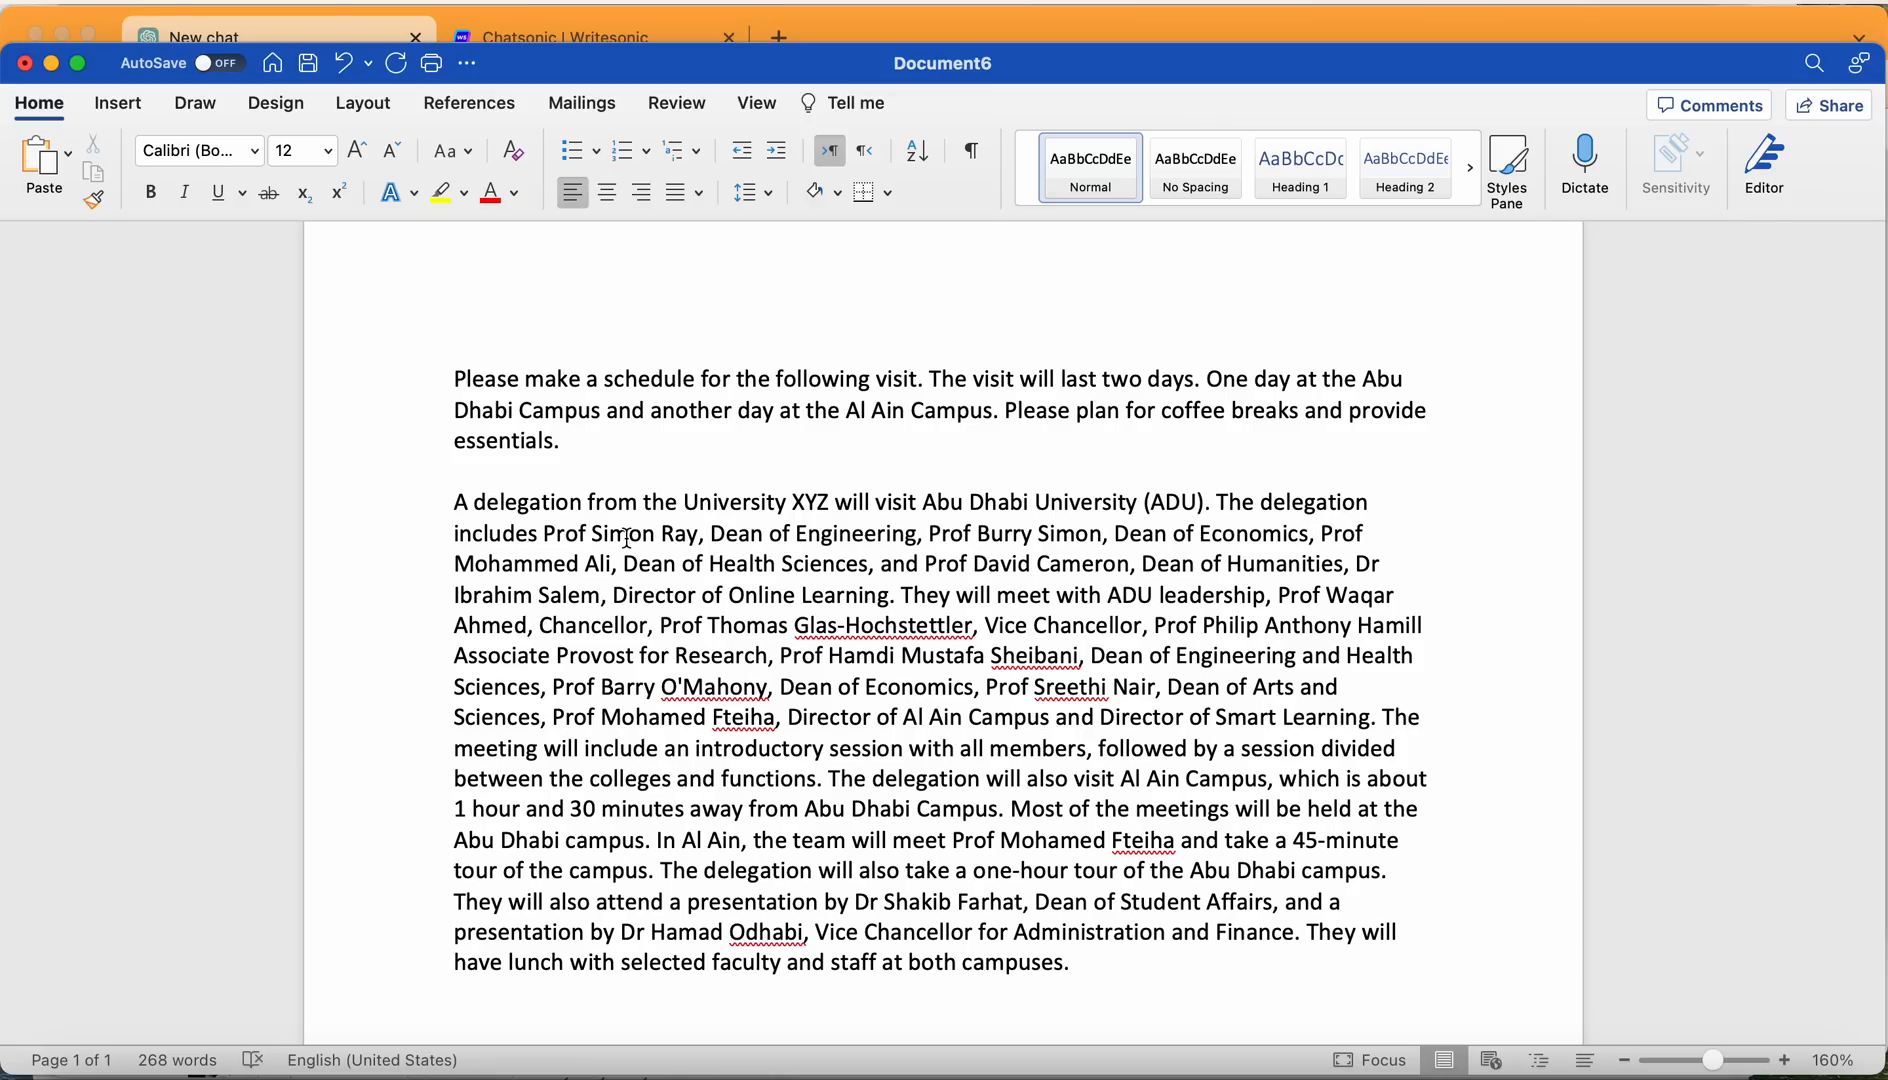
{"action": "left_click", "coordinate": [1205, 502]}
{"action": "type", "text": "a"}
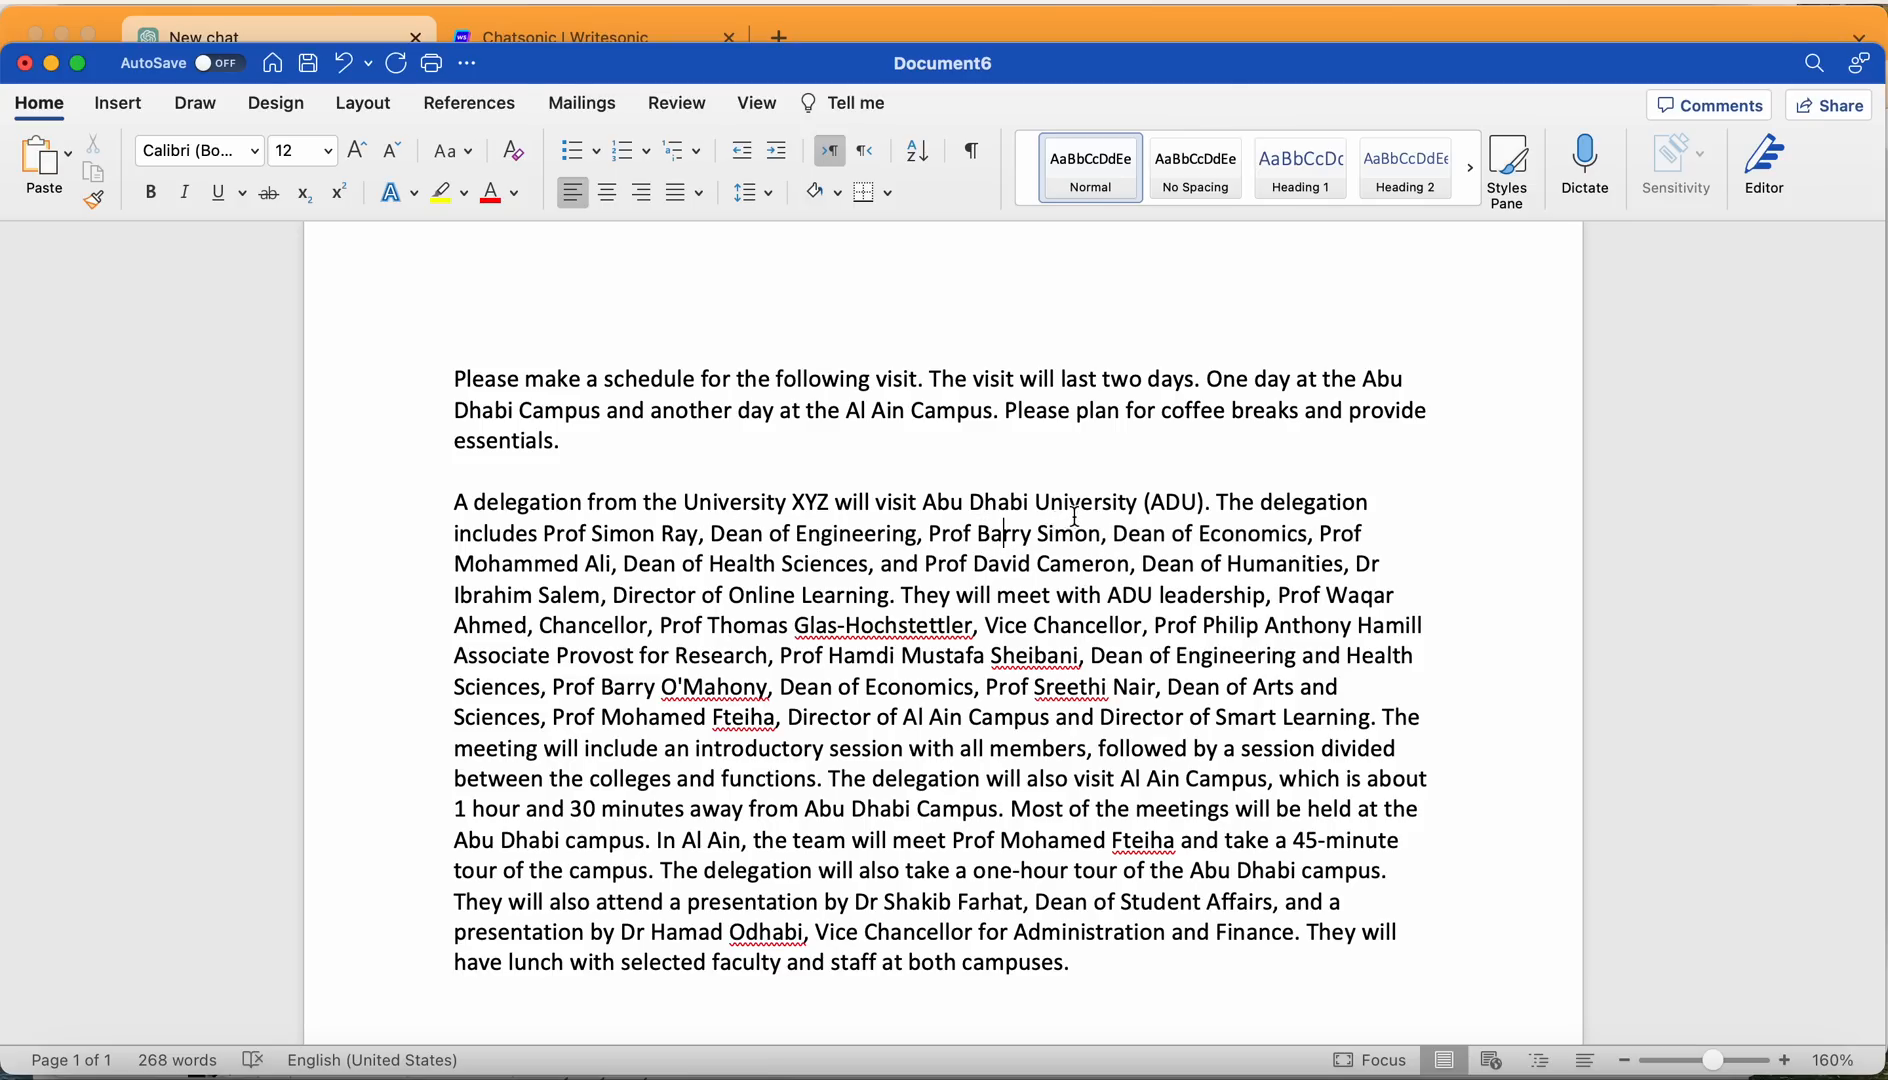
{"action": "mouse_move", "coordinate": [1319, 532]}
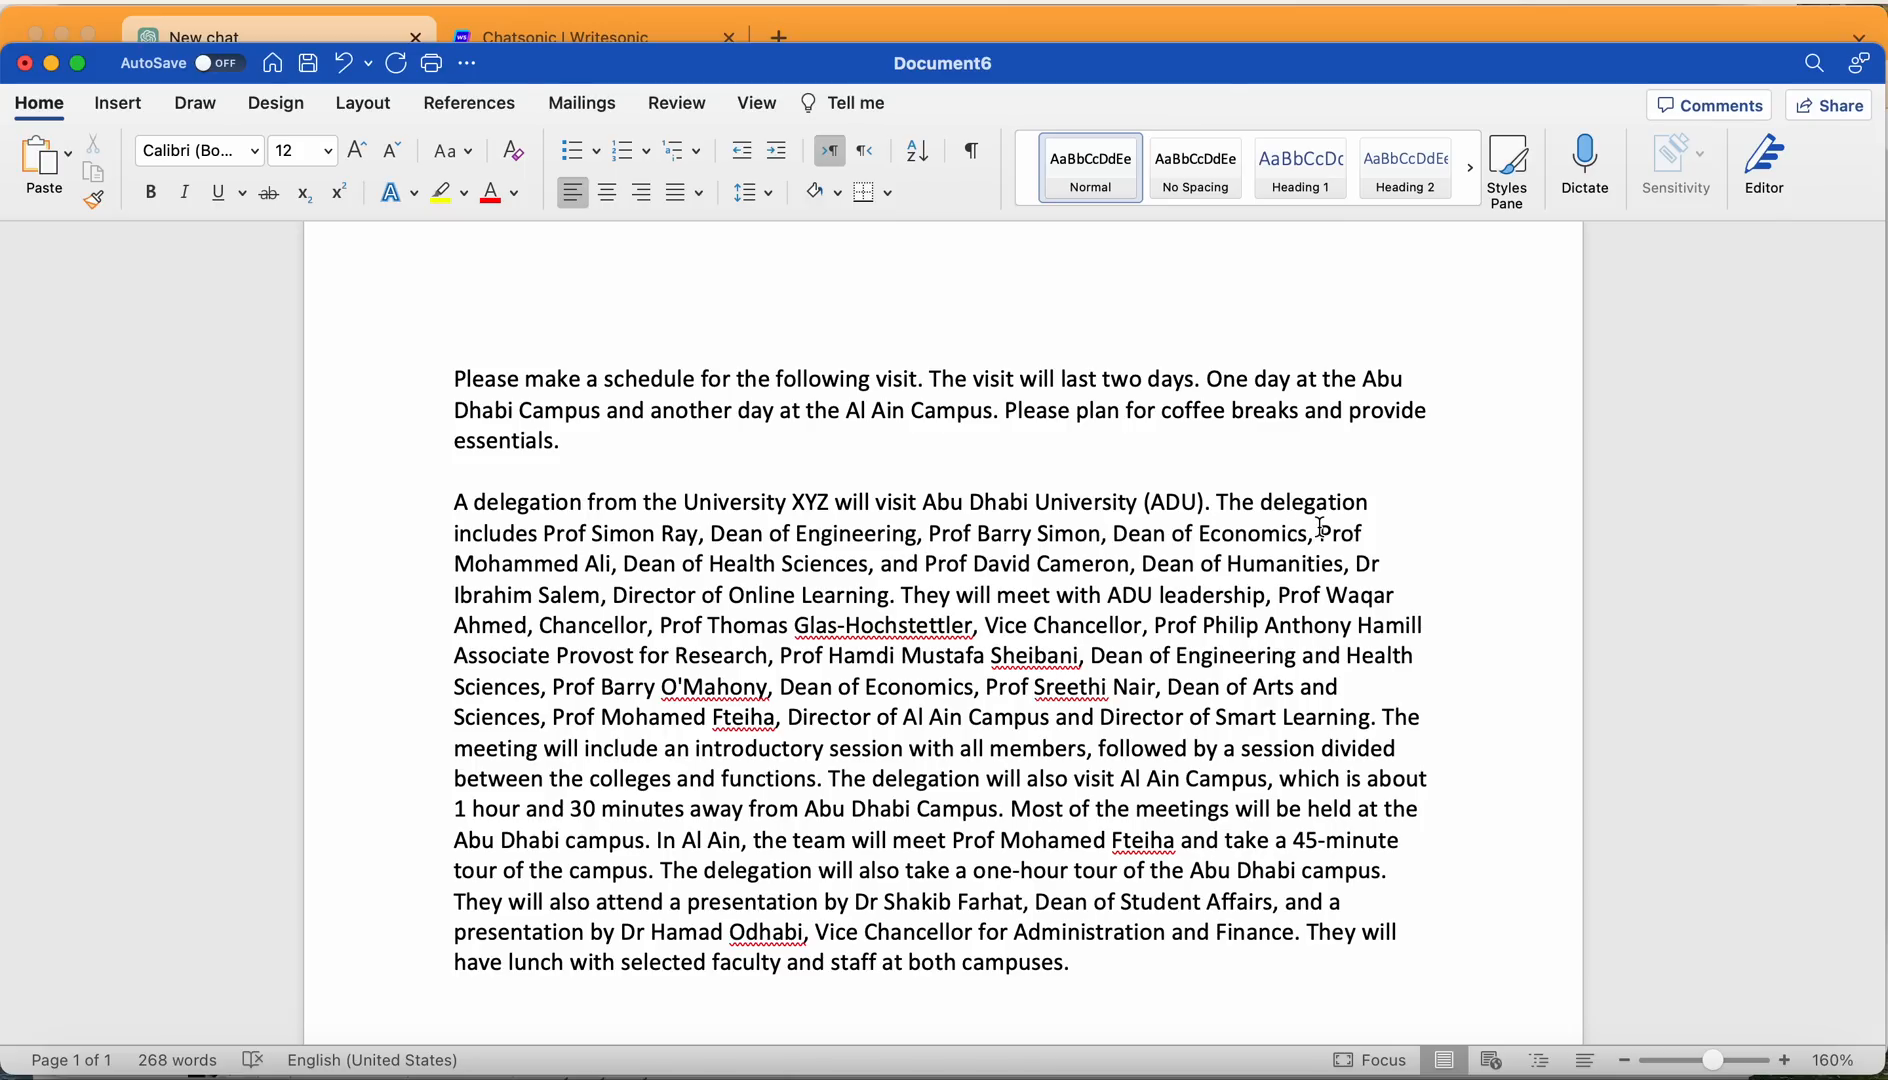
{"action": "mouse_move", "coordinate": [529, 559]}
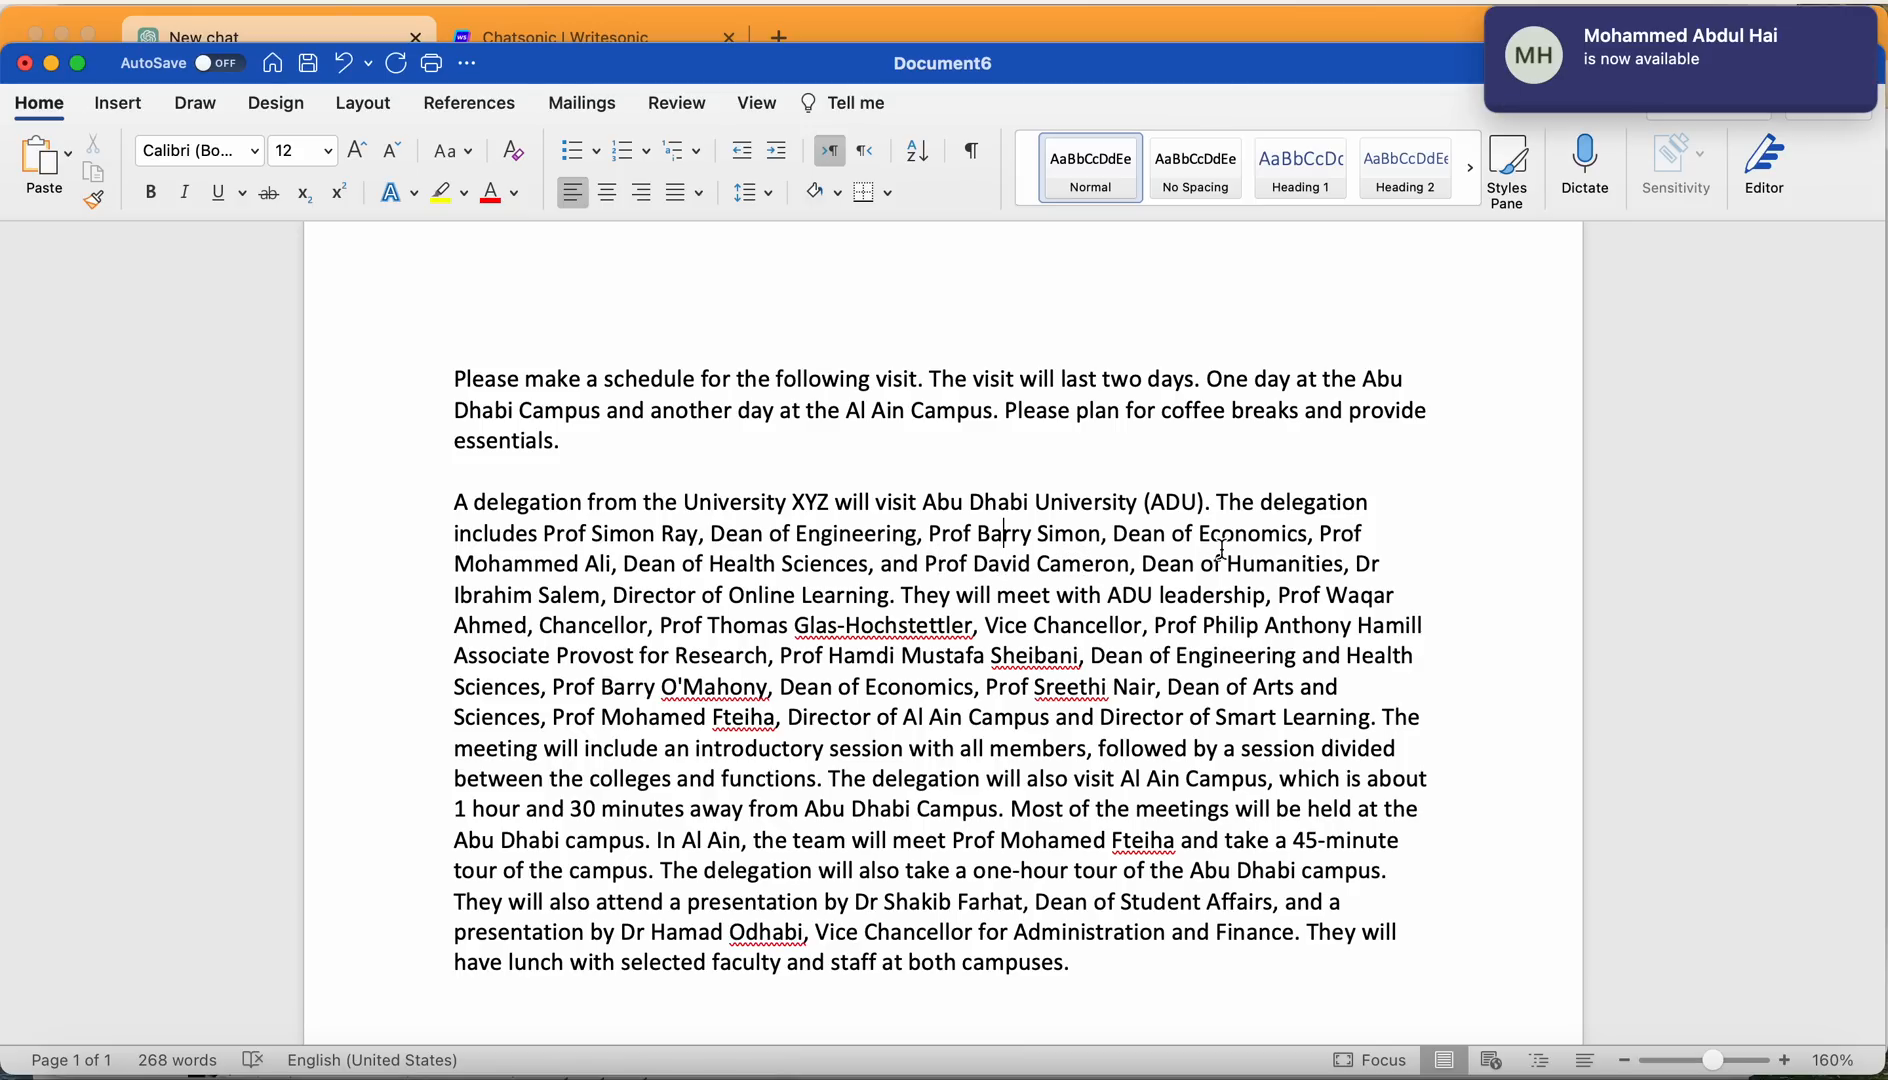
{"action": "mouse_move", "coordinate": [1321, 560]}
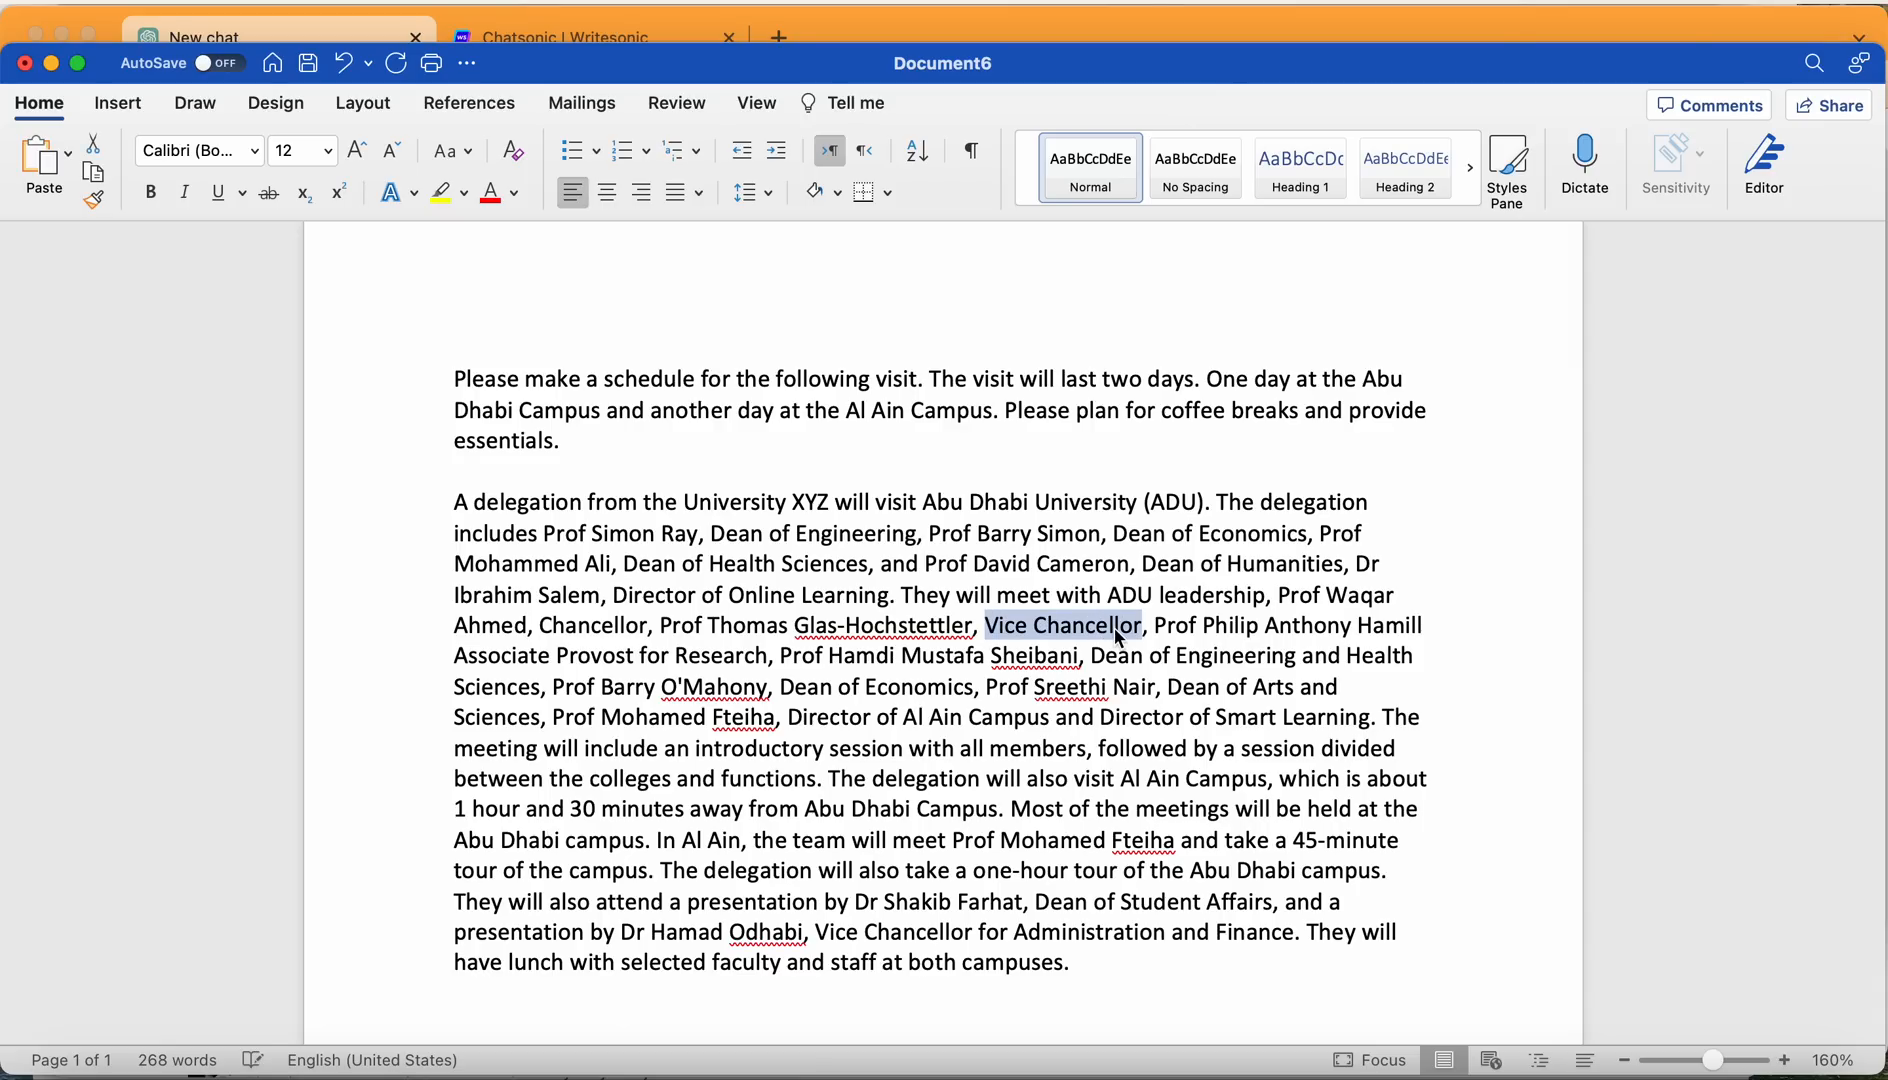
Retitle Glas-Hochstettler as Provost and O'Mahony as Dean of Business in the Word paragraph.
{"action": "type", "text": "Provost"}
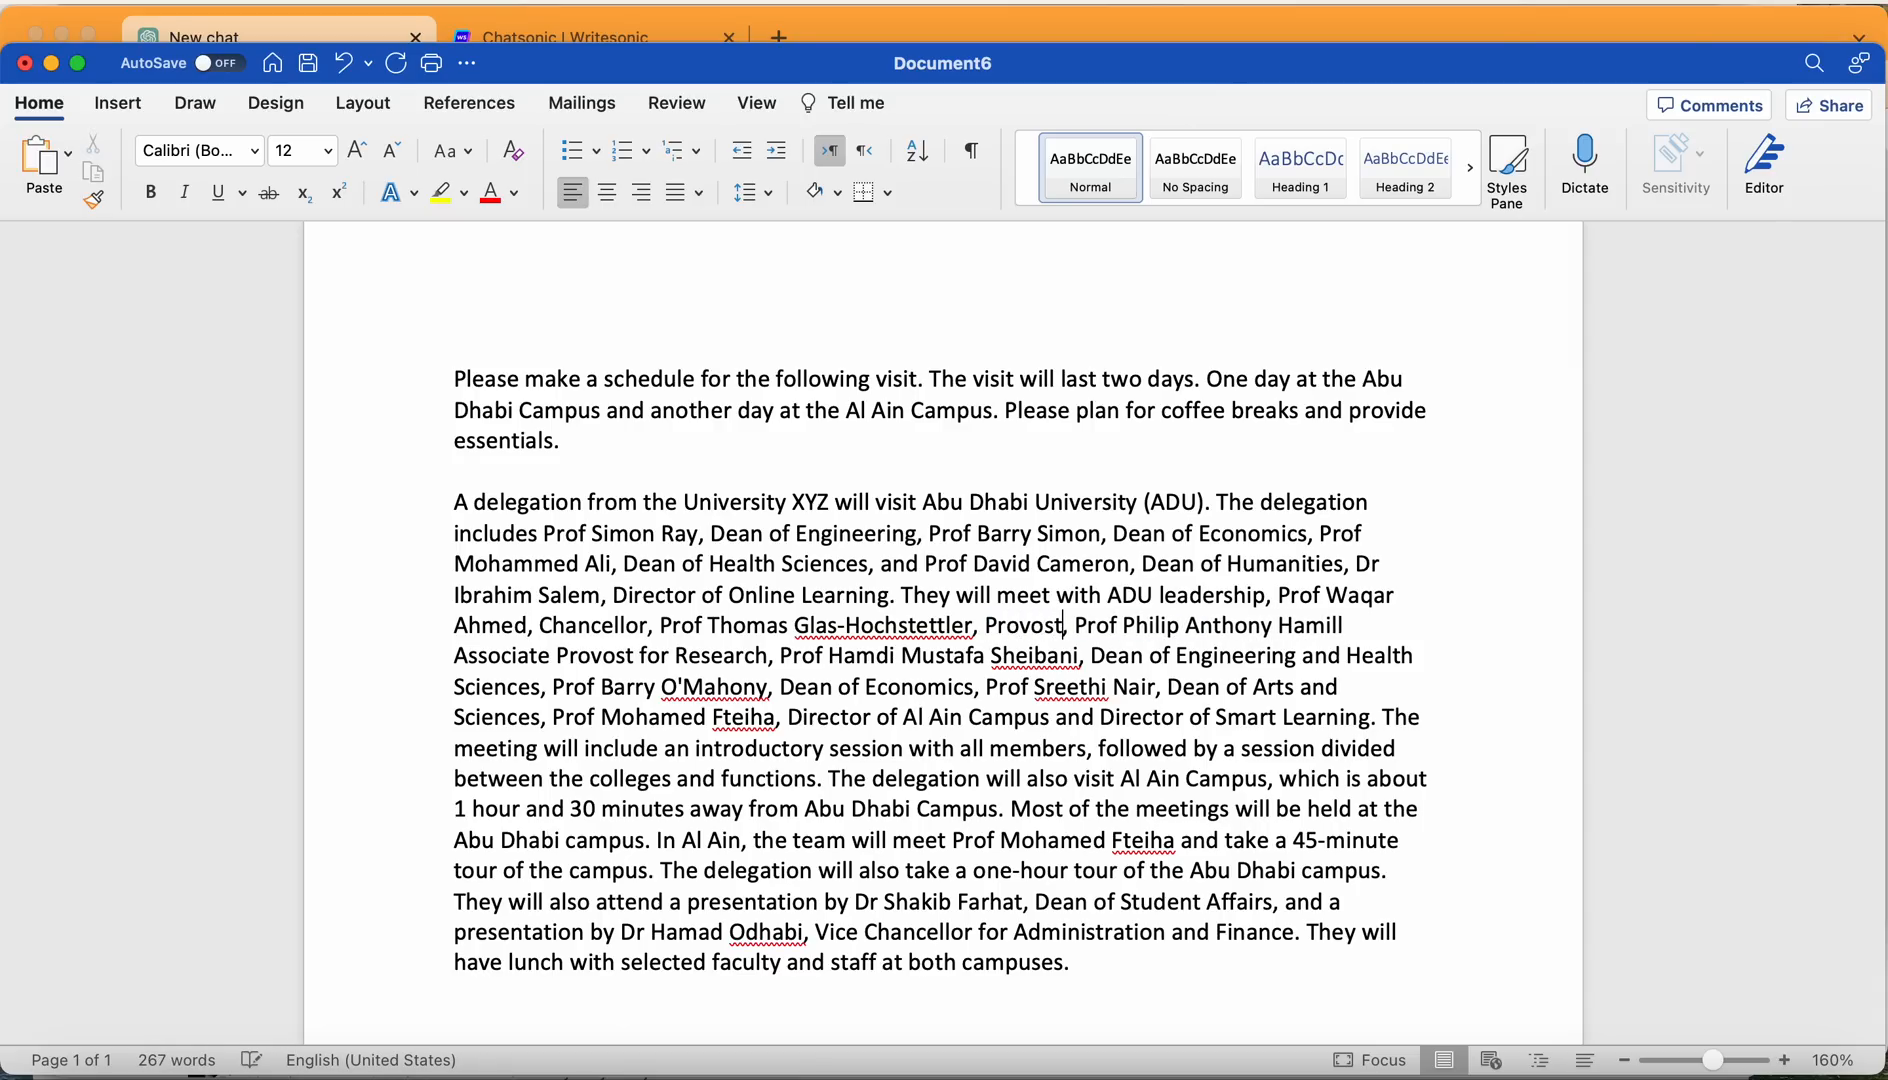
{"action": "left_click", "coordinate": [1129, 626]}
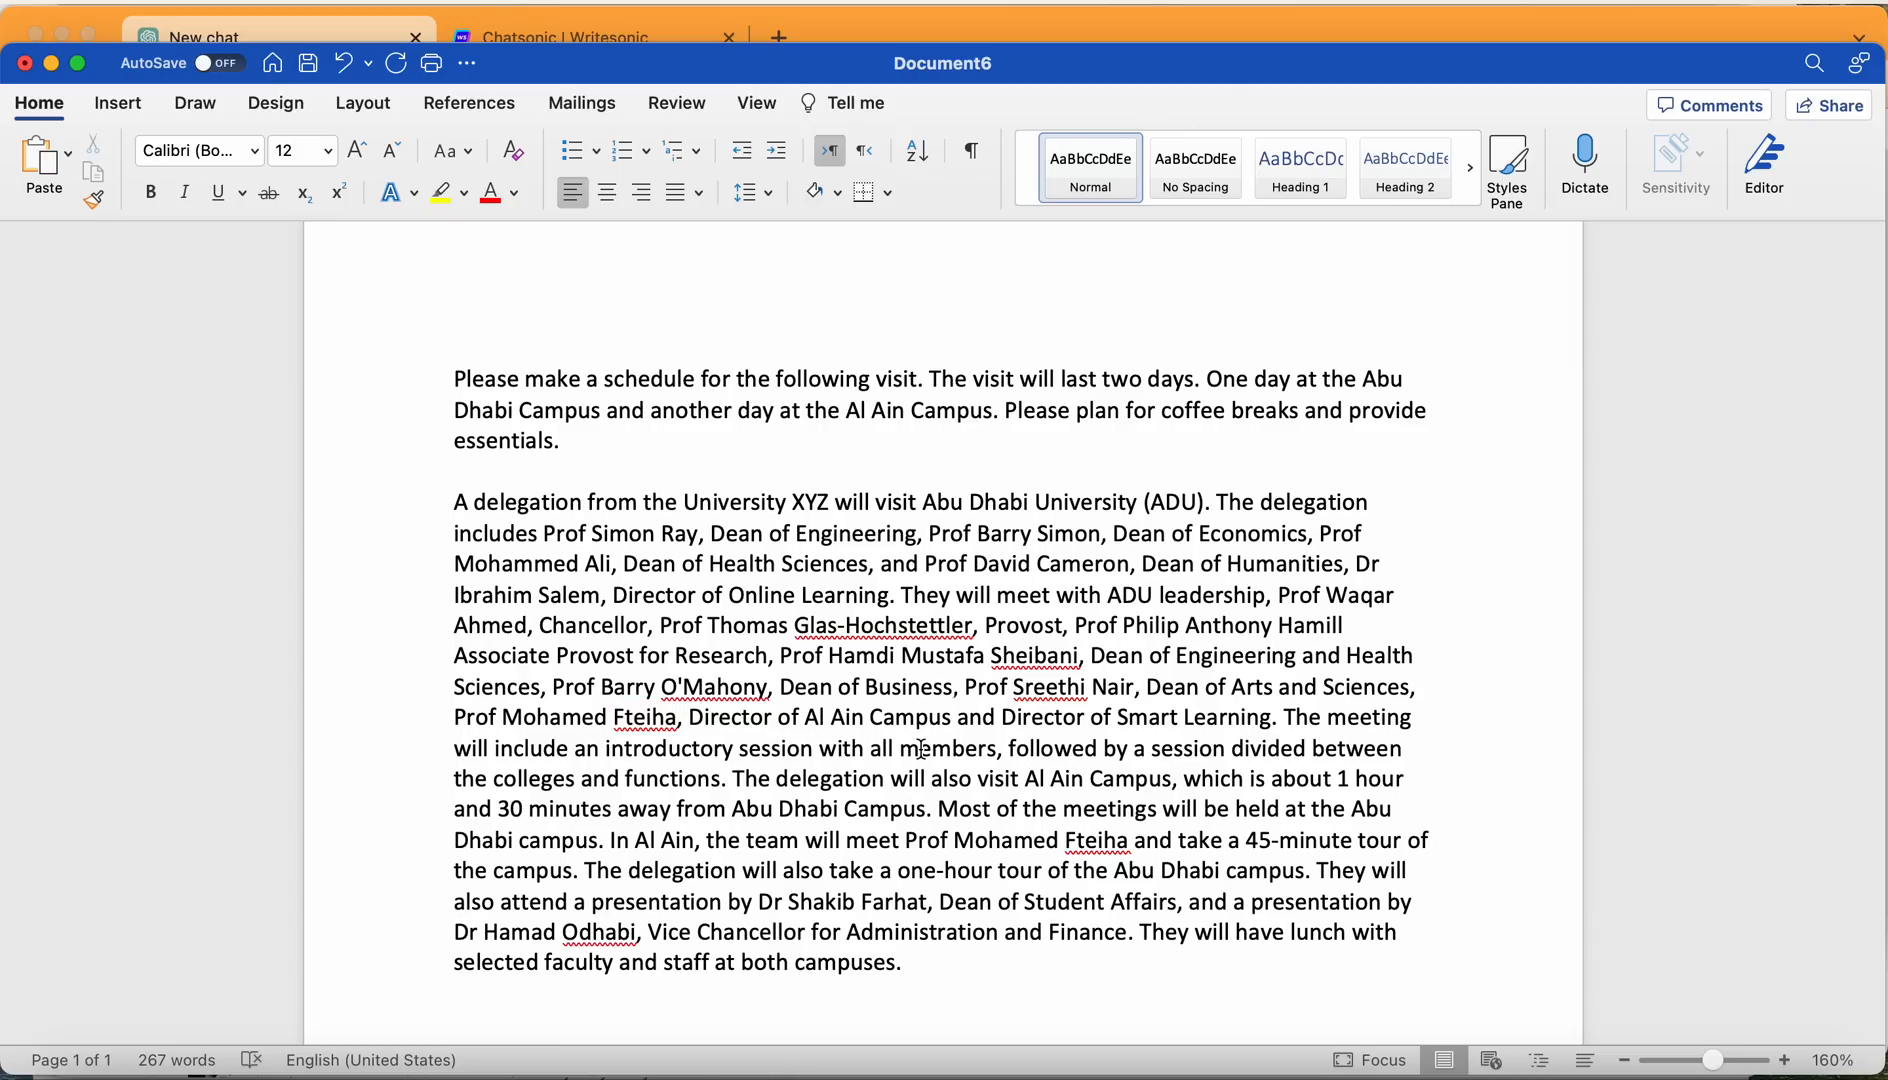
{"action": "left_click", "coordinate": [947, 685]}
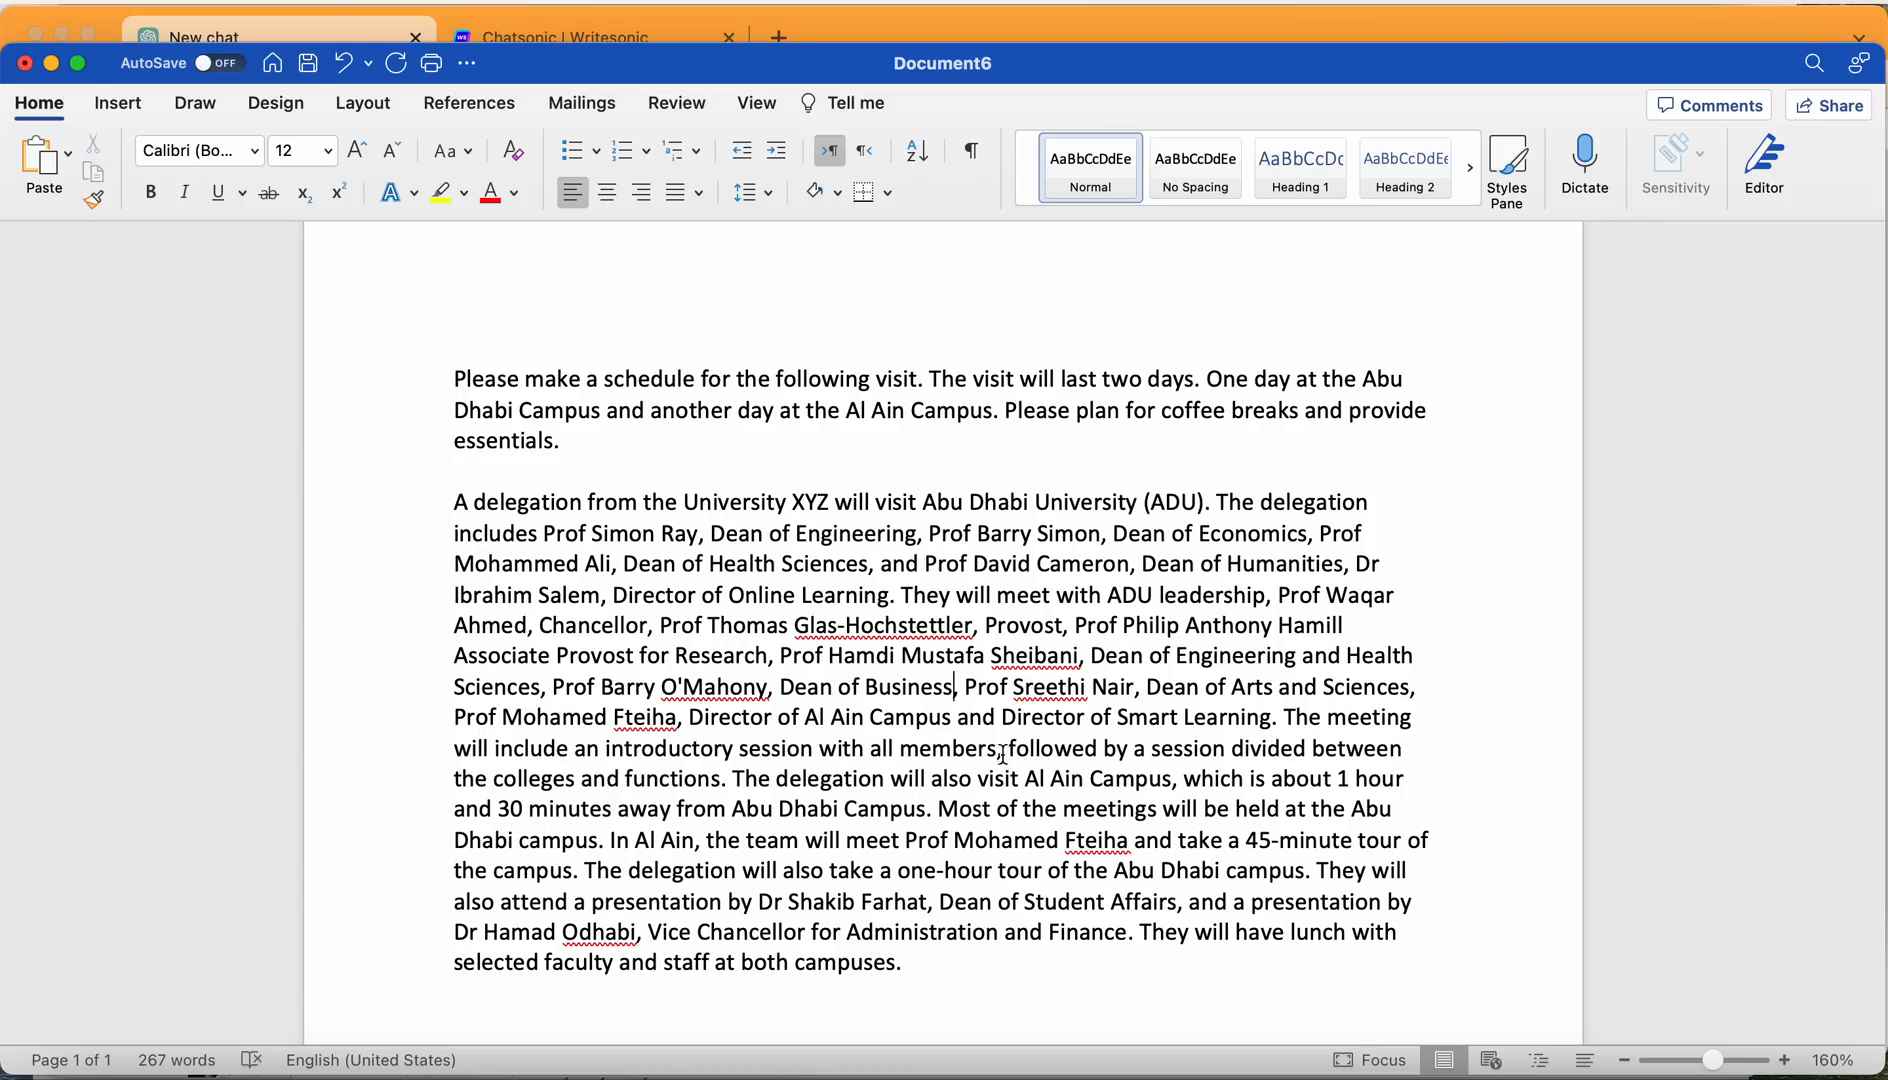
{"action": "mouse_move", "coordinate": [1173, 749]}
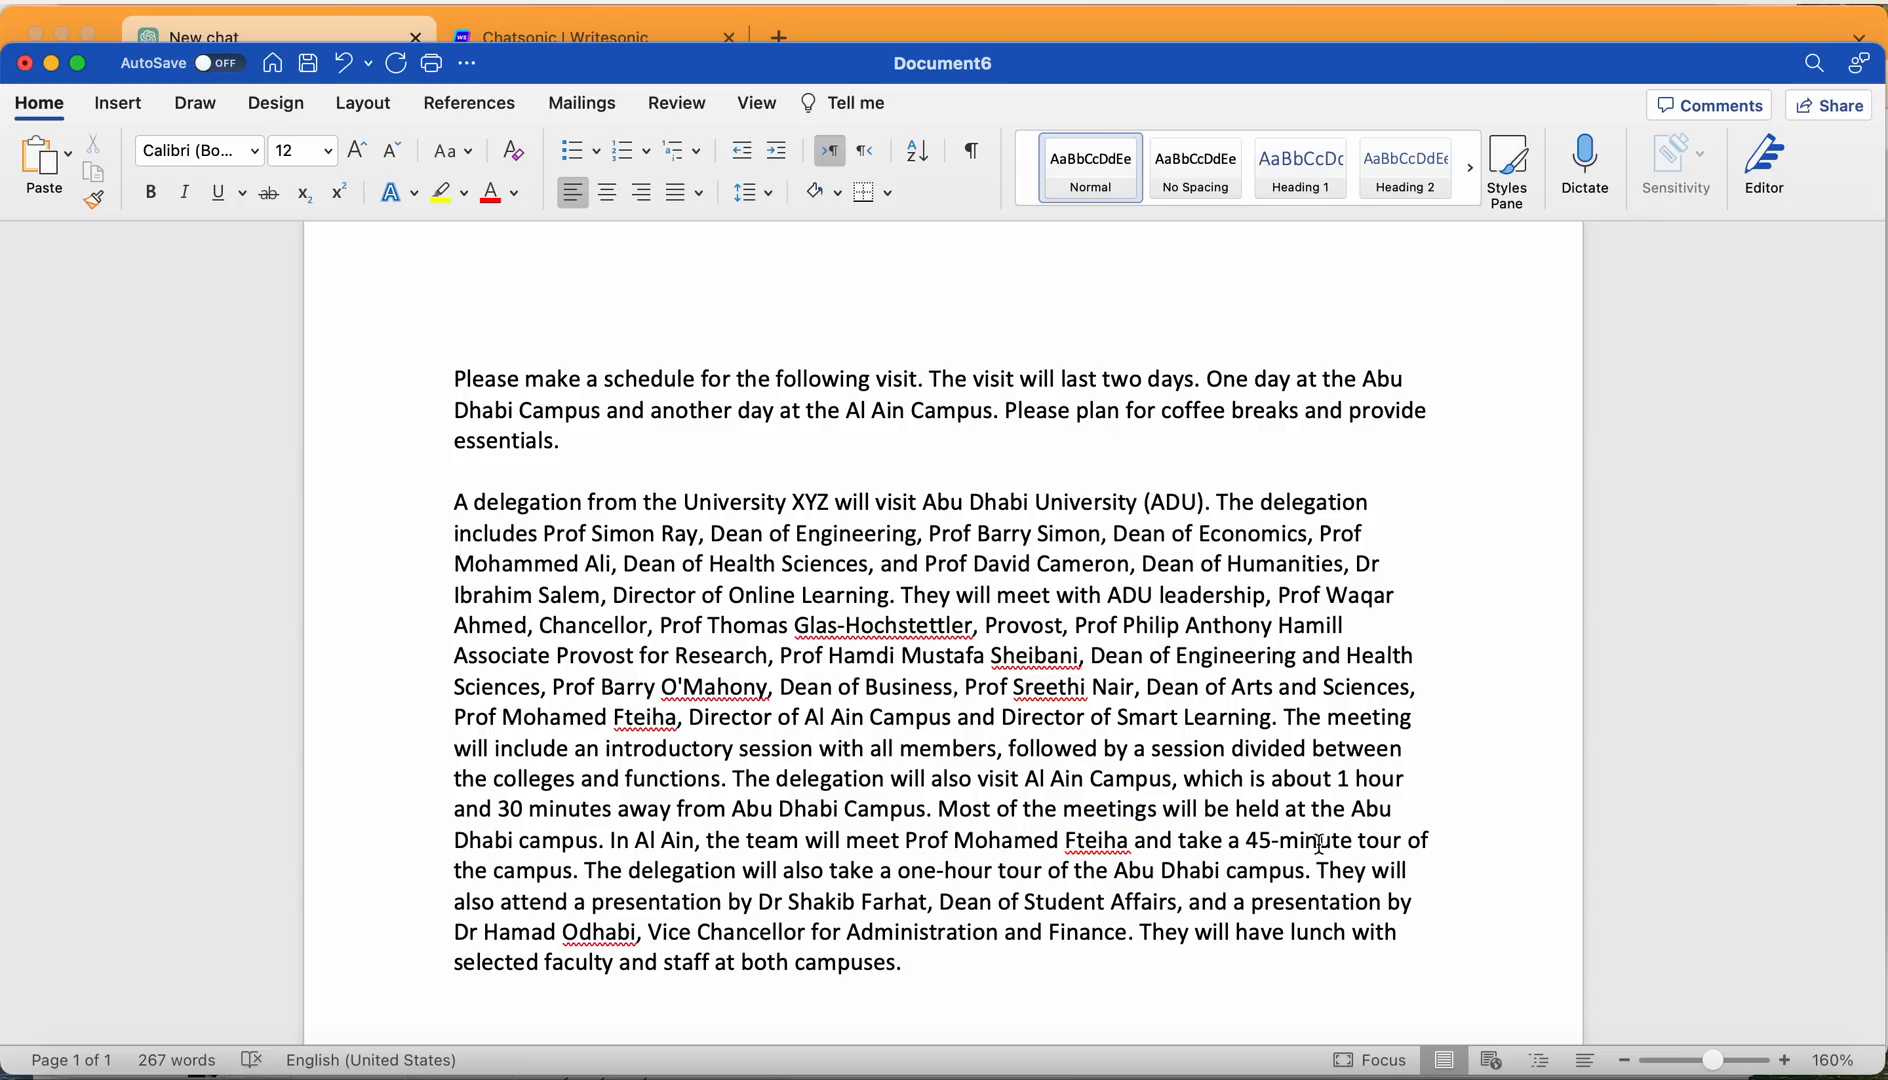
{"action": "mouse_move", "coordinate": [811, 905]}
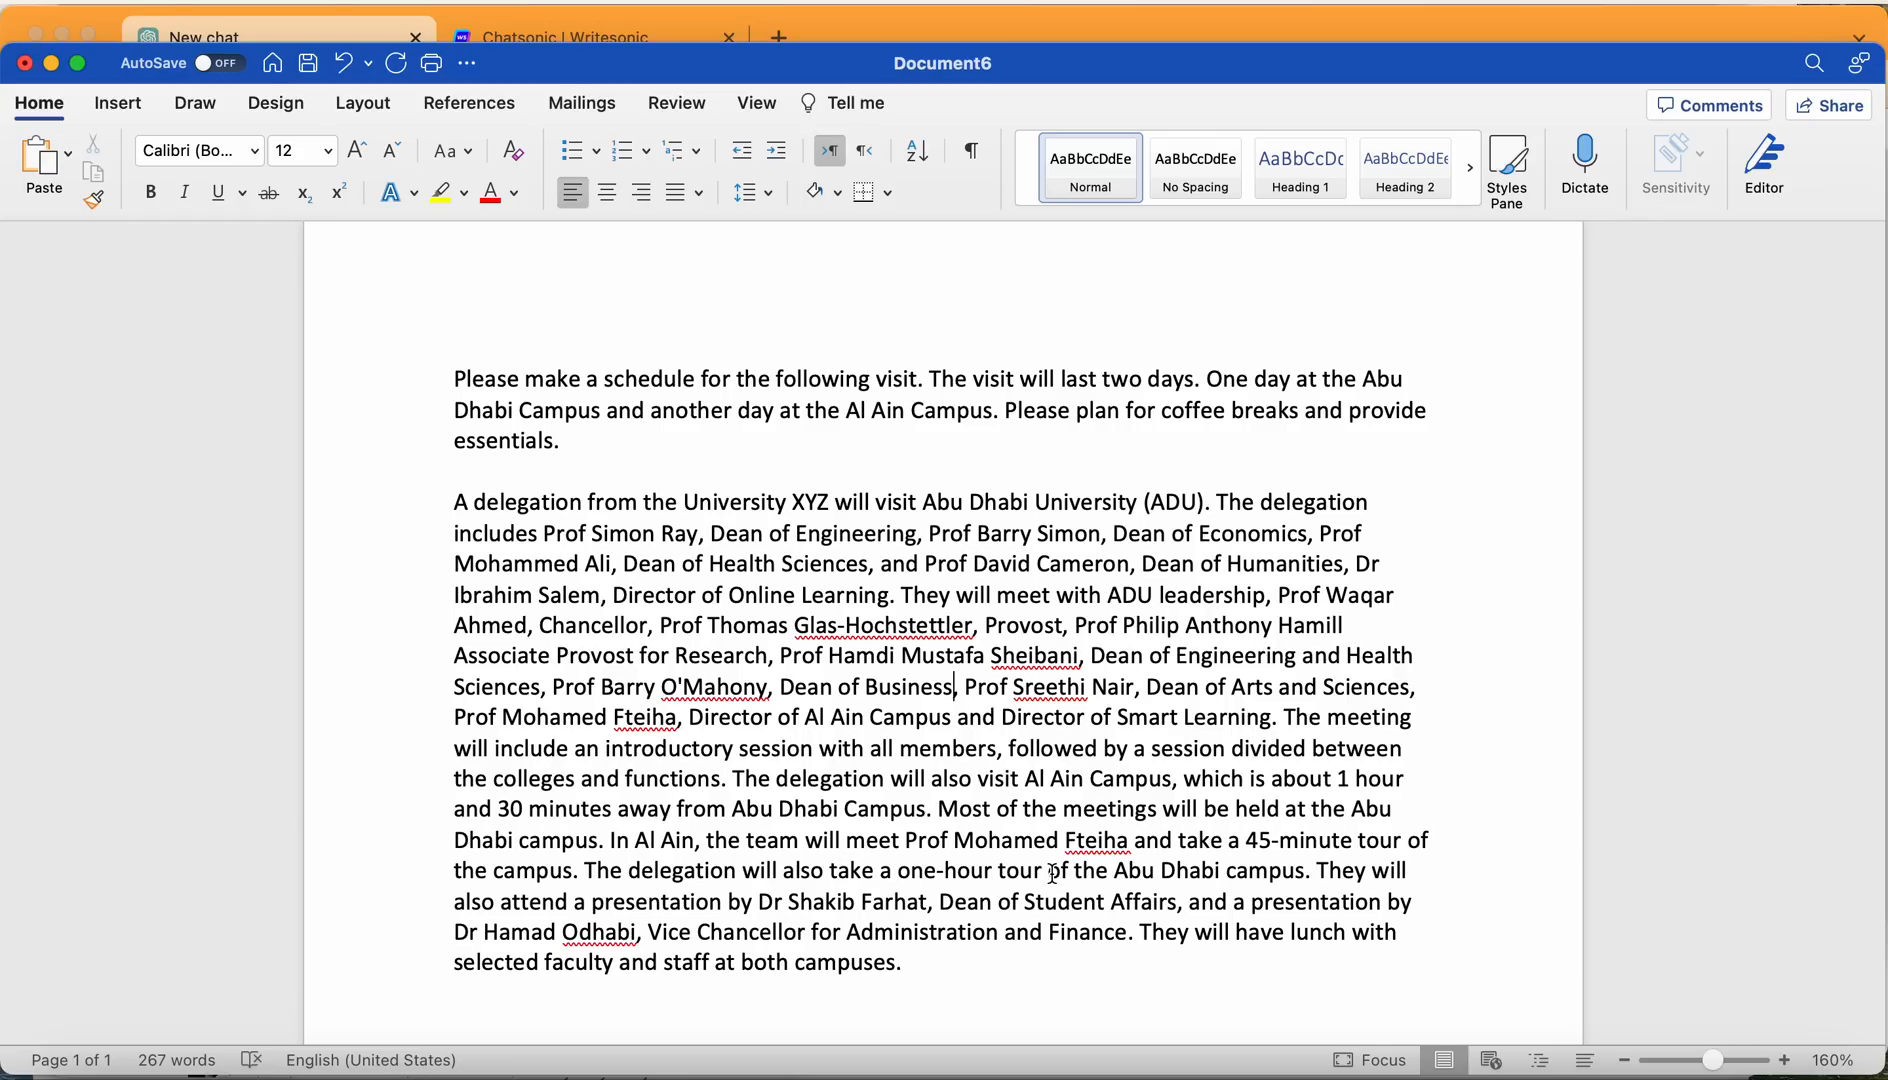
{"action": "mouse_move", "coordinate": [1352, 871]}
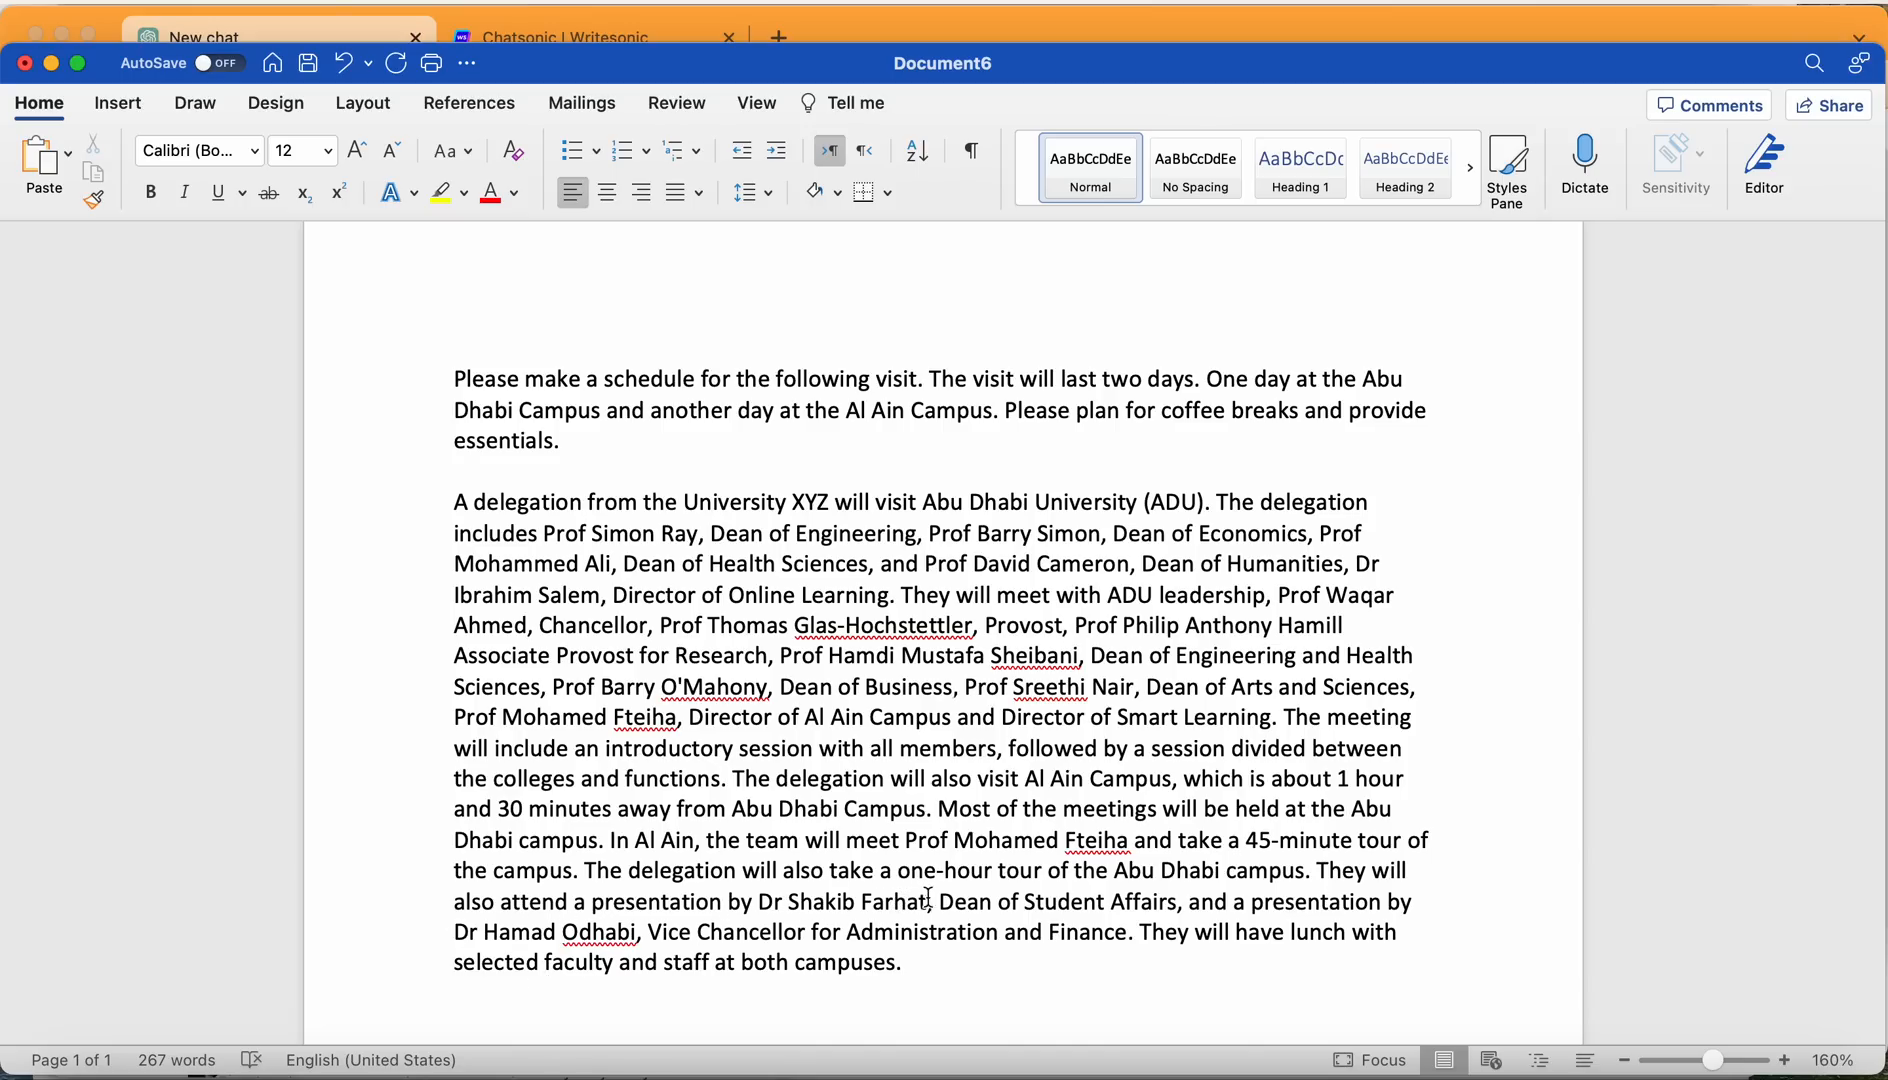
{"action": "mouse_move", "coordinate": [1090, 900]}
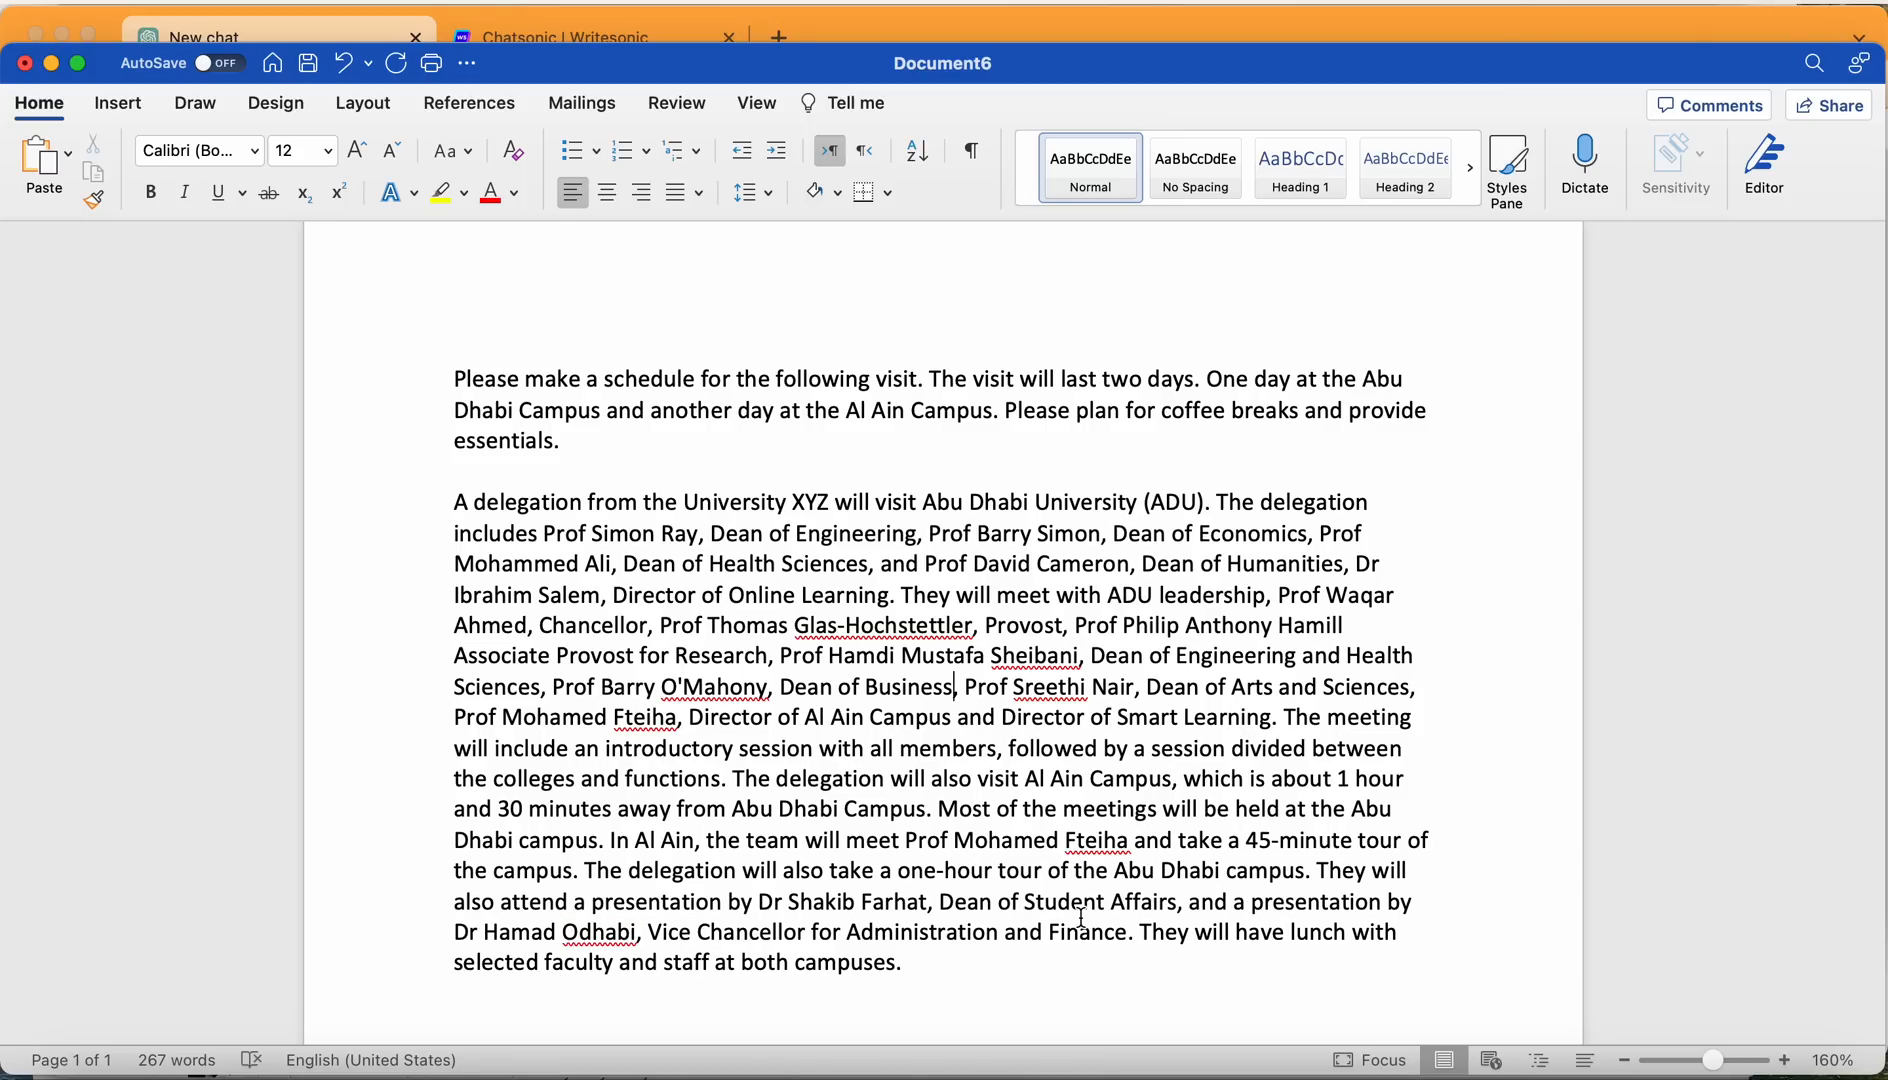
{"action": "mouse_move", "coordinate": [1300, 933]}
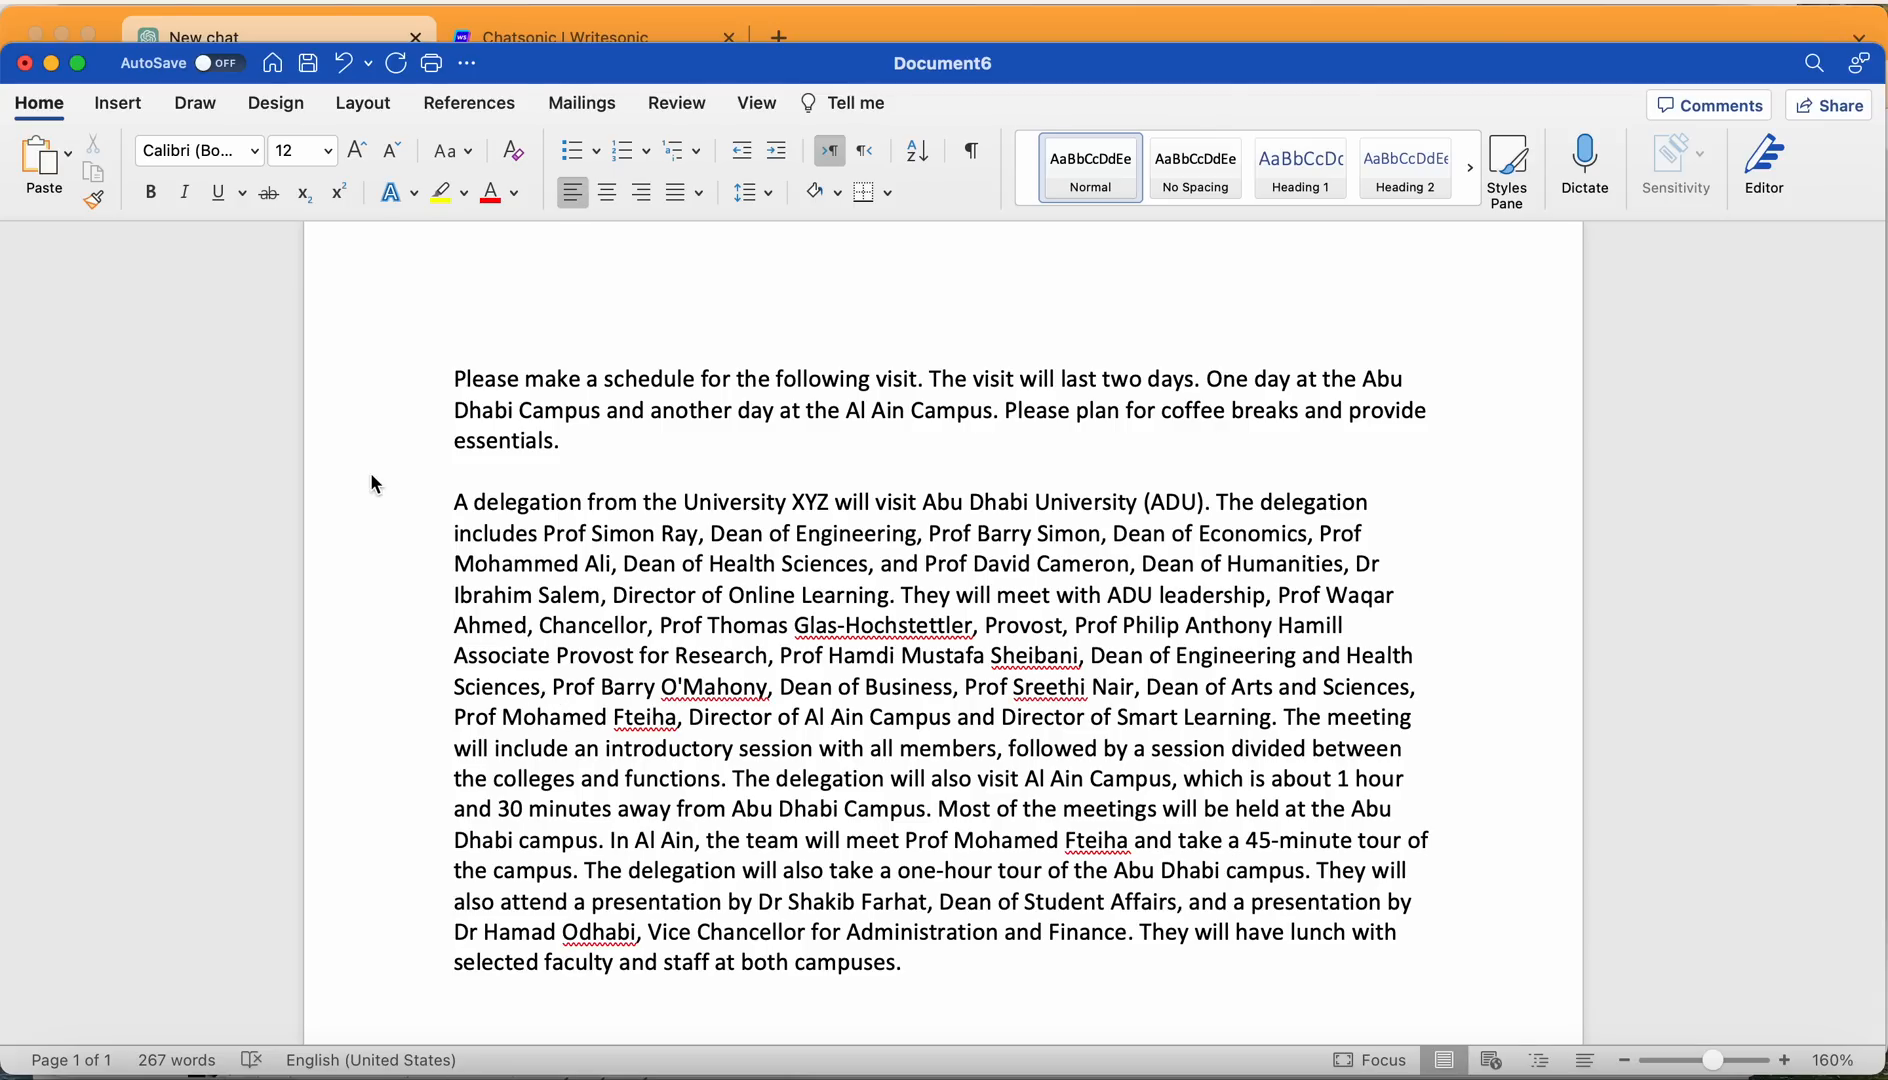
{"action": "left_click", "coordinate": [900, 962]}
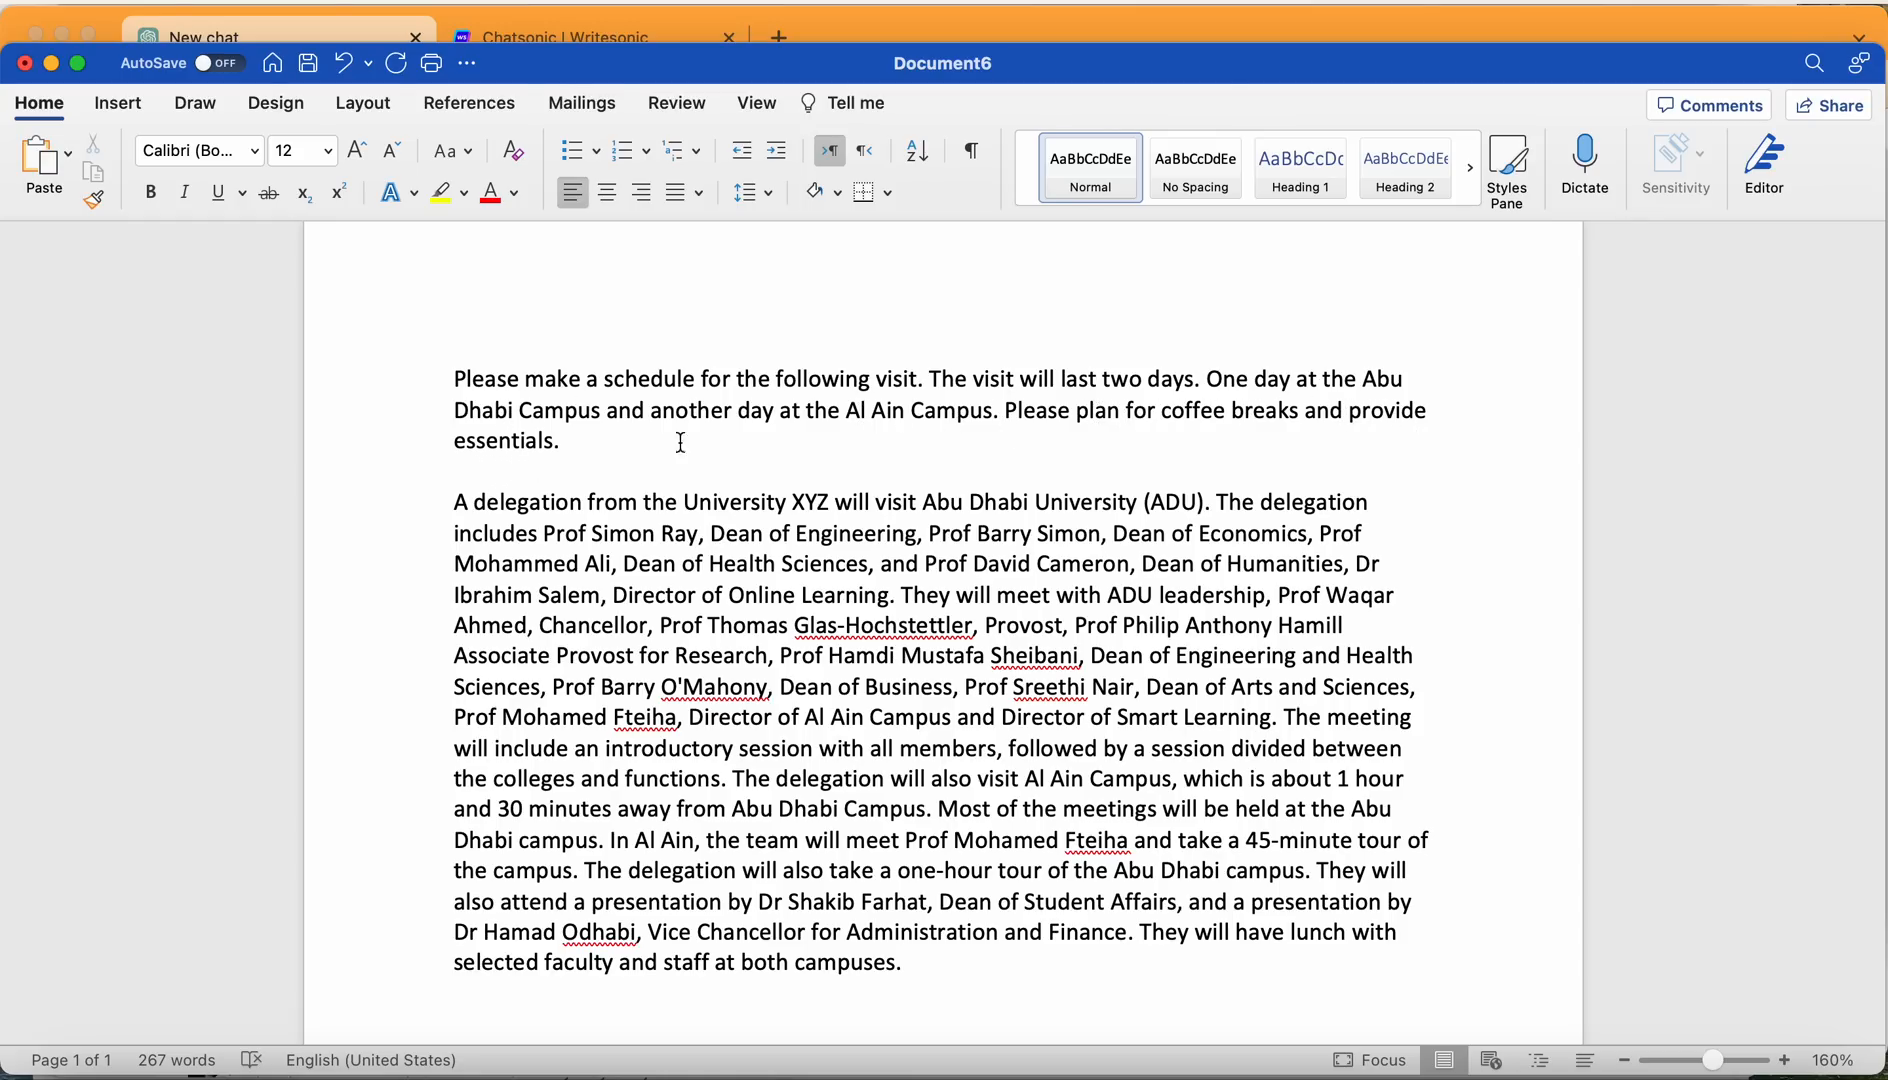
{"action": "left_click", "coordinate": [902, 961]}
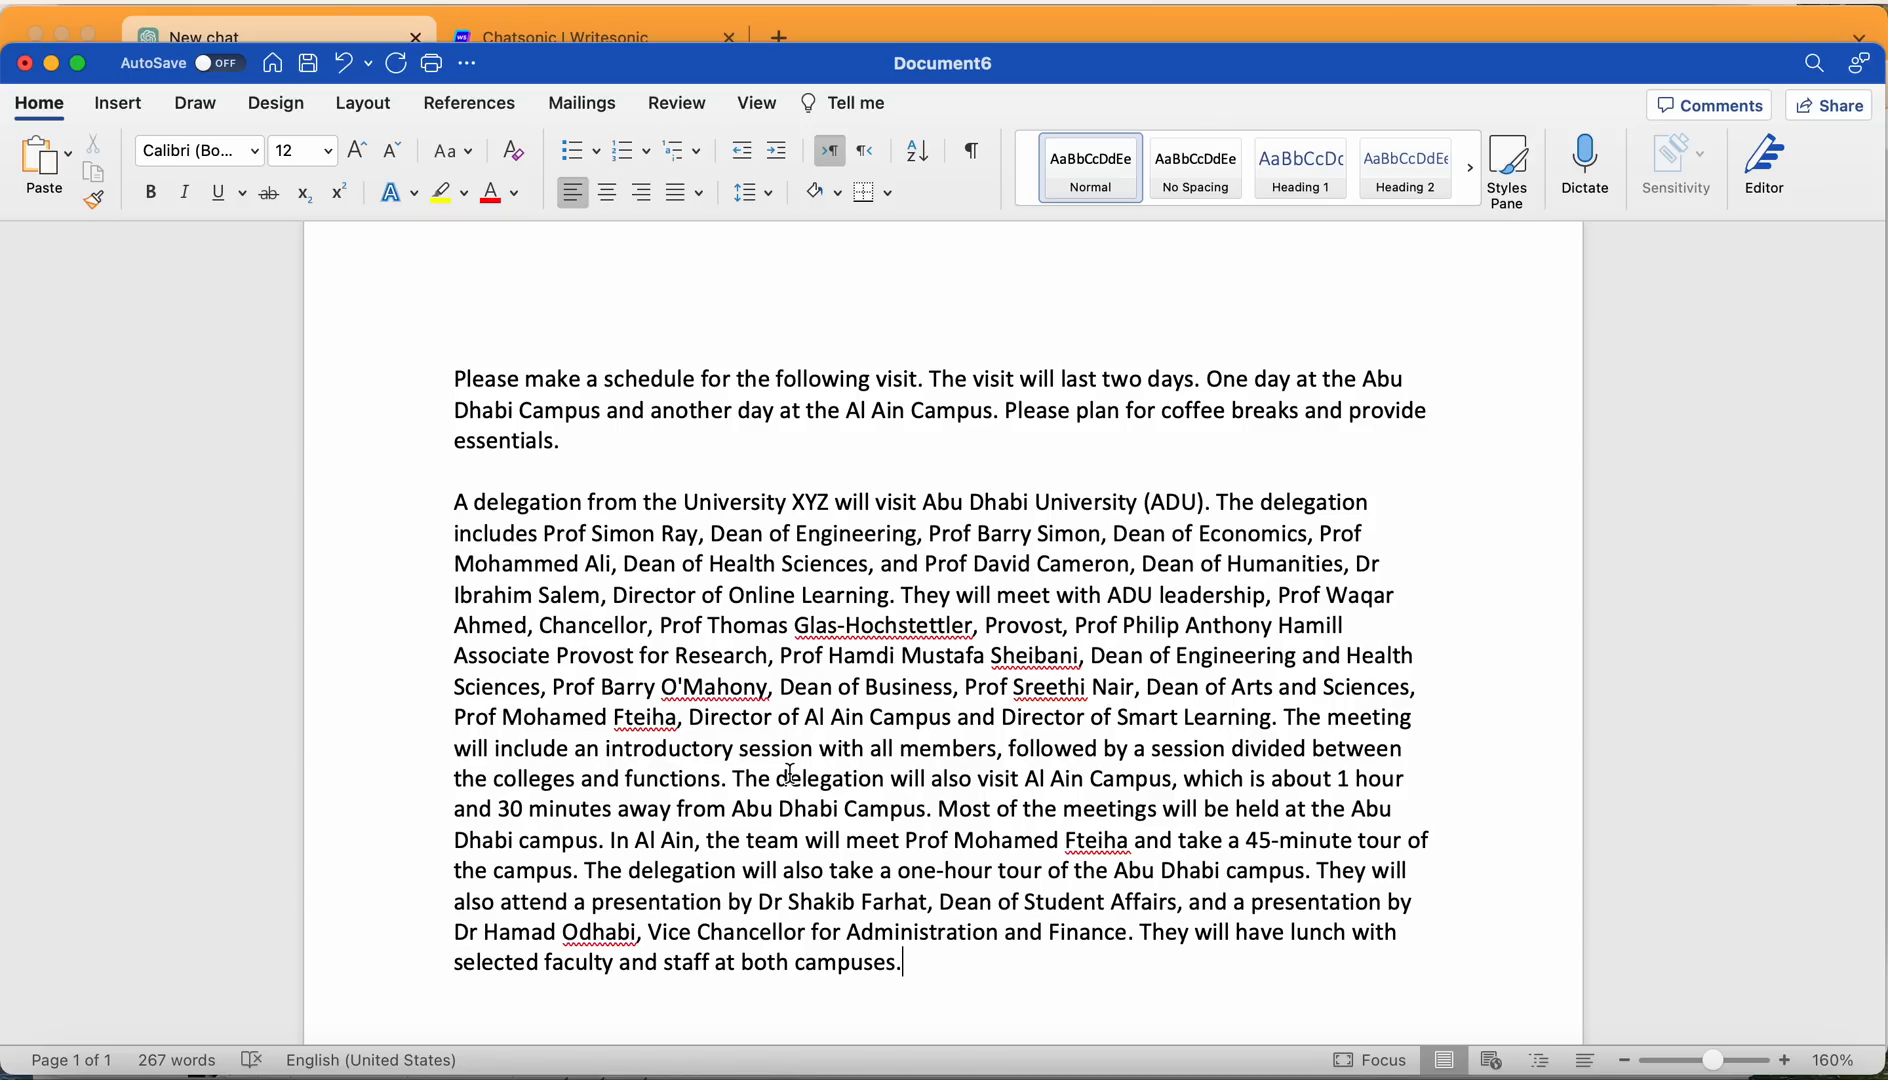
{"action": "mouse_move", "coordinate": [970, 695]}
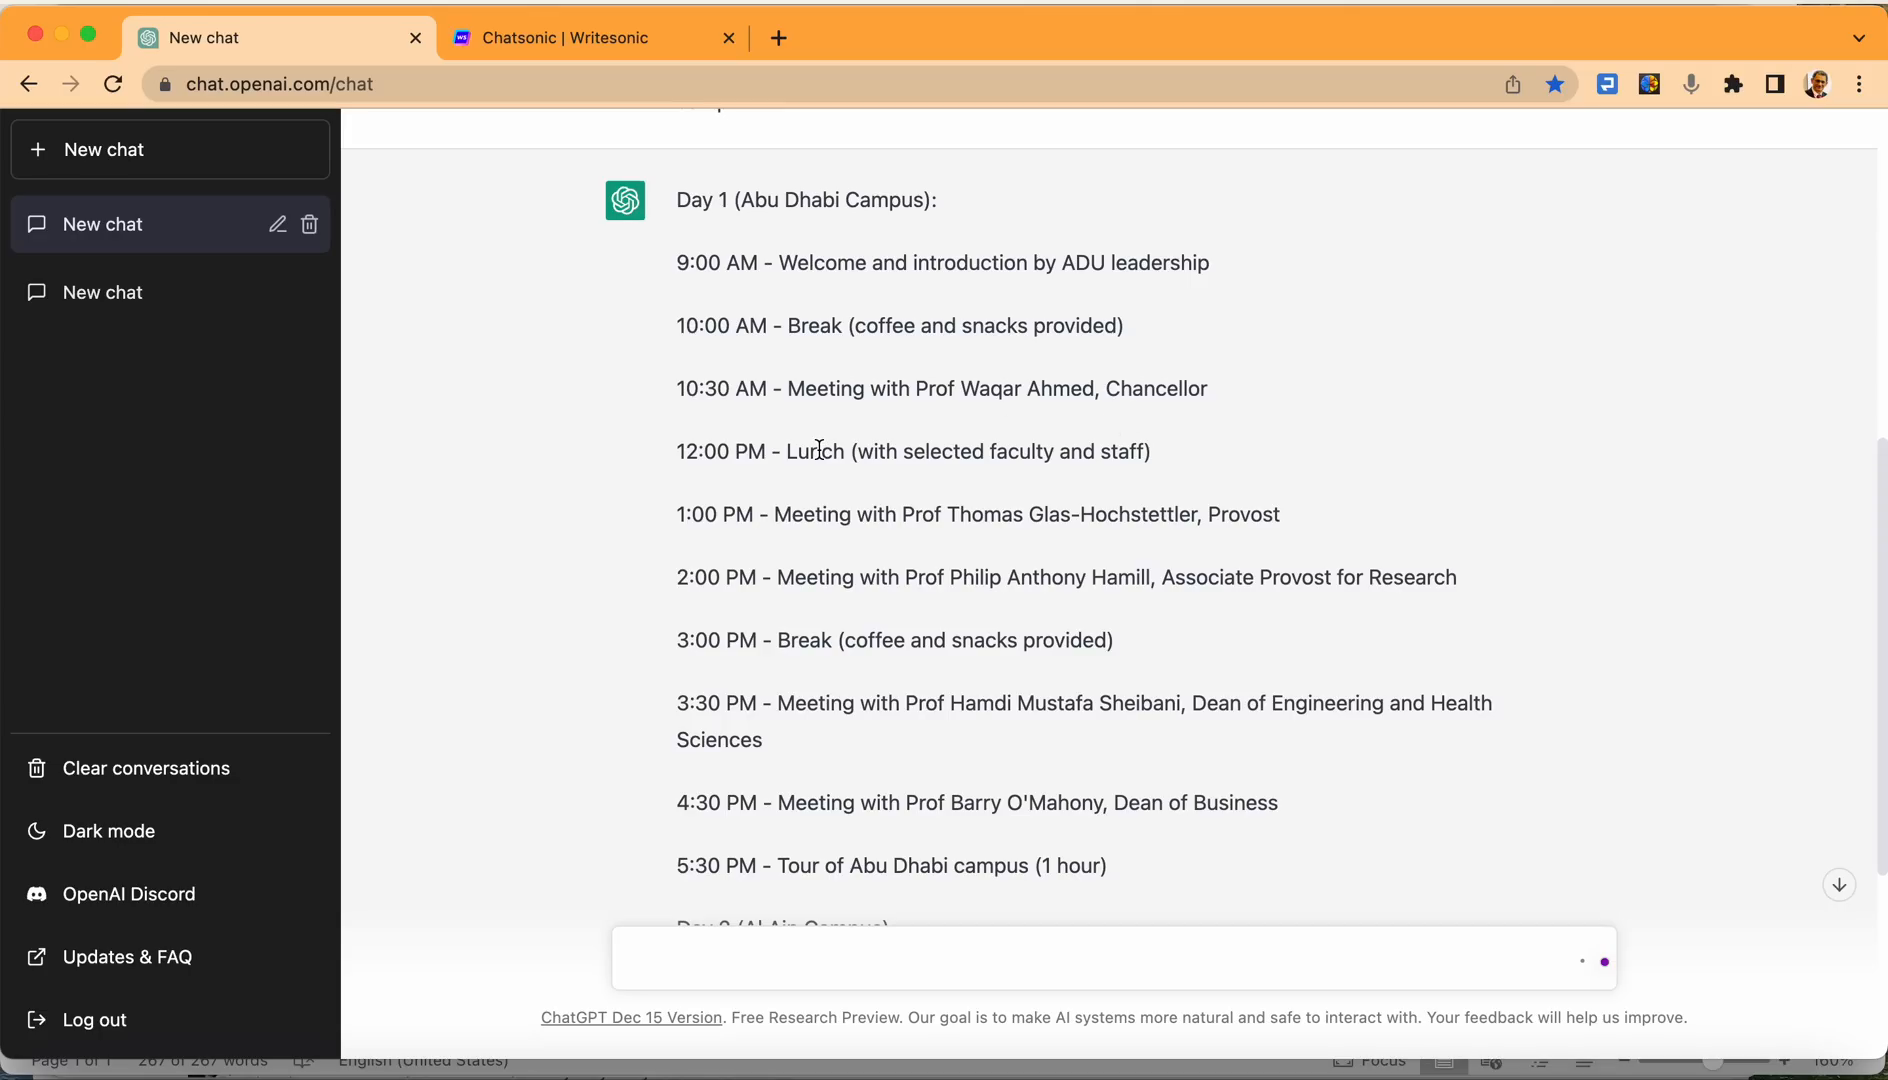
{"action": "mouse_move", "coordinate": [975, 480]}
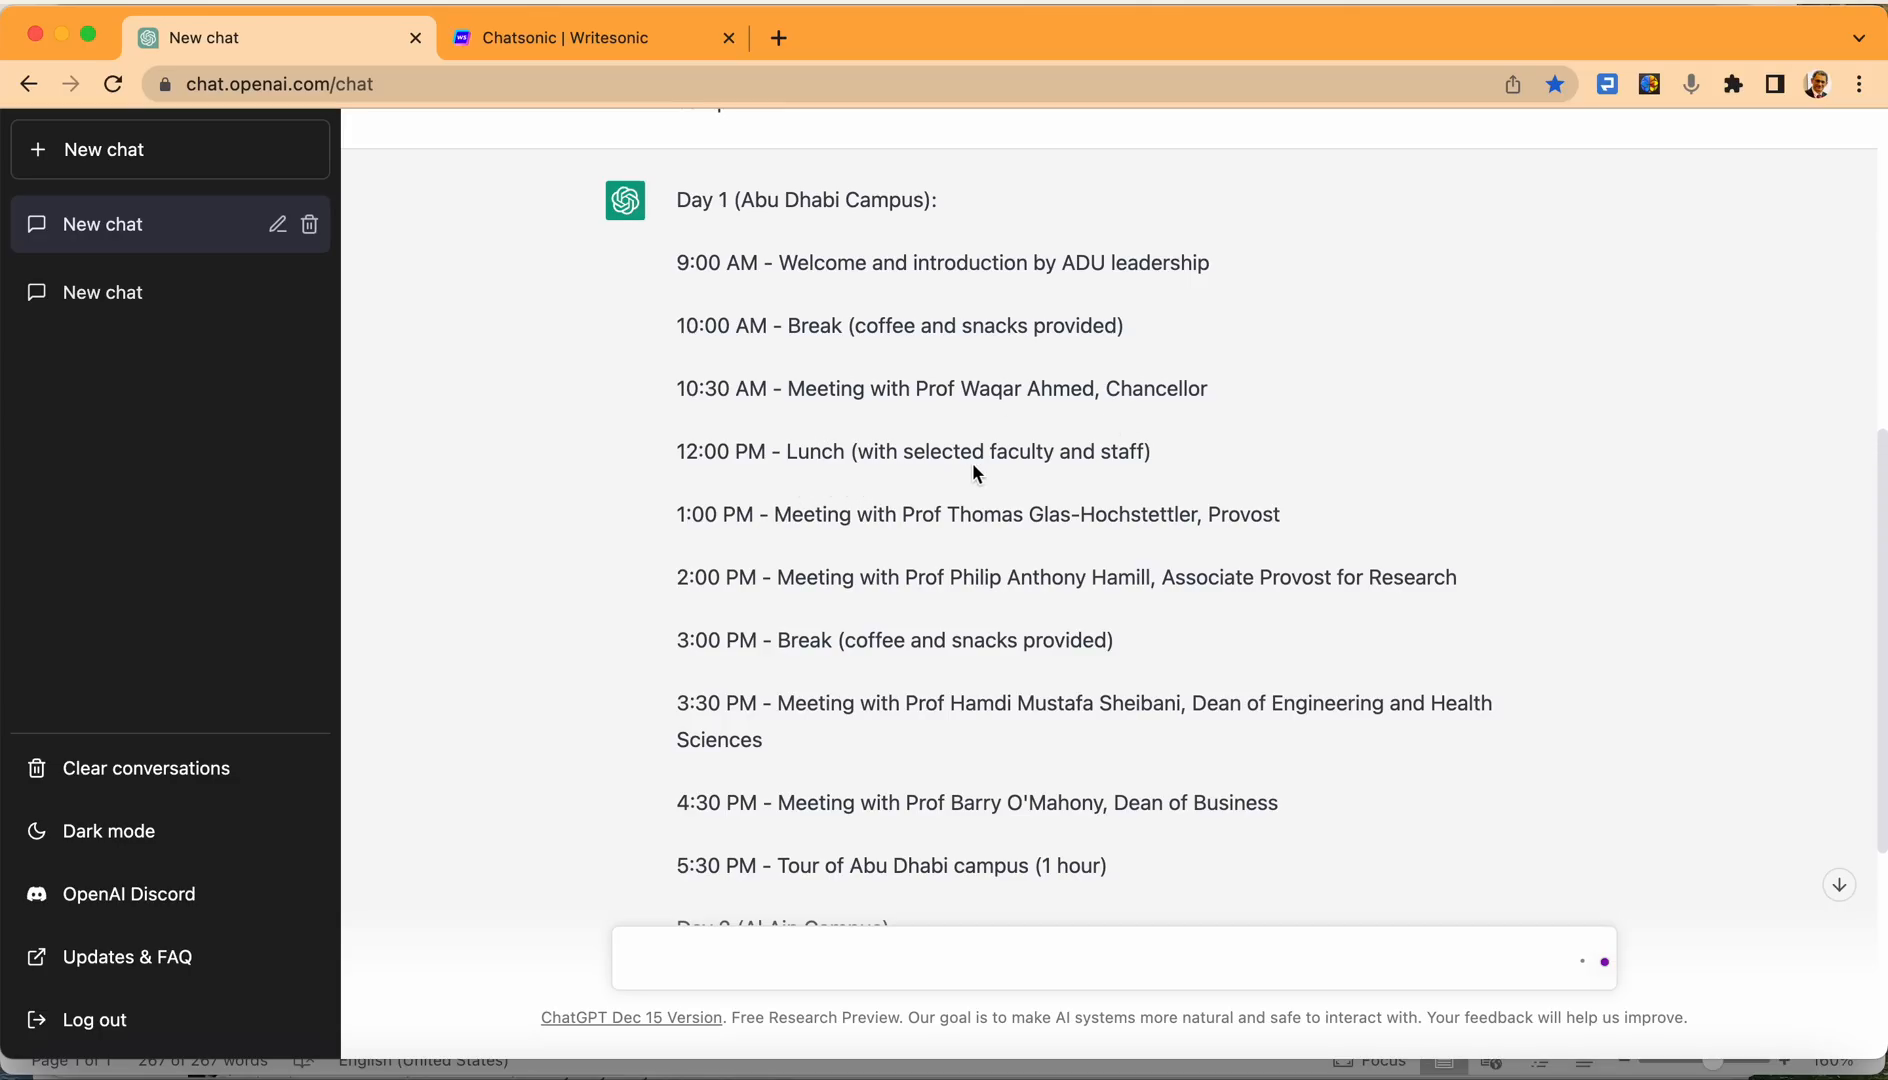
{"action": "mouse_move", "coordinate": [811, 553]}
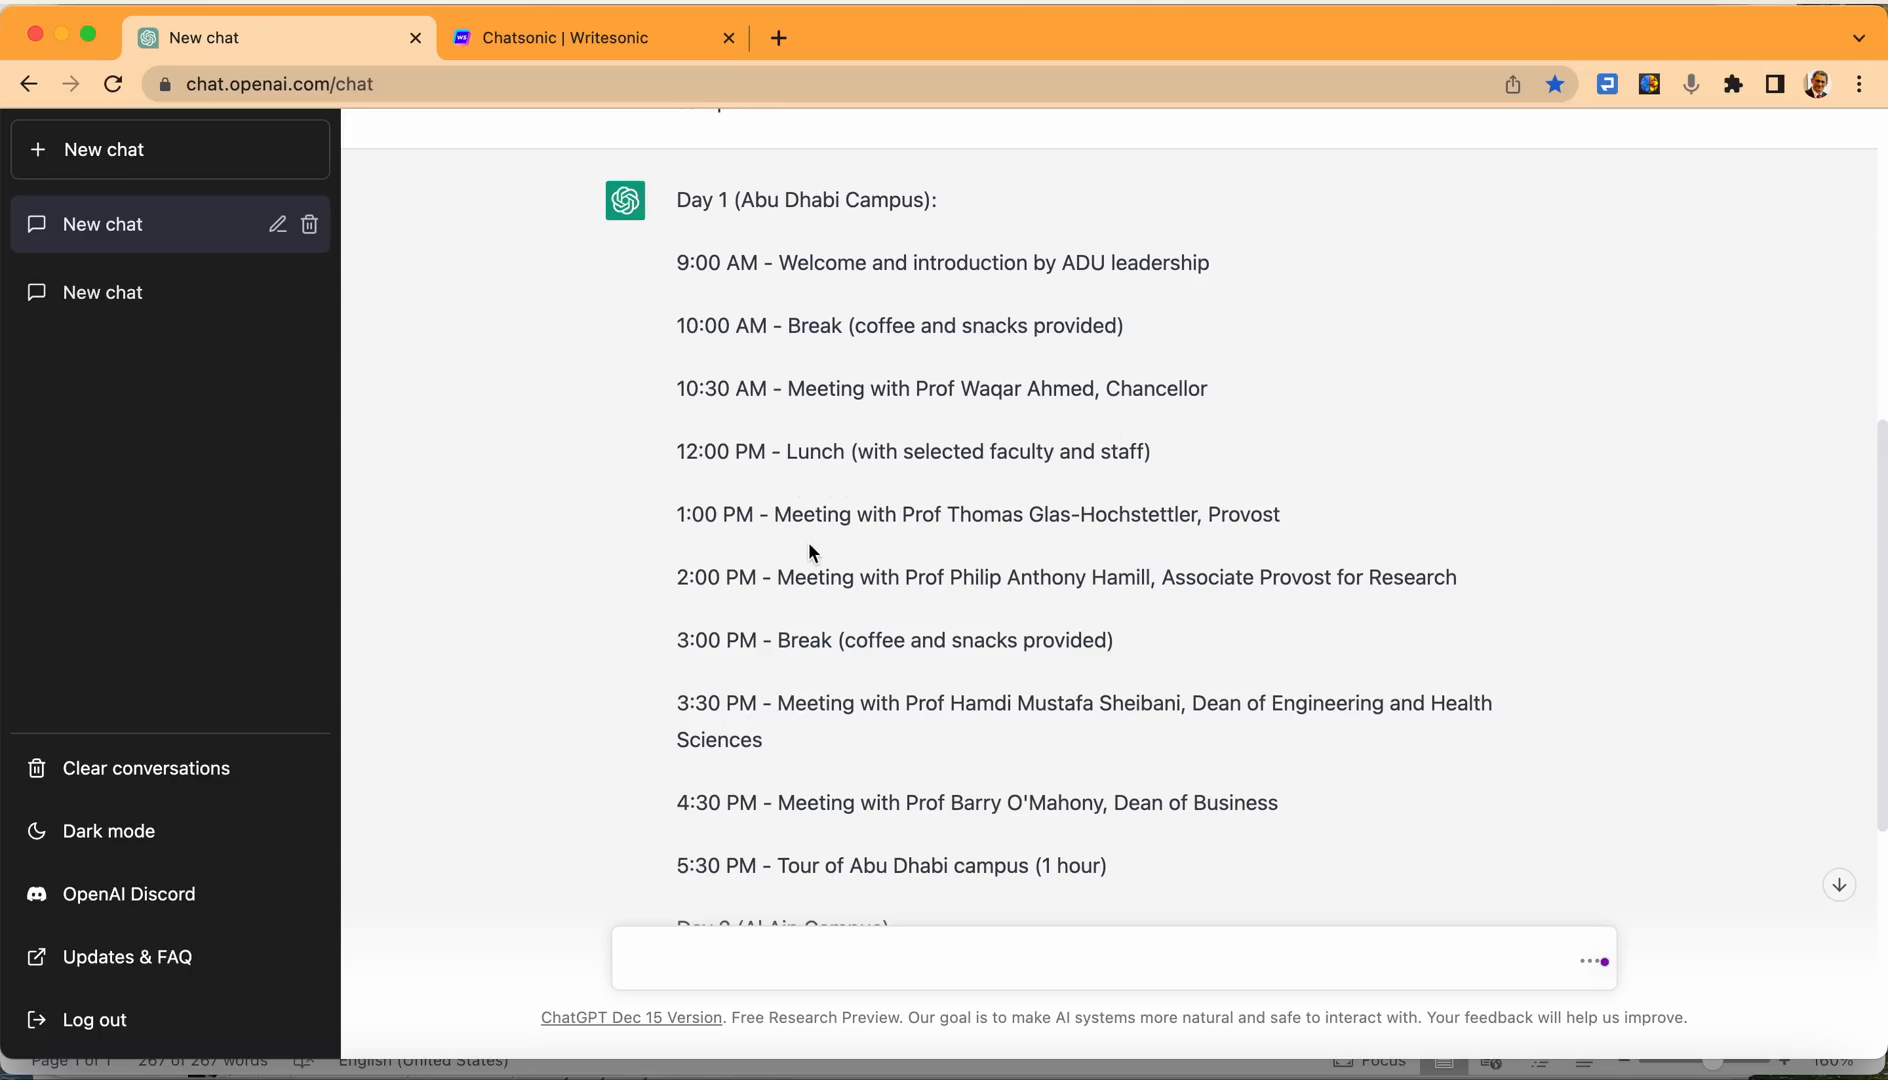
{"action": "mouse_move", "coordinate": [1133, 544]}
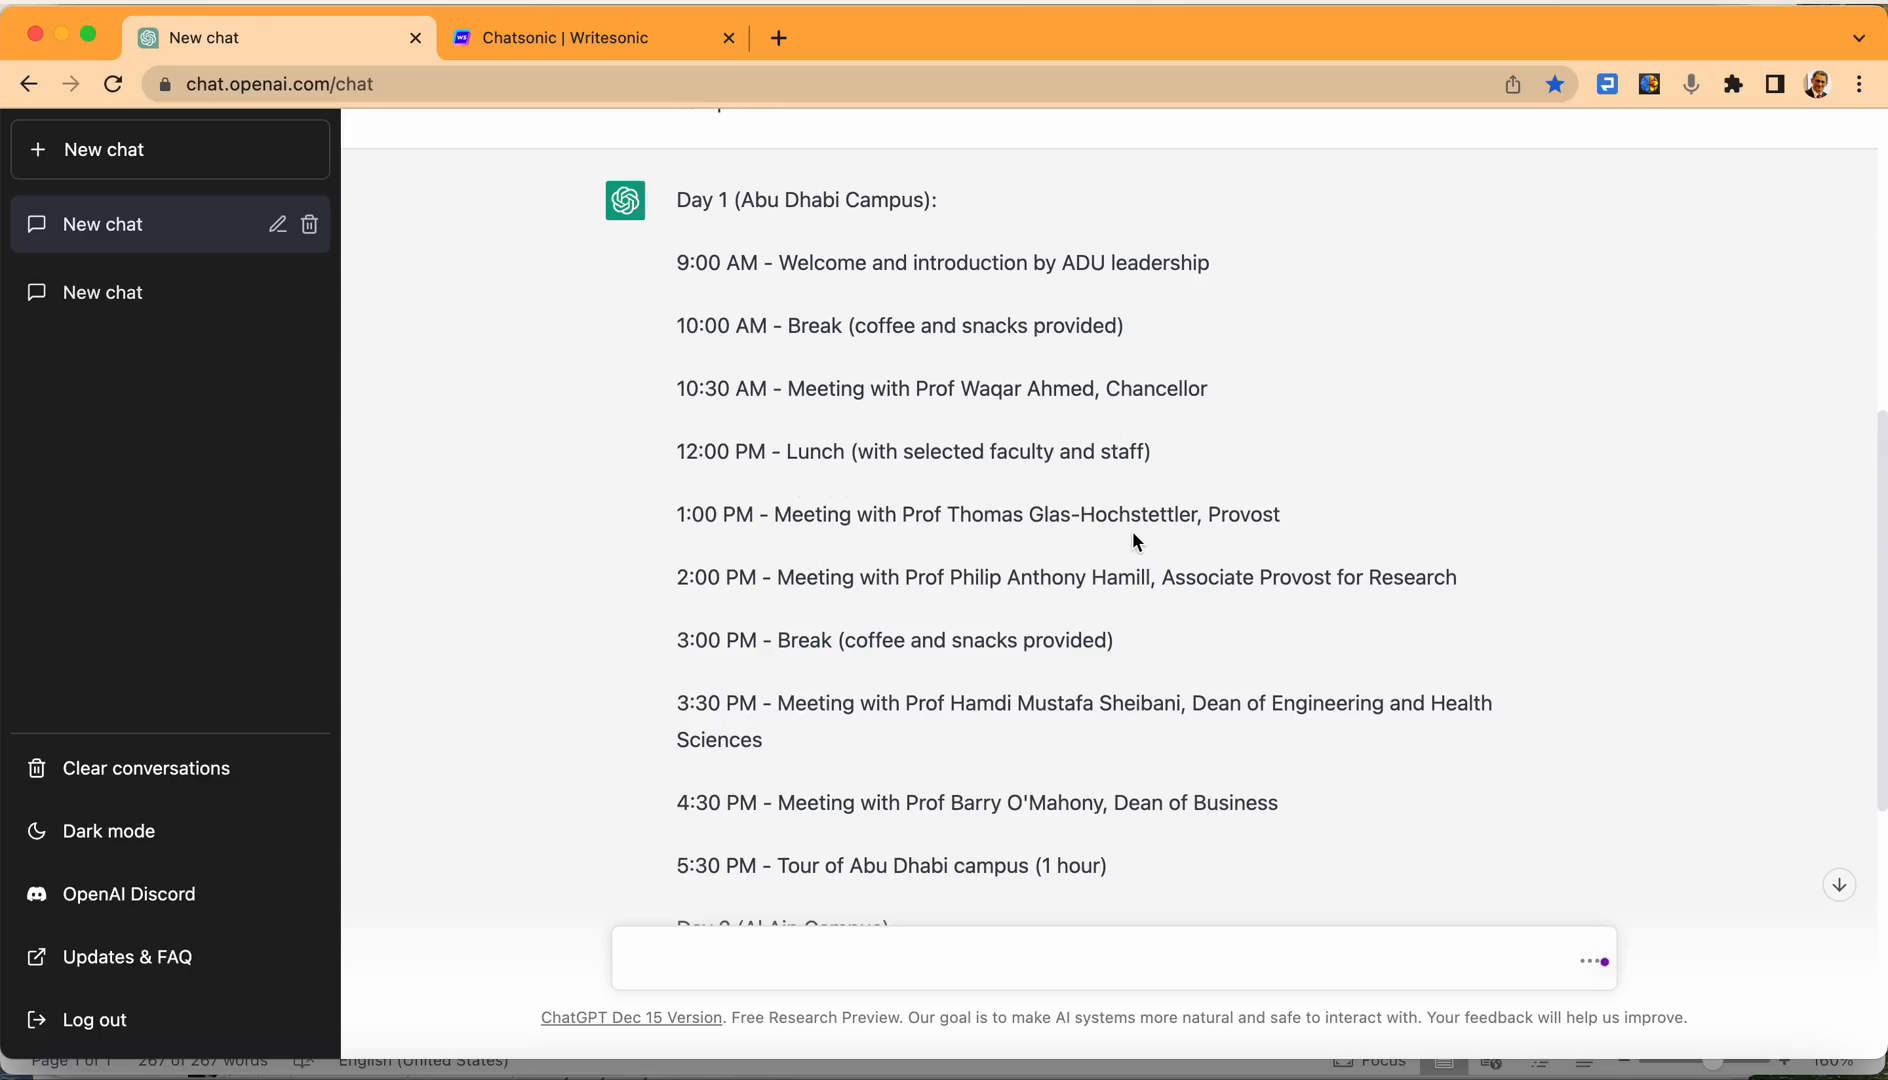
Review the generated Day 1 Abu Dhabi Campus schedule in the ChatGPT reply.
{"action": "scroll", "scroll_direction": "down", "scroll_amount": 3}
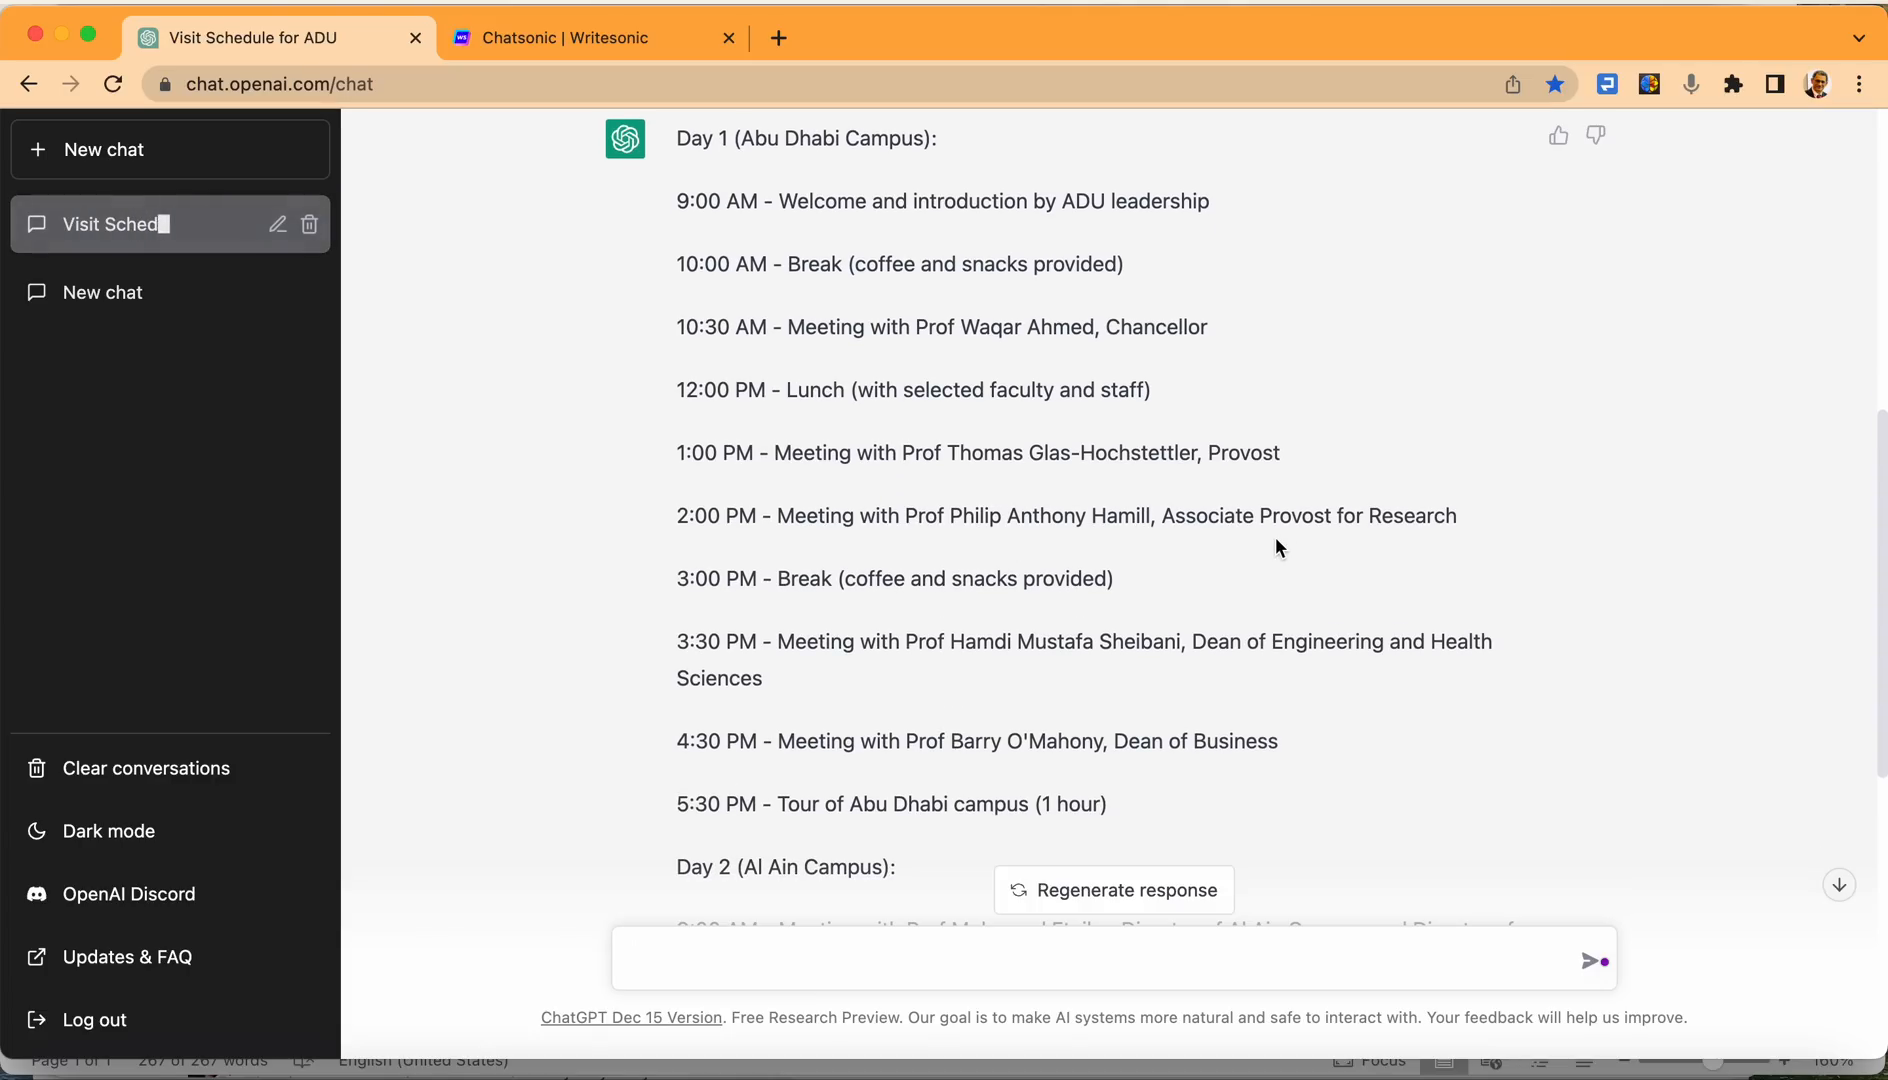
{"action": "scroll", "scroll_direction": "down", "scroll_amount": 3}
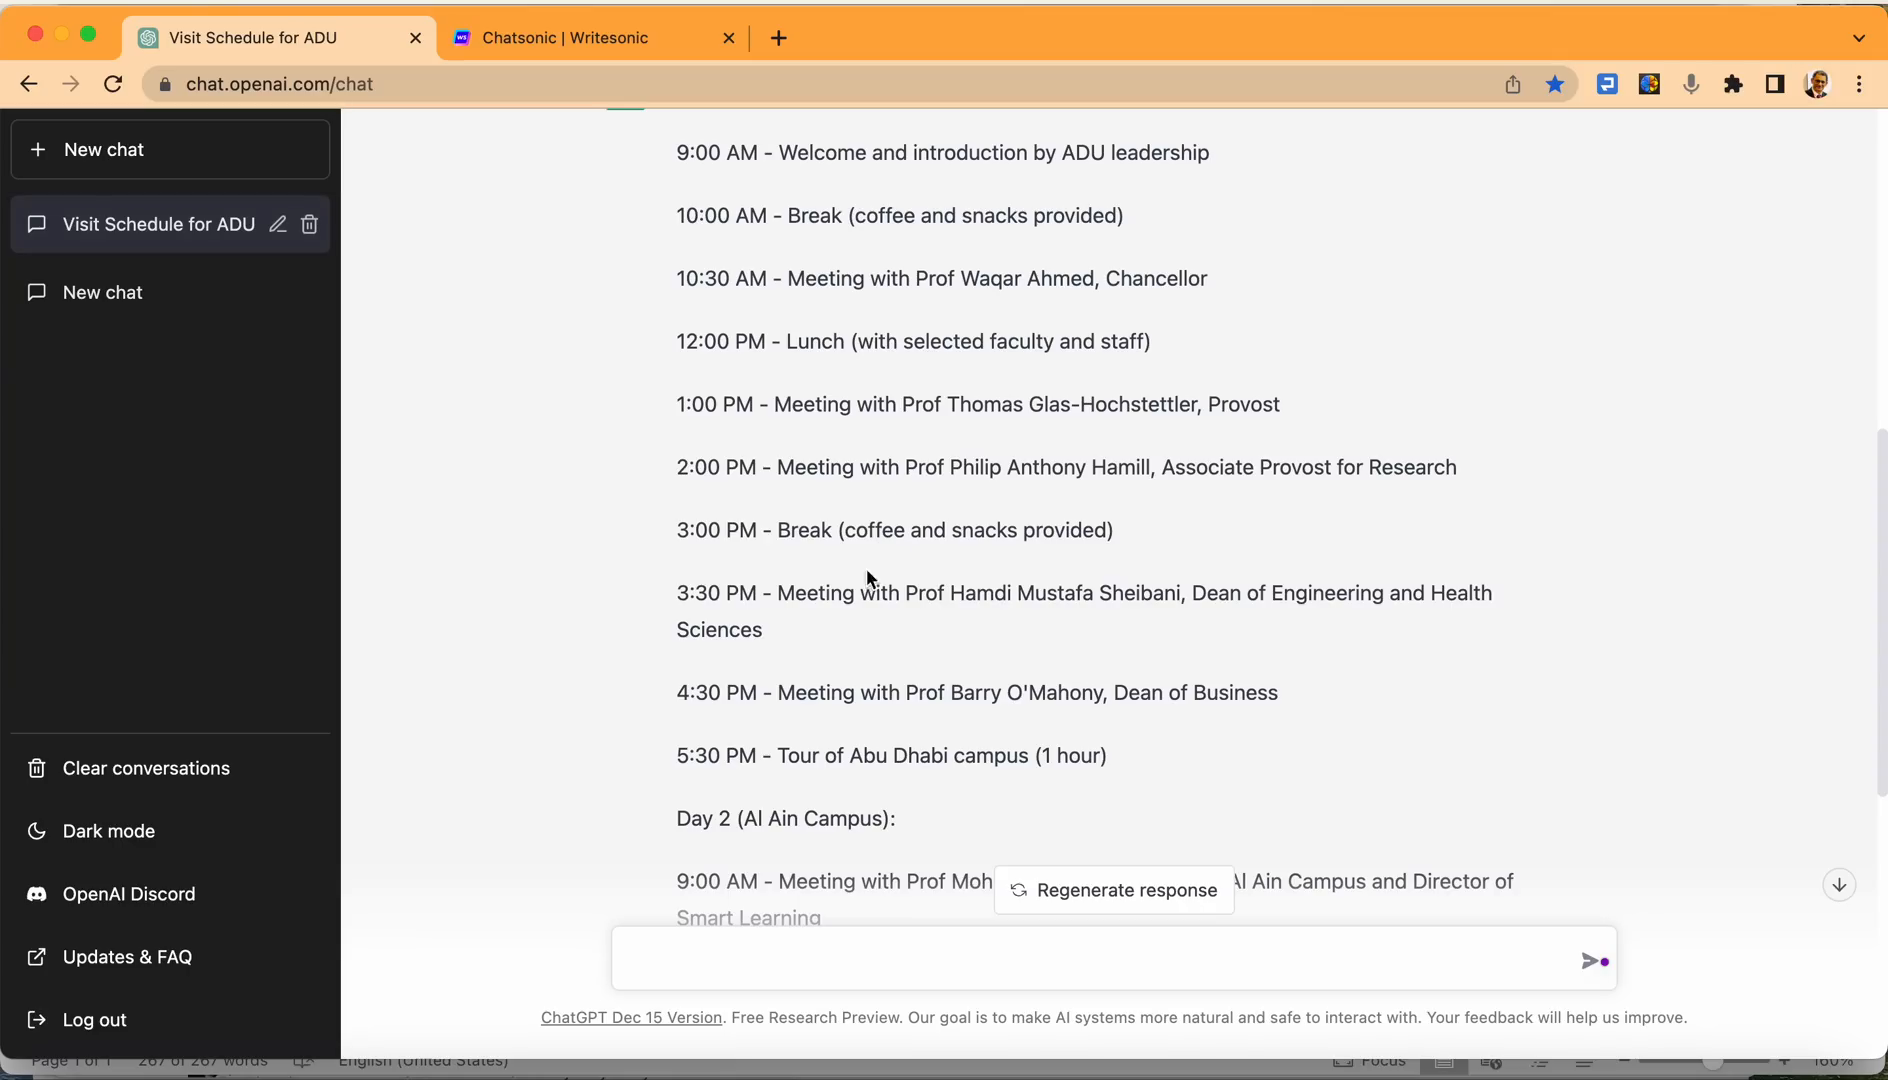
{"action": "mouse_move", "coordinate": [933, 618]}
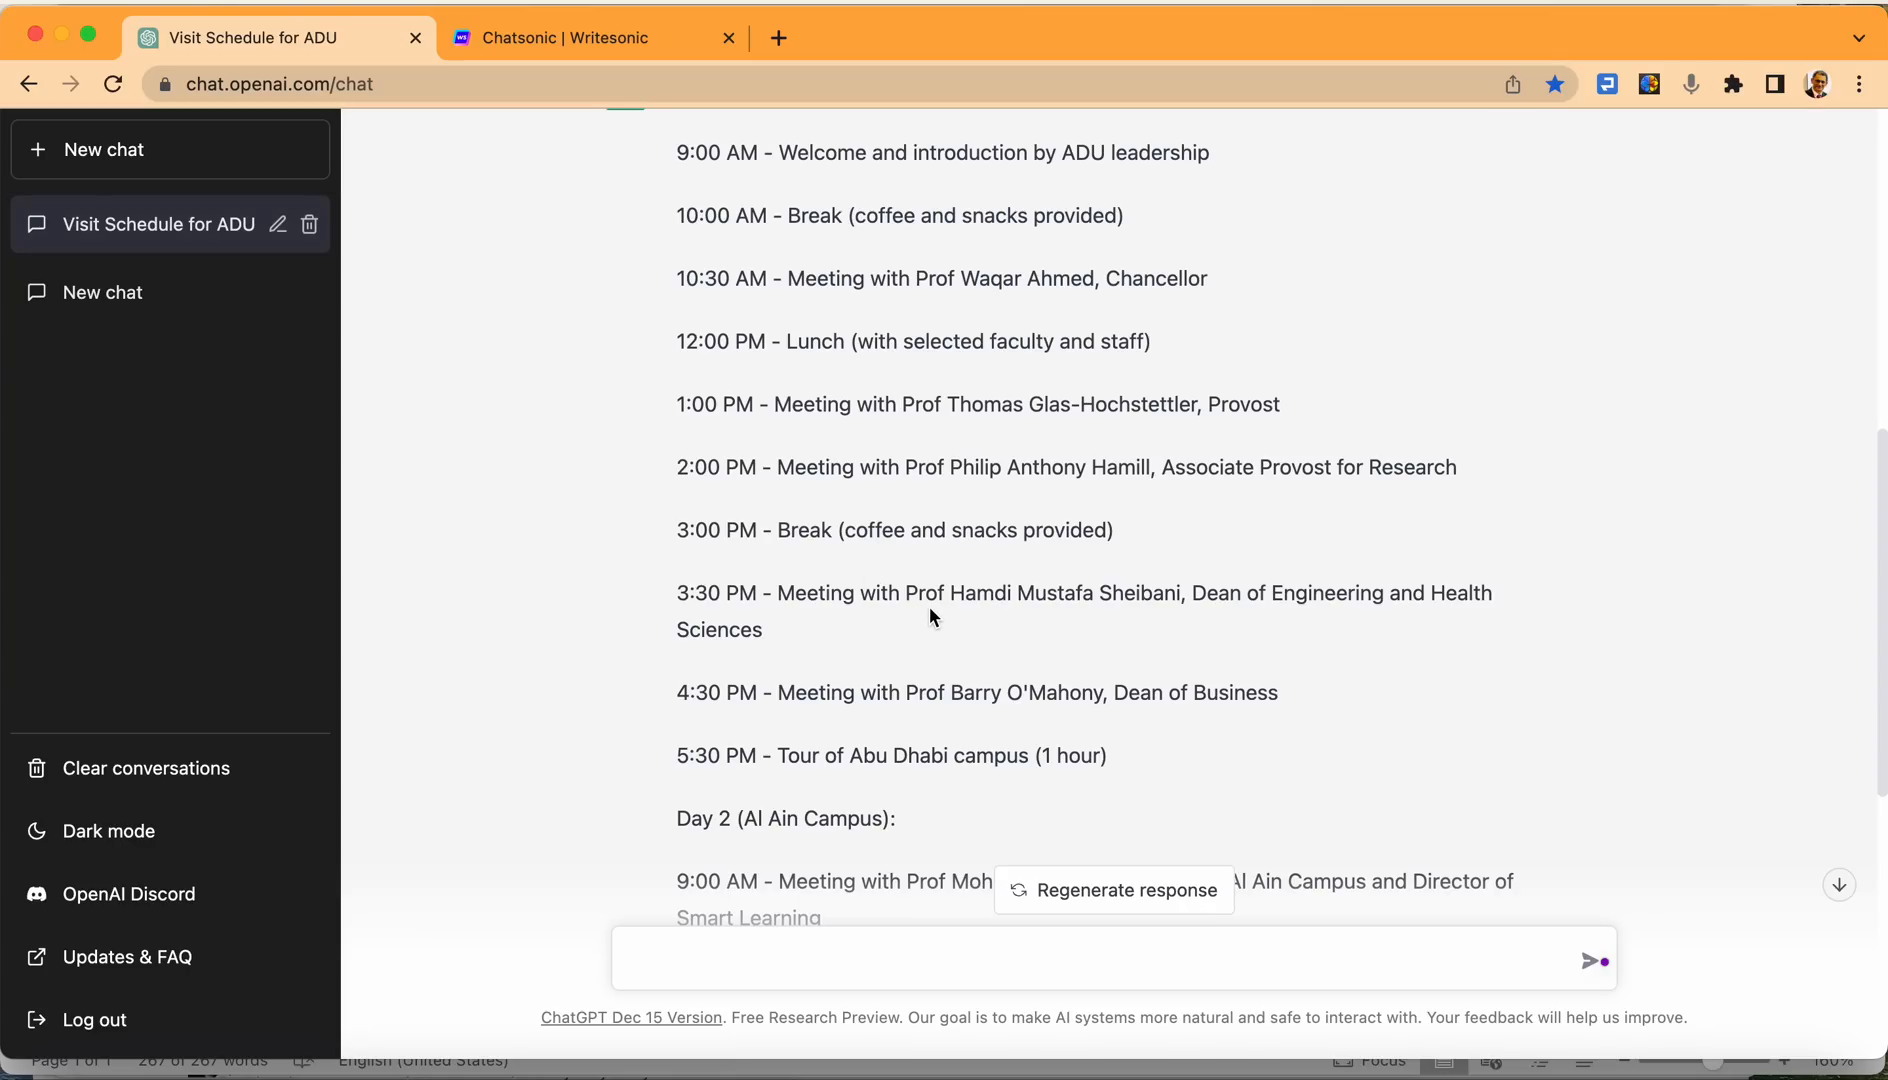
{"action": "mouse_move", "coordinate": [1198, 617]}
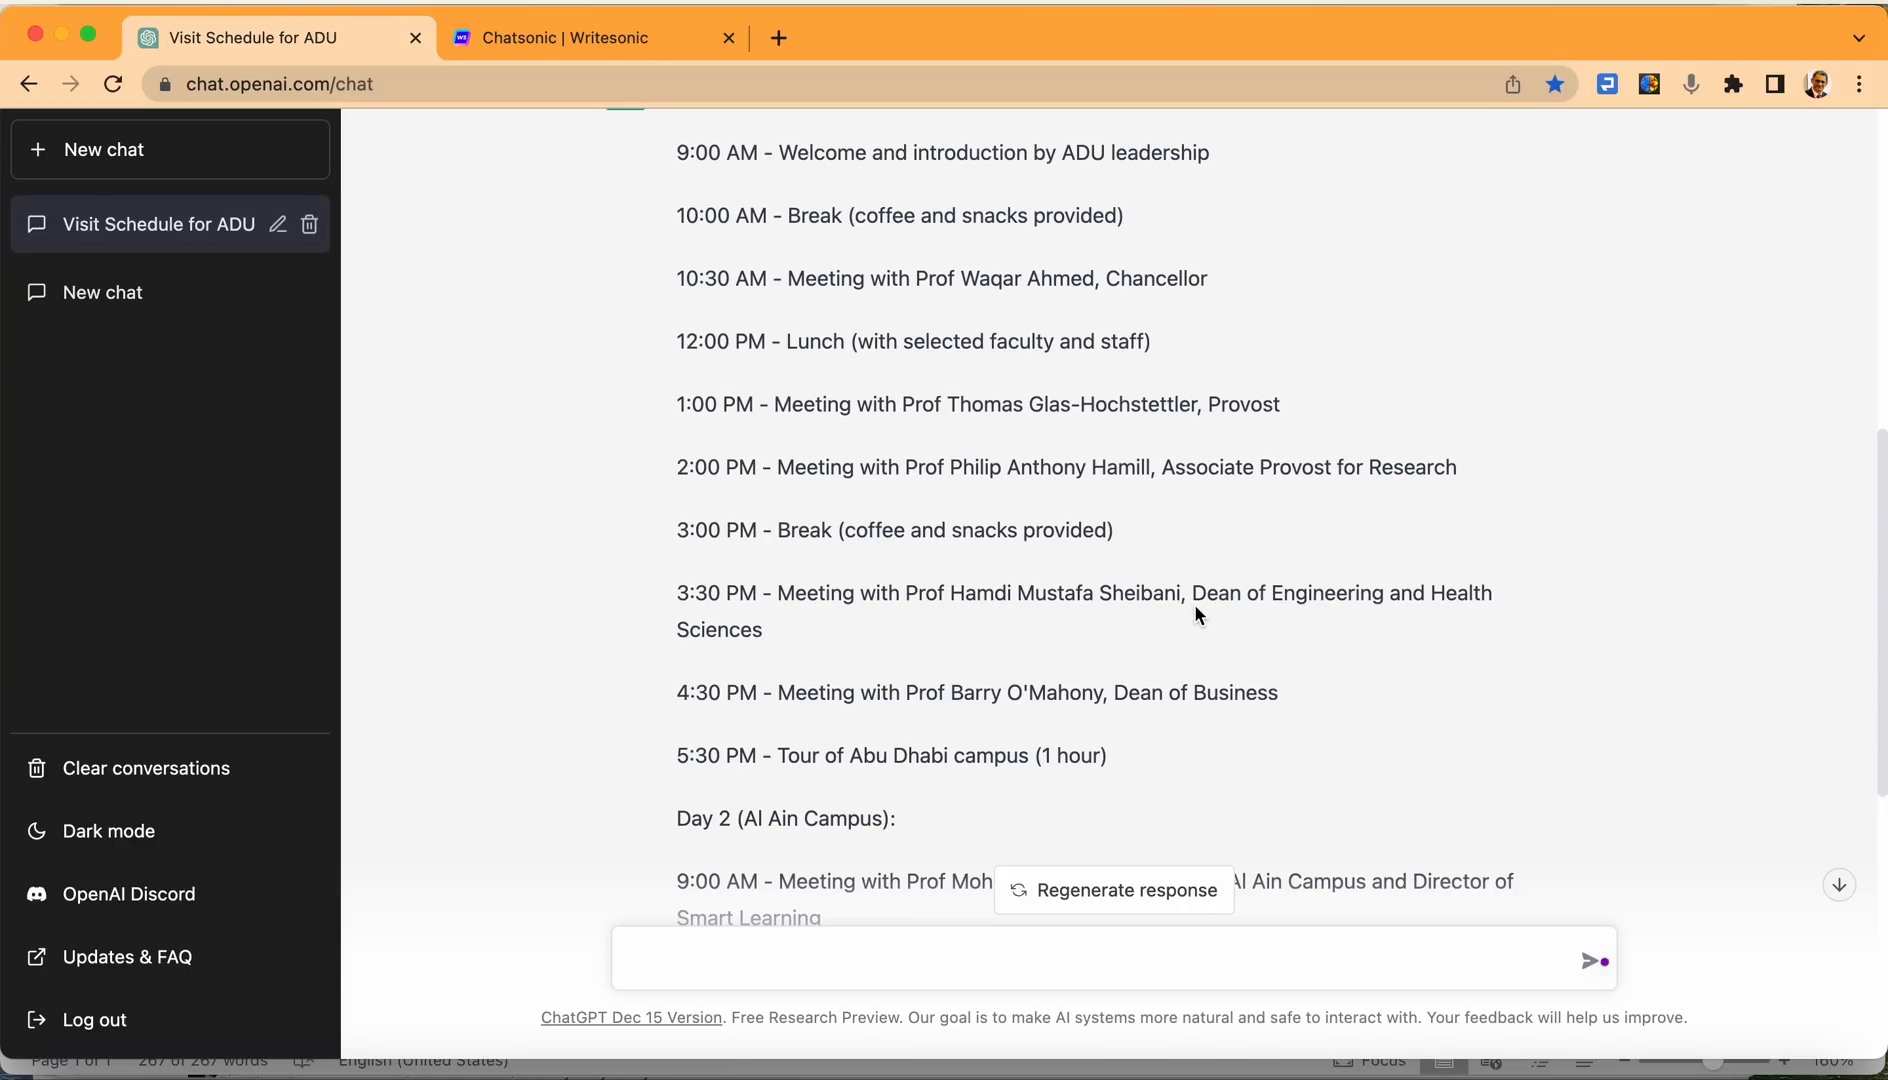
{"action": "mouse_move", "coordinate": [1496, 621]}
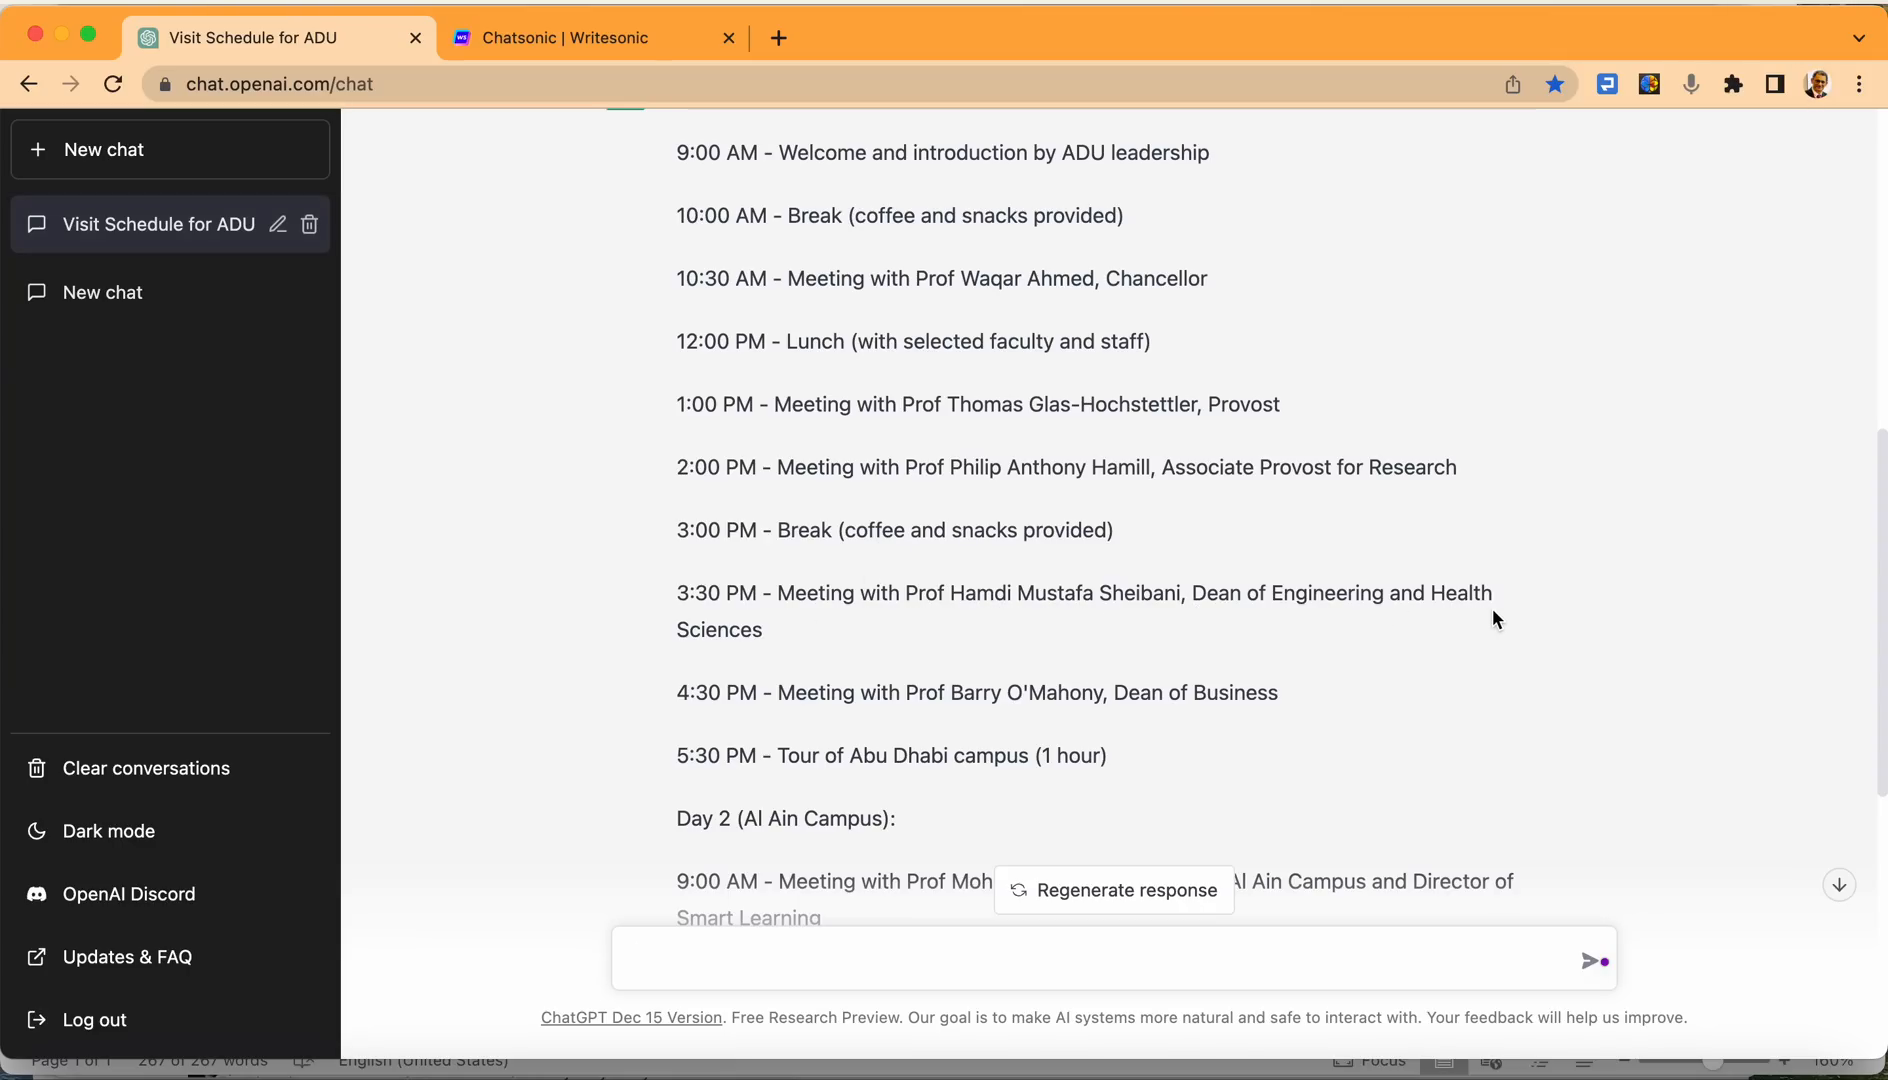
{"action": "scroll", "scroll_direction": "down", "scroll_amount": 3}
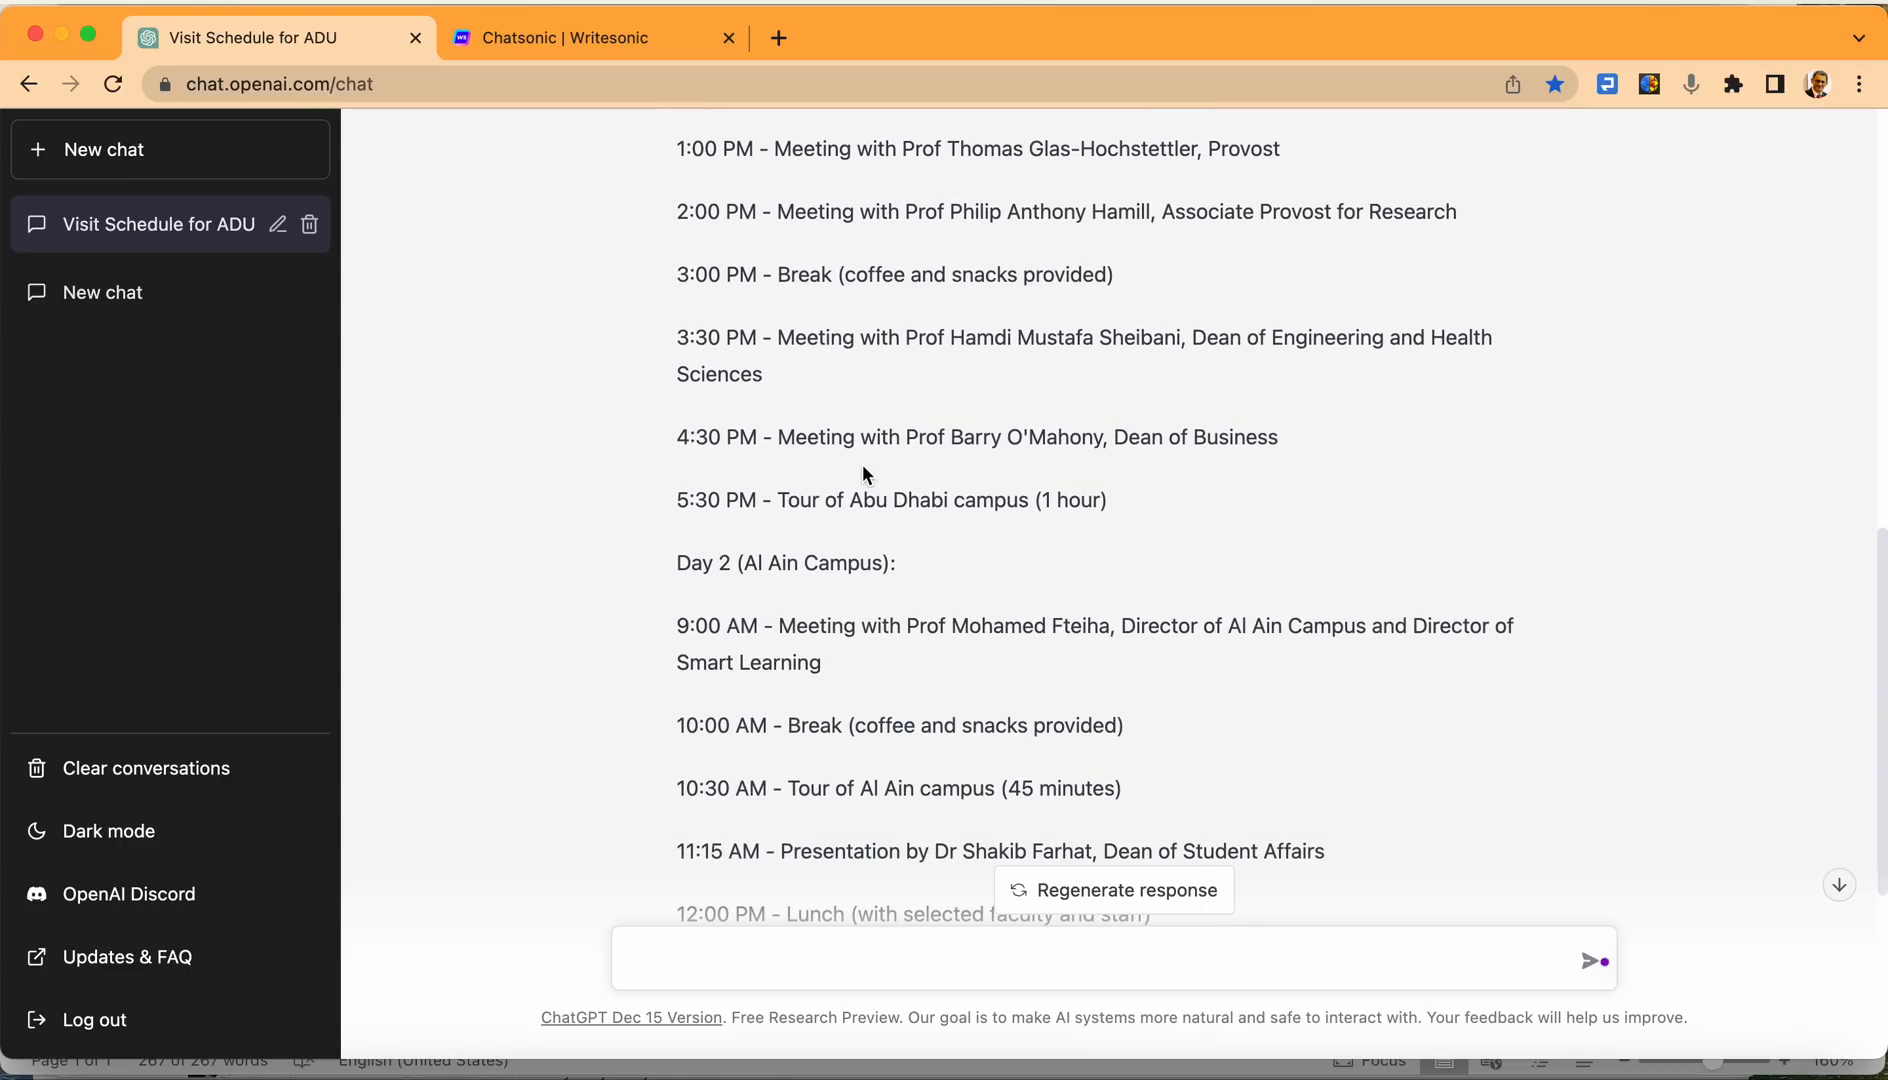
{"action": "mouse_move", "coordinate": [1225, 476]}
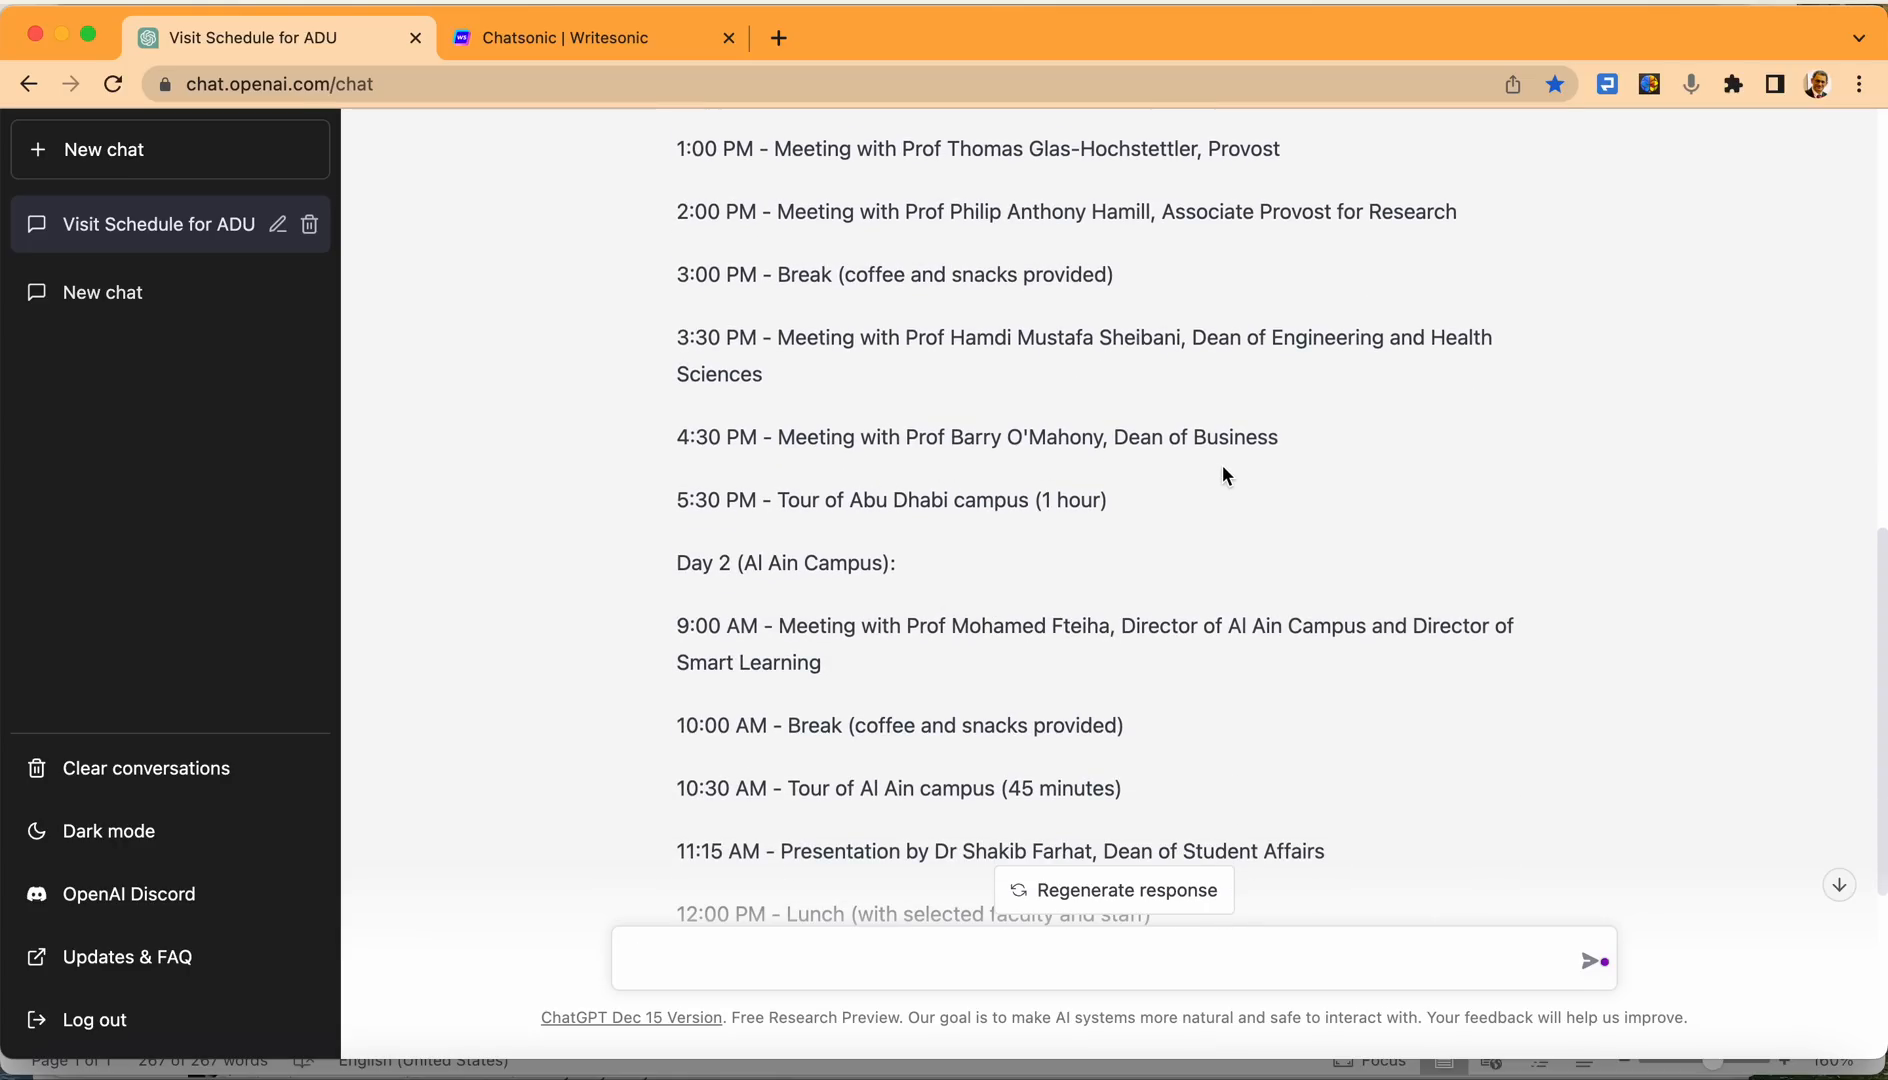
{"action": "mouse_move", "coordinate": [974, 530]}
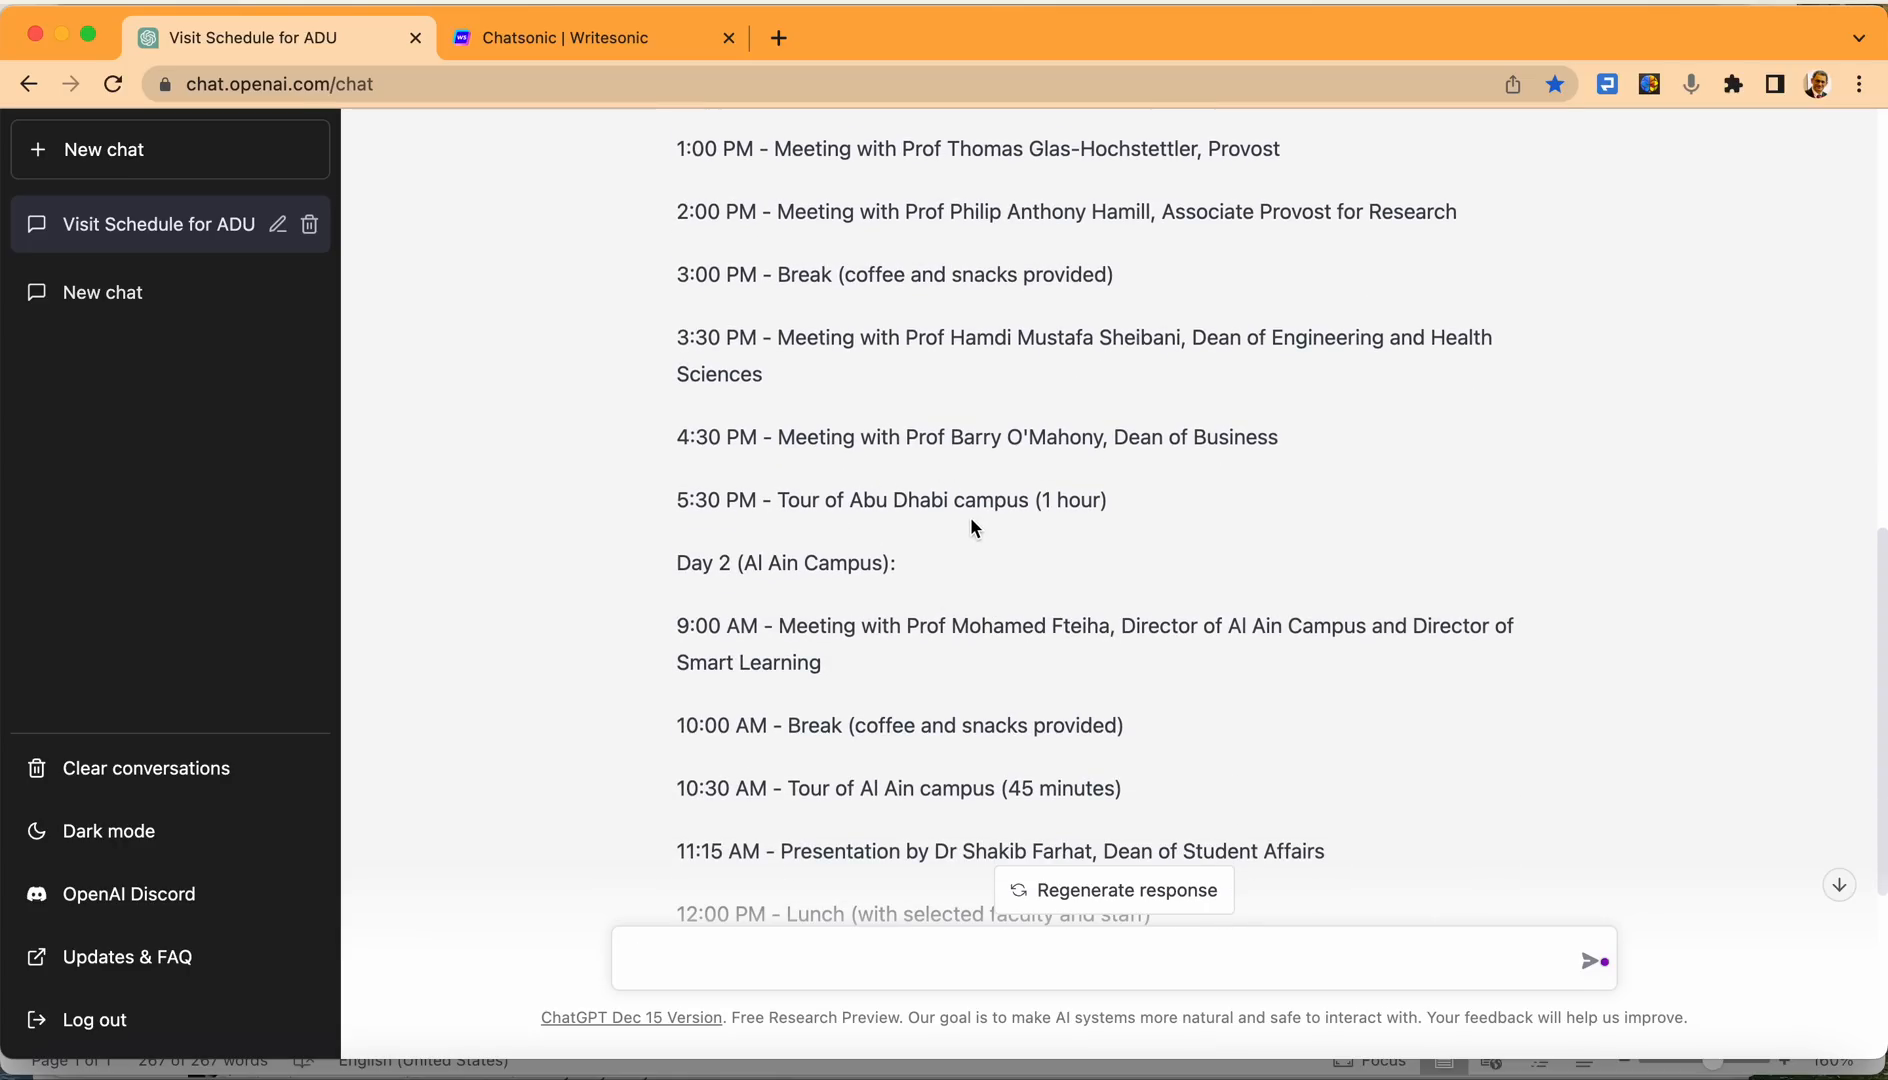
{"action": "scroll", "scroll_direction": "down", "scroll_amount": 3}
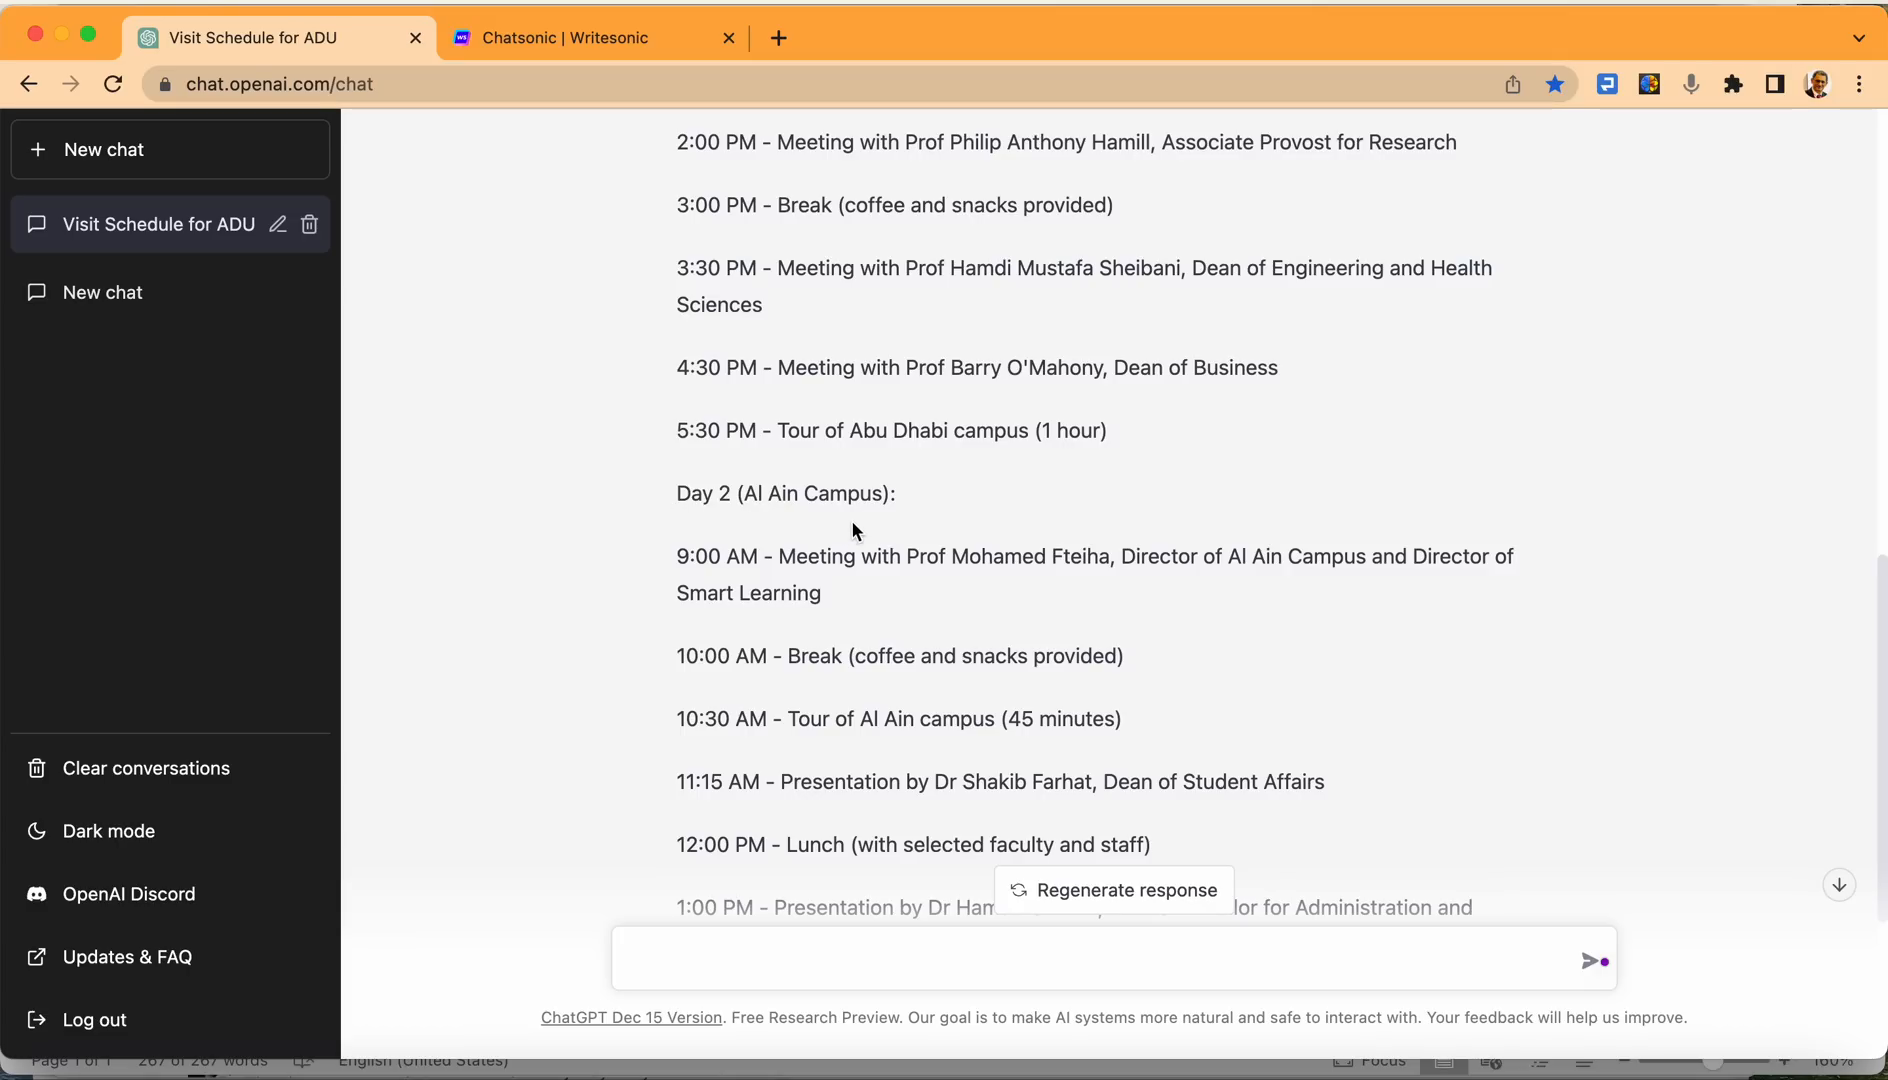
{"action": "mouse_move", "coordinate": [762, 582]}
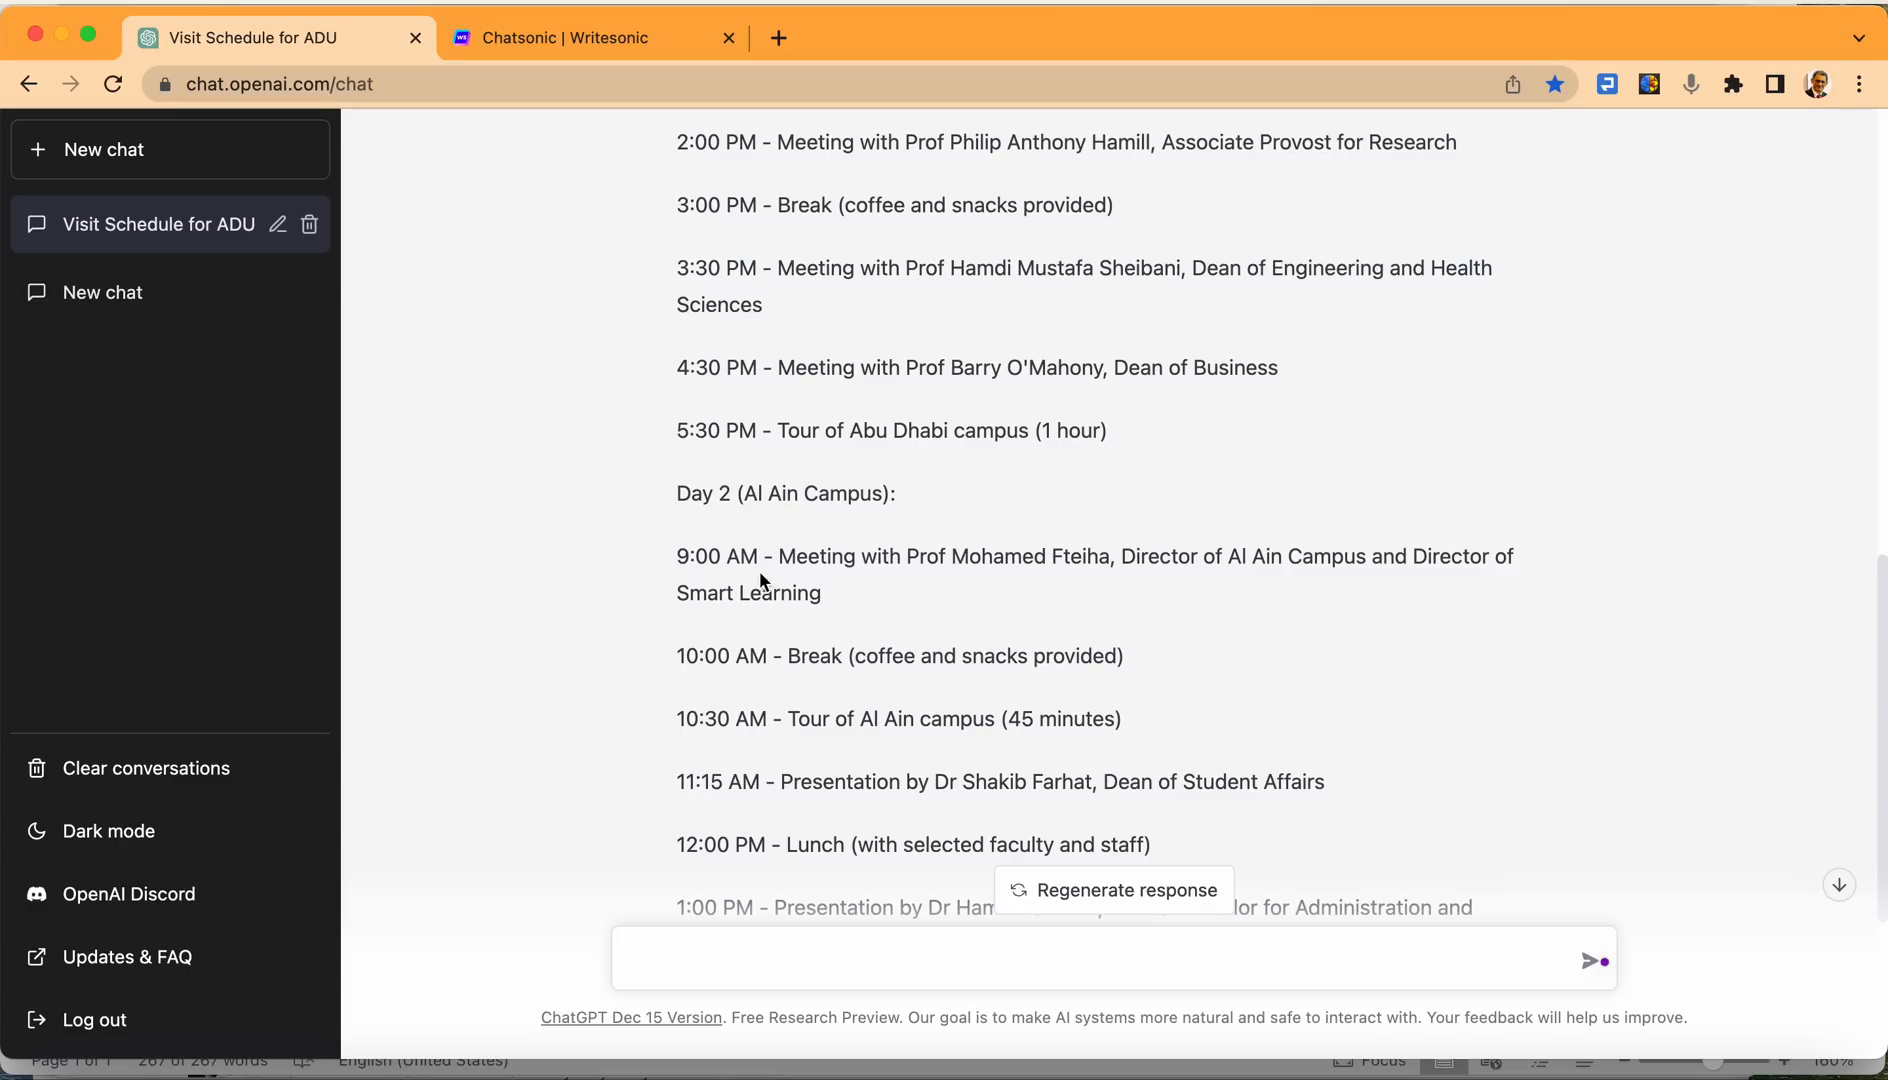
{"action": "mouse_move", "coordinate": [826, 588]}
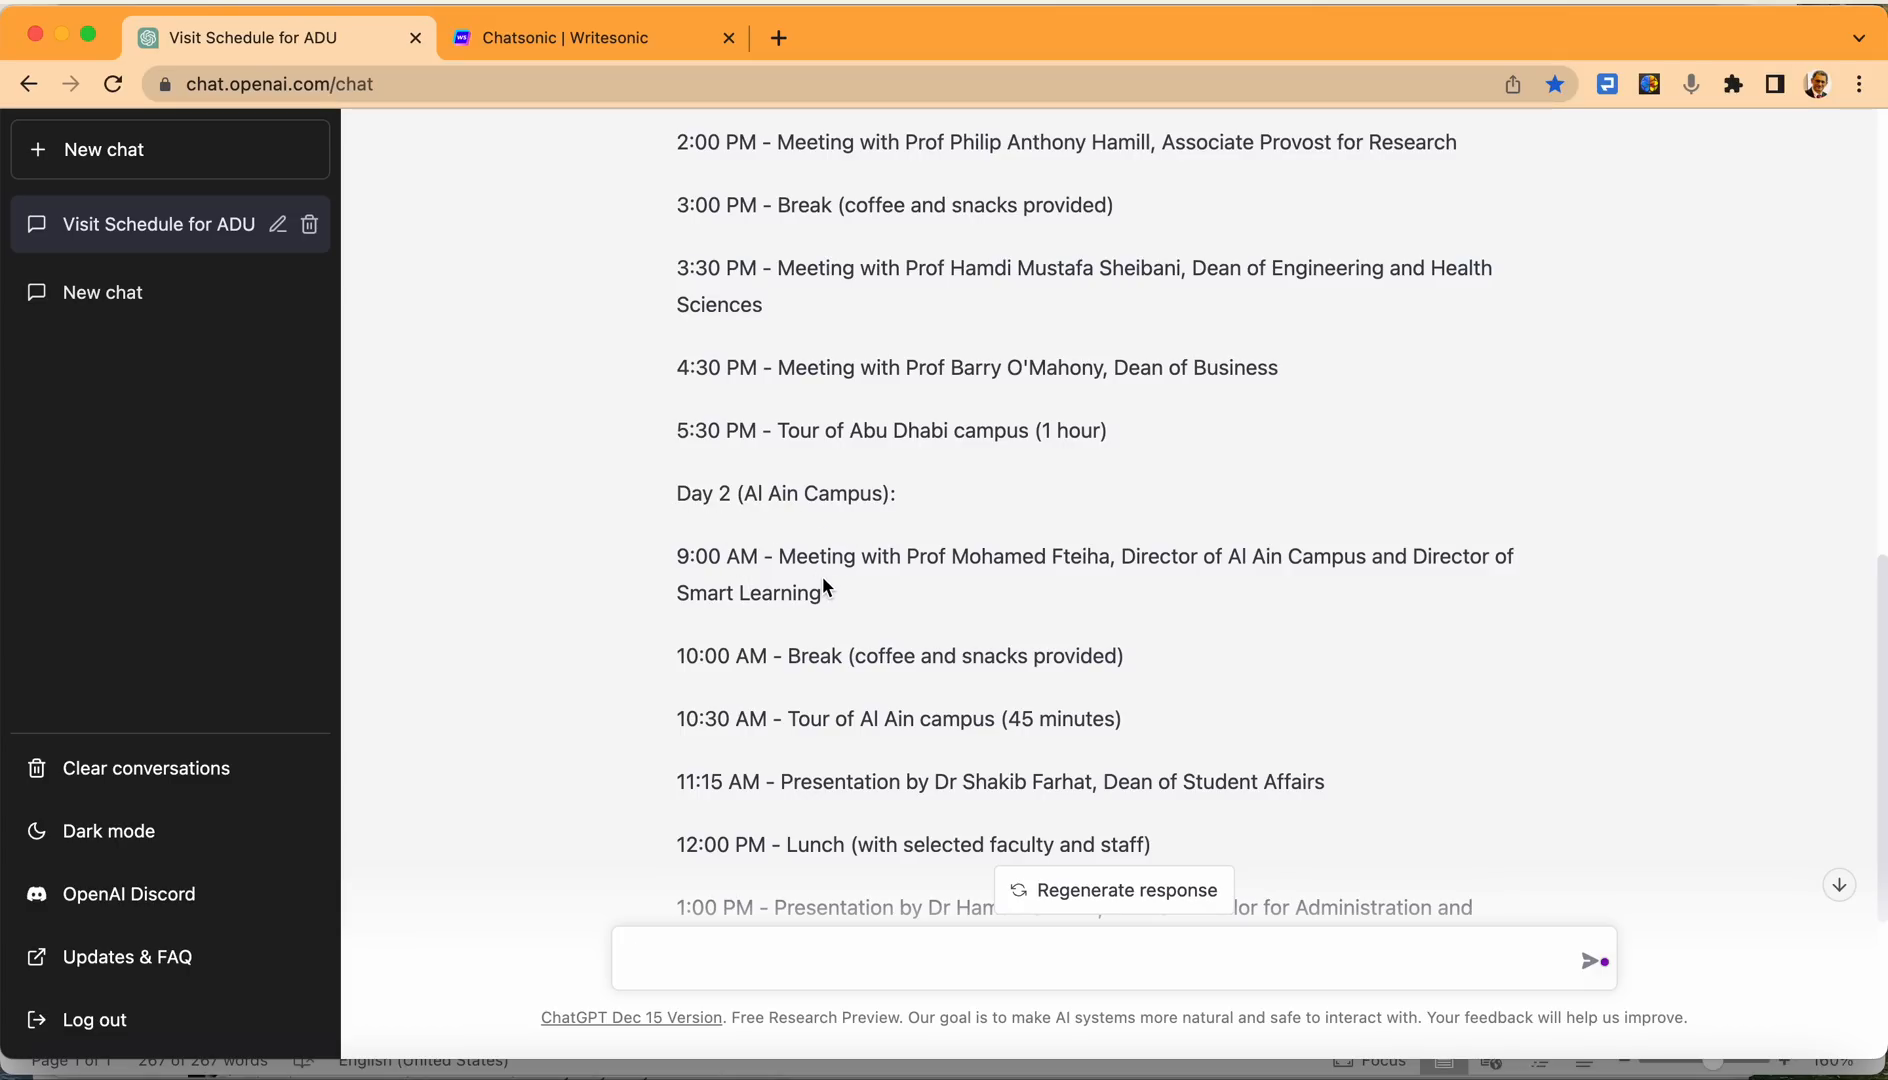
{"action": "mouse_move", "coordinate": [797, 524]}
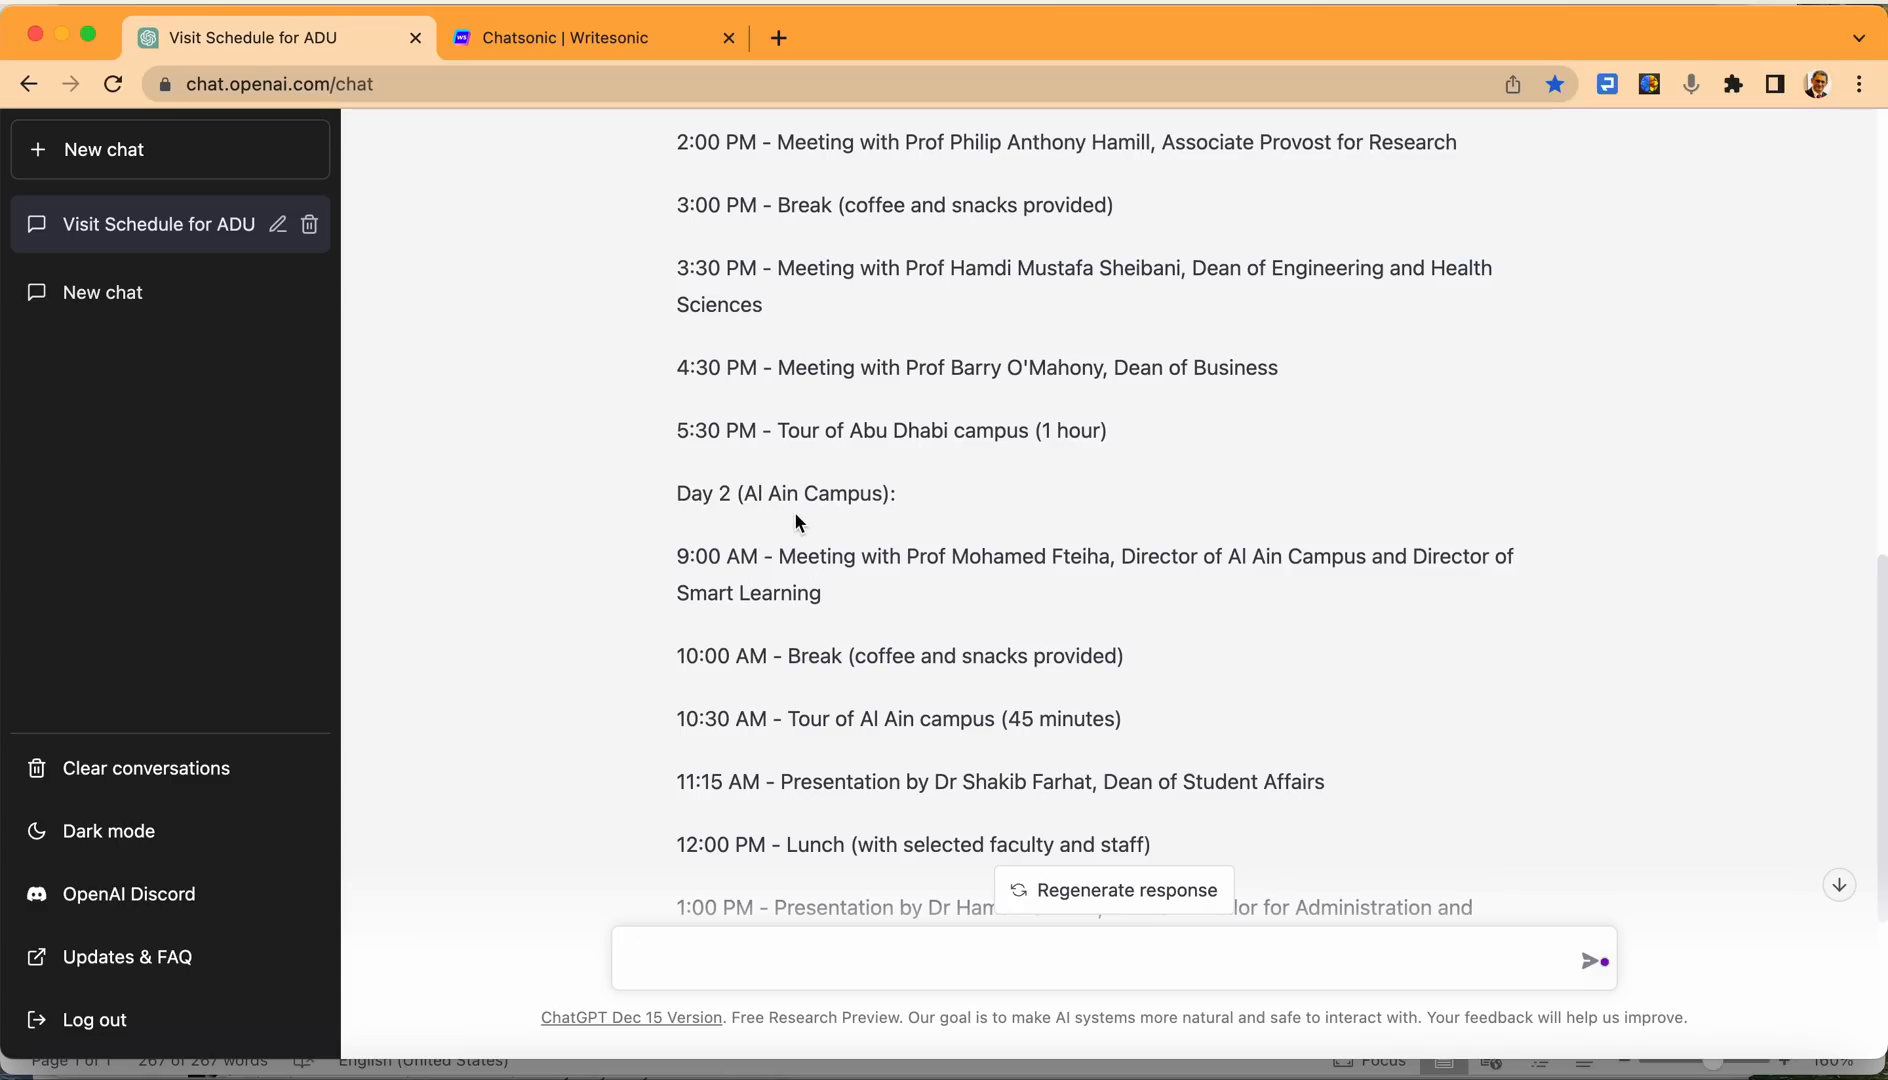
{"action": "mouse_move", "coordinate": [825, 585]}
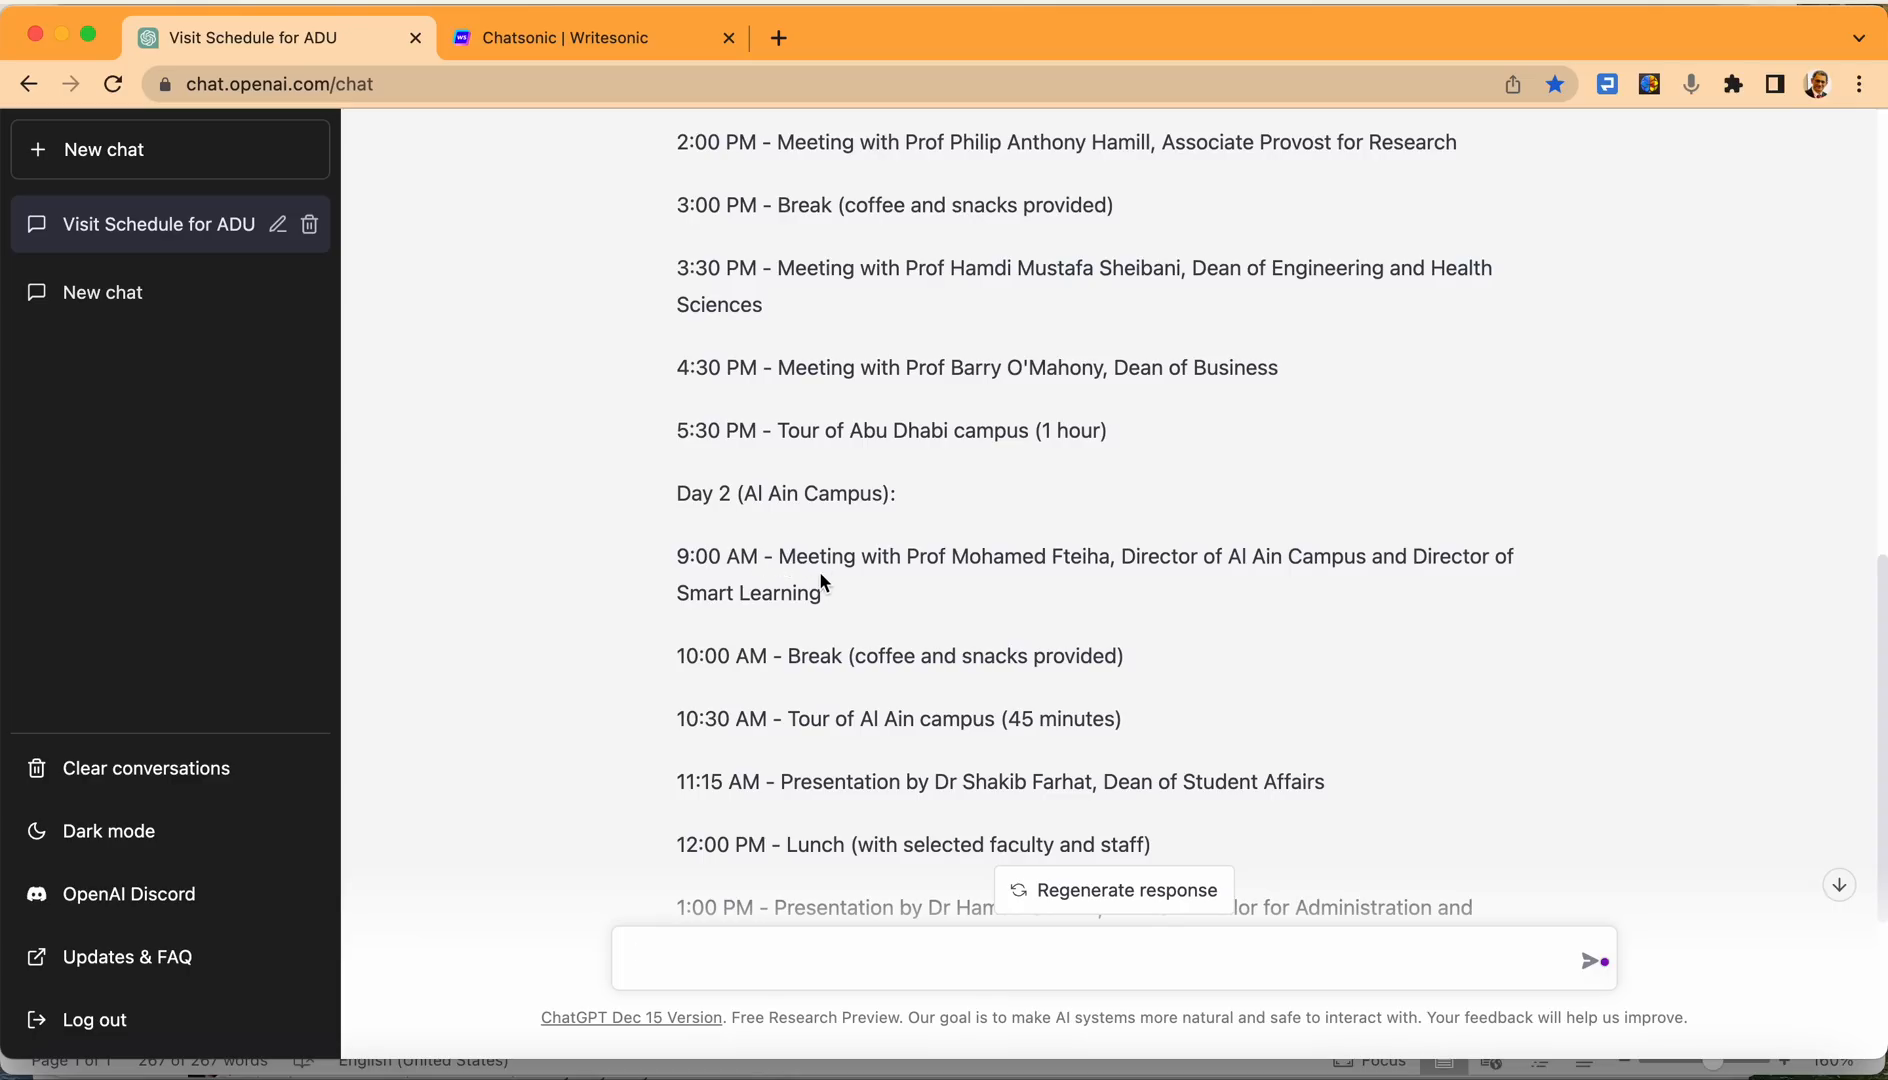
{"action": "mouse_move", "coordinate": [815, 549]}
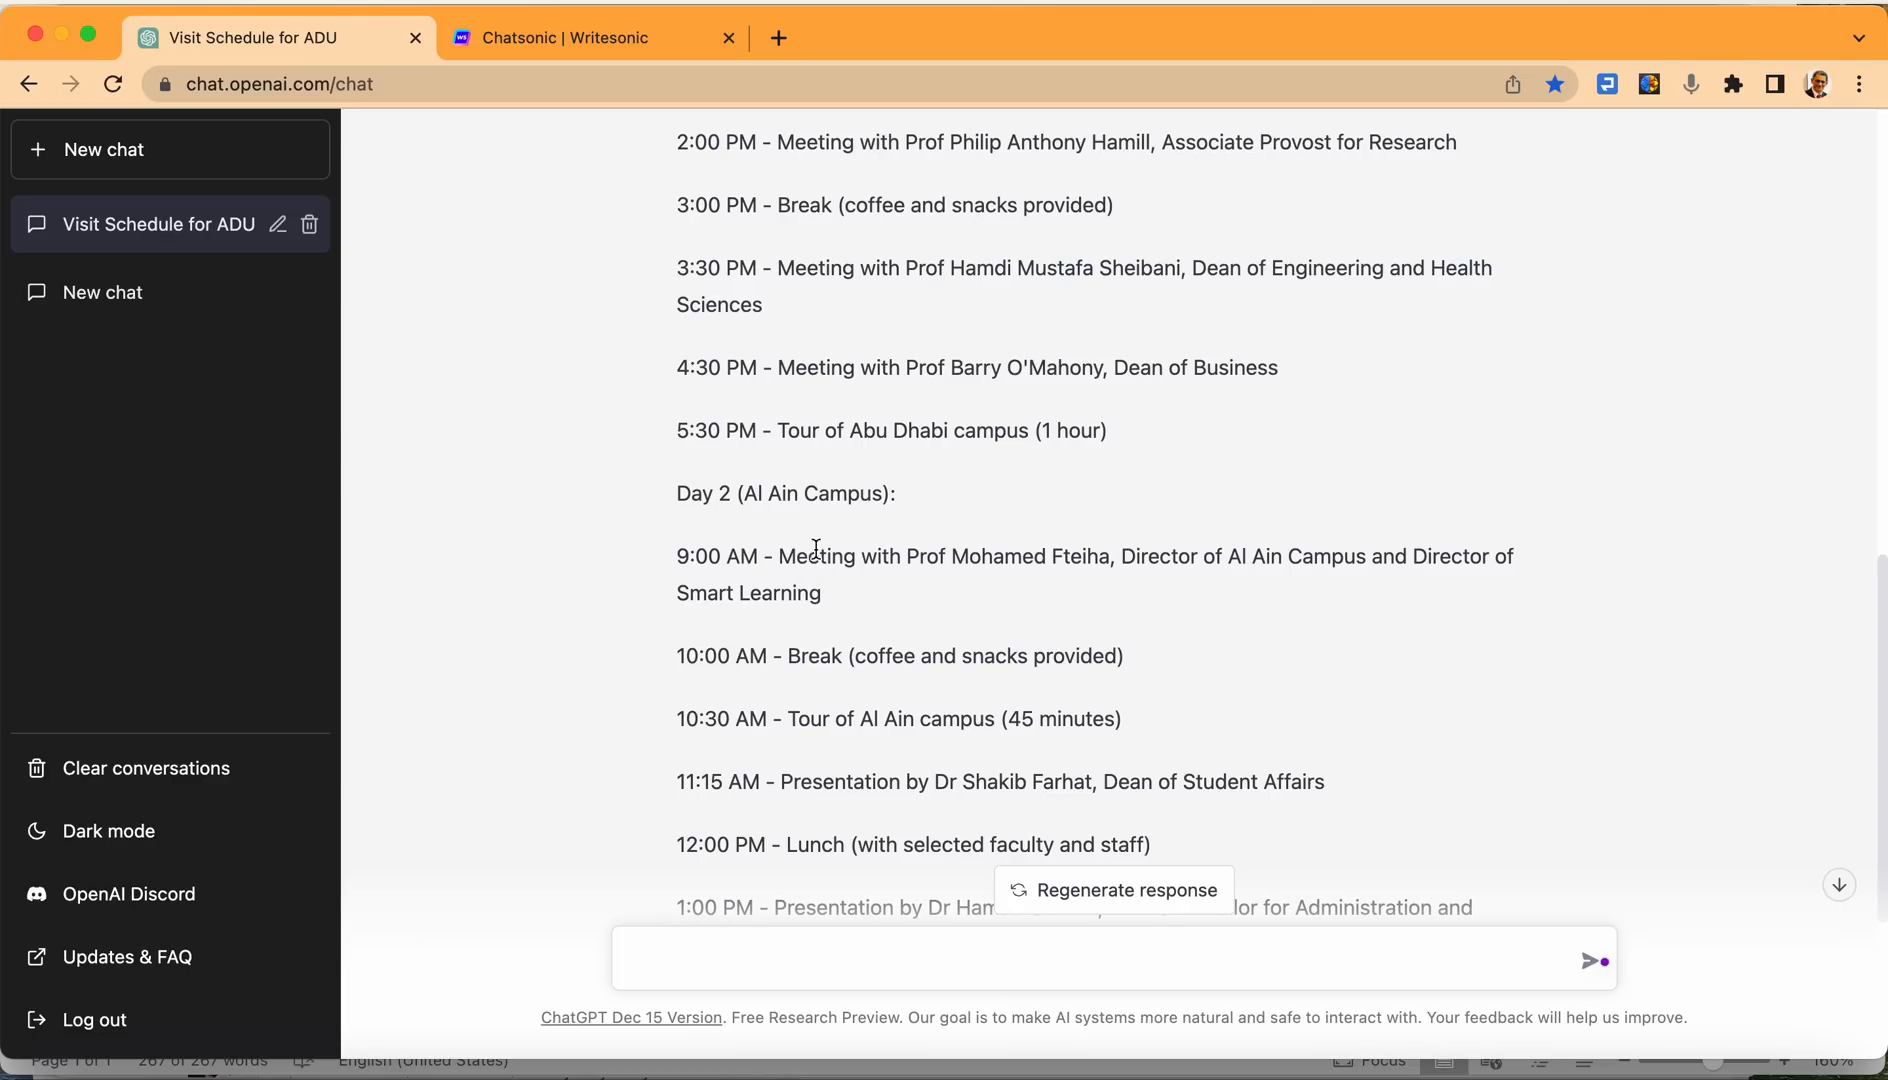
{"action": "mouse_move", "coordinate": [803, 624]}
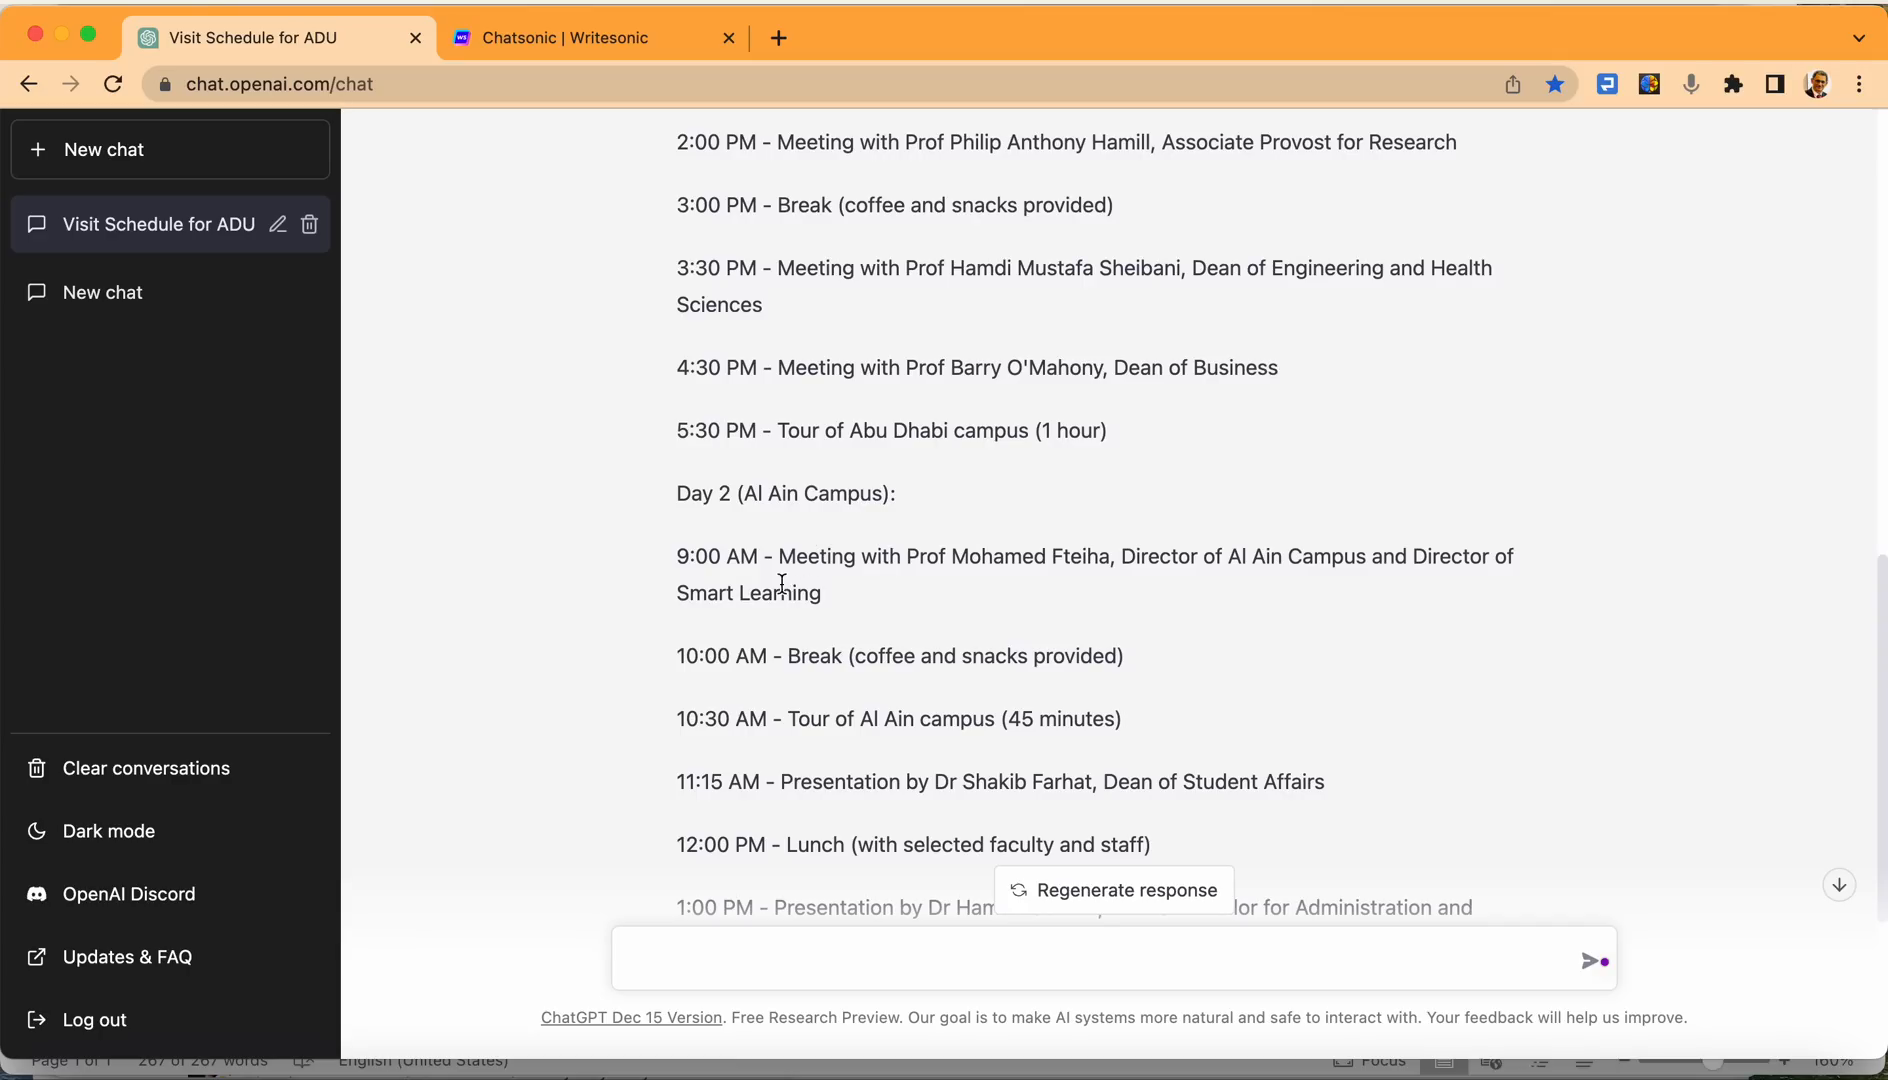
{"action": "mouse_move", "coordinate": [685, 544]}
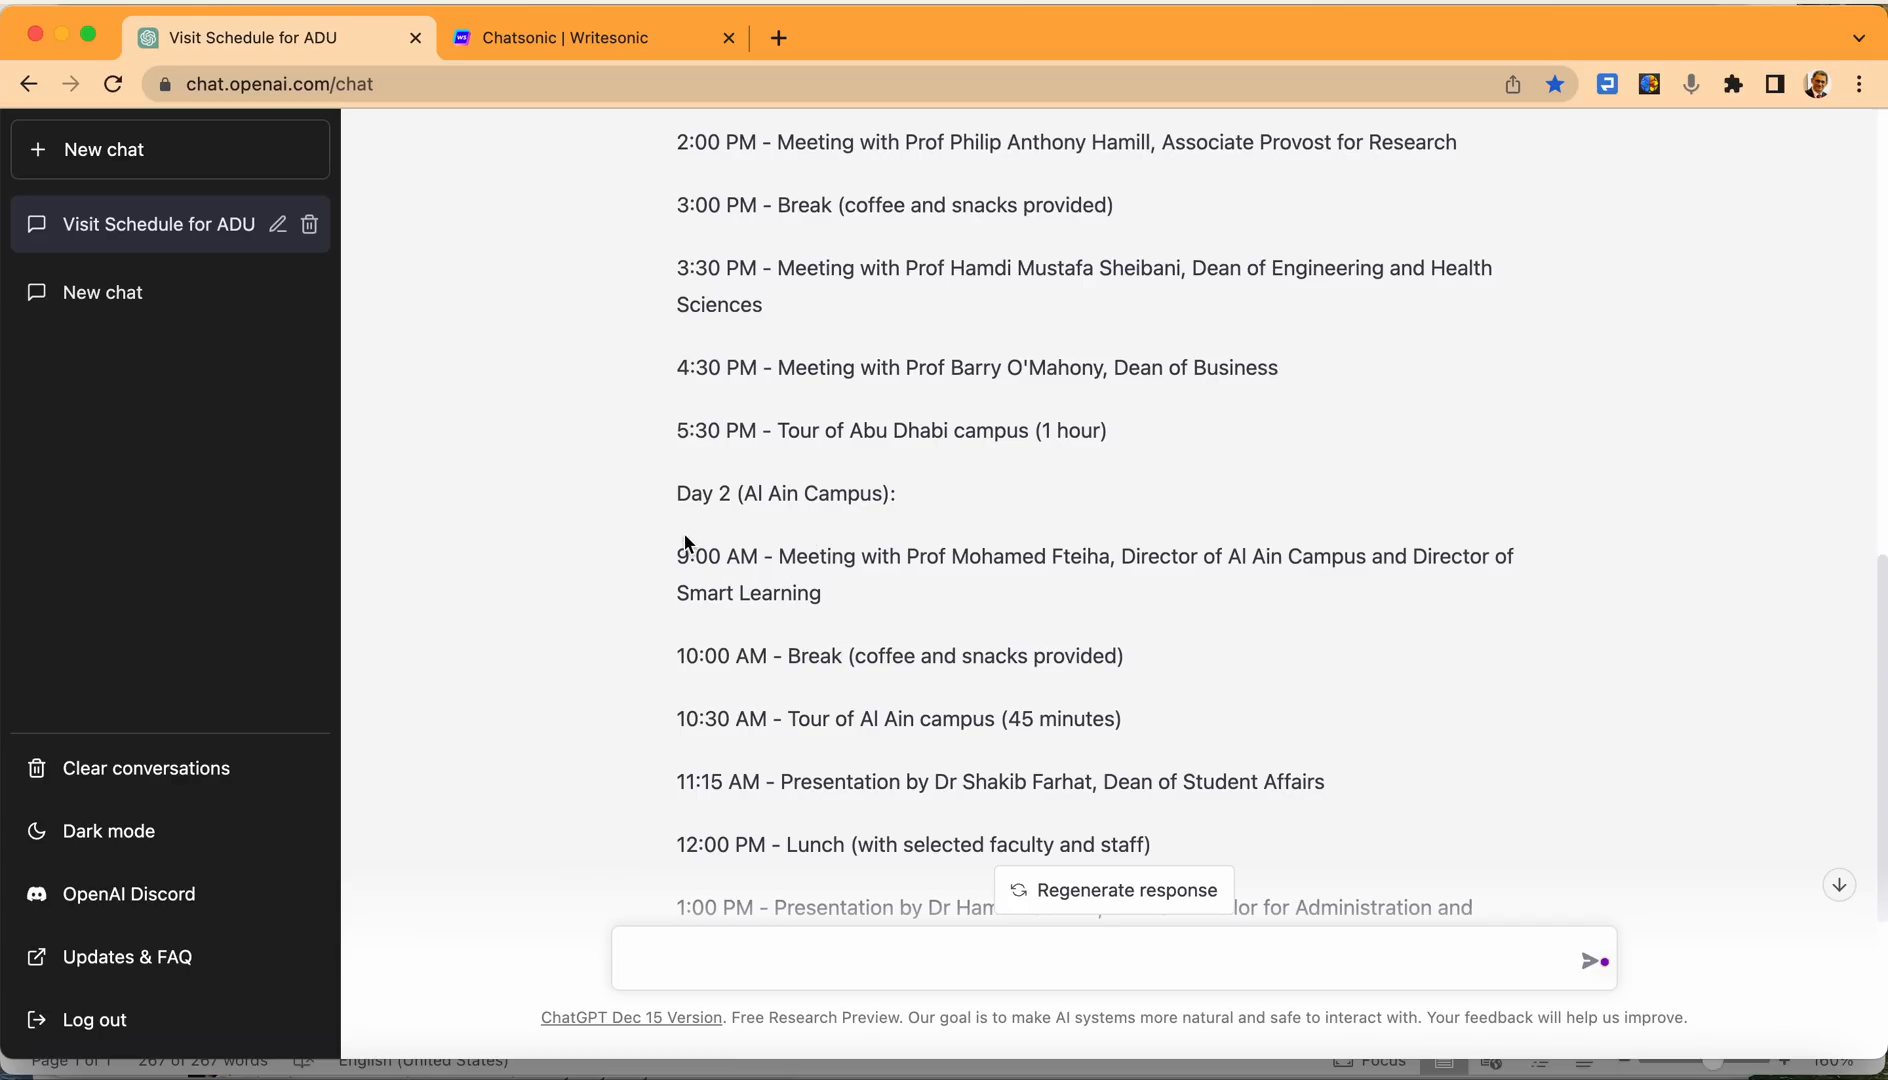
{"action": "mouse_move", "coordinate": [830, 557]}
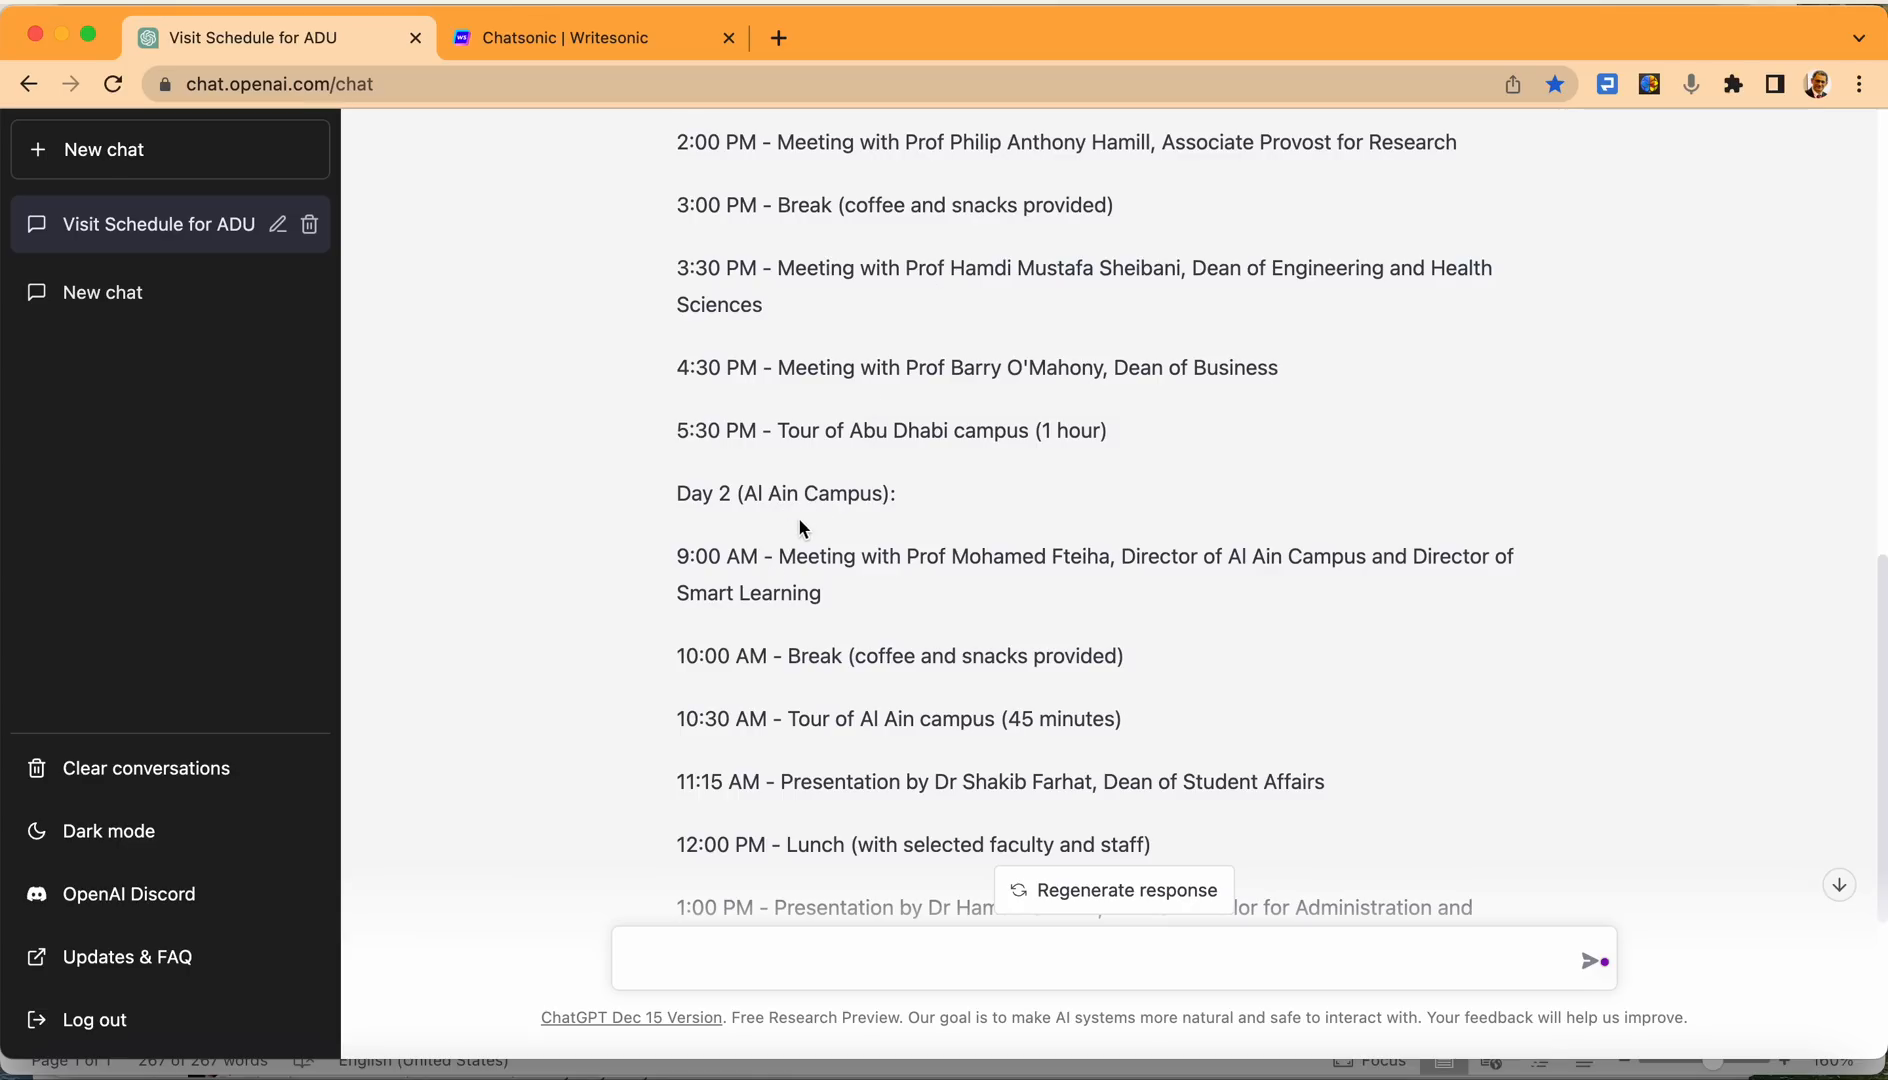
{"action": "mouse_move", "coordinate": [805, 578]}
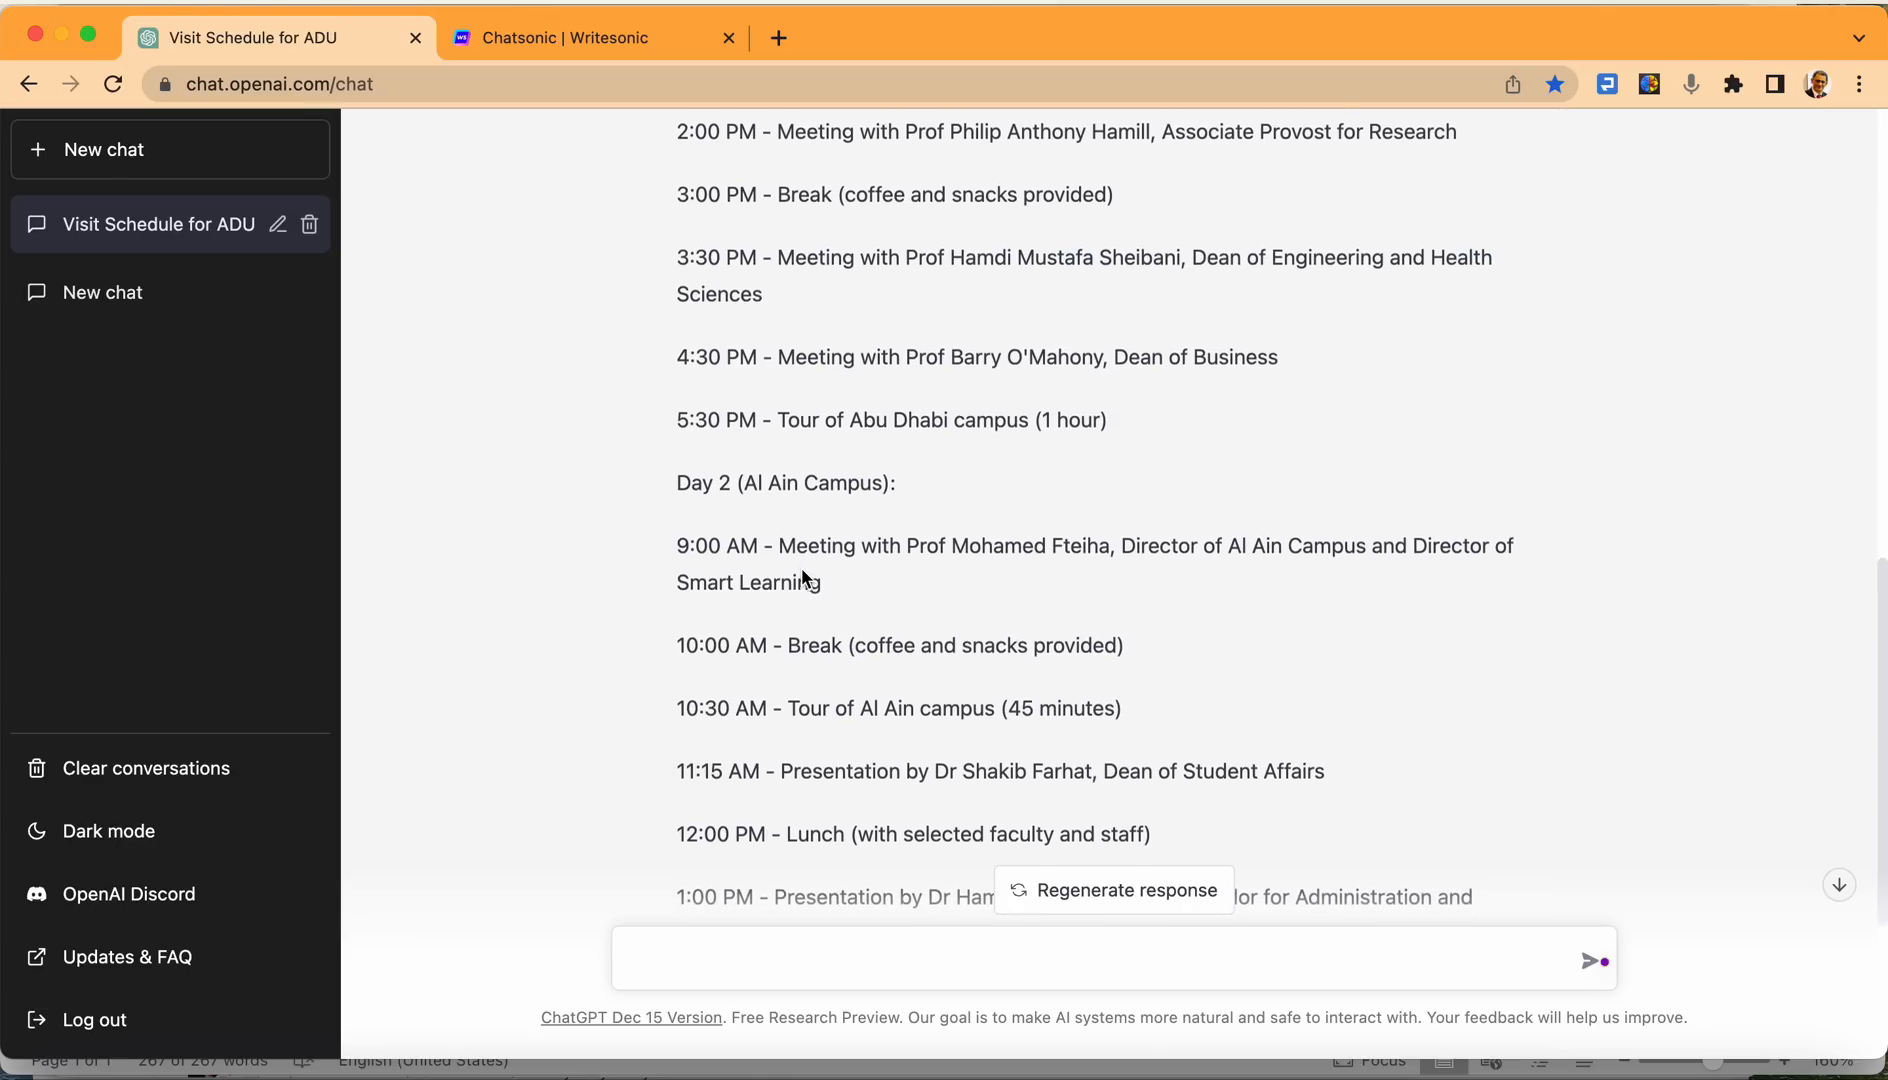
{"action": "scroll", "scroll_direction": "down", "scroll_amount": 3}
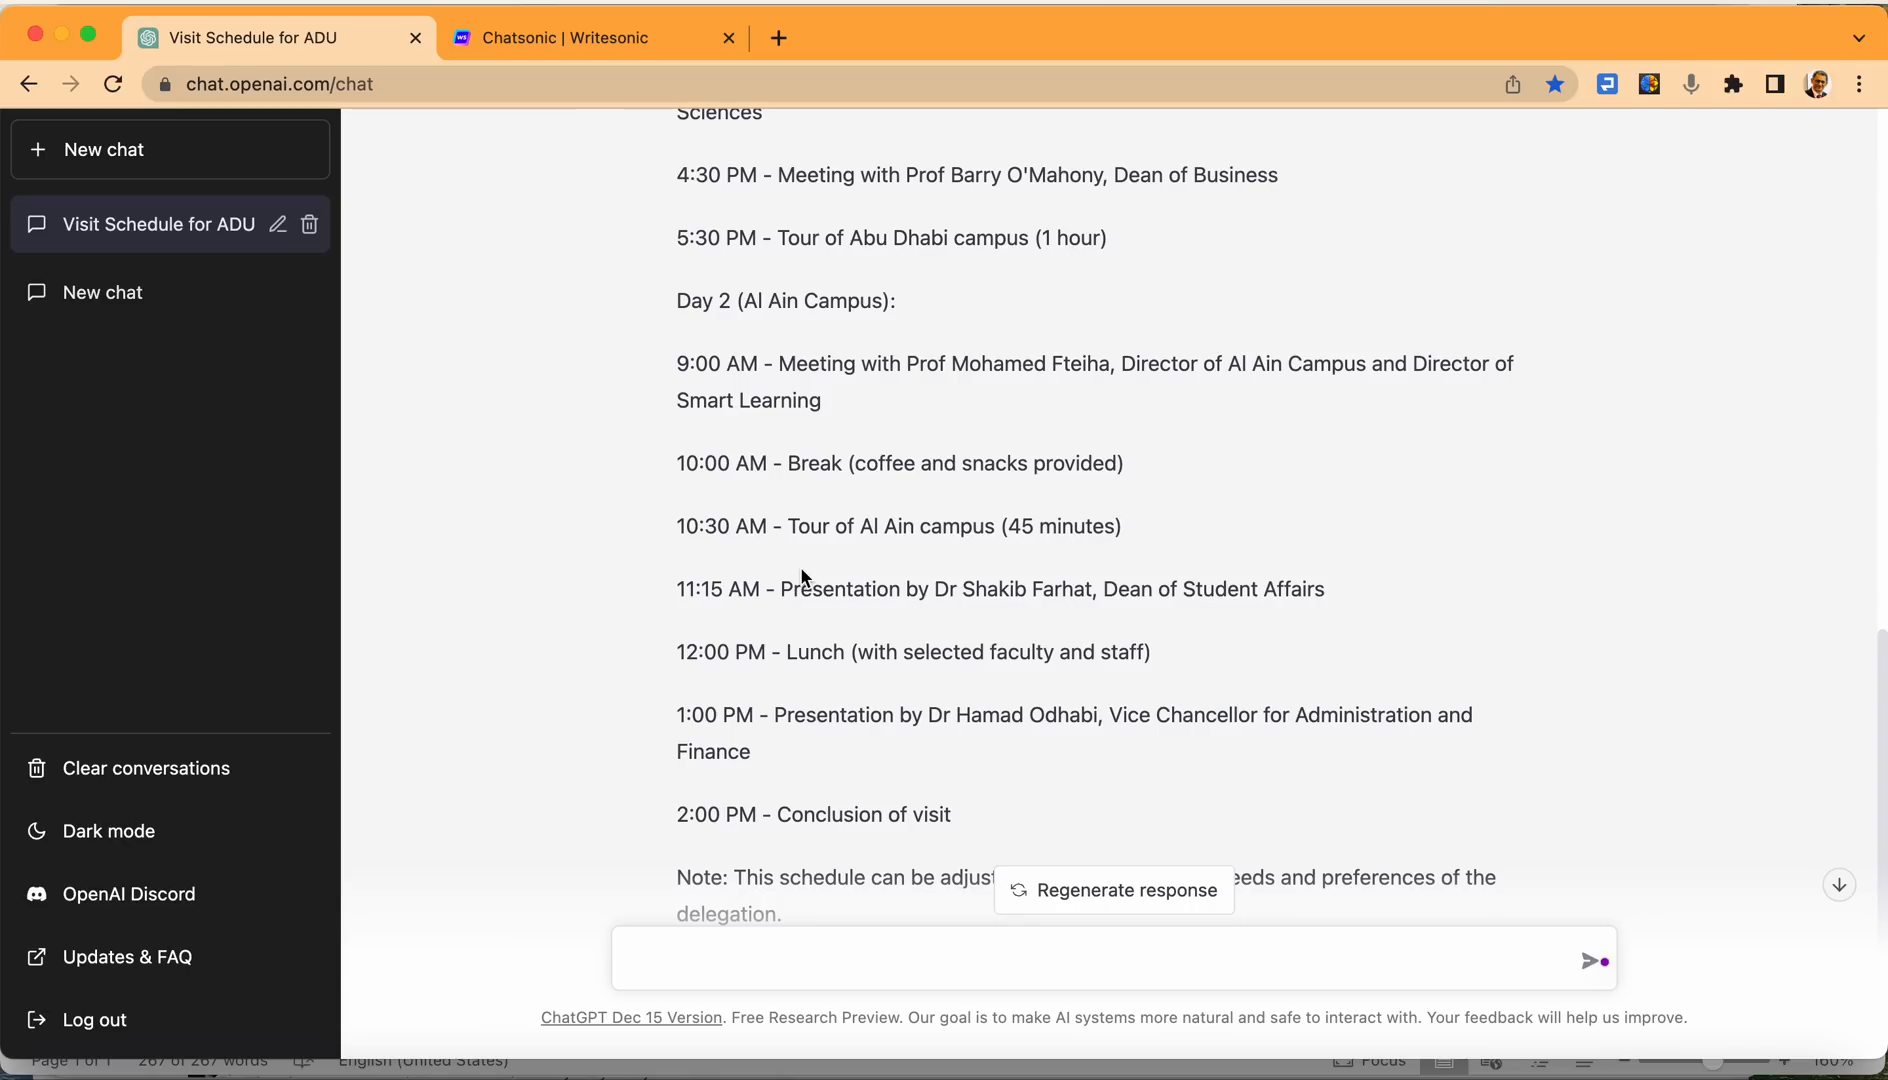
{"action": "scroll", "scroll_direction": "down", "scroll_amount": 3}
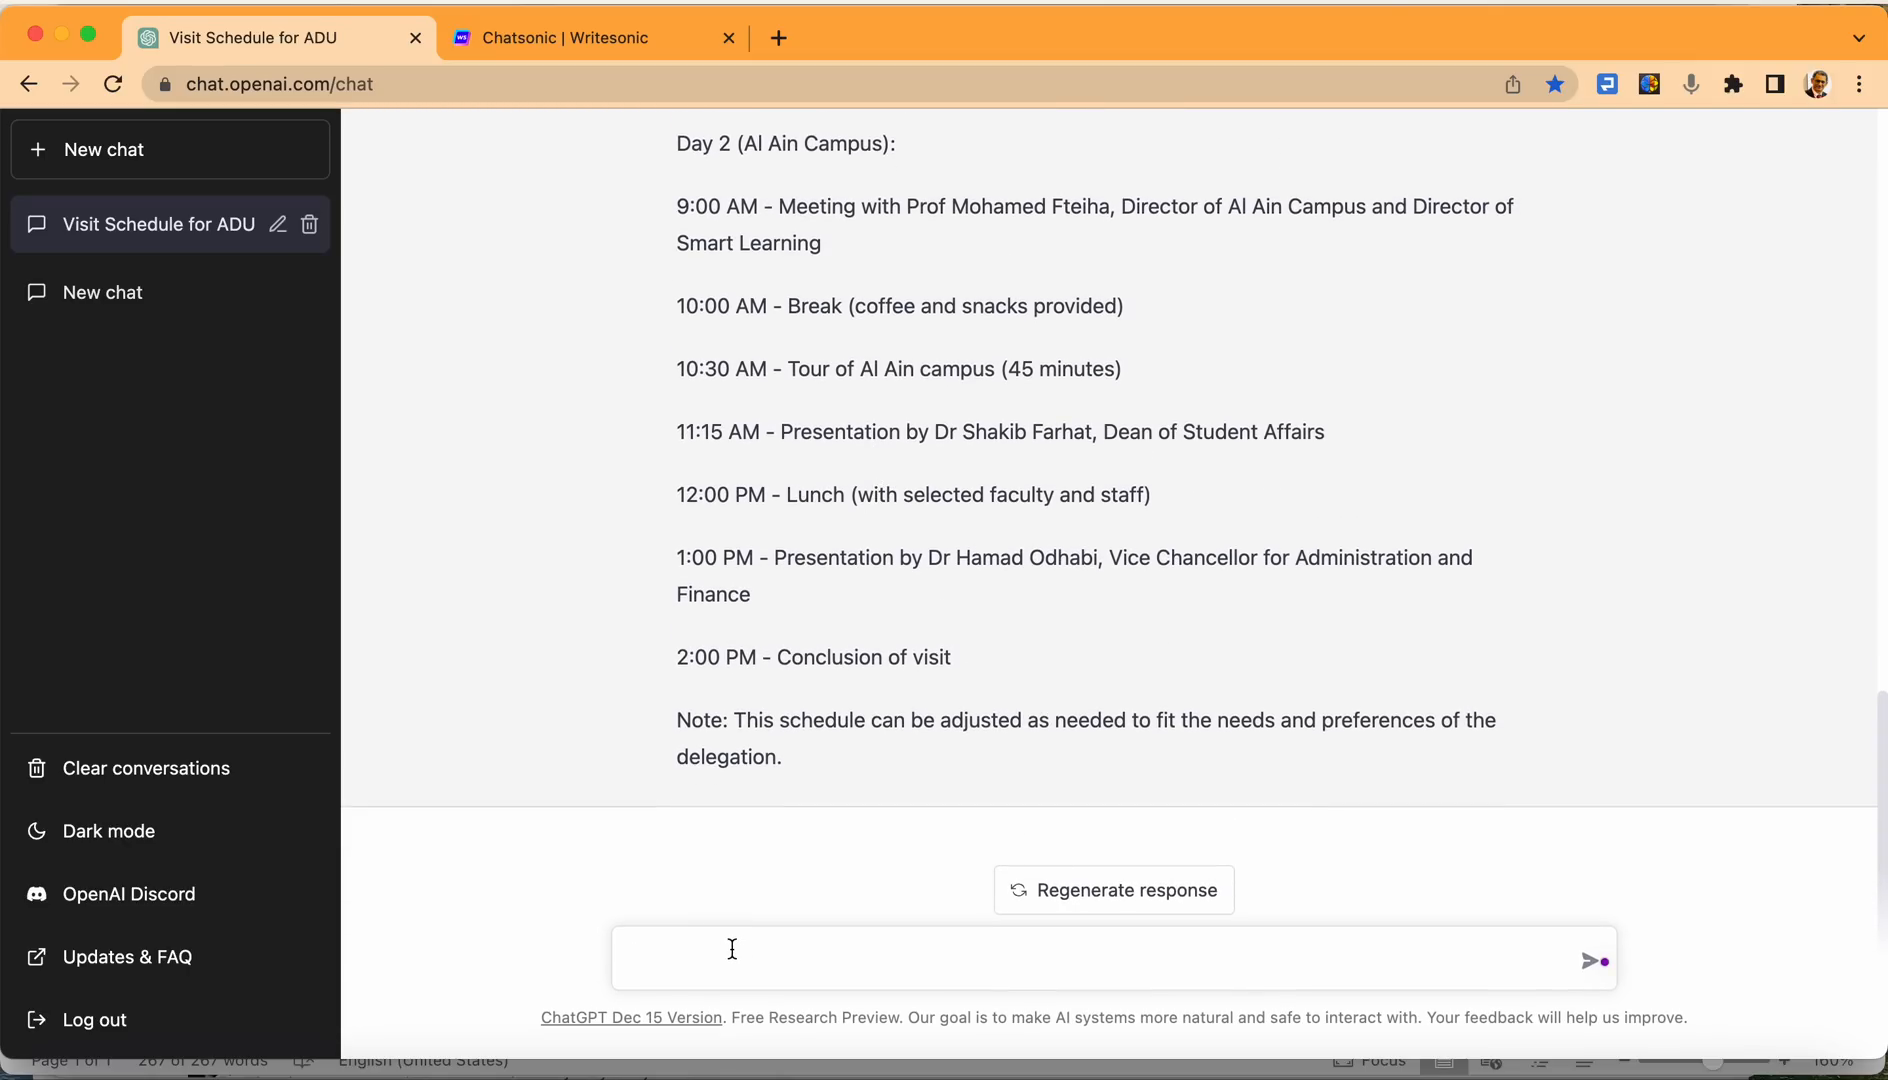
Ask ChatGPT to 'Please put the above in table format.'.
{"action": "type", "text": "Please pu"}
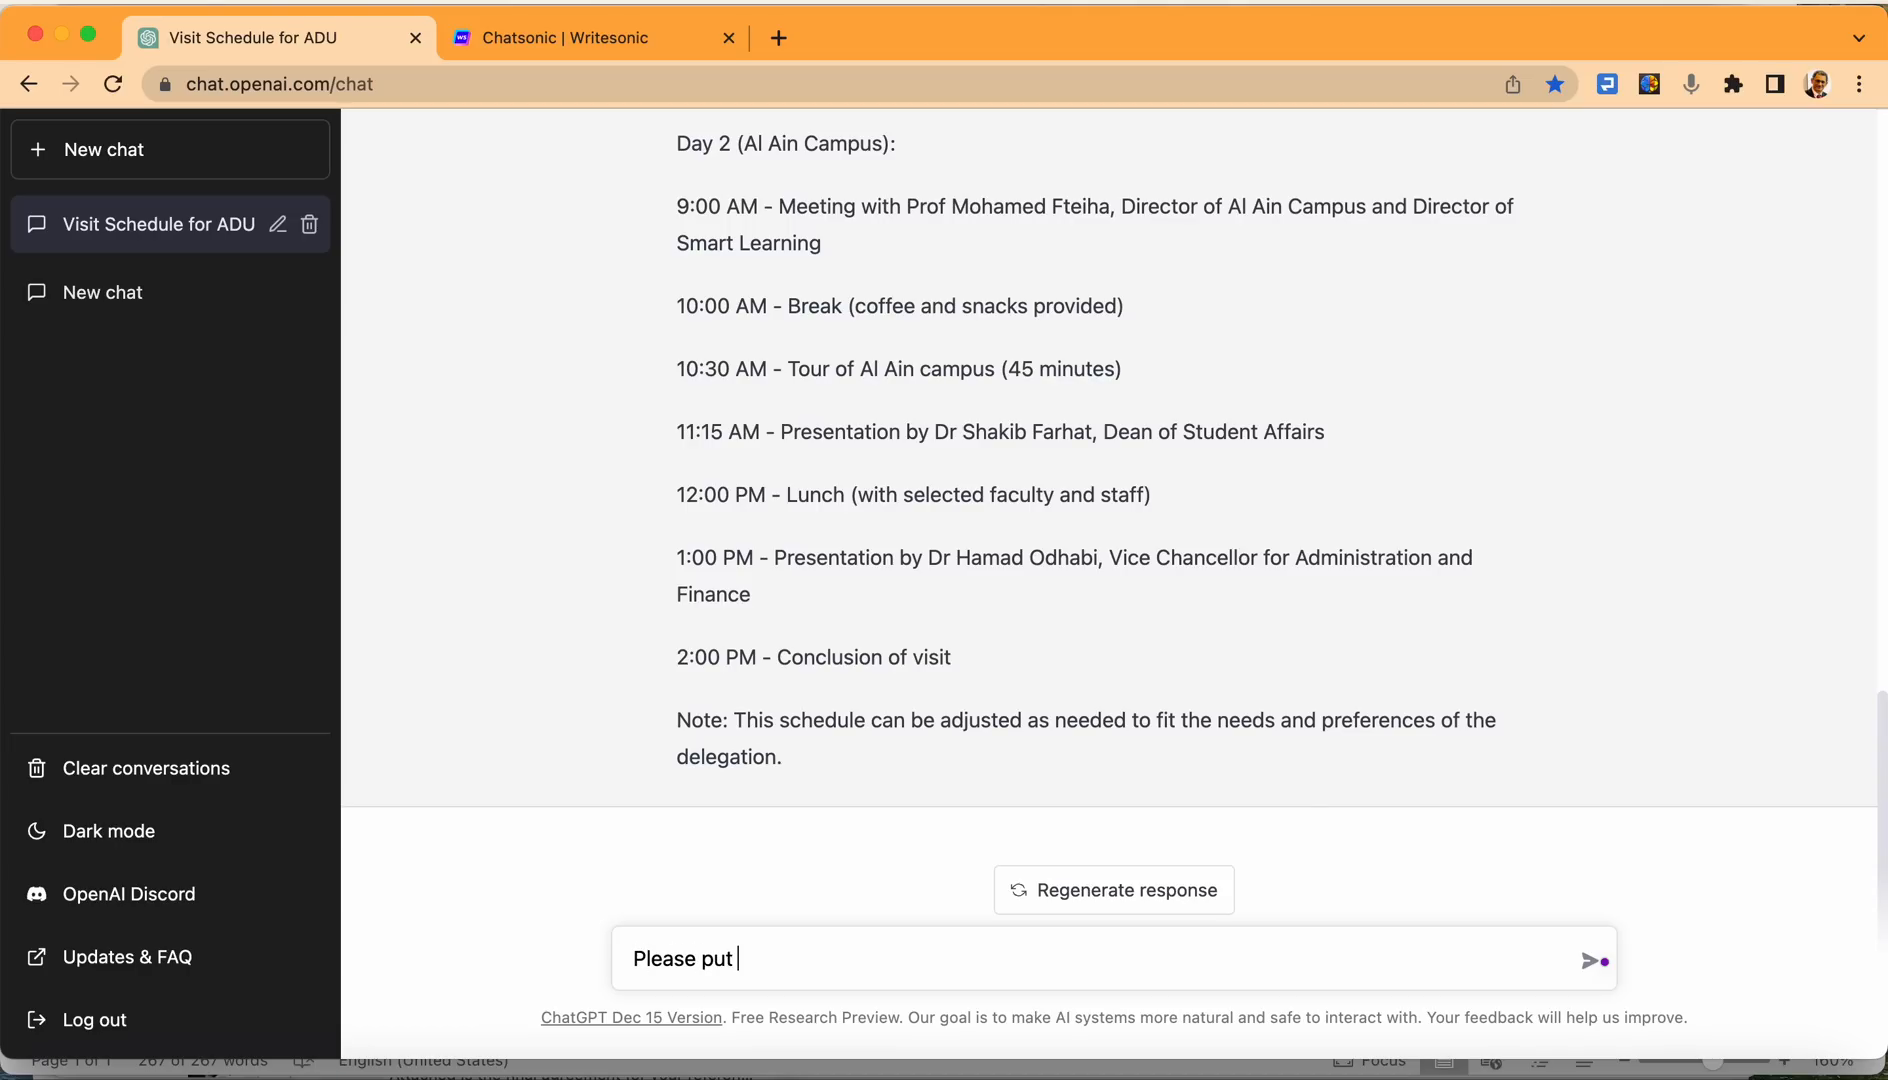
{"action": "type", "text": "the abov"}
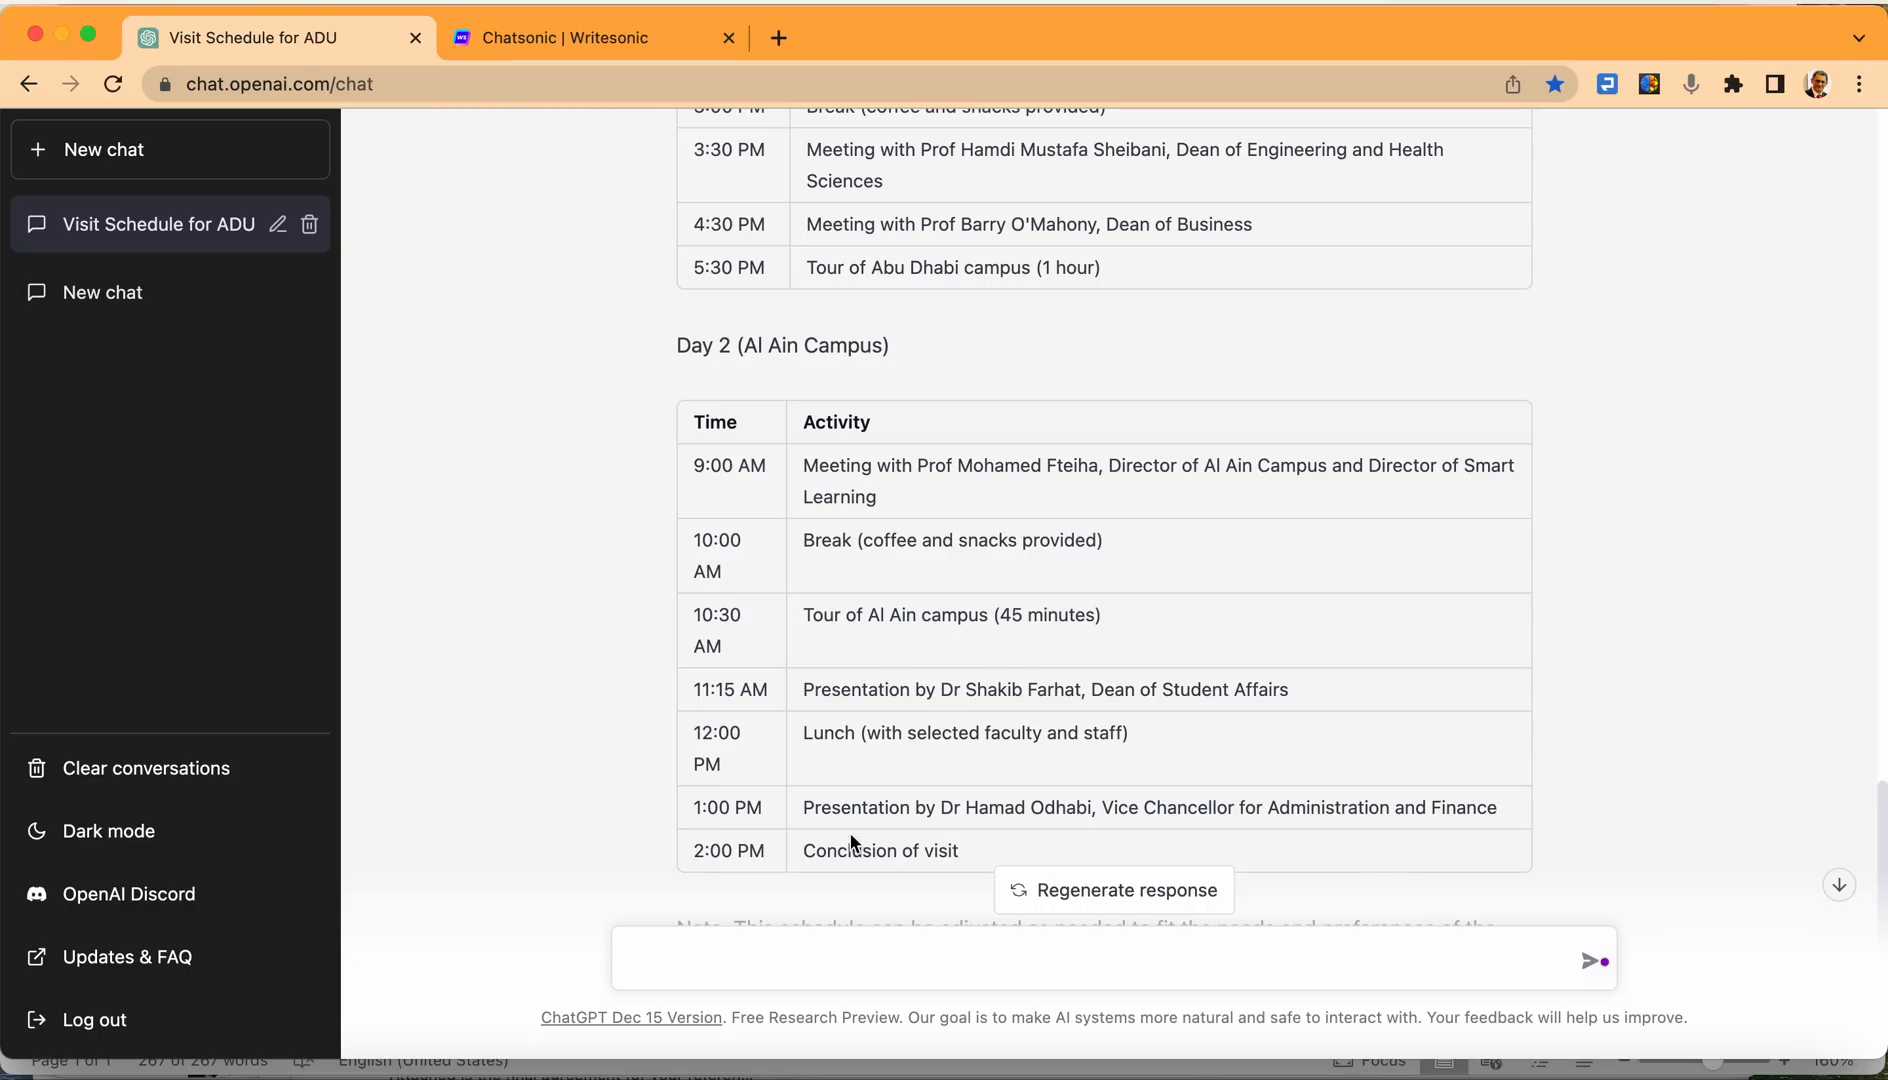
{"action": "mouse_move", "coordinate": [1079, 728]}
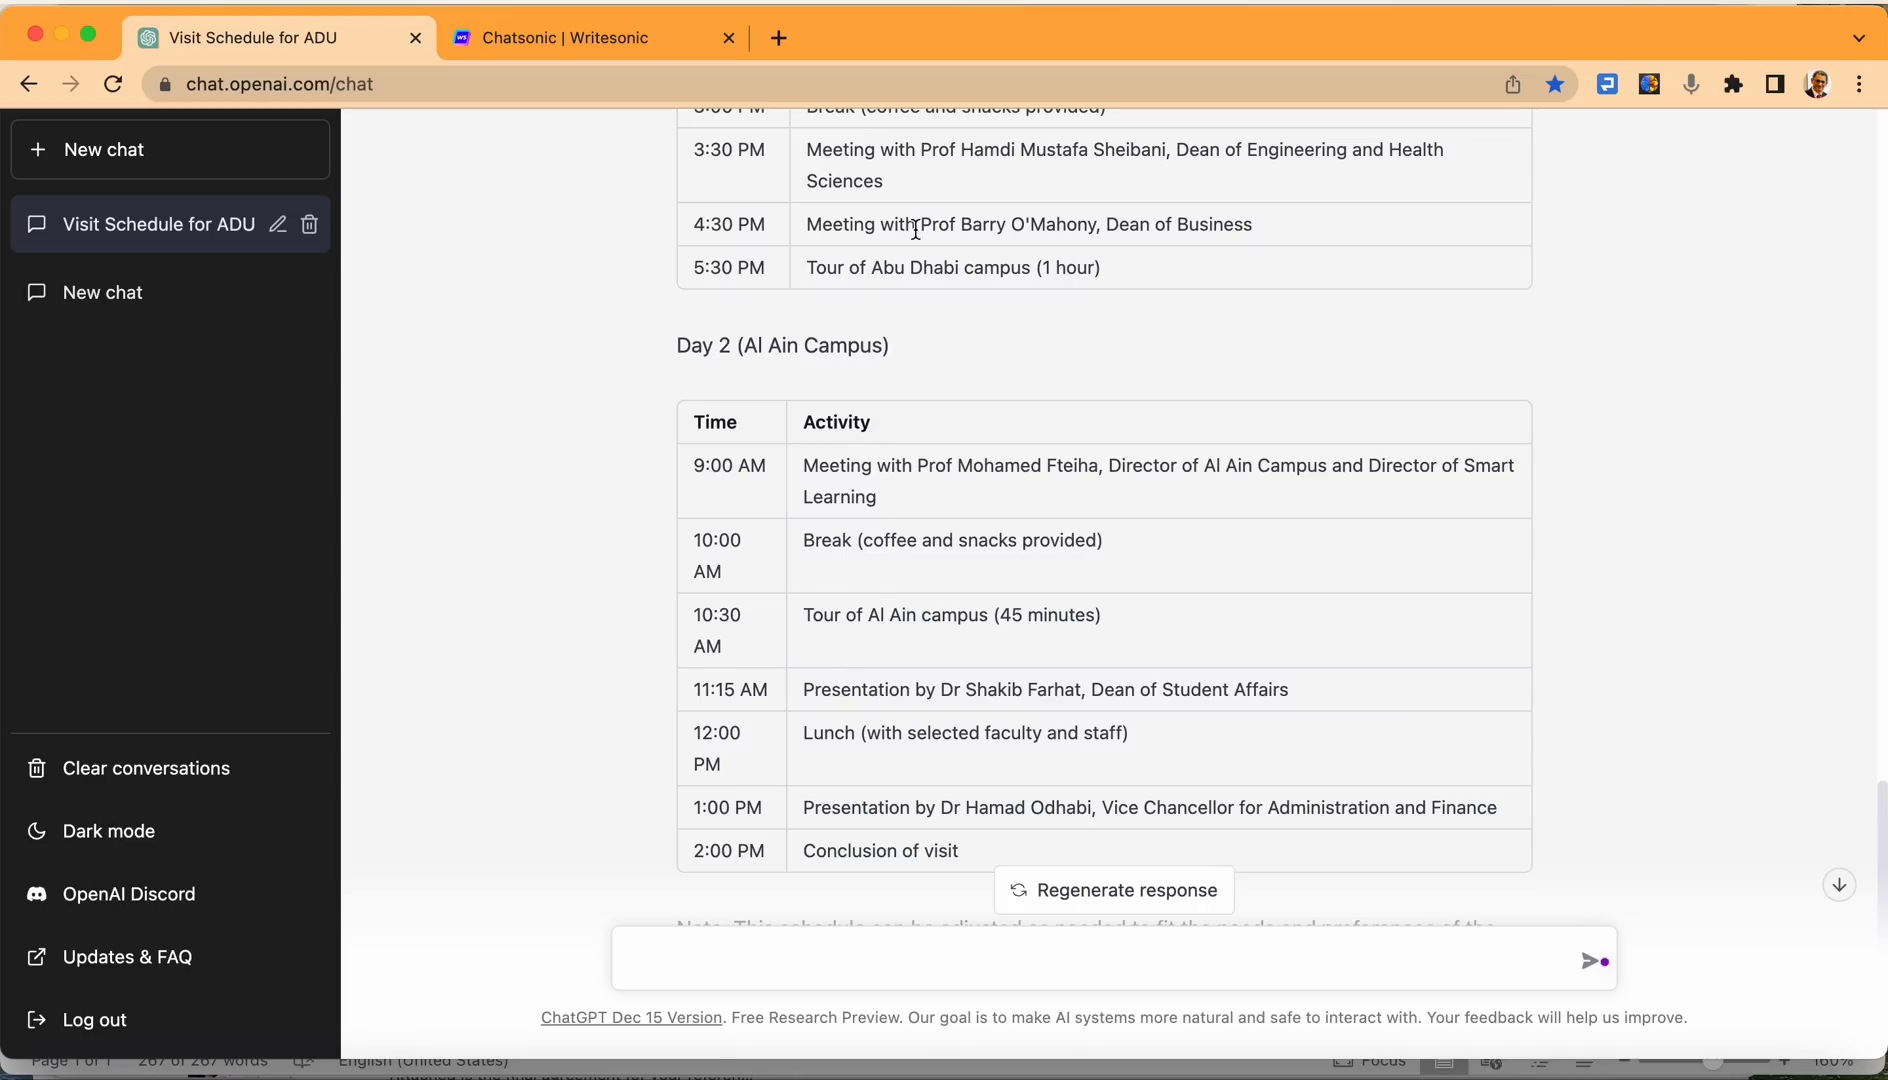
{"action": "mouse_move", "coordinate": [935, 451]}
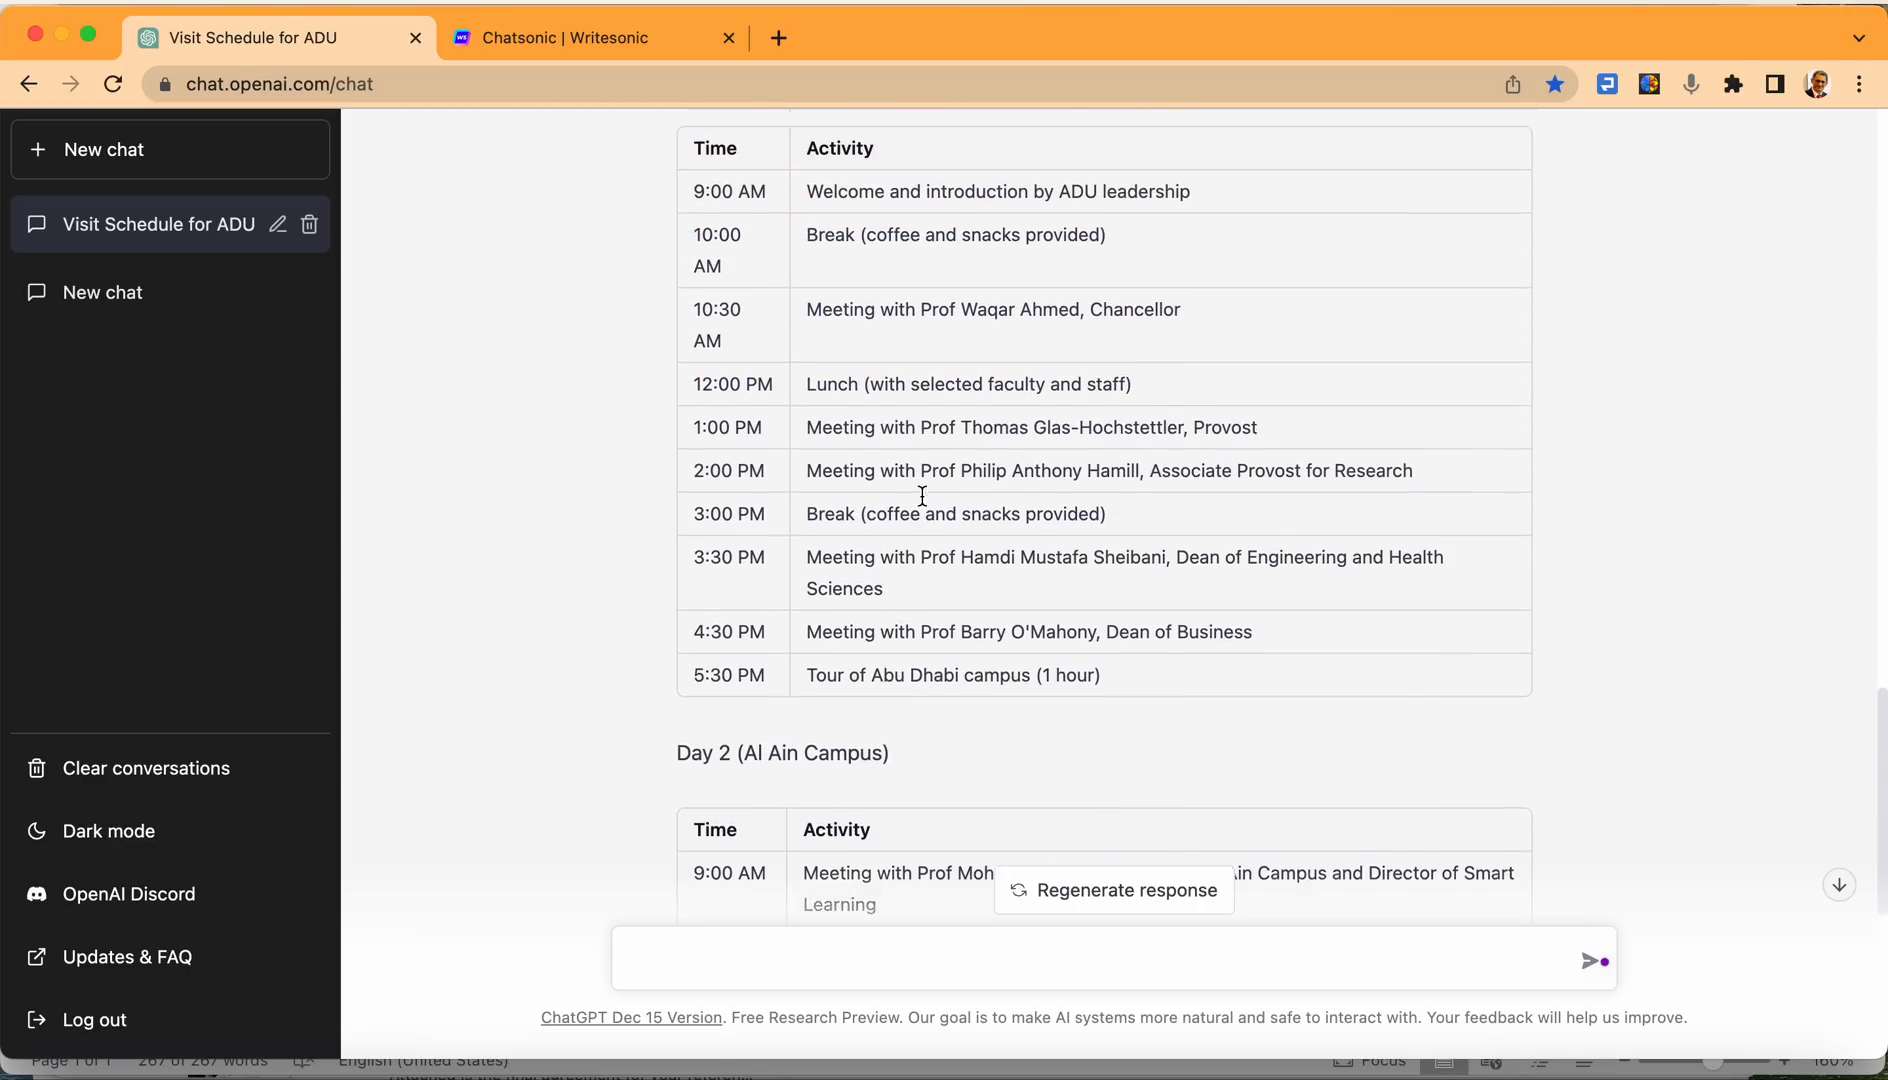
{"action": "scroll", "scroll_direction": "up", "scroll_amount": 3}
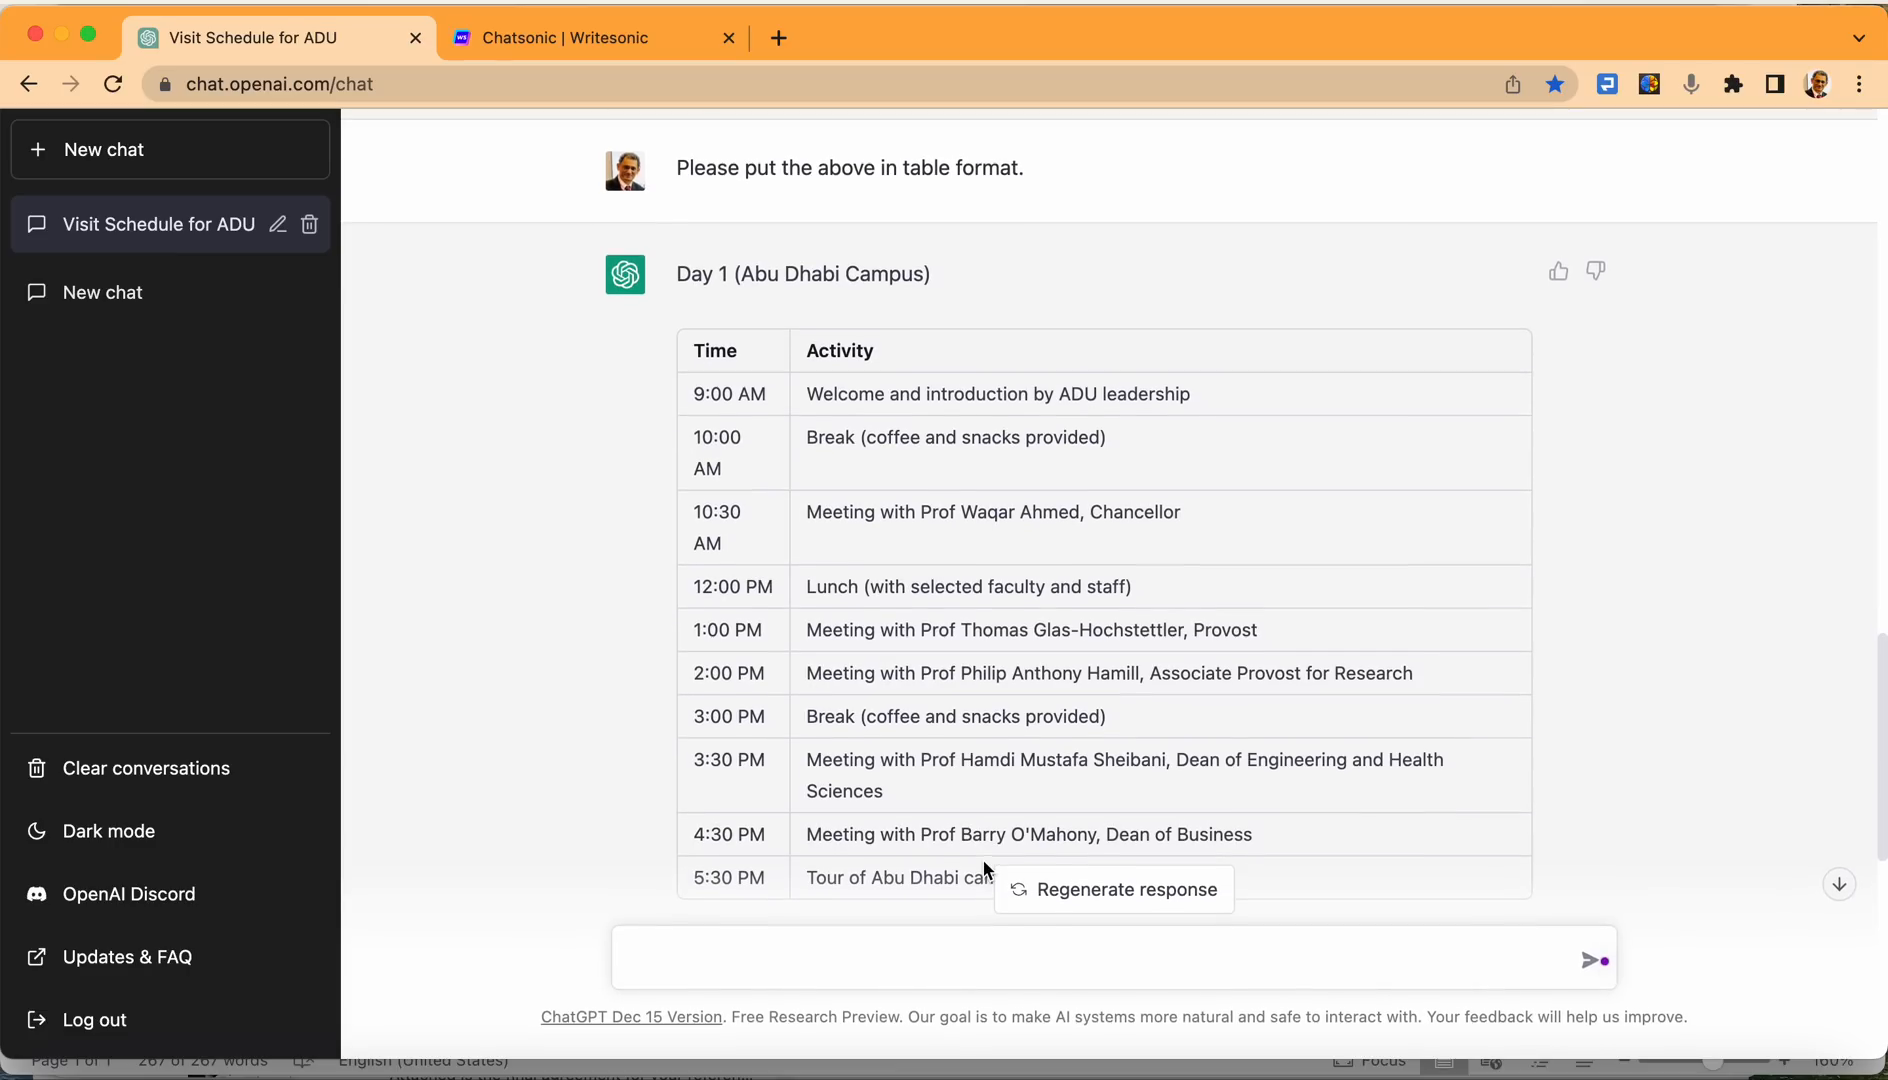
{"action": "scroll", "scroll_direction": "down", "scroll_amount": 3}
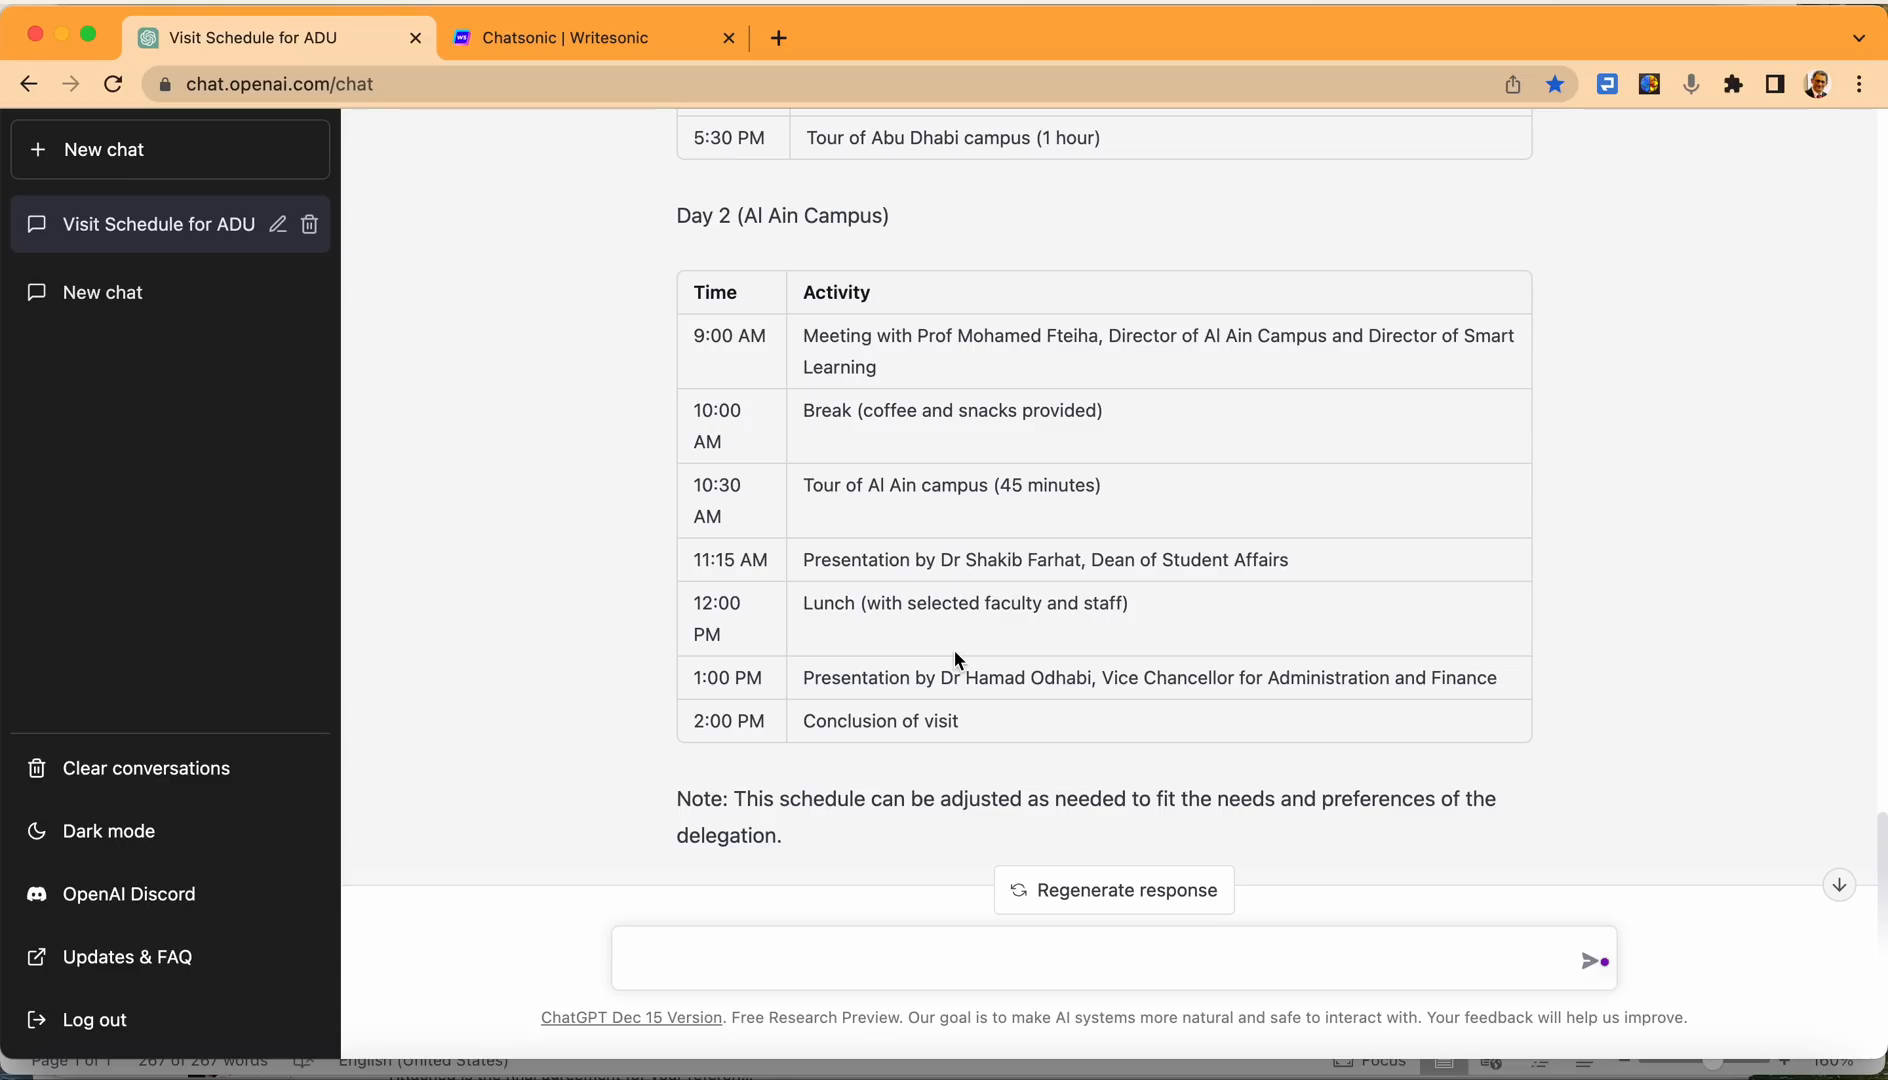
Draft that on day 2 the delegation will travel to Al Ain in the morning, fixing 'delegation'.
{"action": "type", "text": "On day 2 th"}
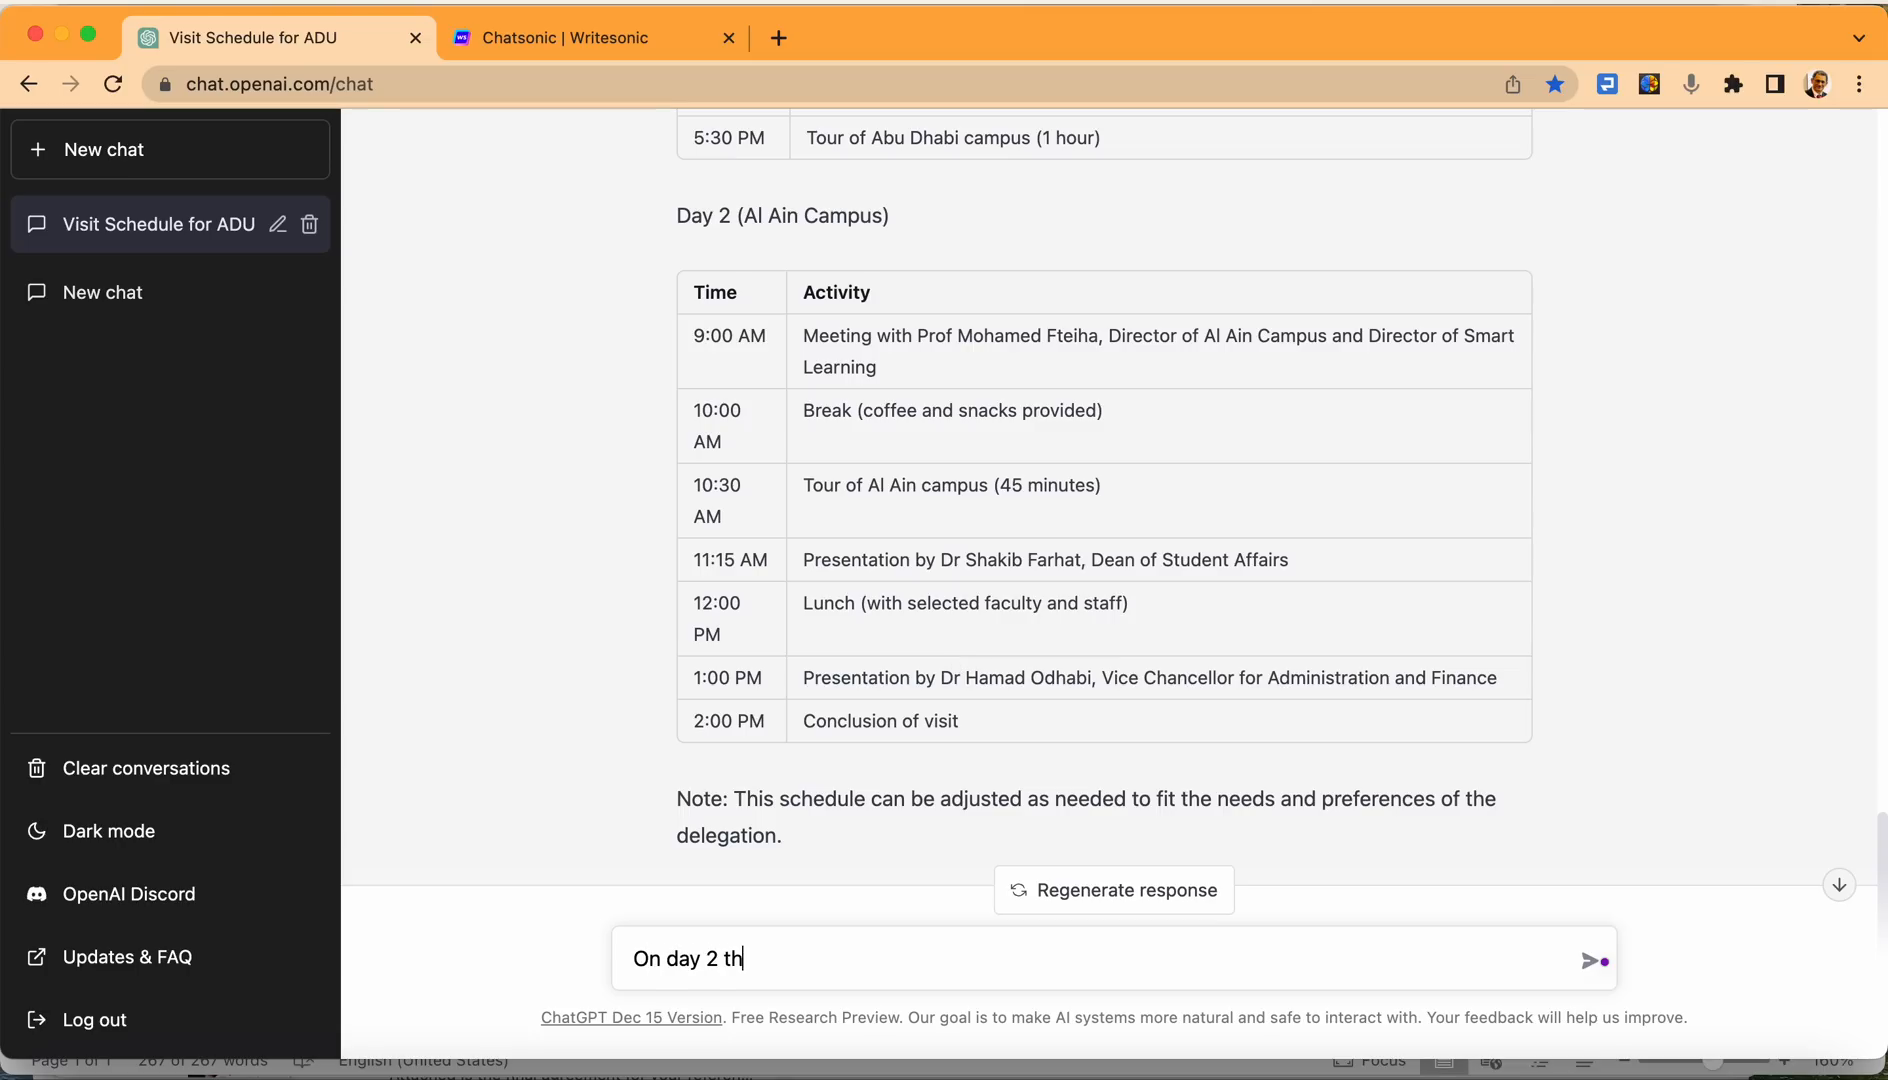
{"action": "type", "text": "e tea"}
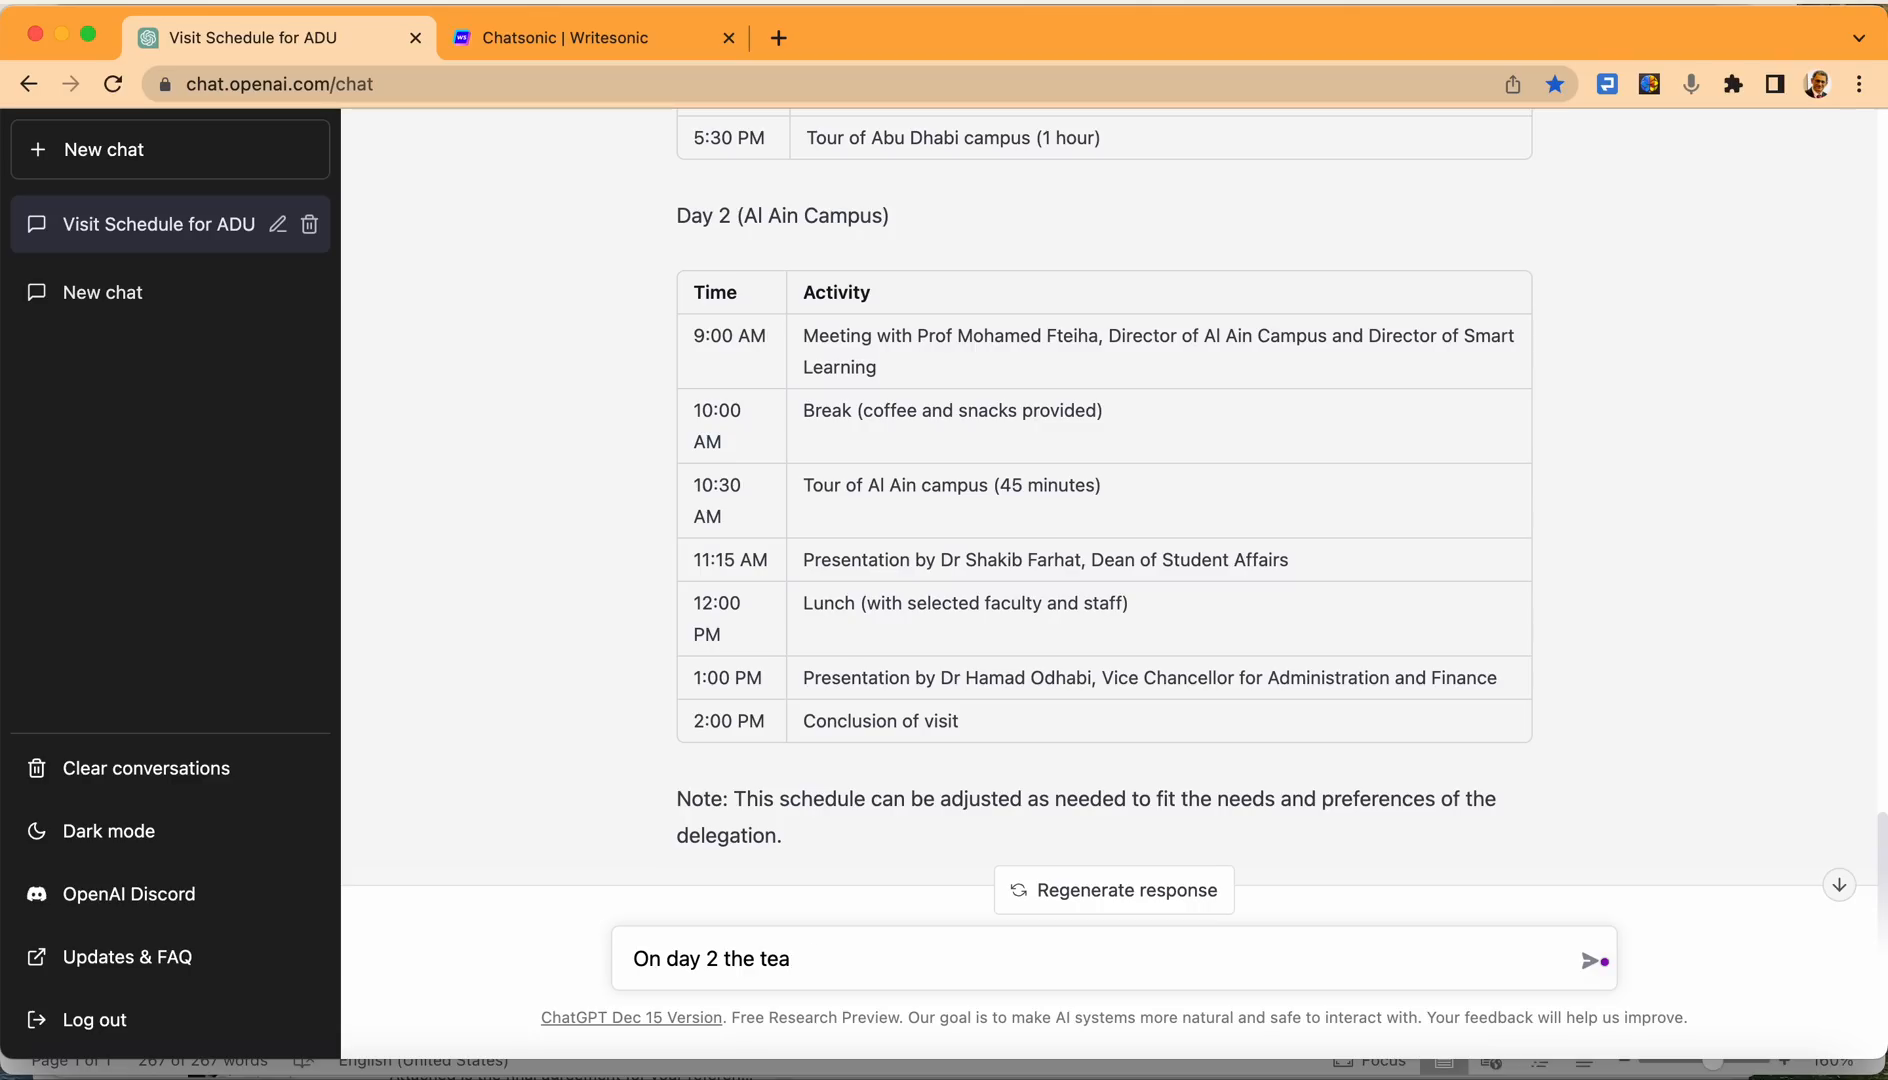
{"action": "type", "text": "delg"}
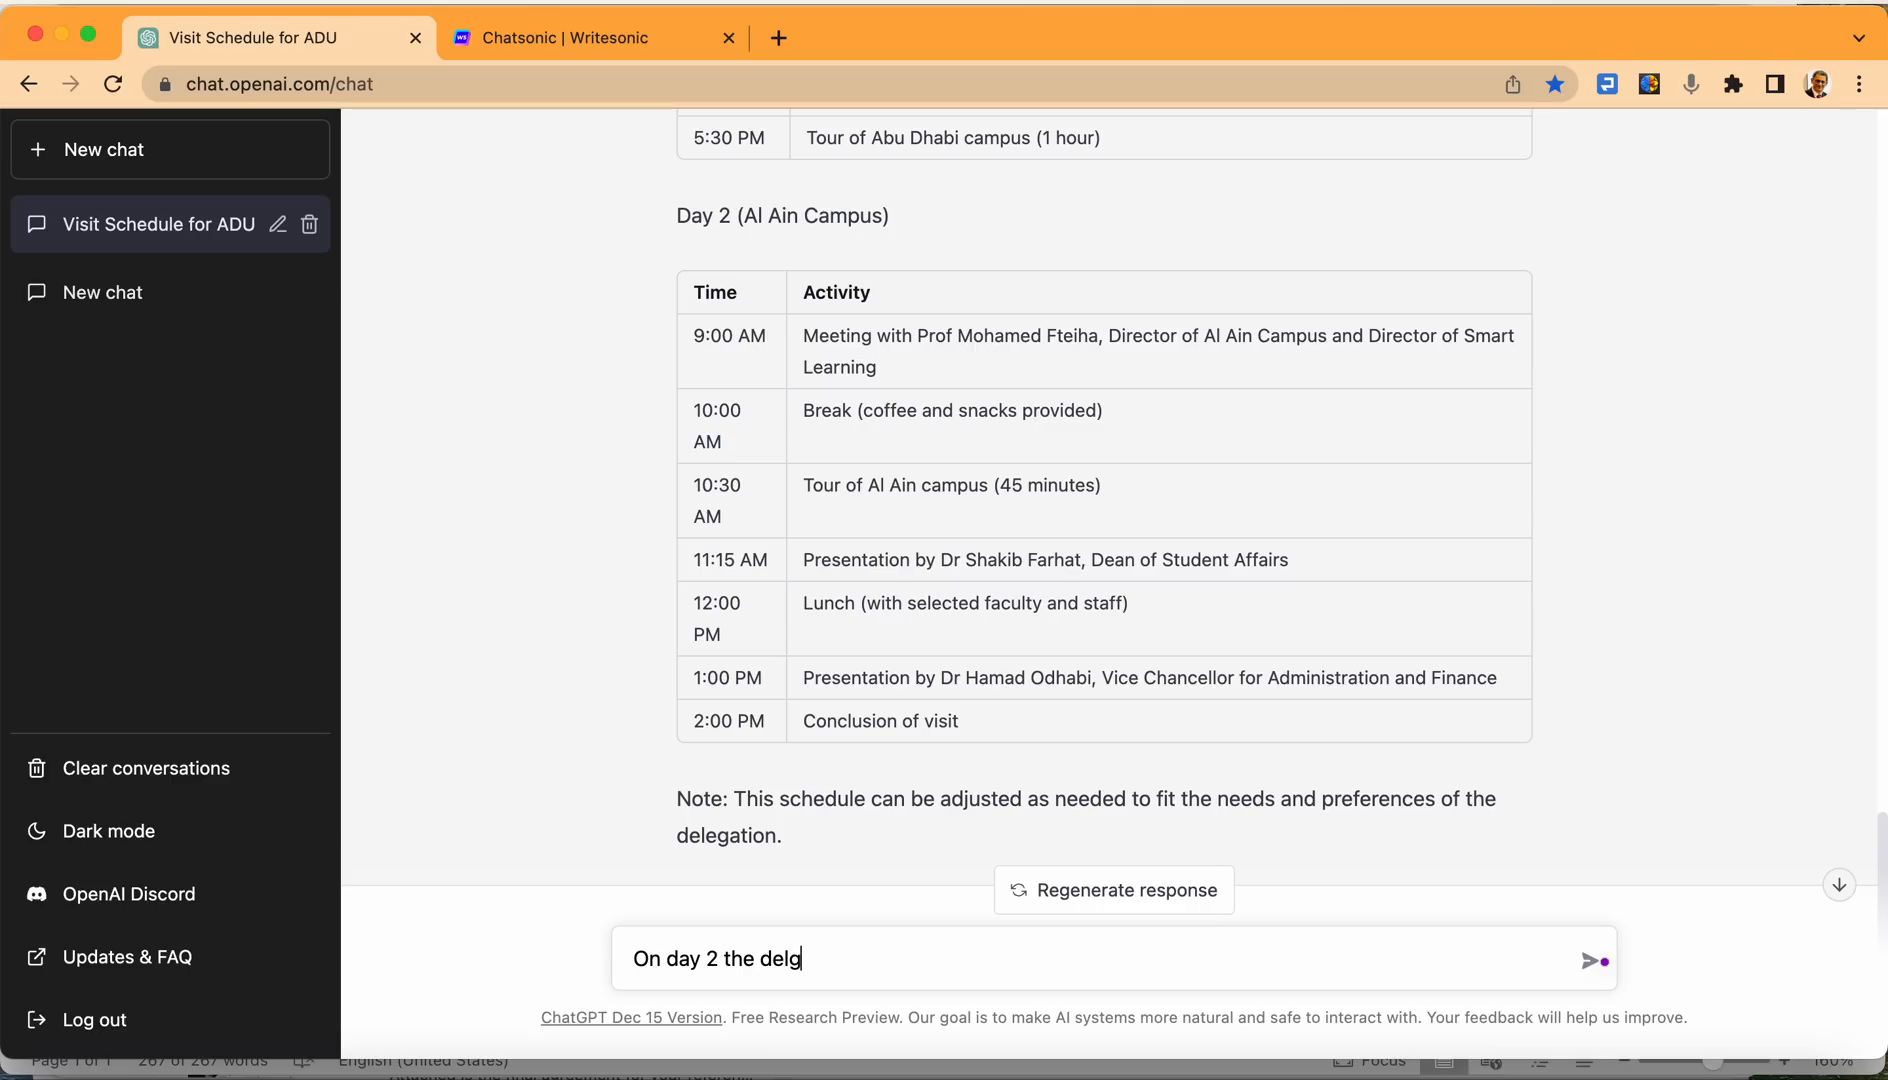
{"action": "type", "text": "ation"}
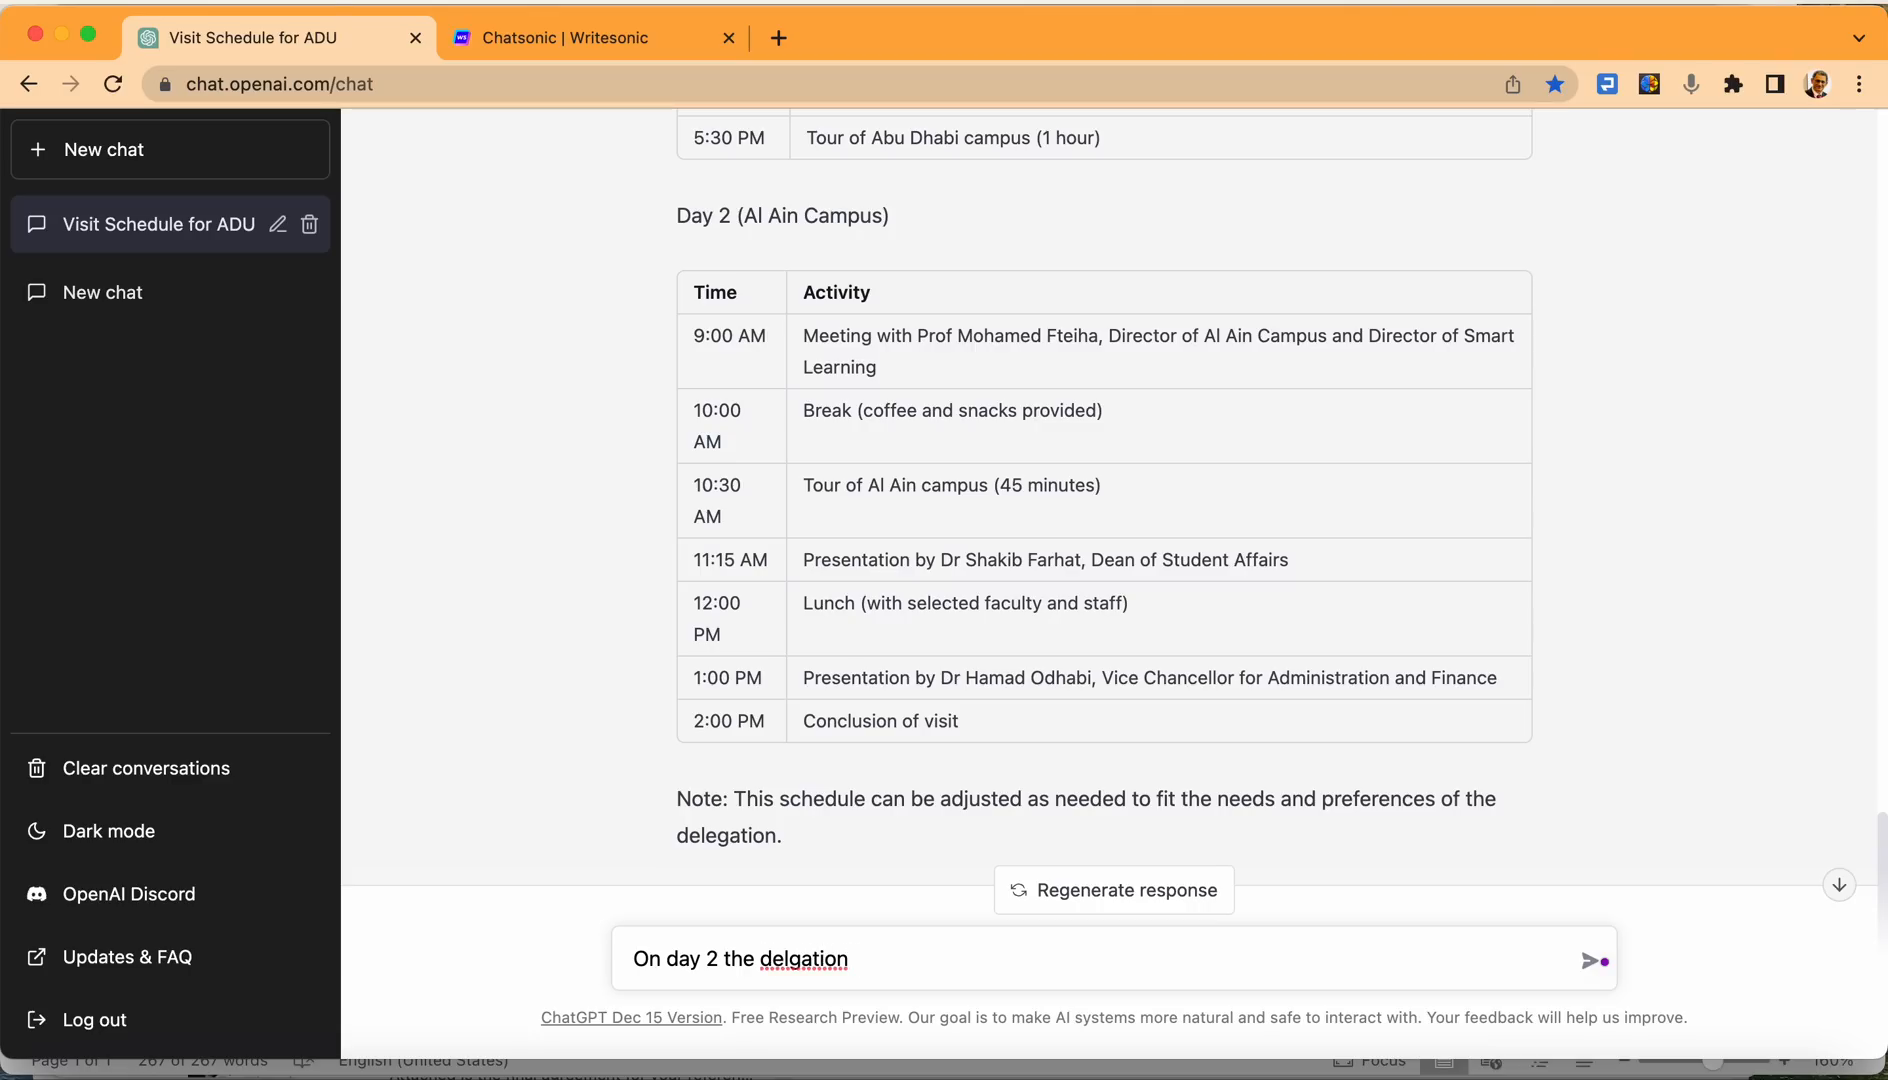
{"action": "right_click", "coordinate": [805, 959]}
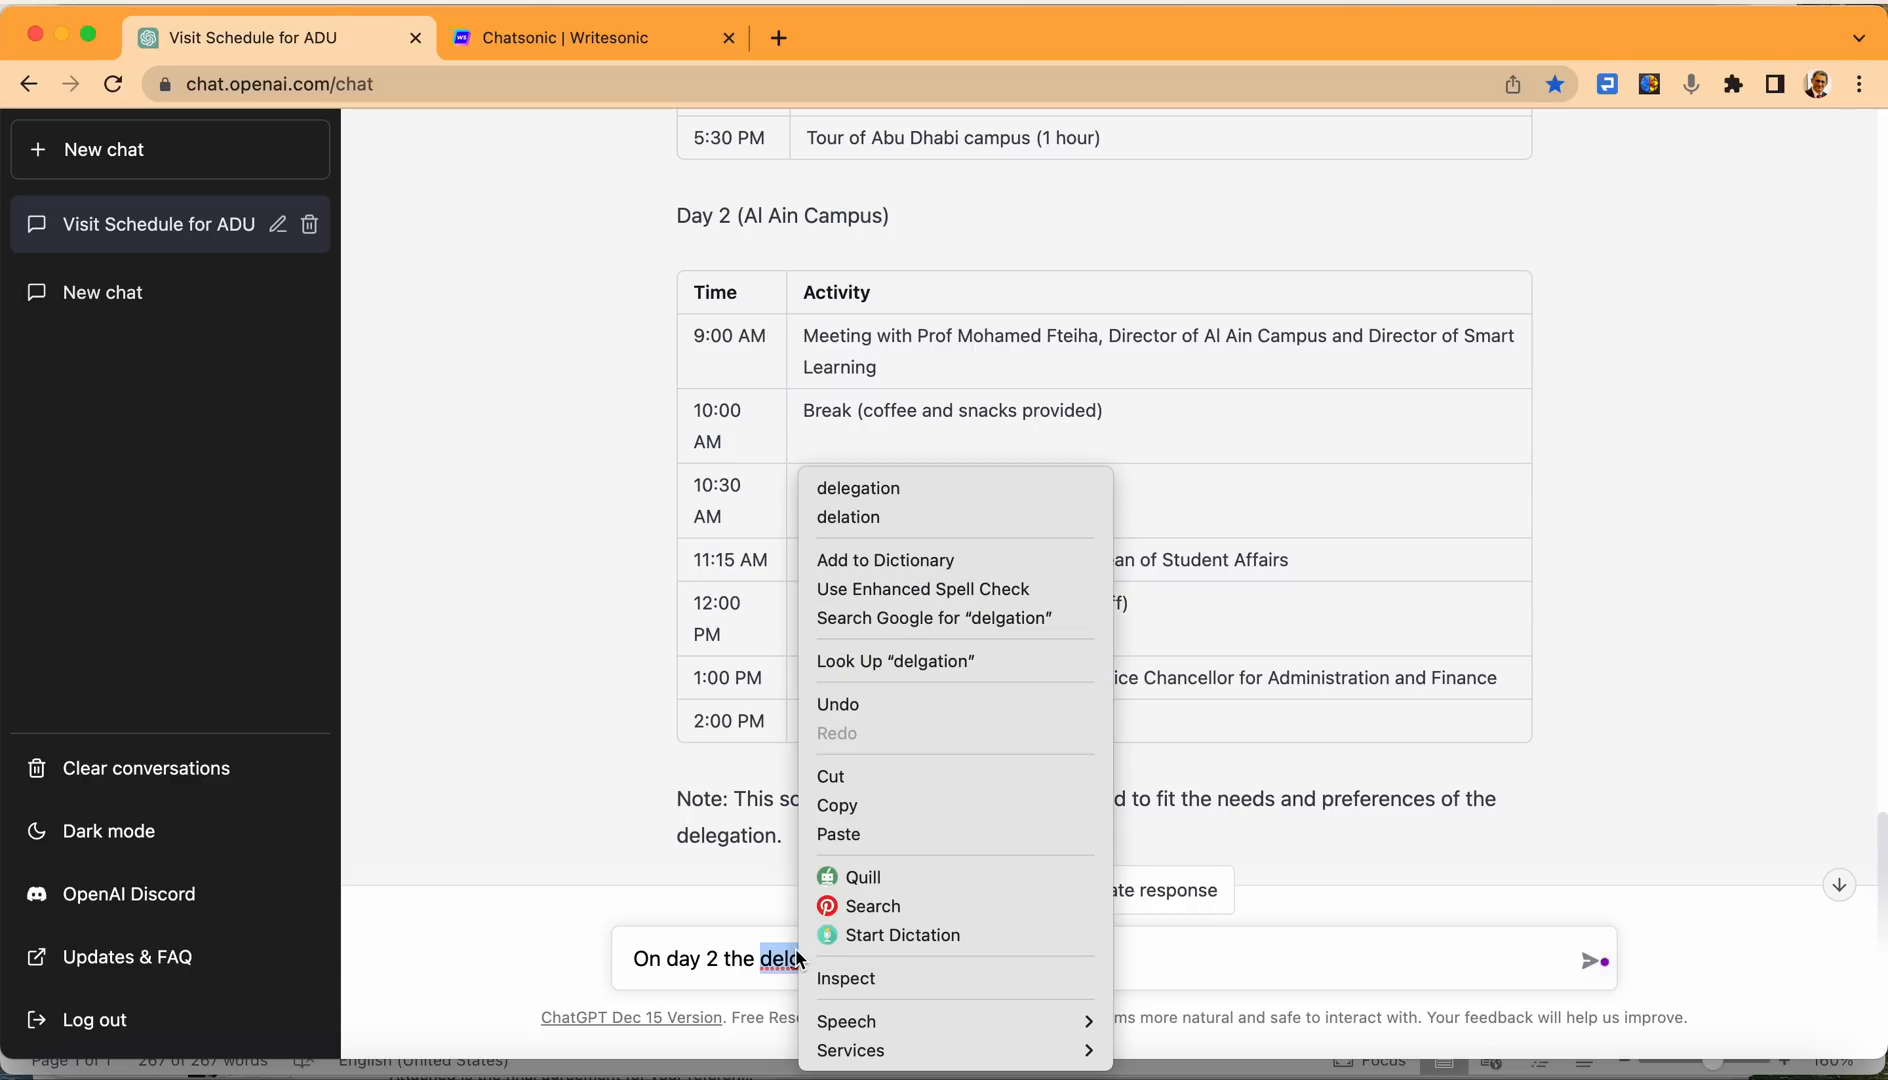
{"action": "left_click", "coordinate": [858, 488]}
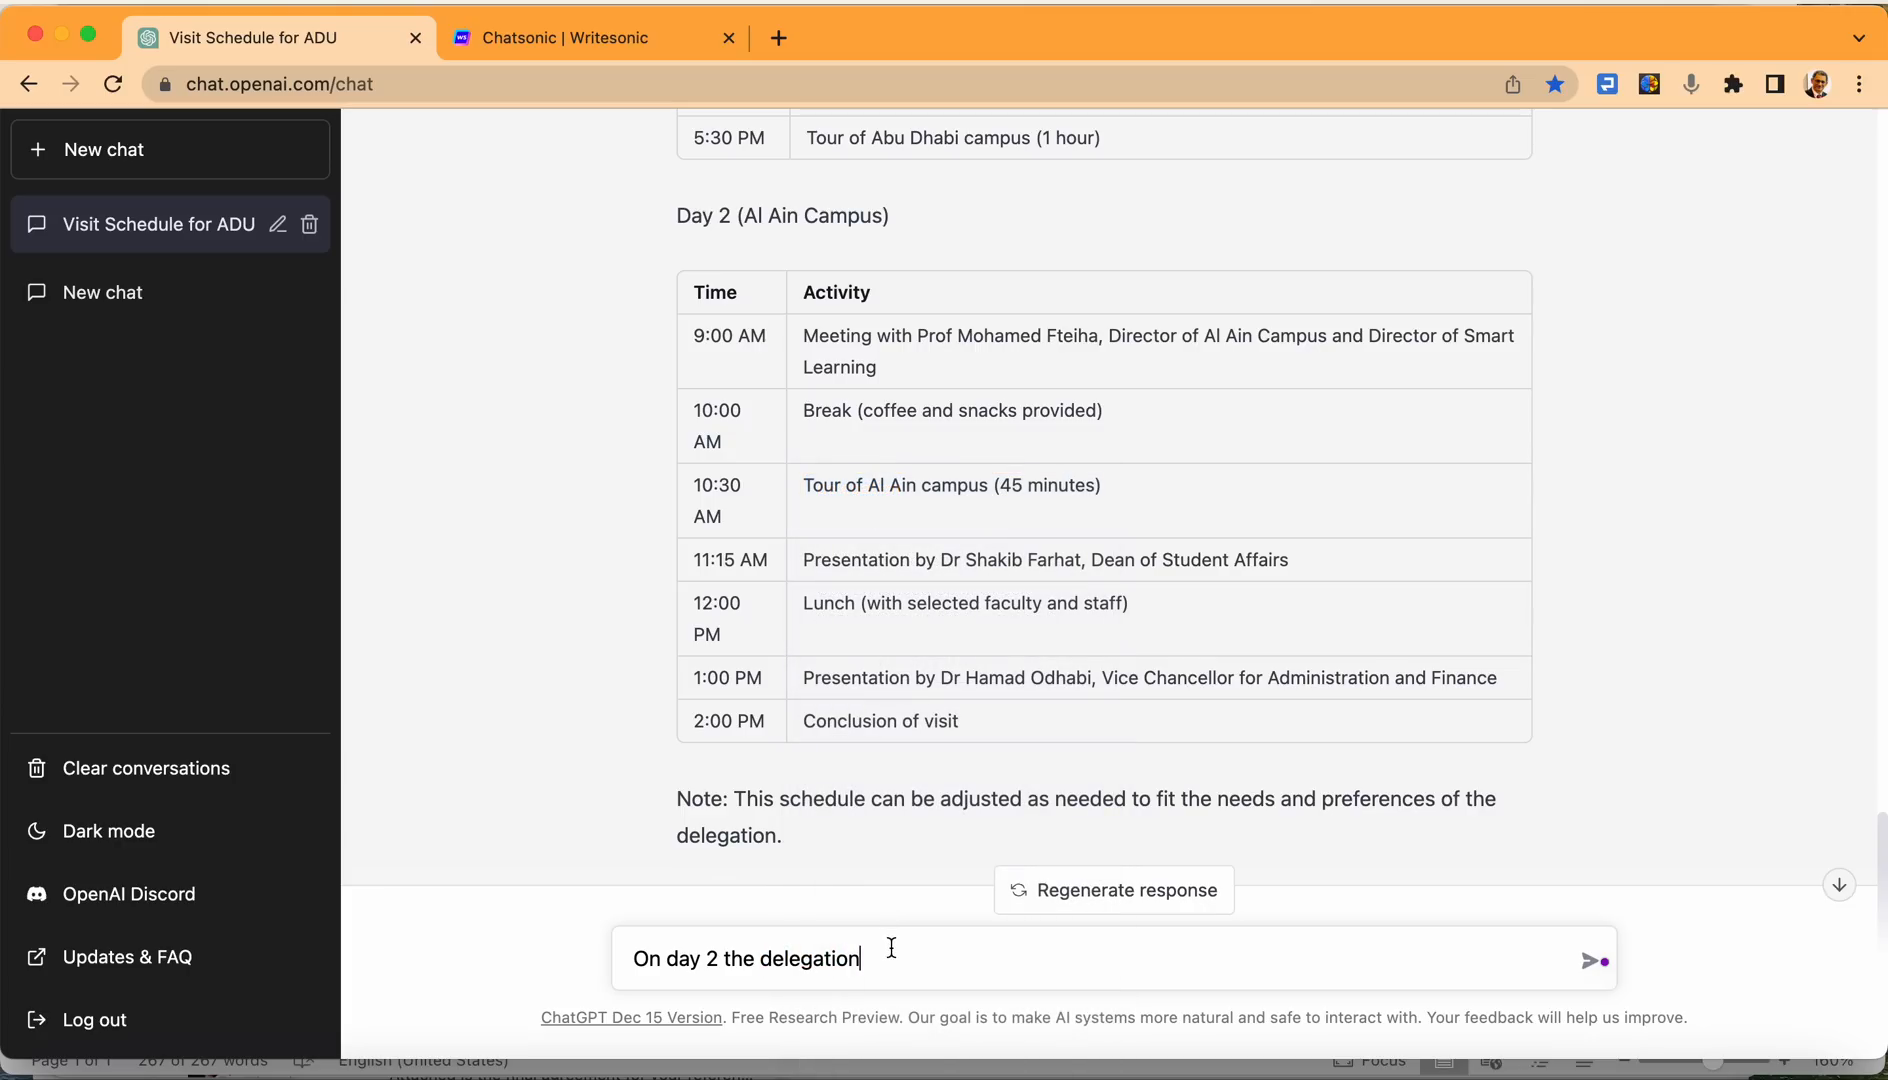
{"action": "type", "text": "will tra"}
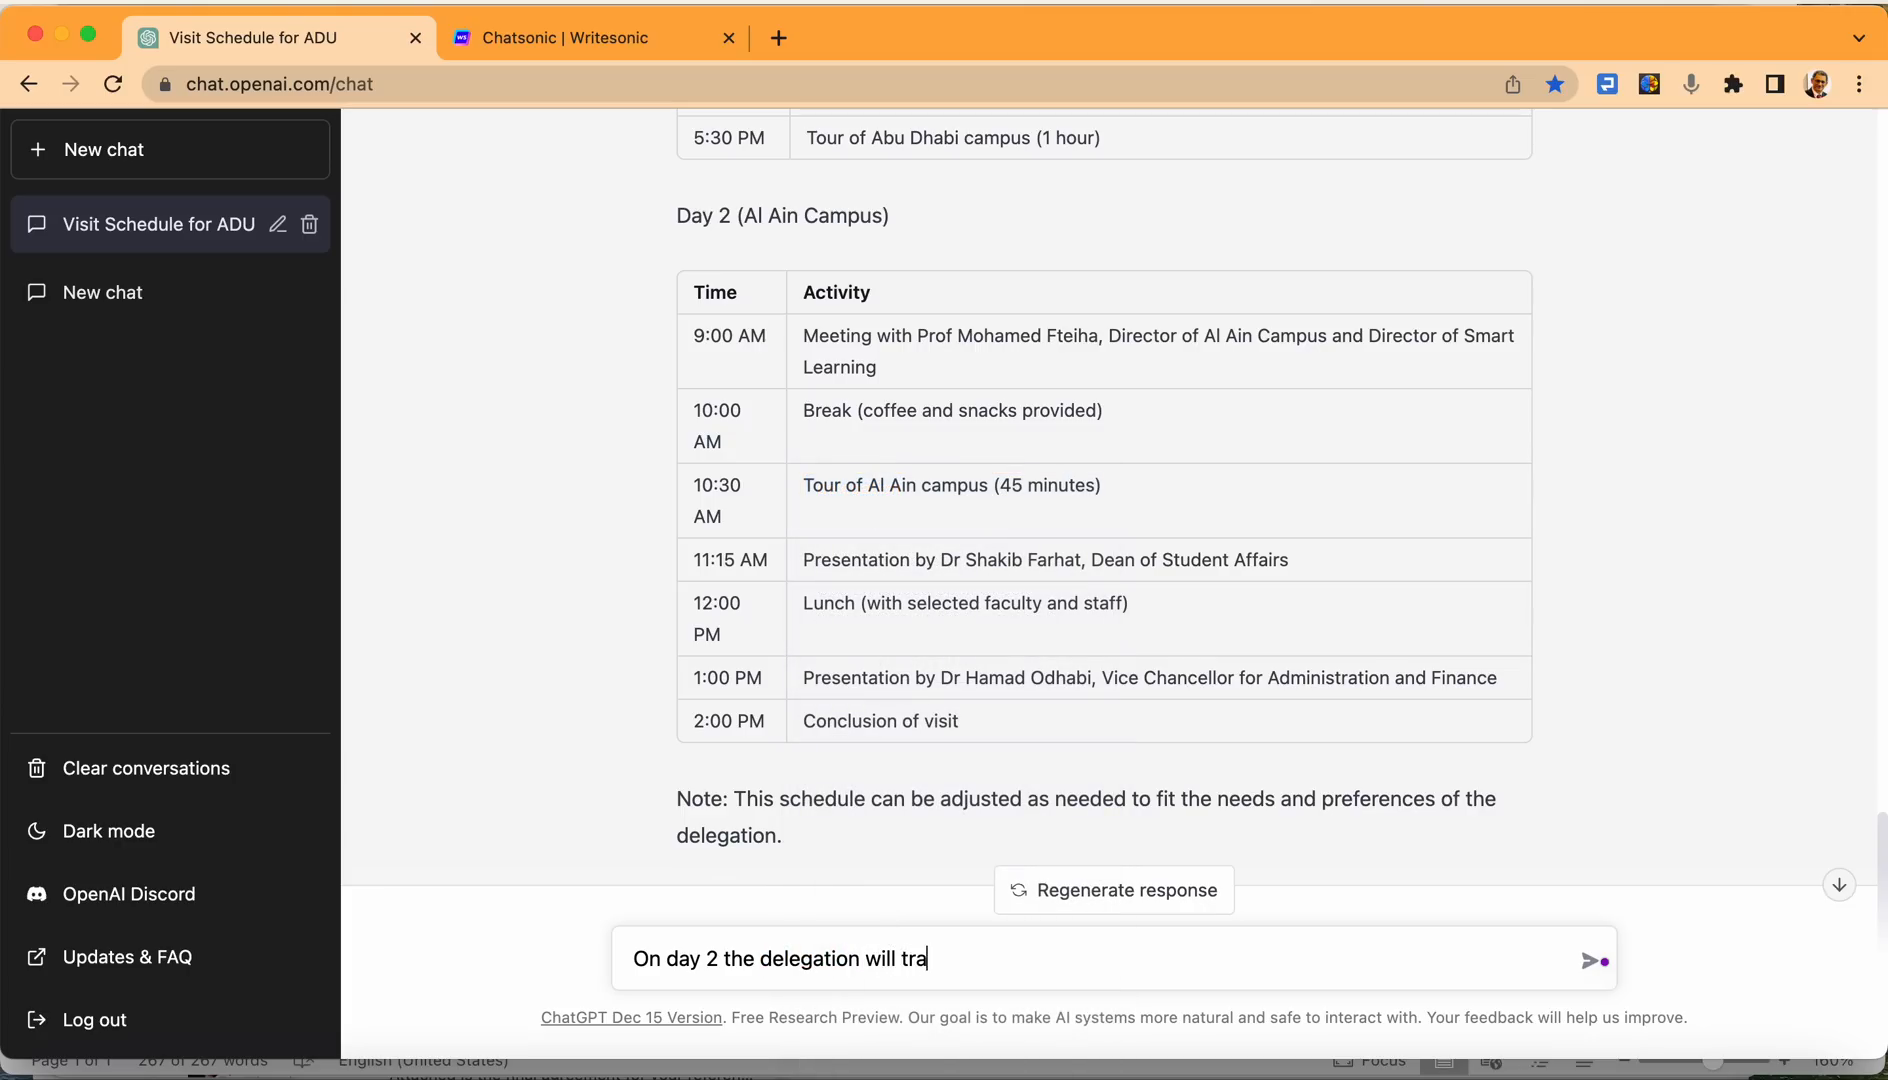
{"action": "type", "text": "vel to"}
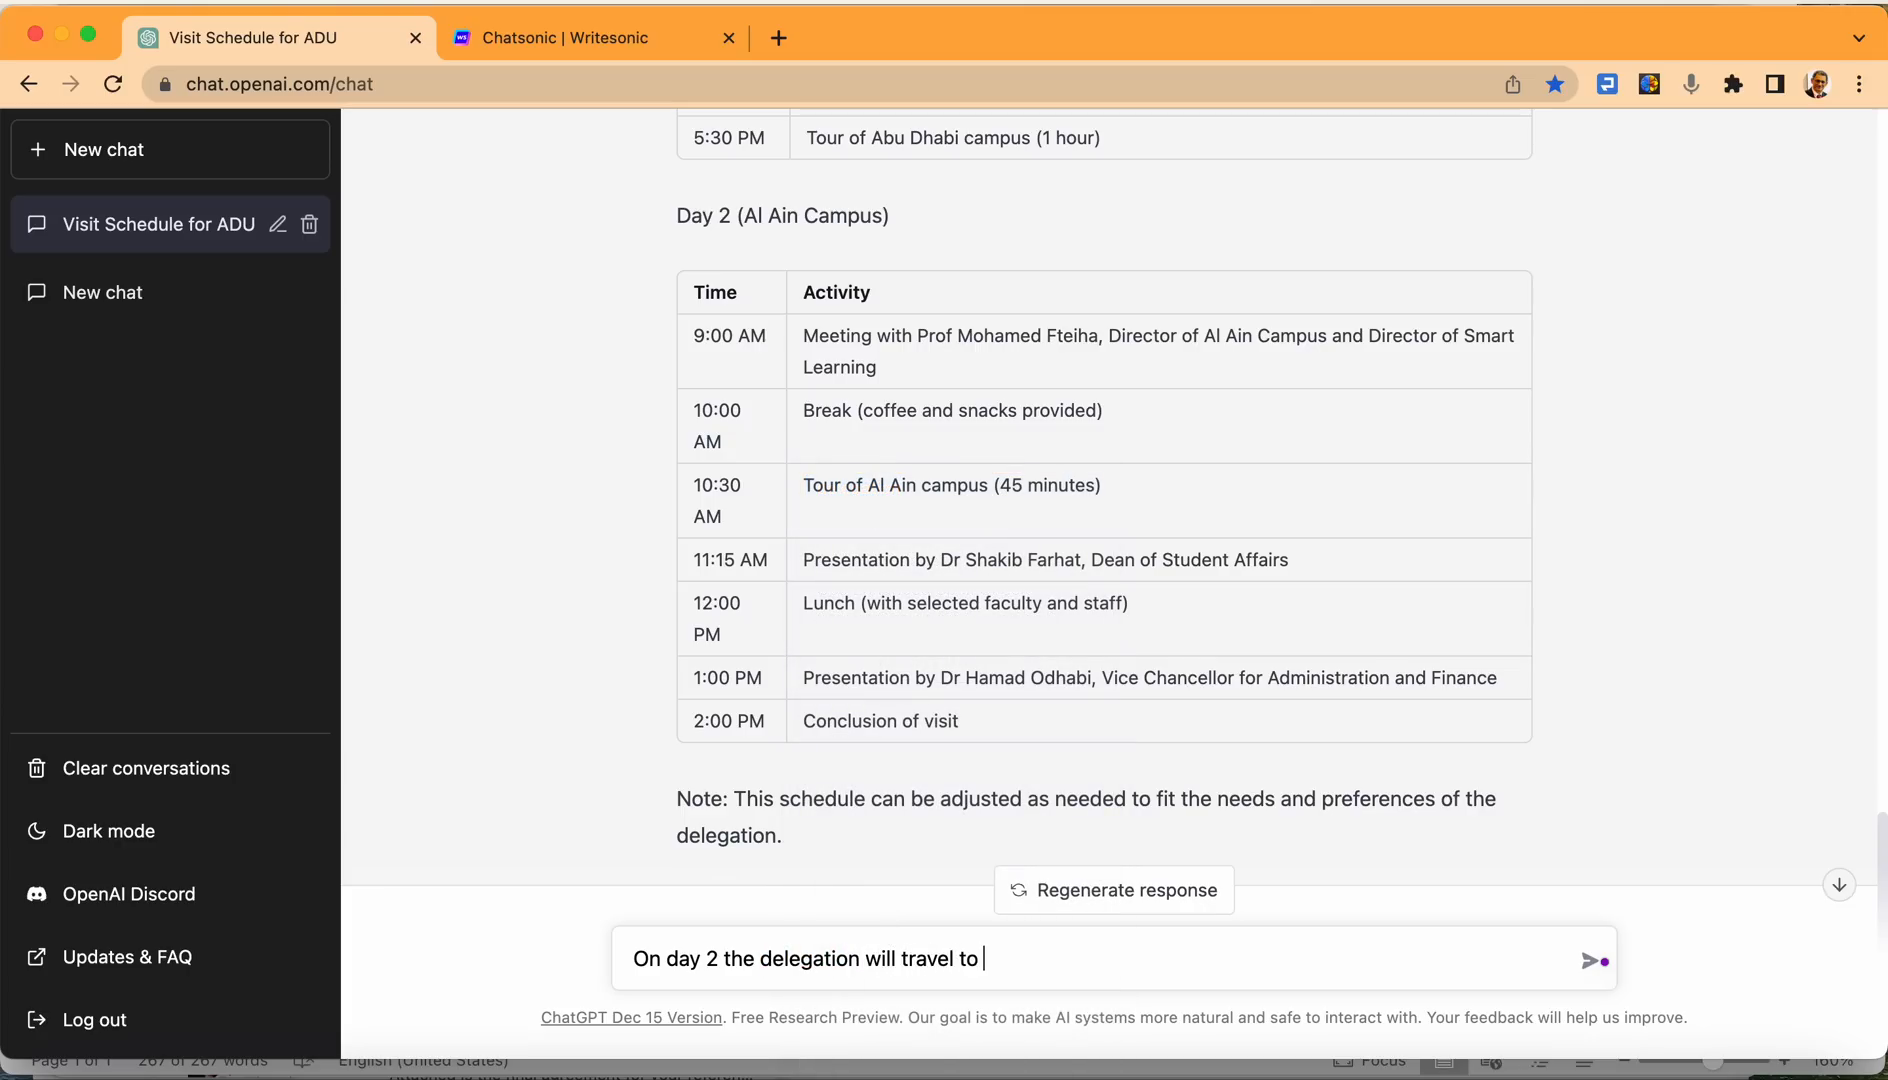
{"action": "type", "text": "Al Ain io"}
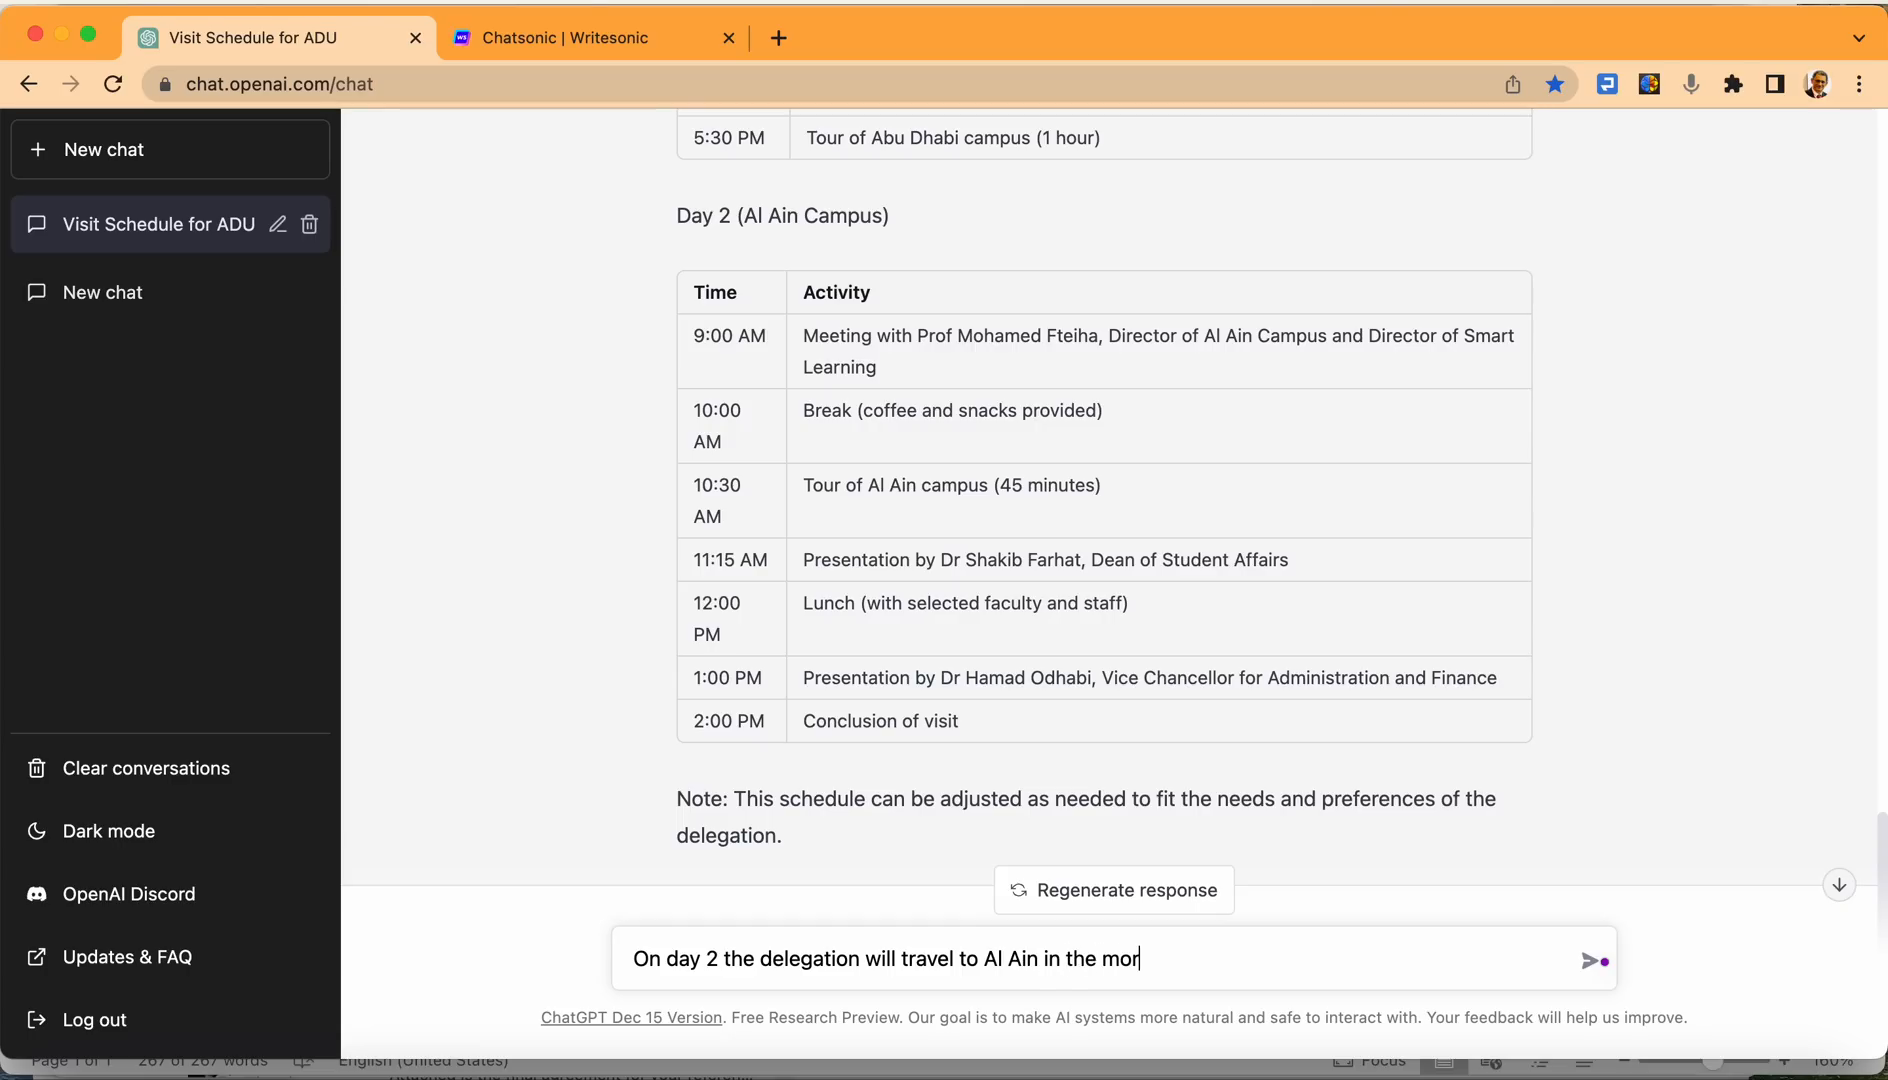
{"action": "type", "text": "ning."}
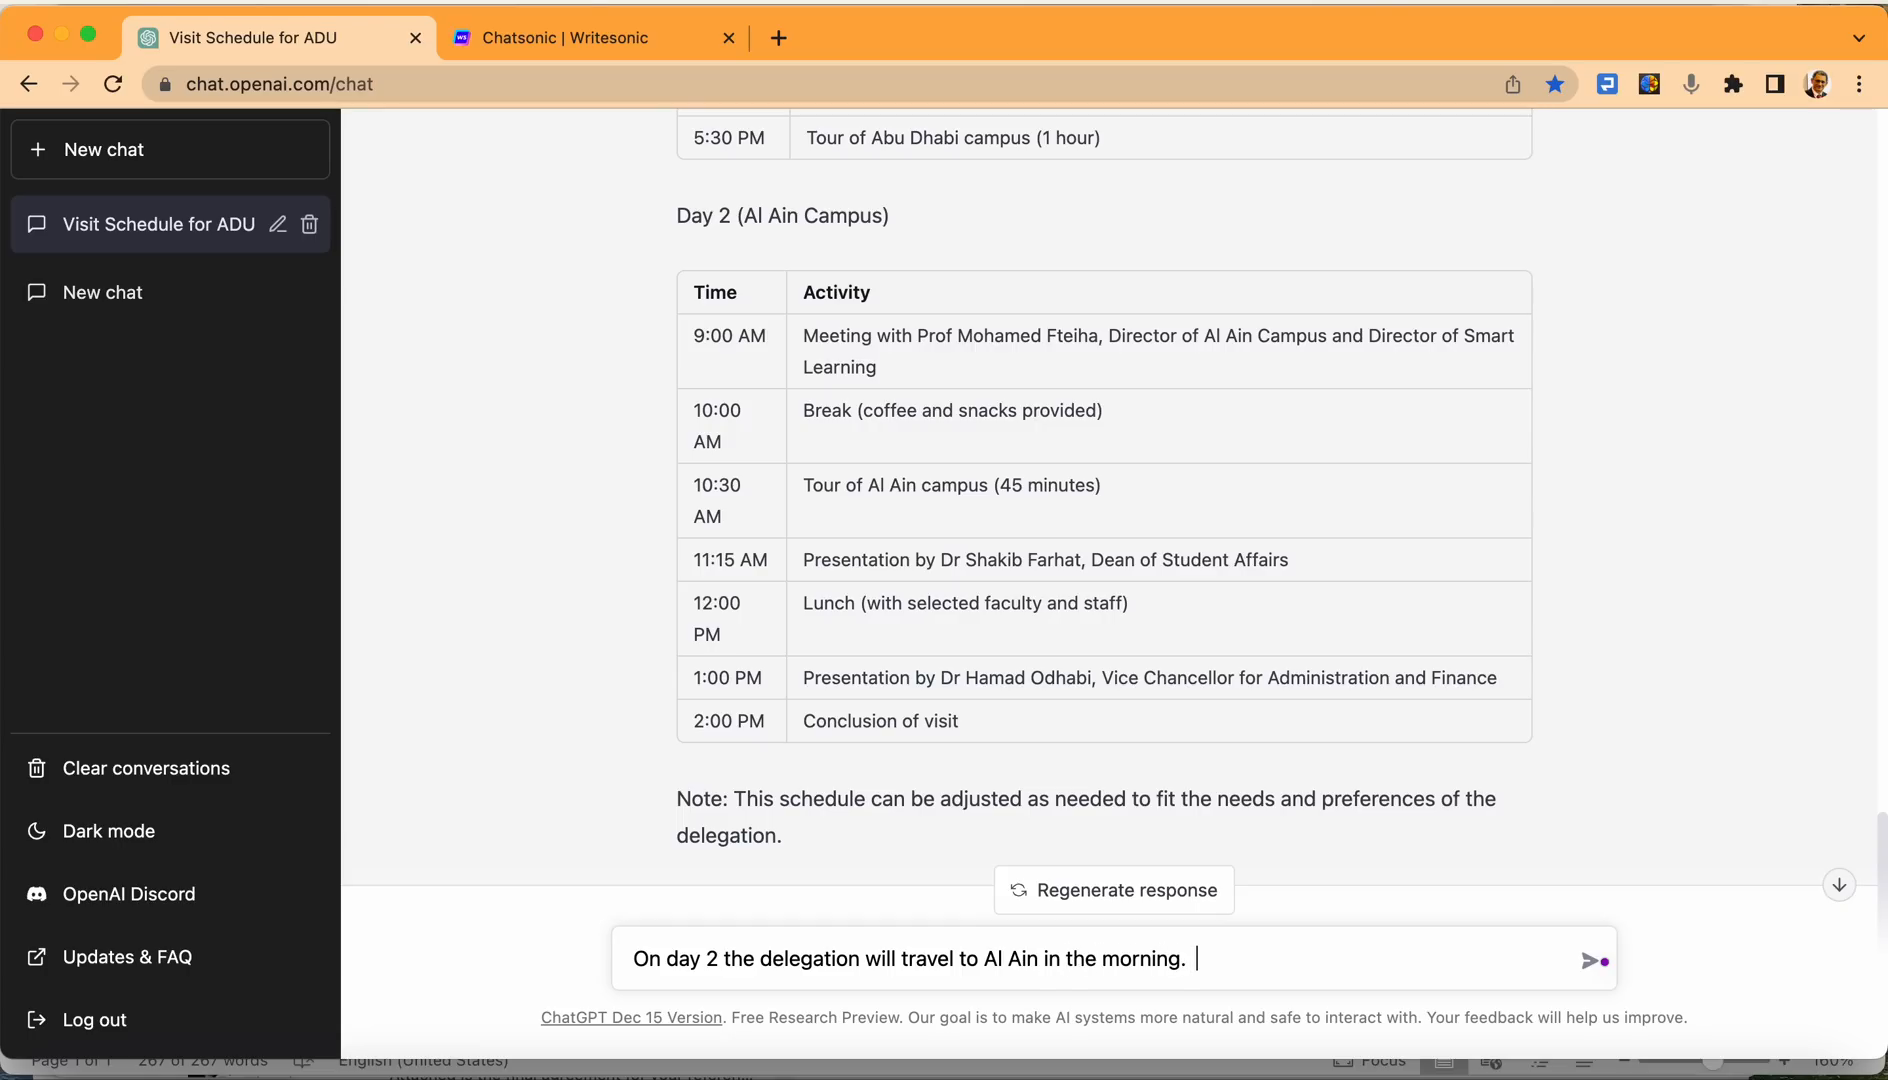
Add that it takes 1 hour 30 minutes to reach Al Ain, fixing 'minutes'.
{"action": "type", "text": "It takes"}
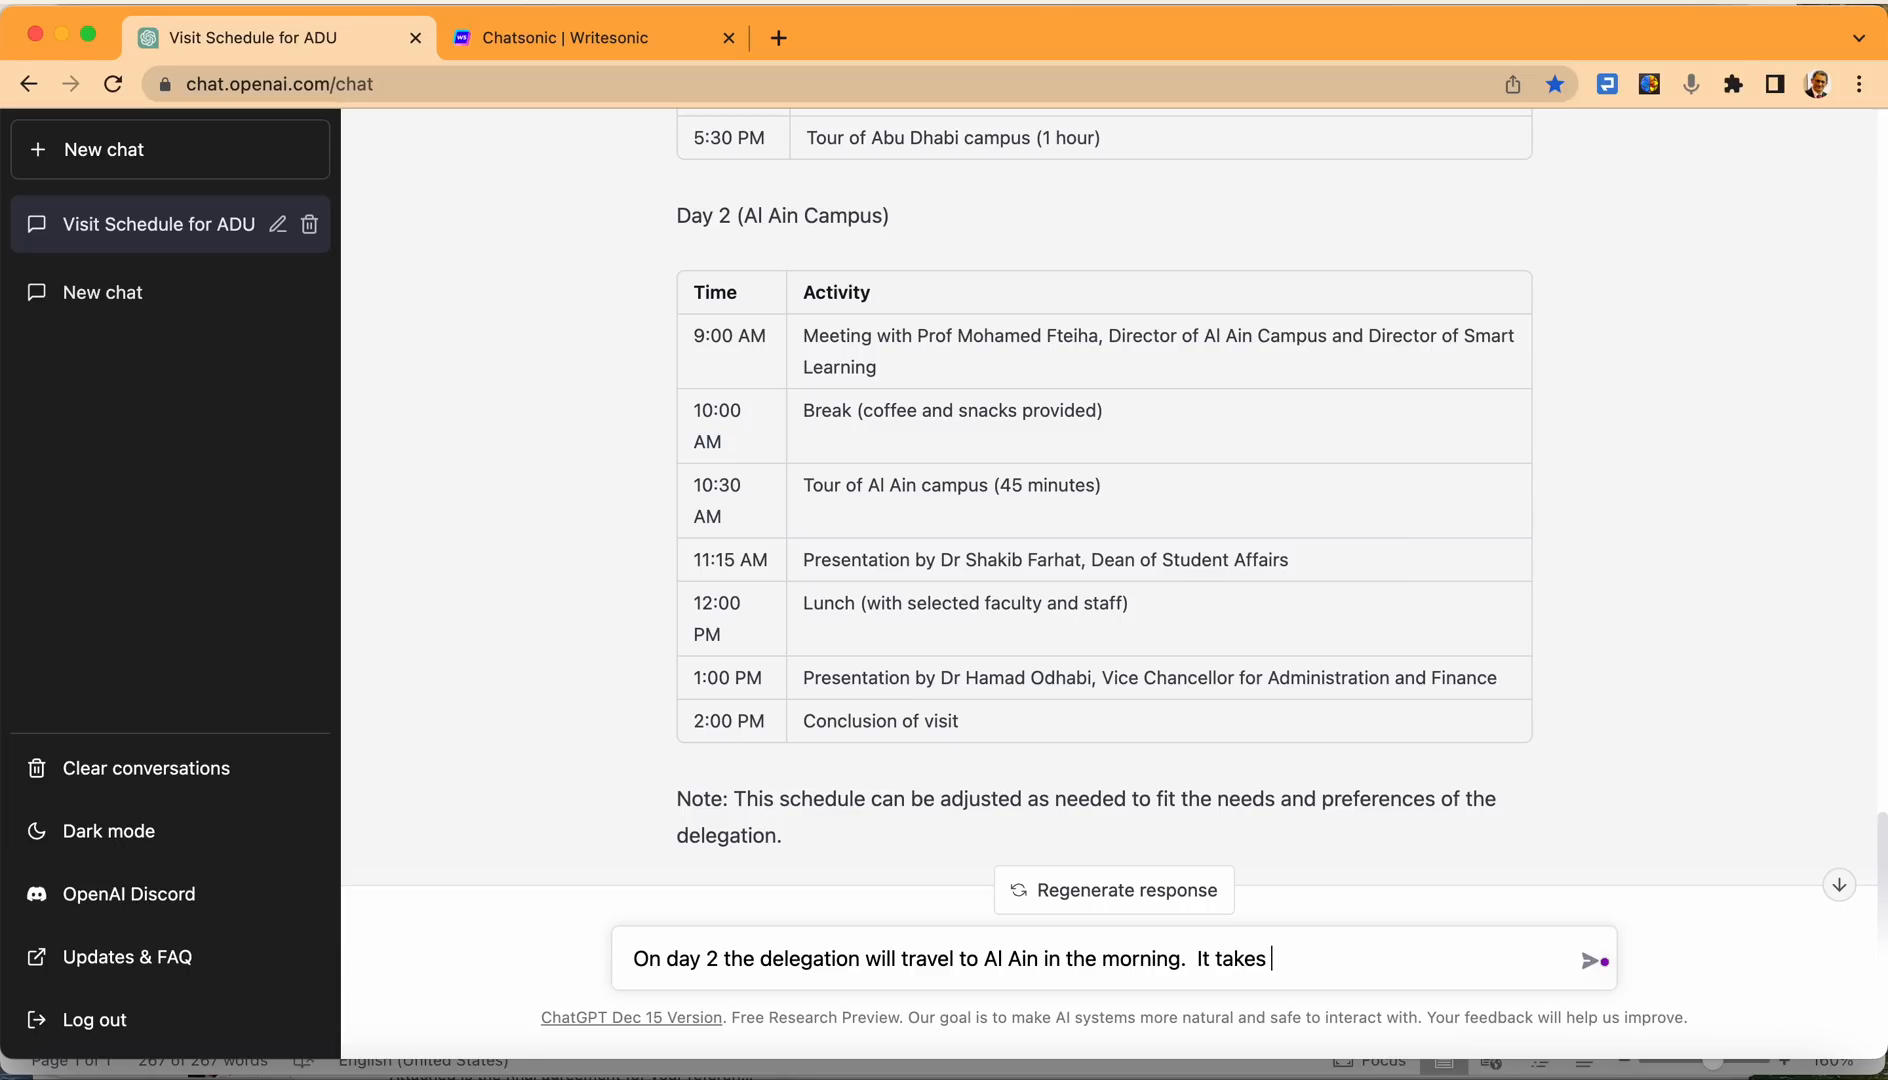
{"action": "type", "text": "1 hour and 30 me"}
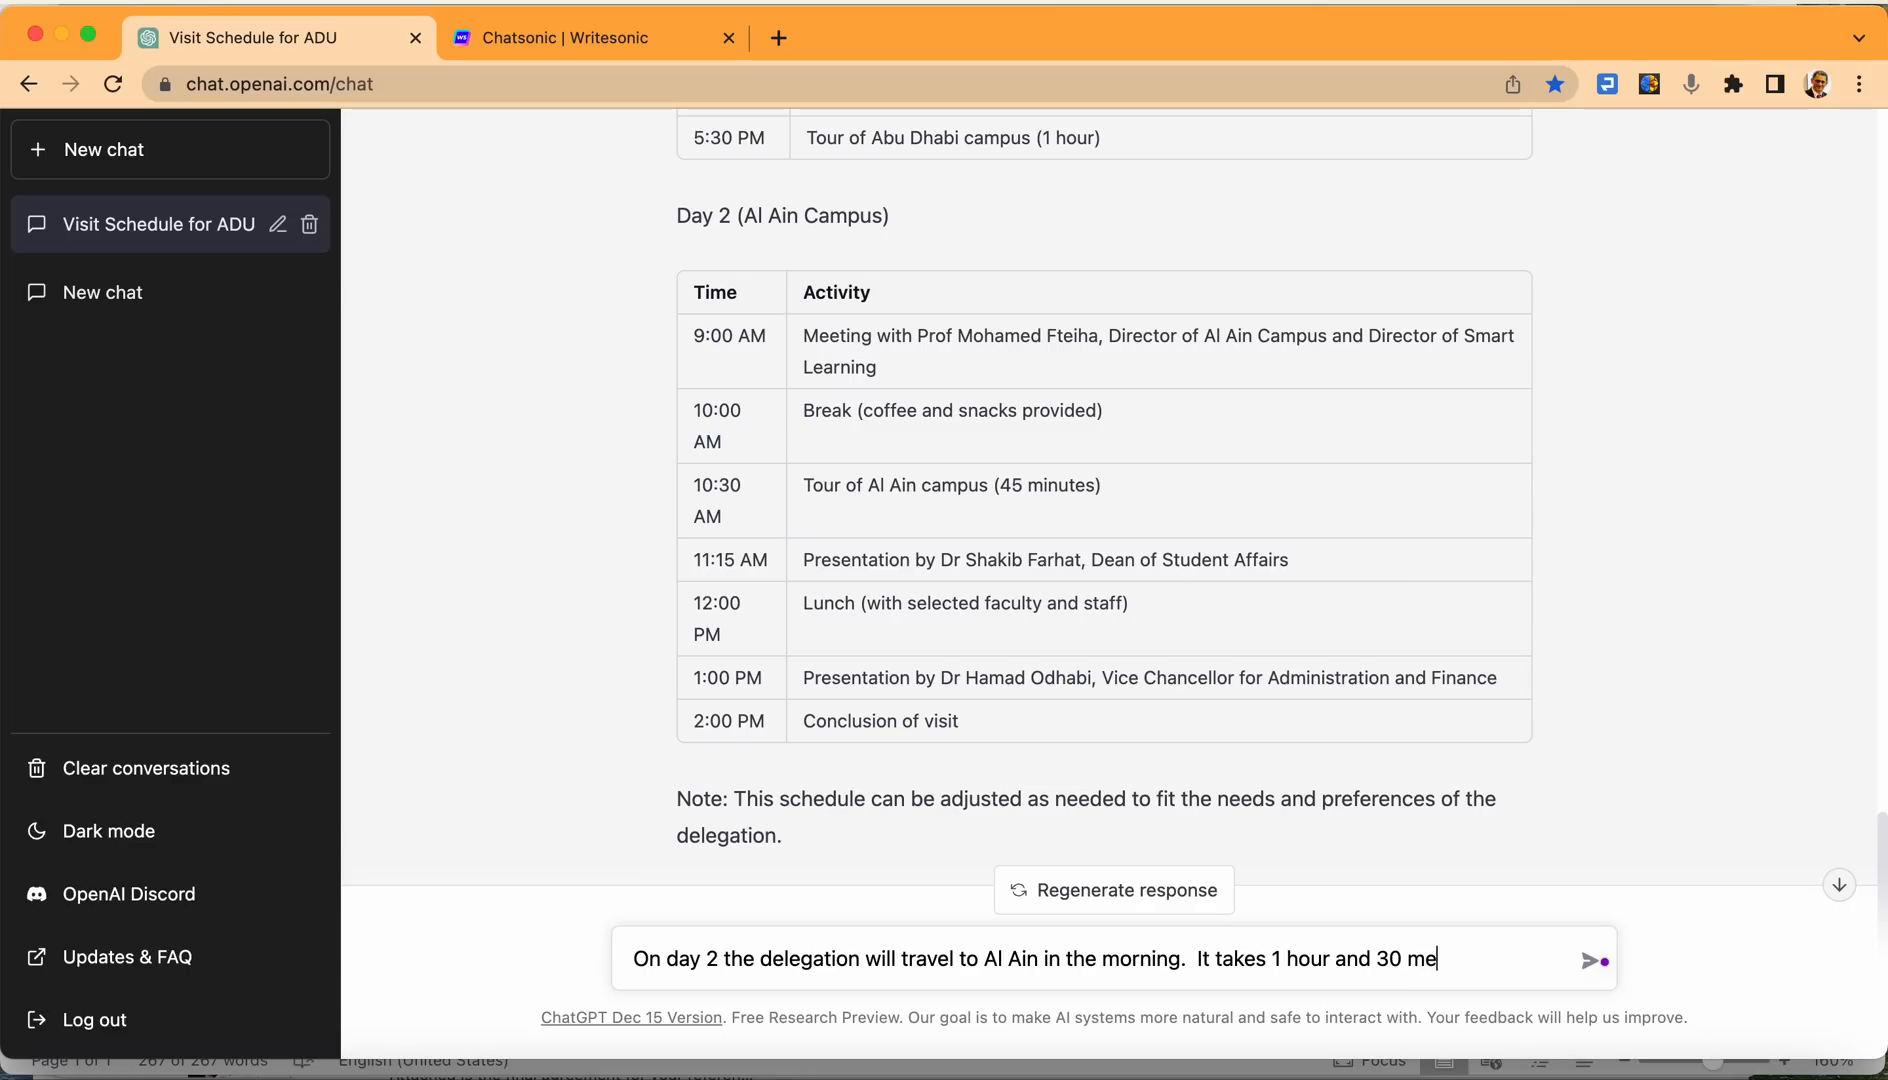
{"action": "type", "text": "ntues to"}
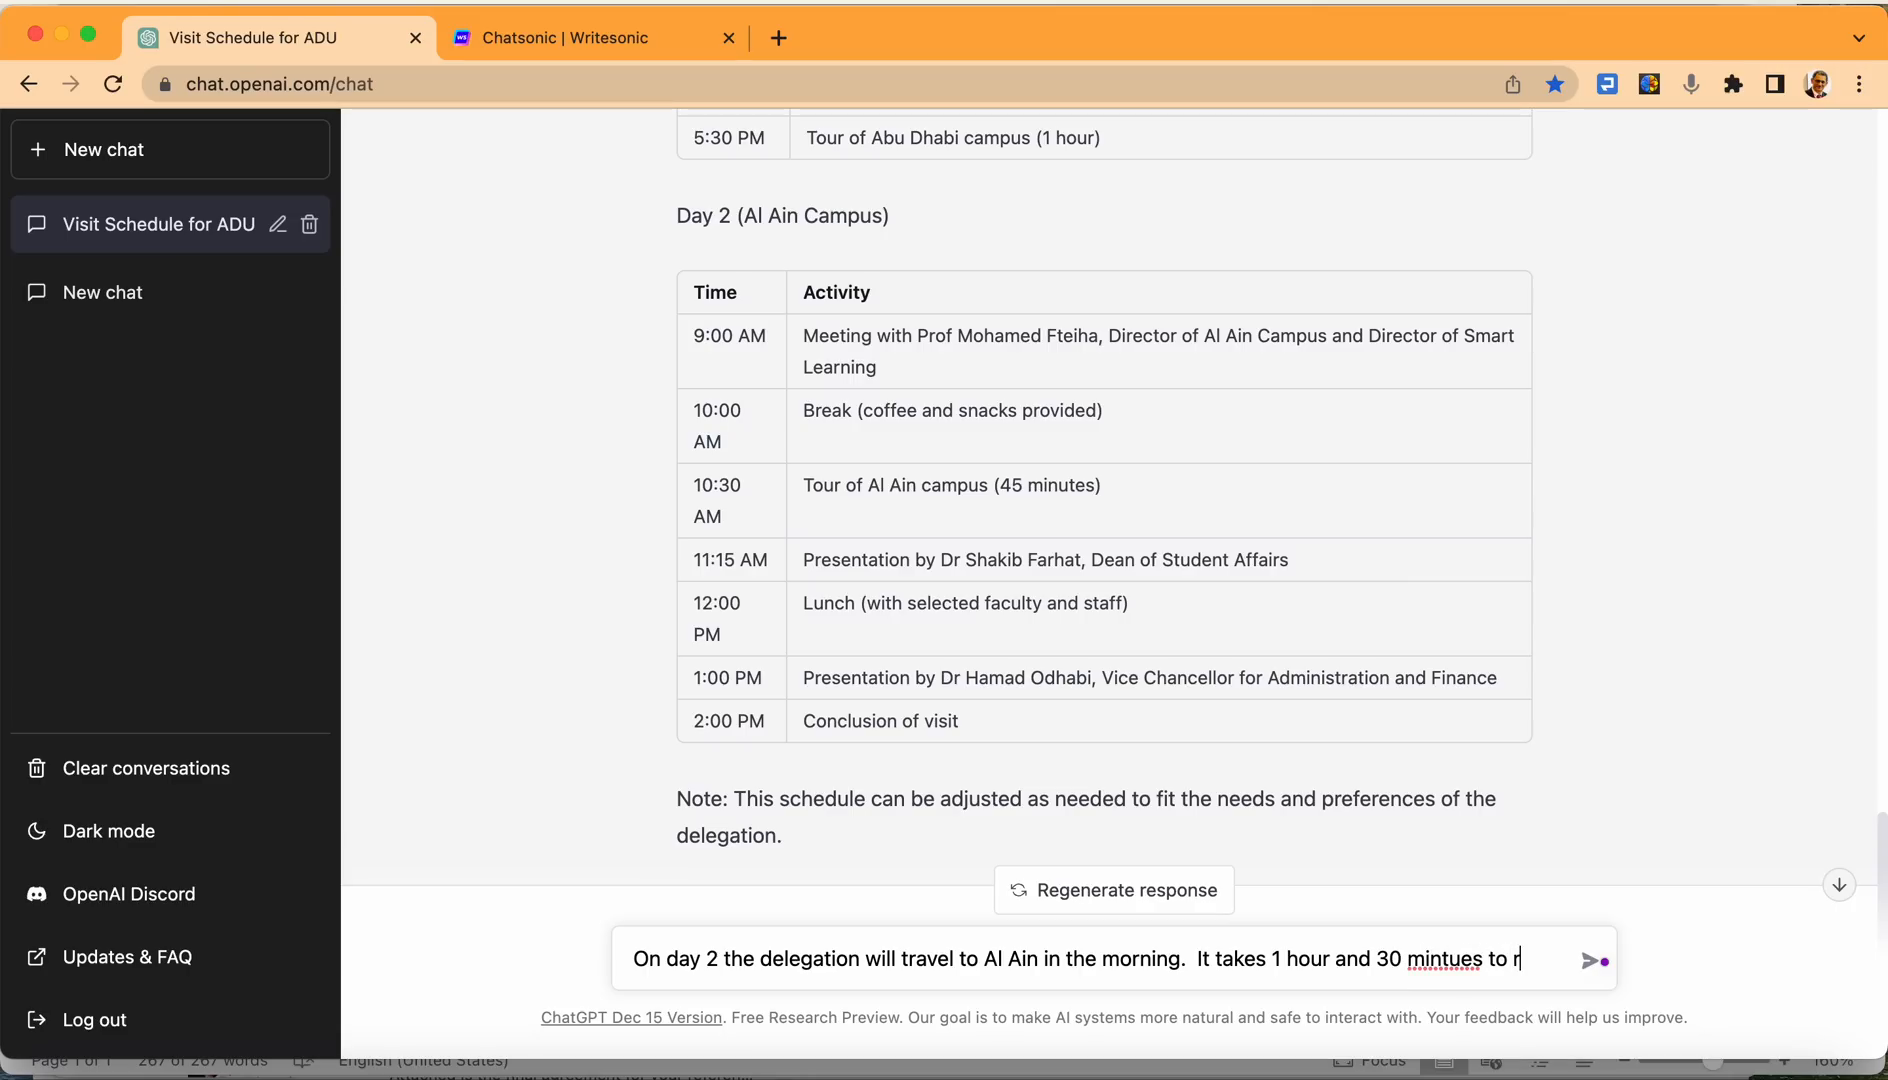
{"action": "type", "text": "reach Al"}
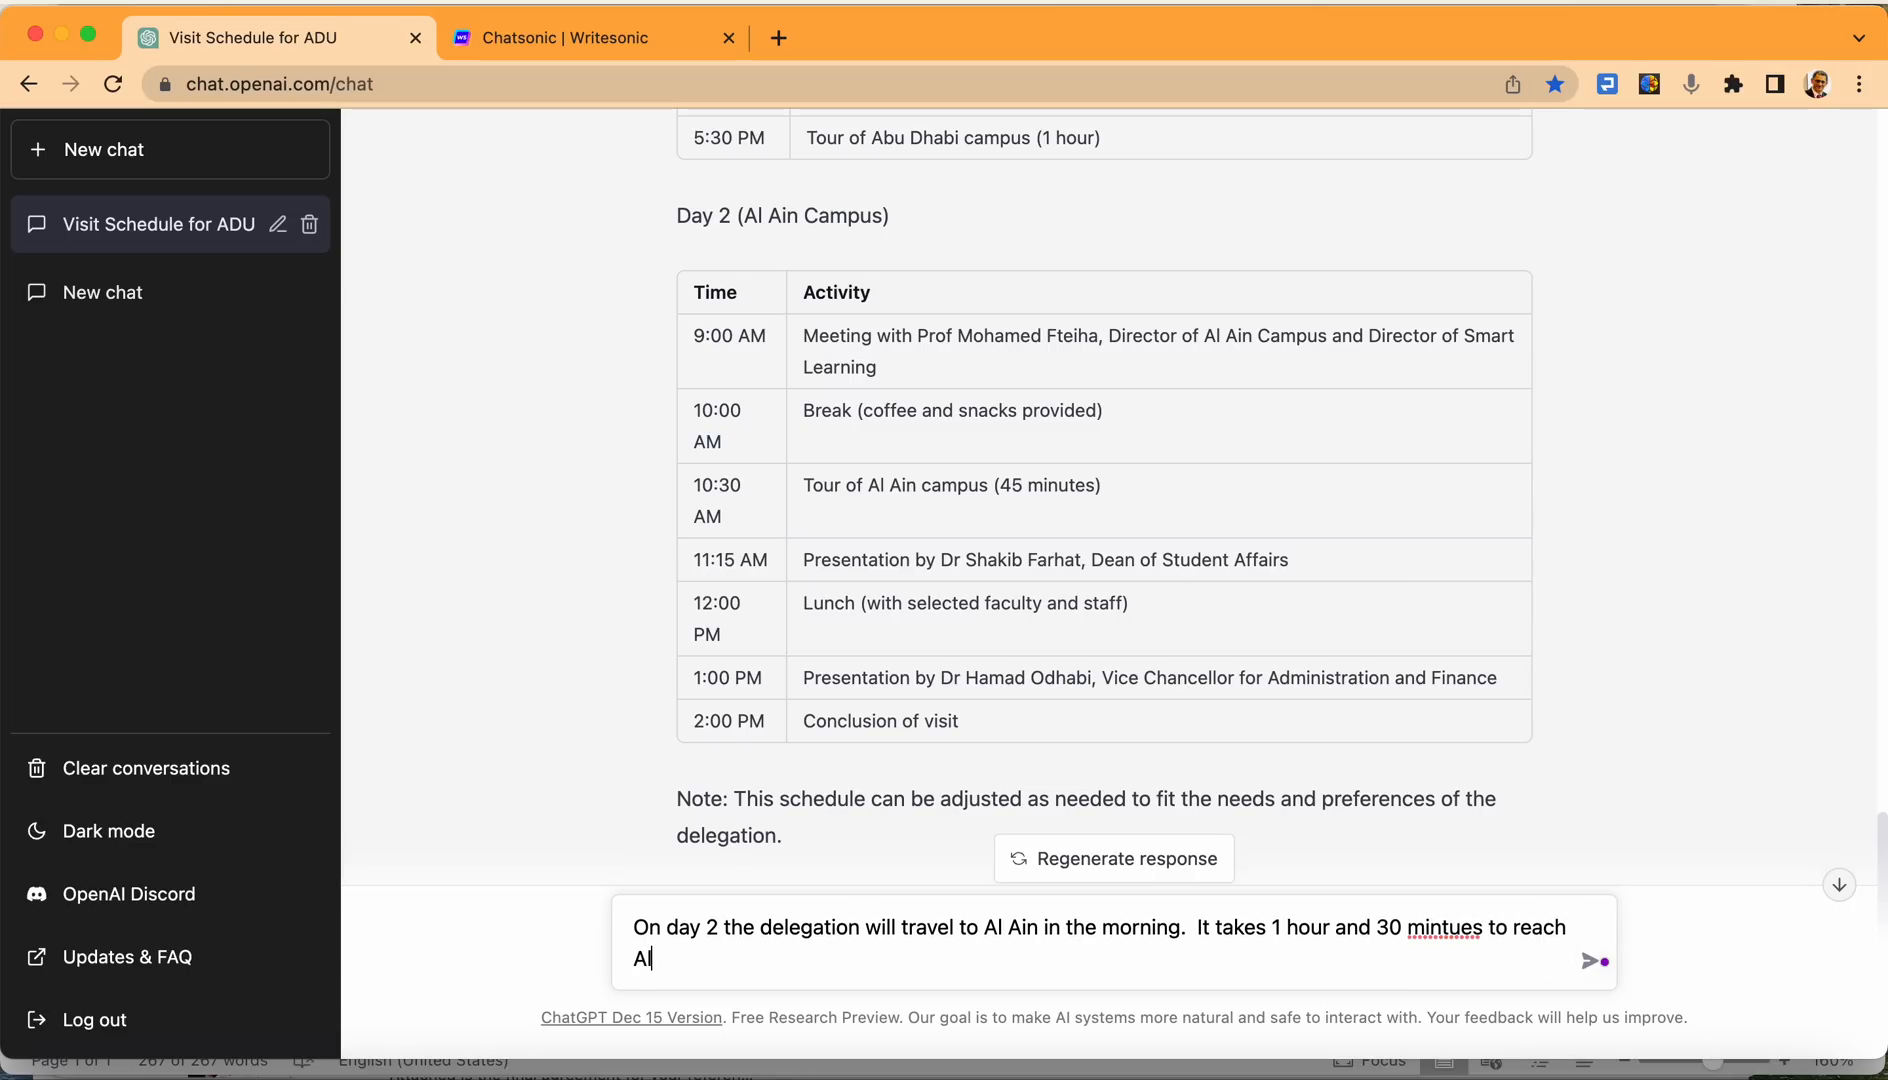
{"action": "type", "text": "Ain."}
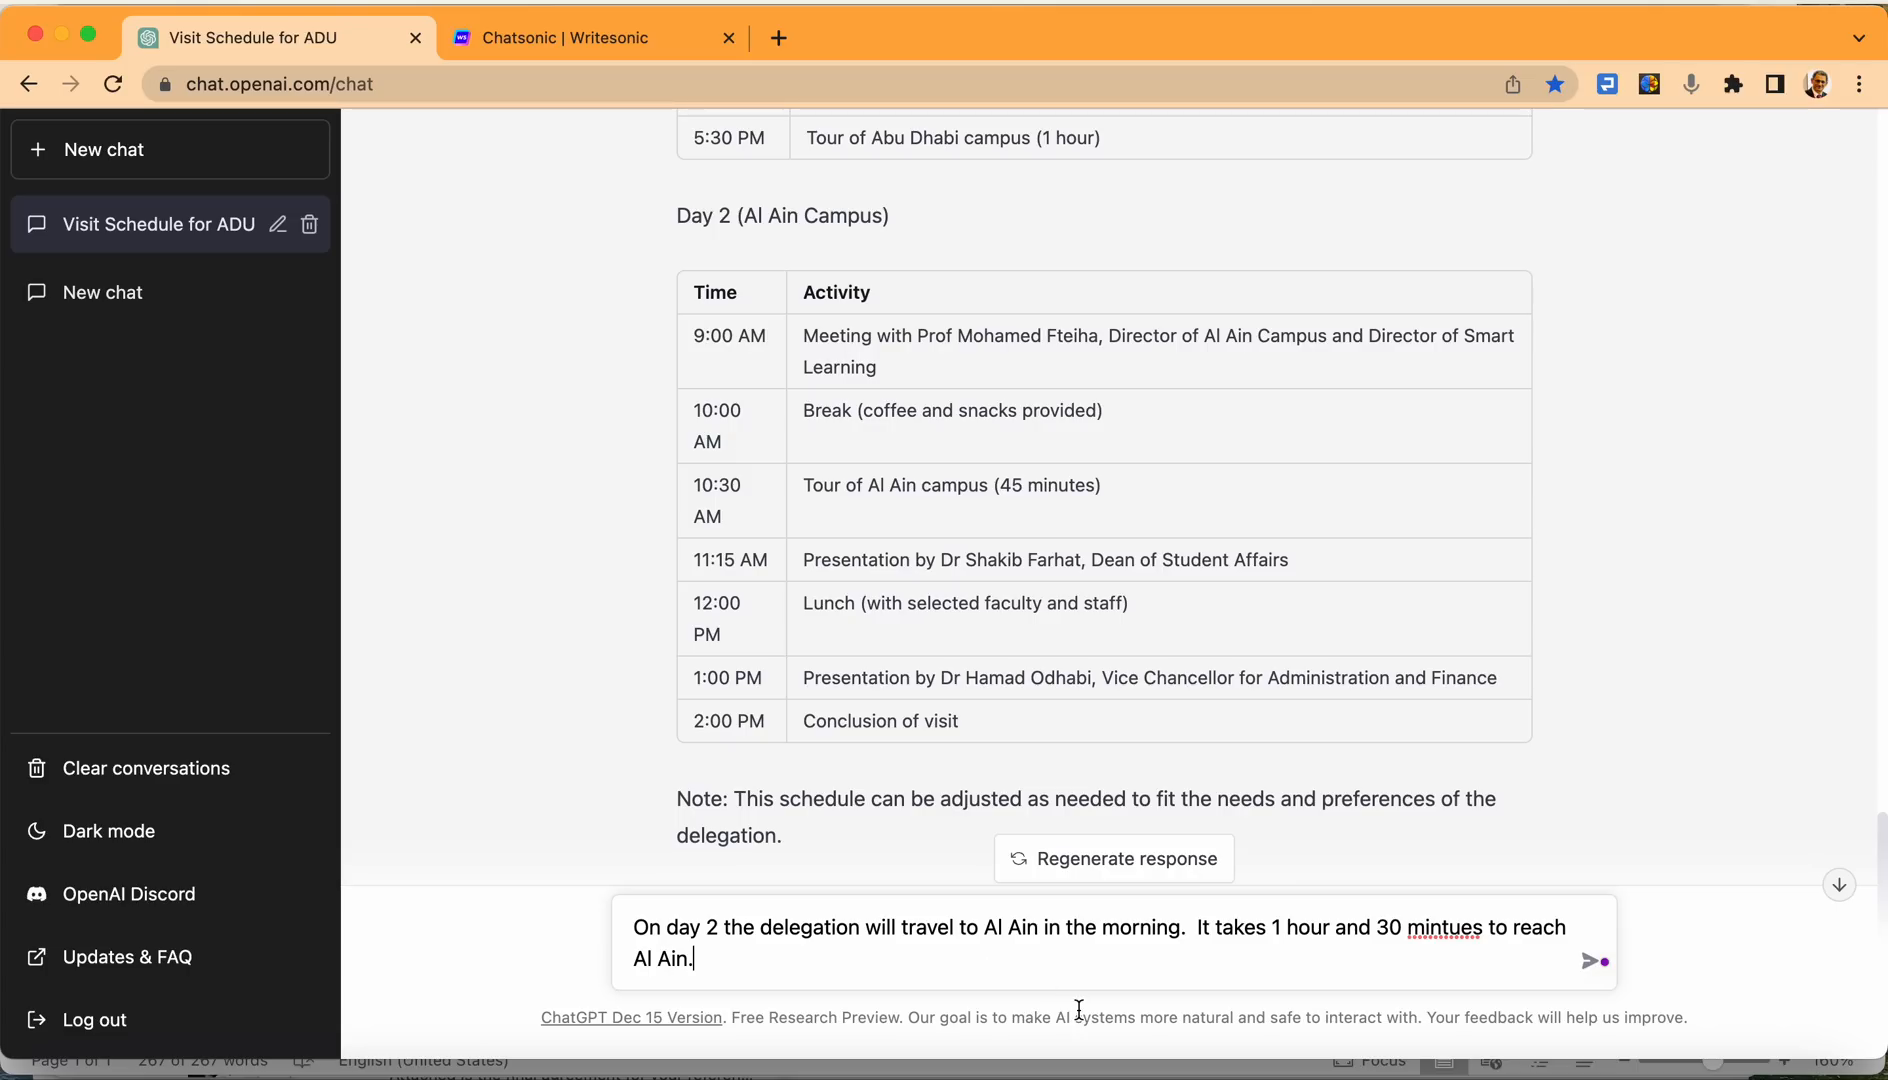
{"action": "right_click", "coordinate": [1440, 927]}
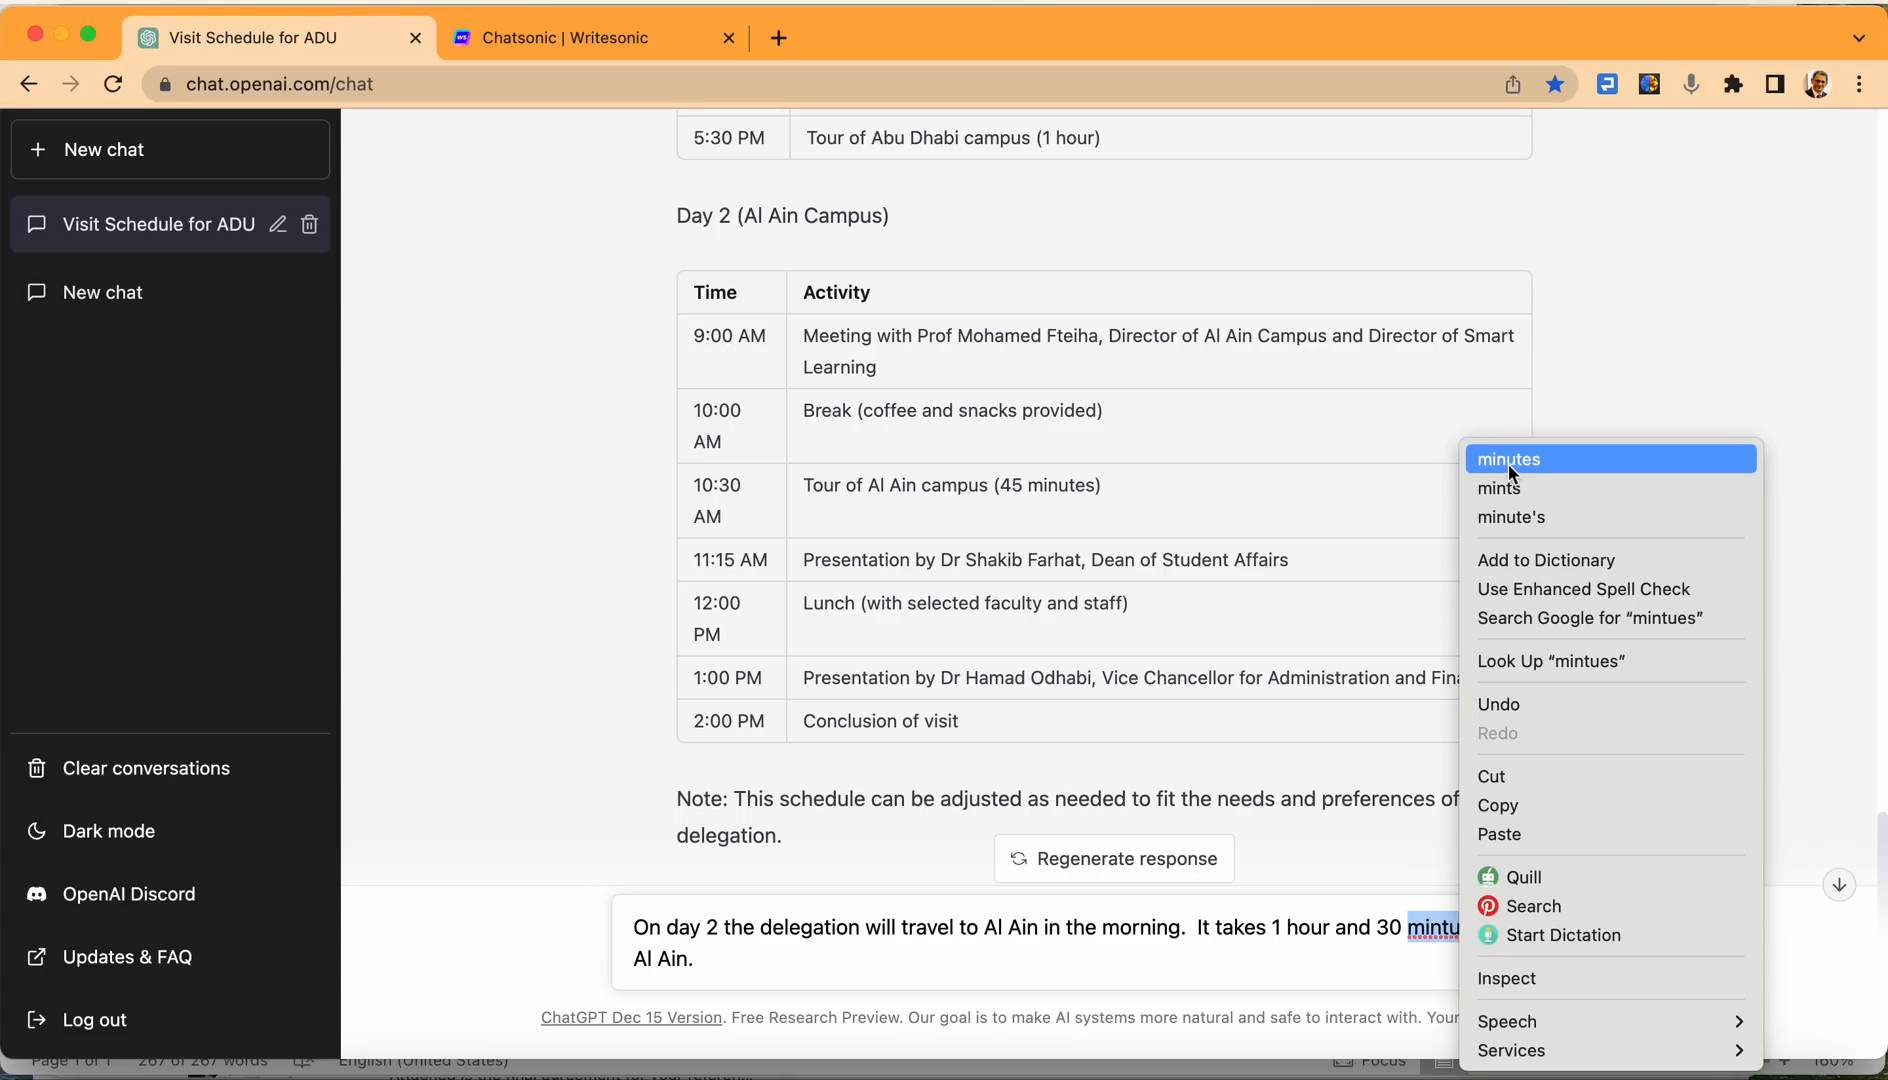
{"action": "left_click", "coordinate": [1508, 459]}
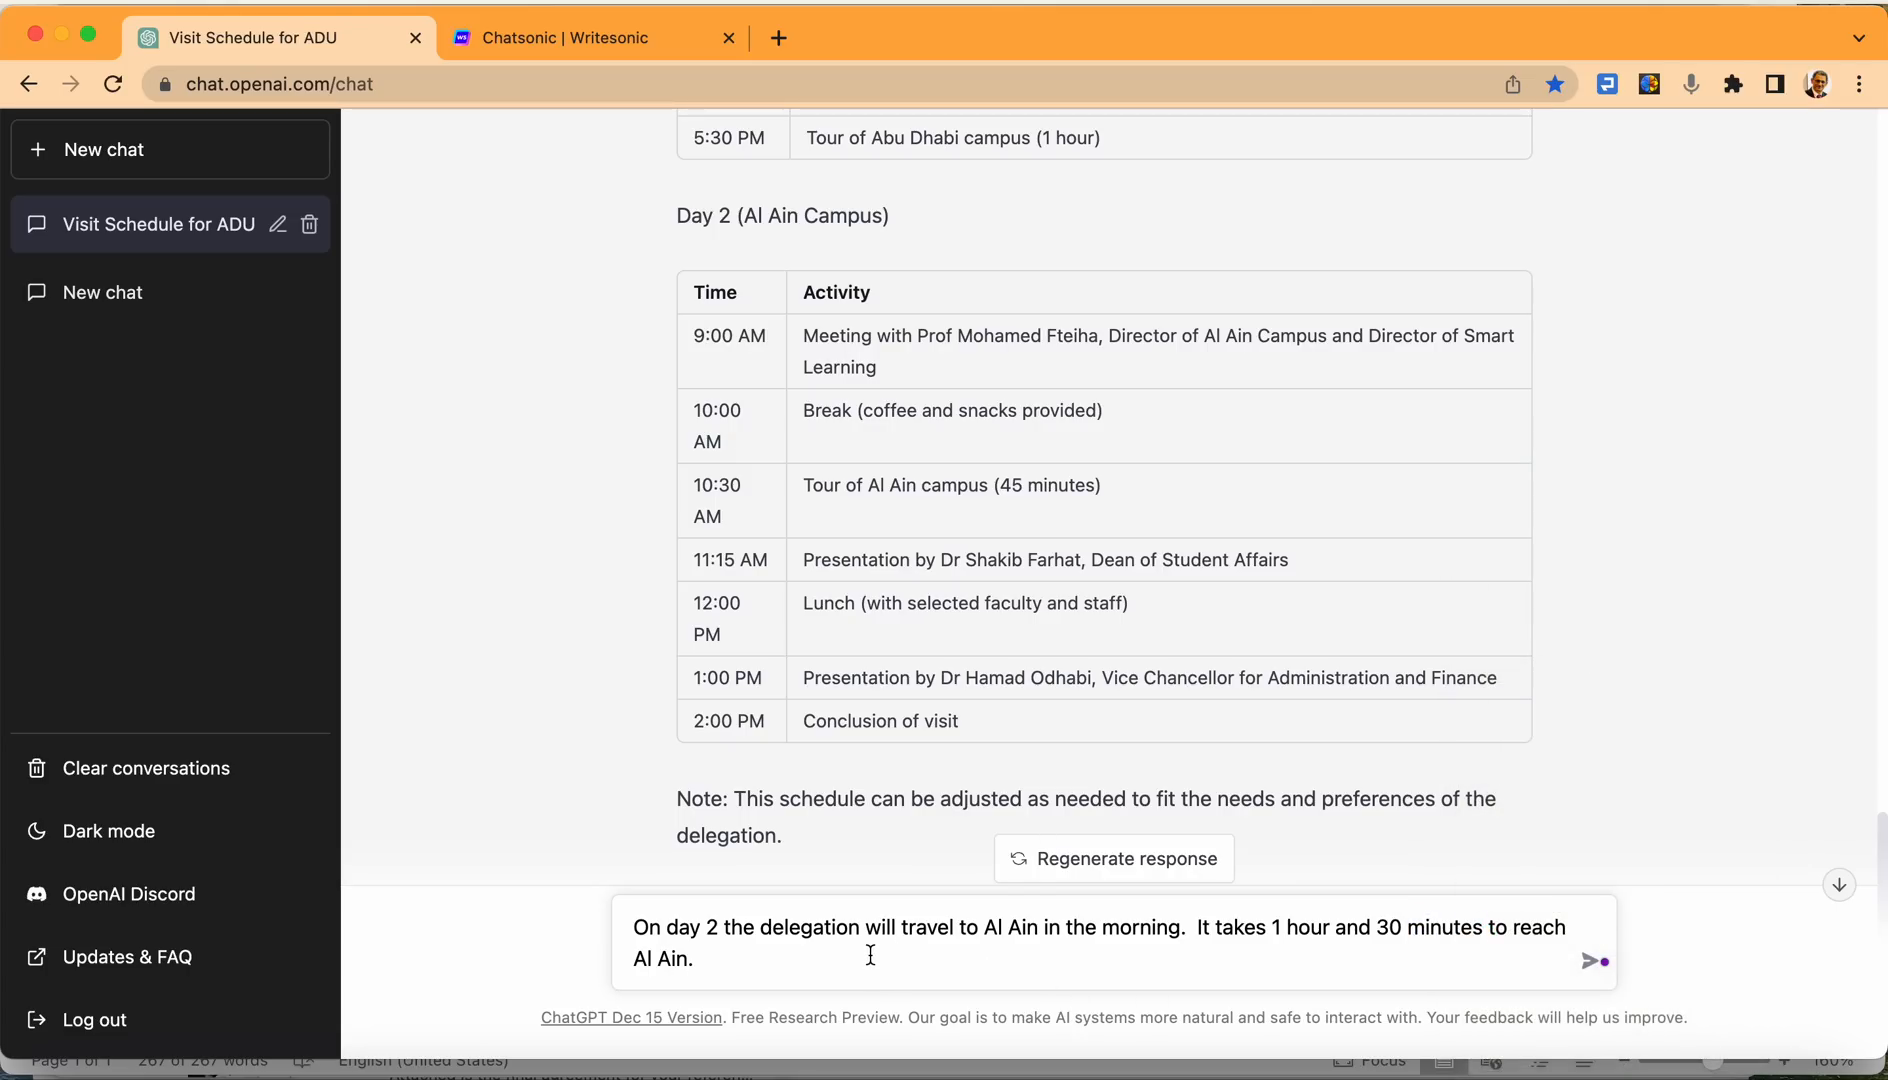
Add that they then start the meetings and, once complete in Al Ain, travel back to Abu Dhabi.
{"action": "type", "text": "Then they w"}
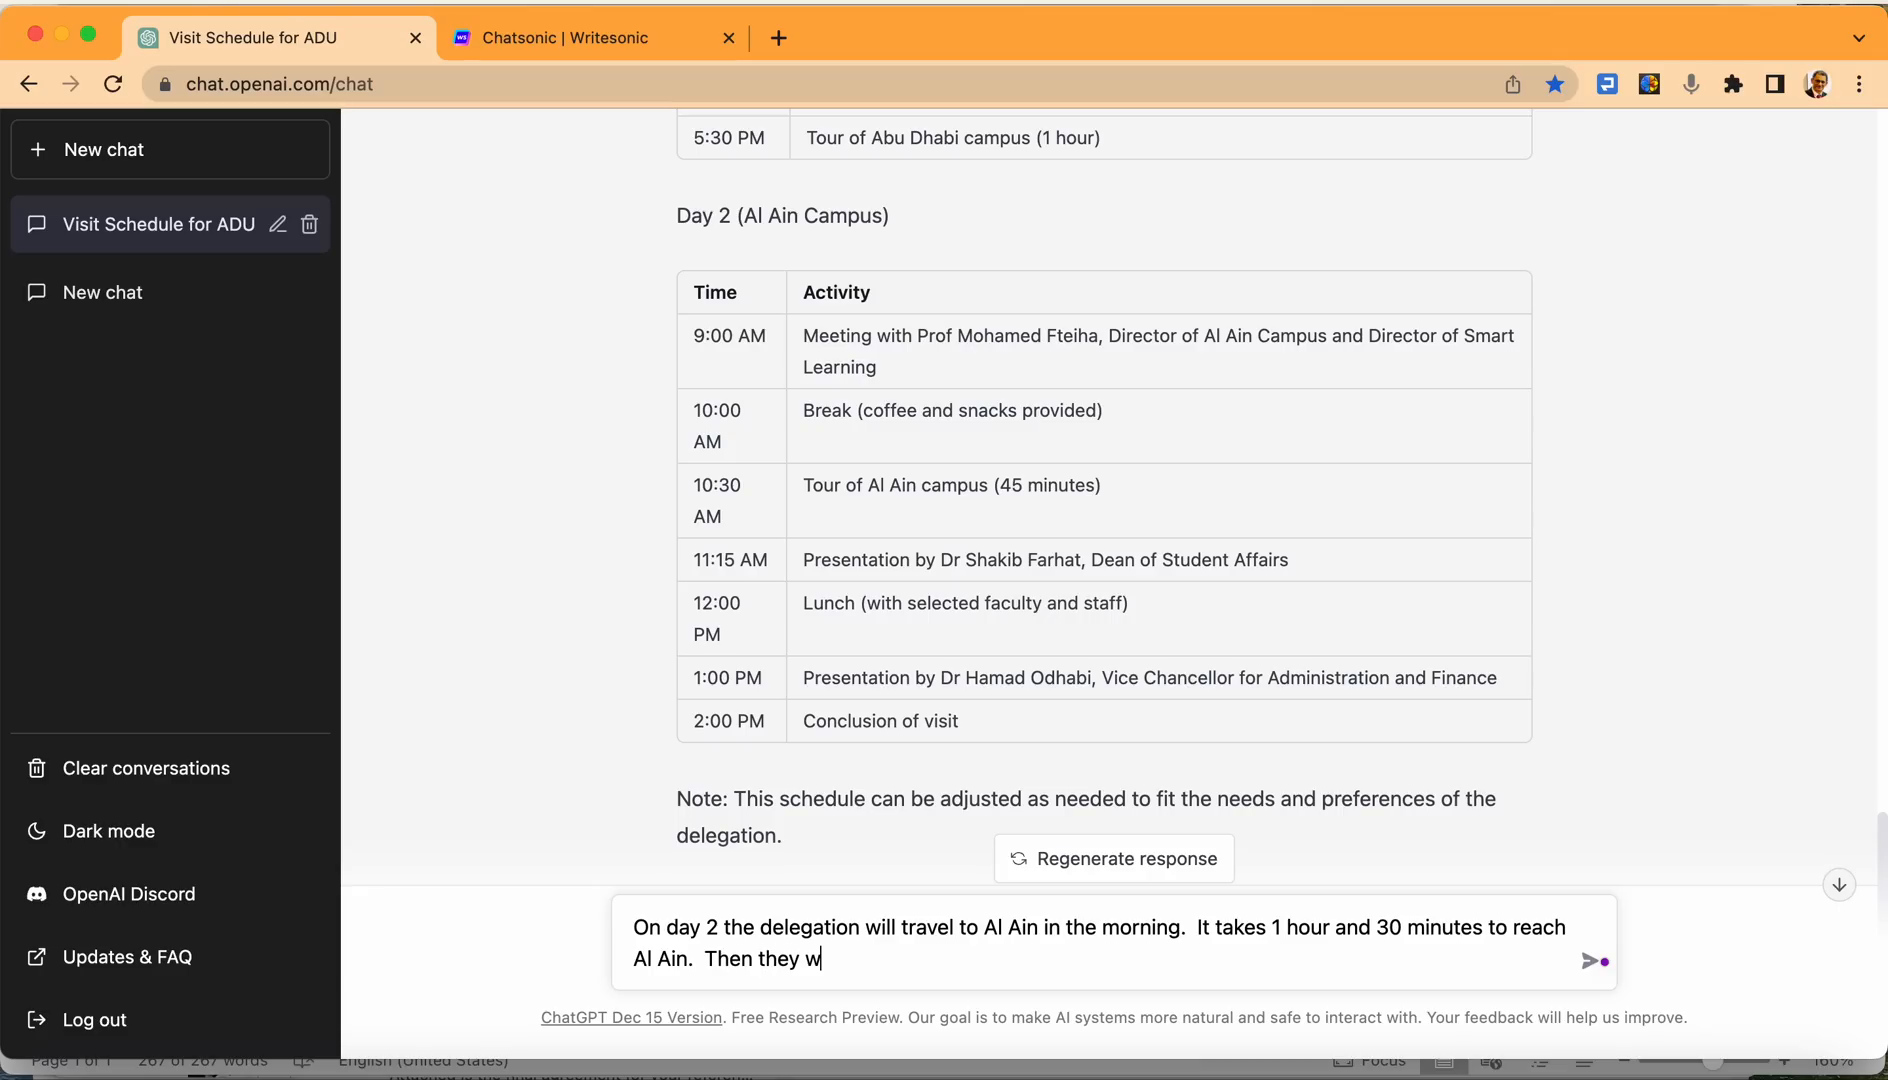
{"action": "type", "text": "ill start"}
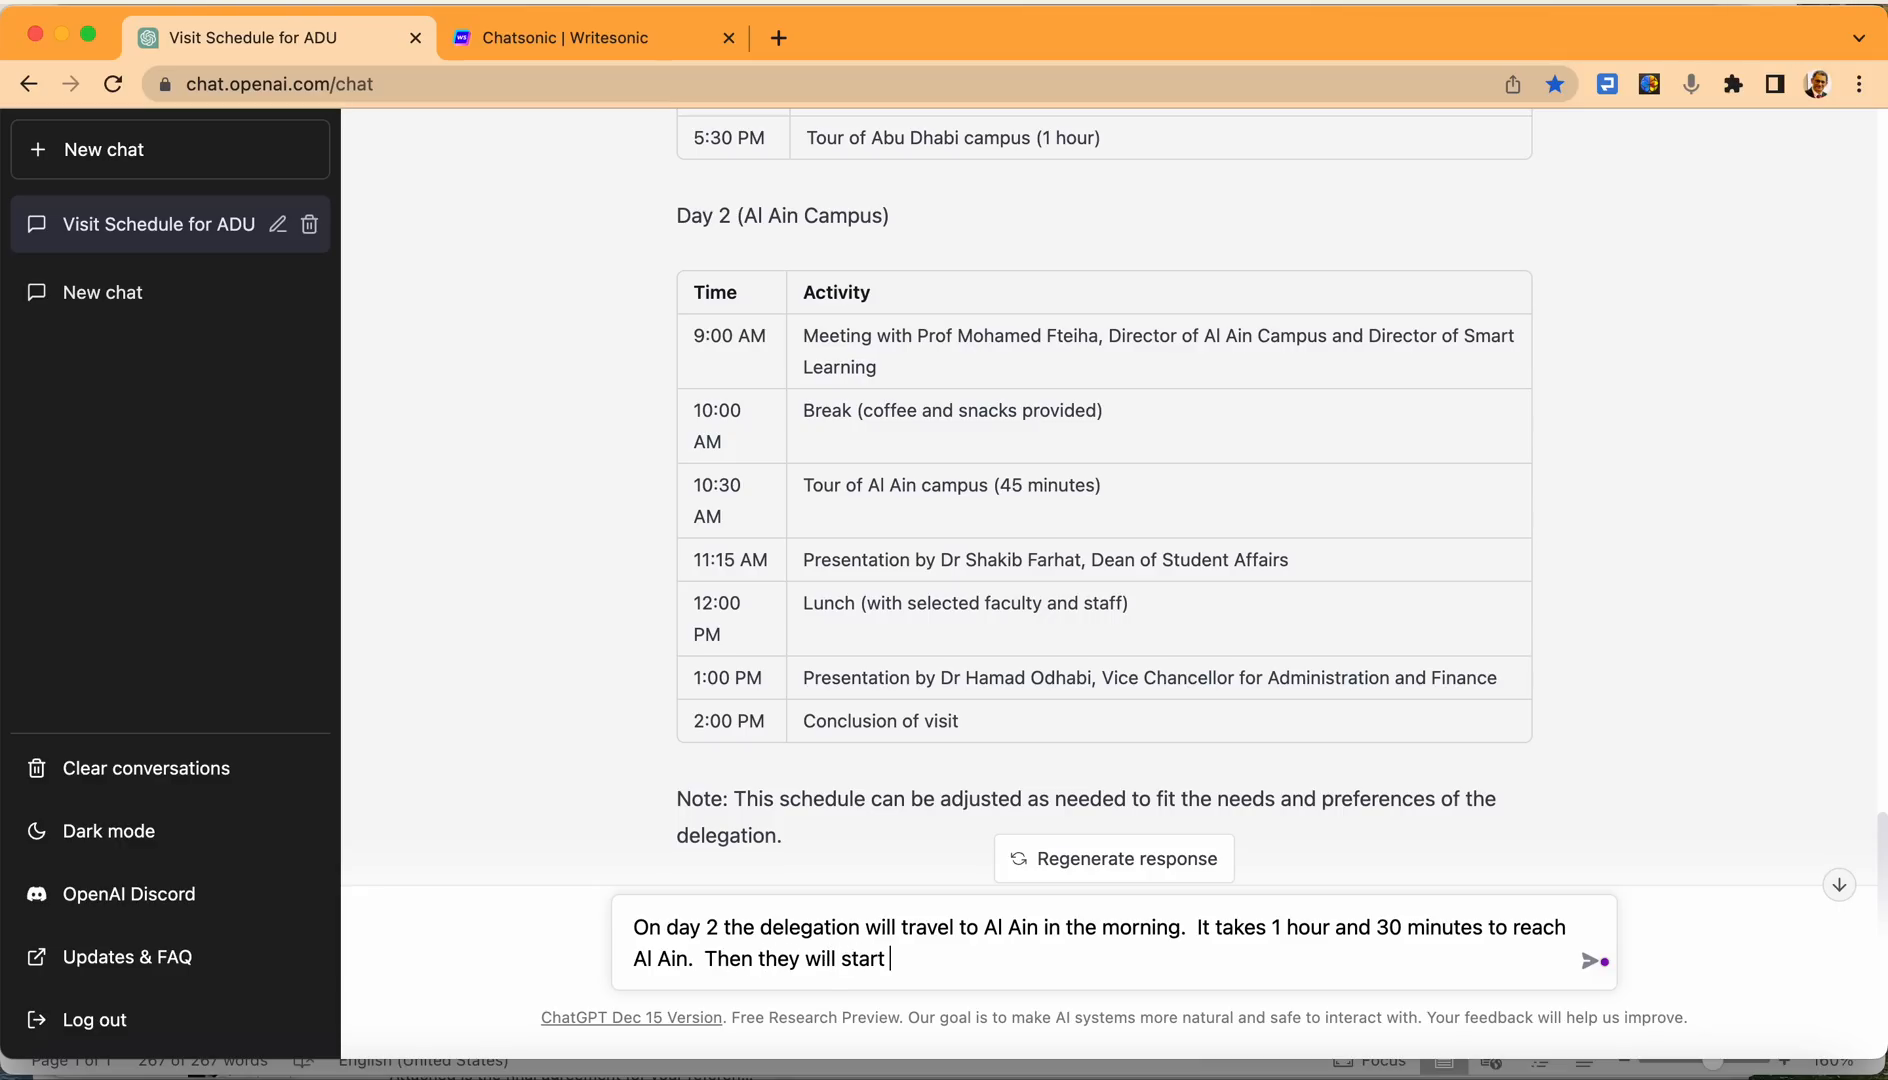
{"action": "type", "text": "the meet"}
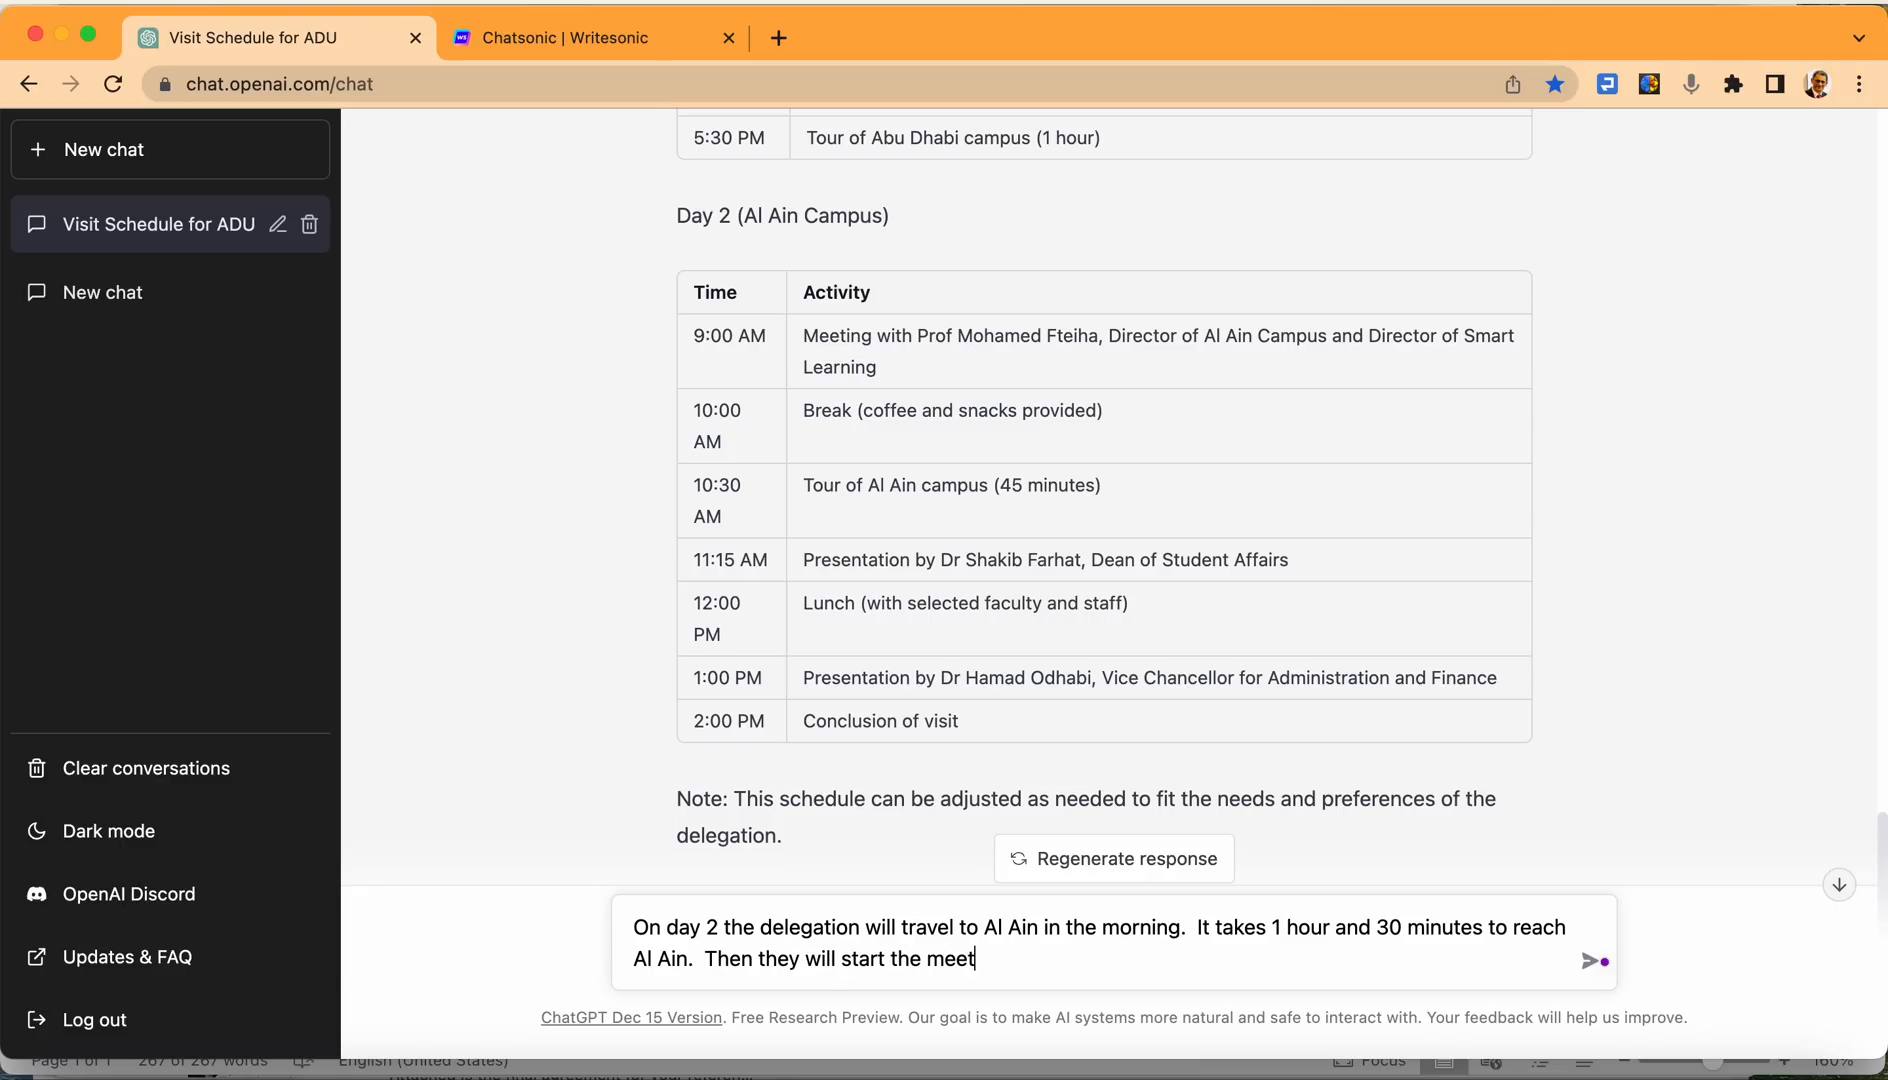
{"action": "type", "text": "ing.   After they"}
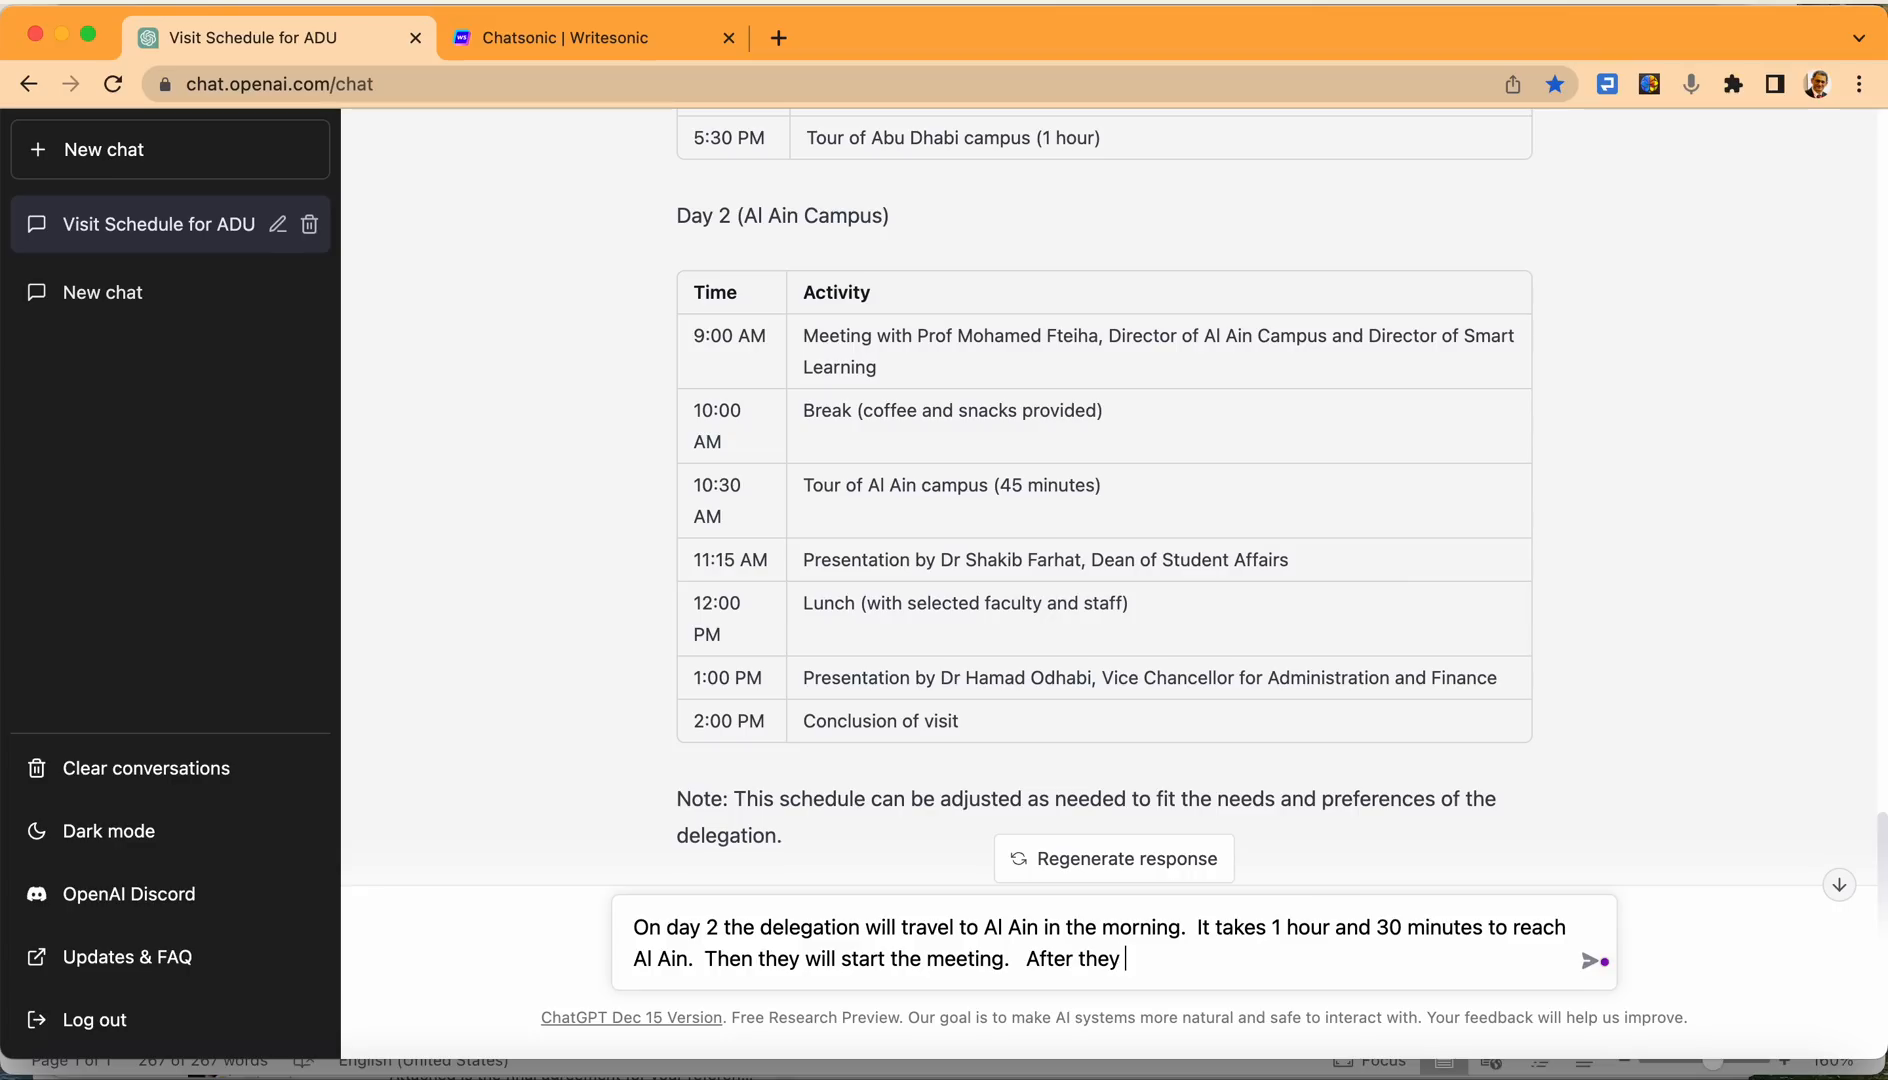
{"action": "type", "text": "complete all meeting i"}
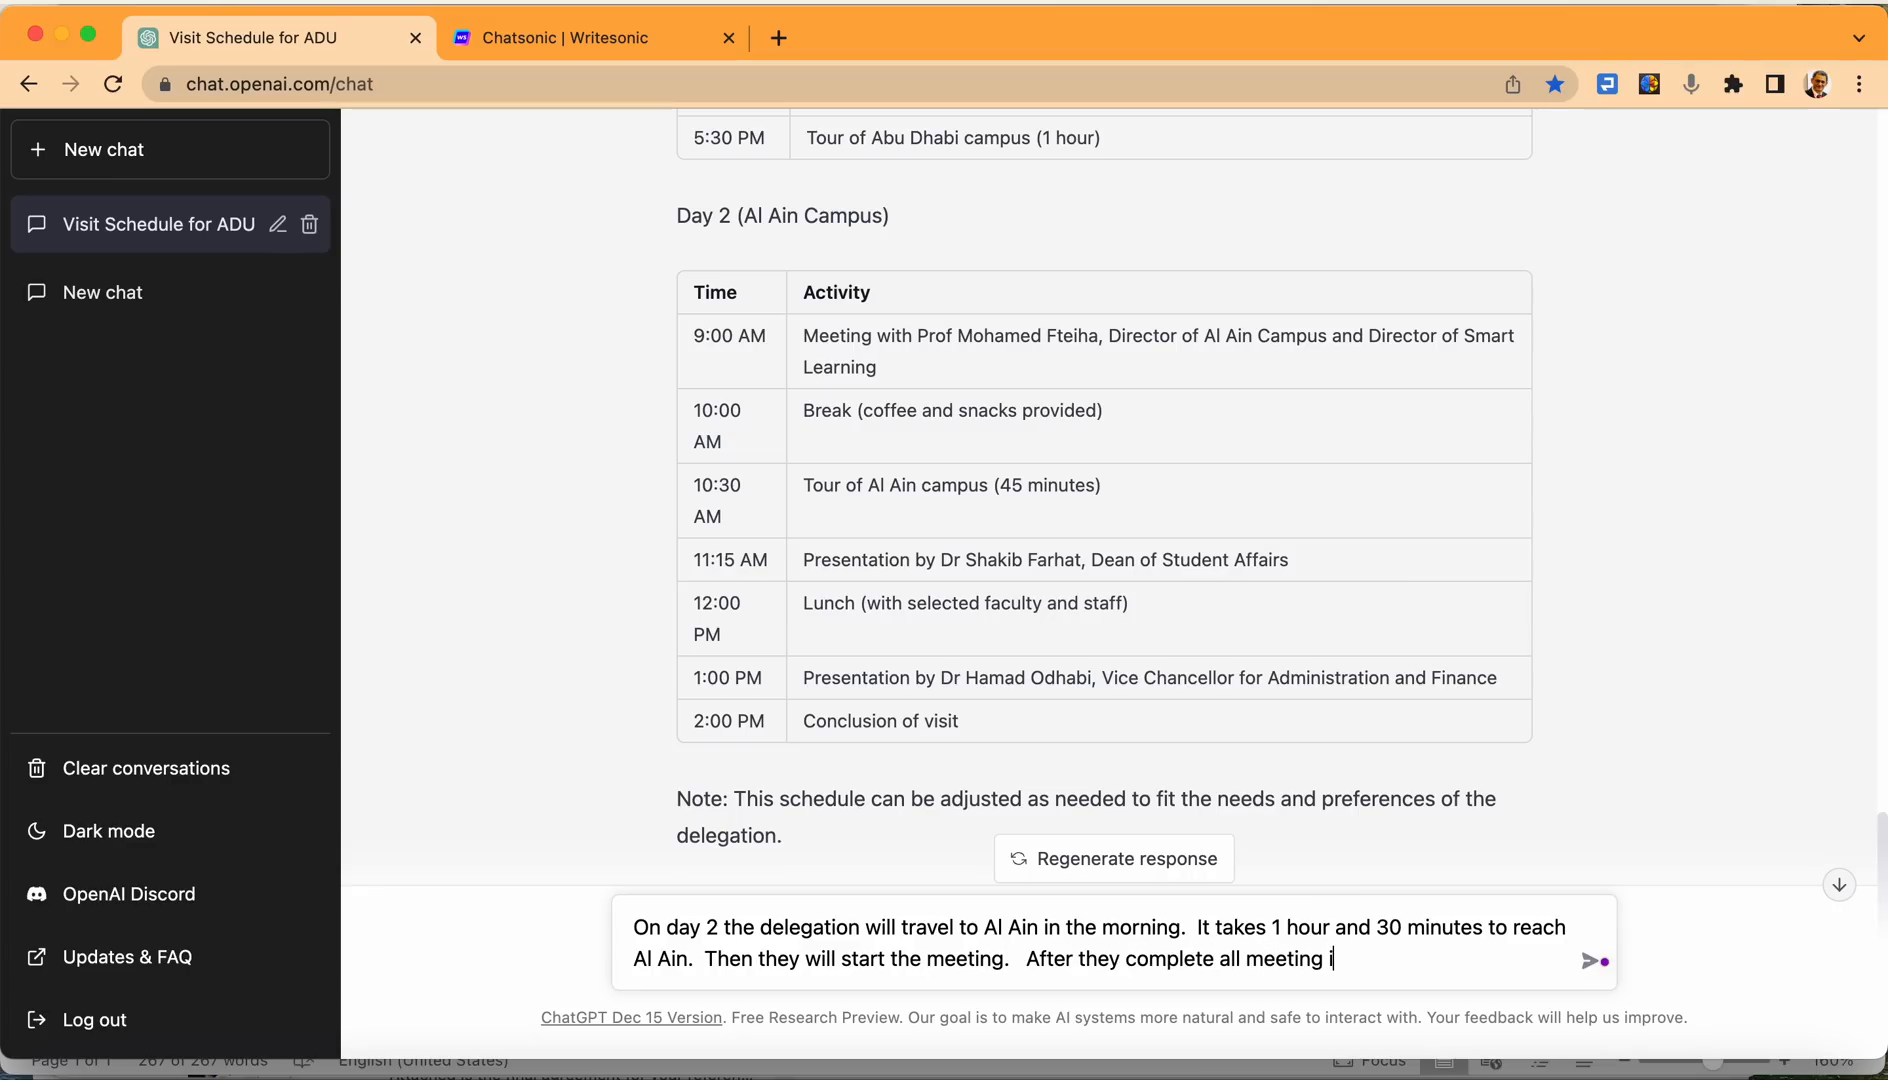
{"action": "type", "text": "n Alk Ai"}
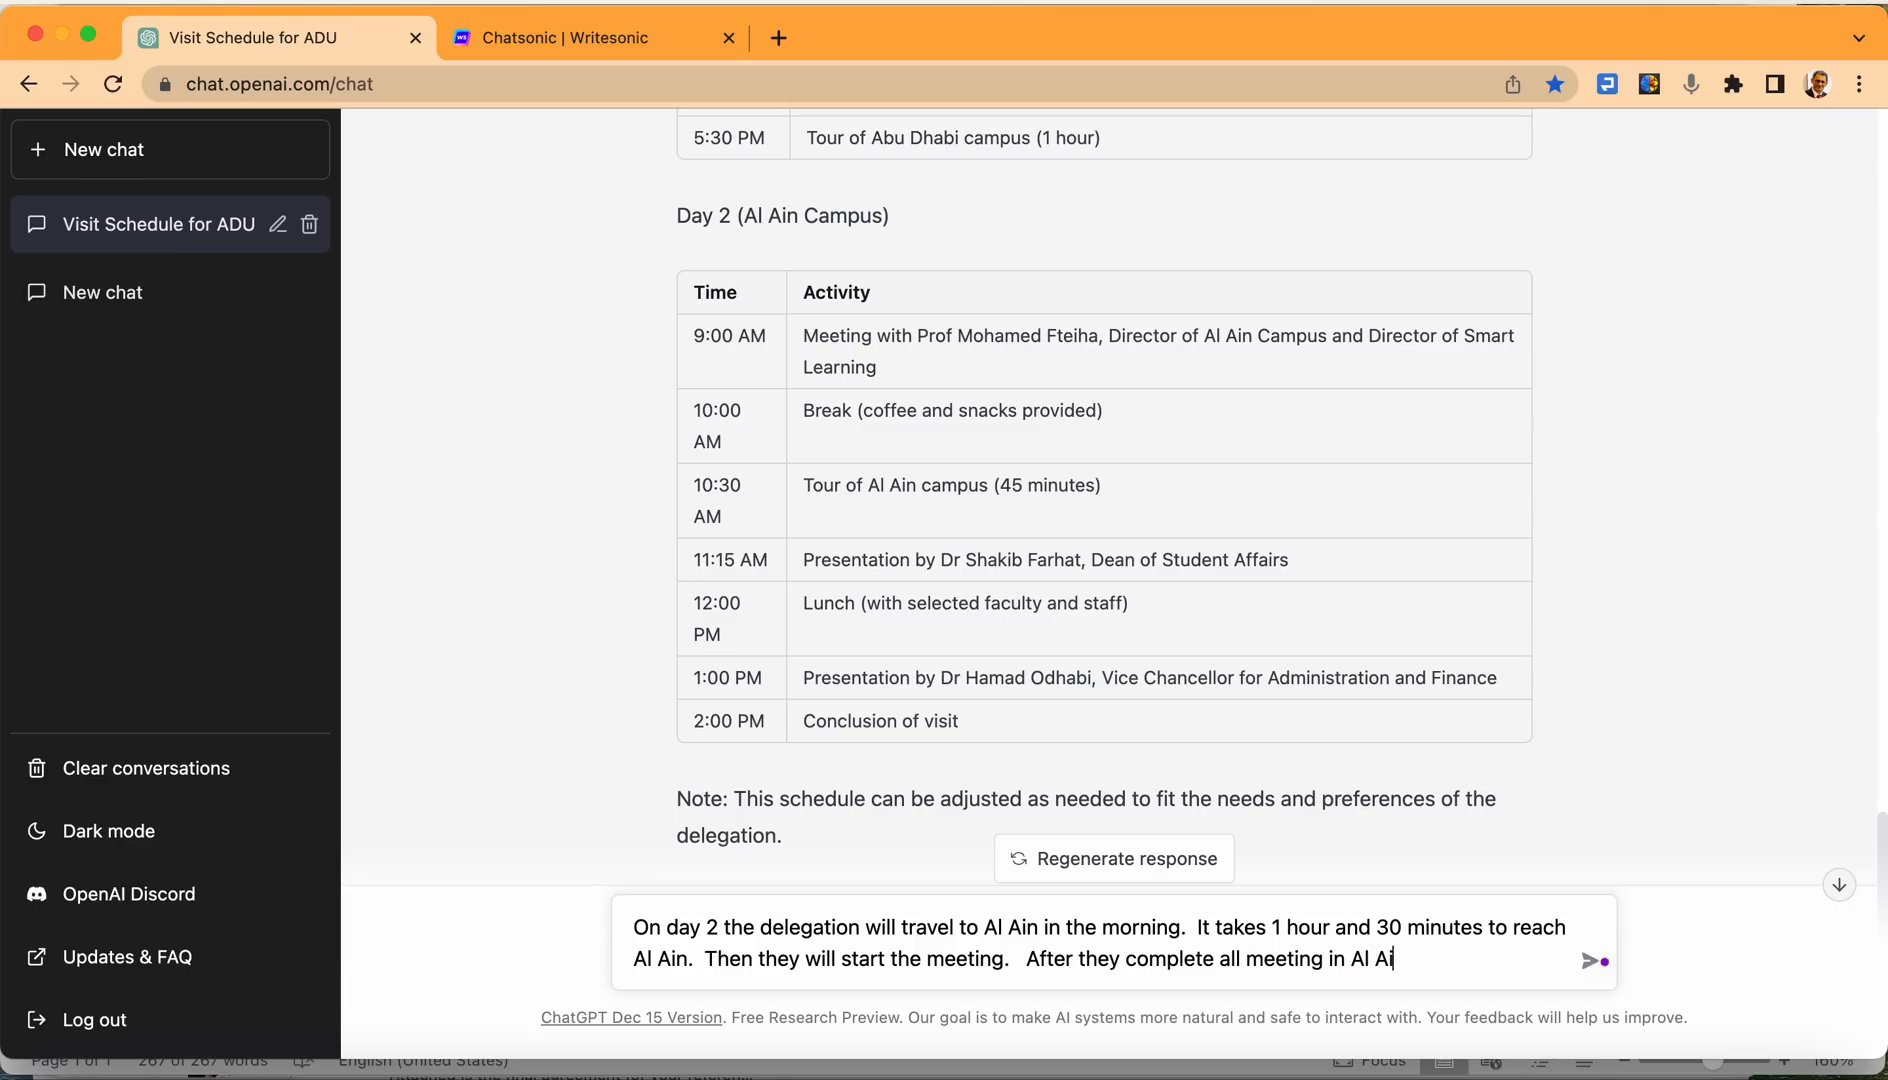
{"action": "type", "text": "n, they will"}
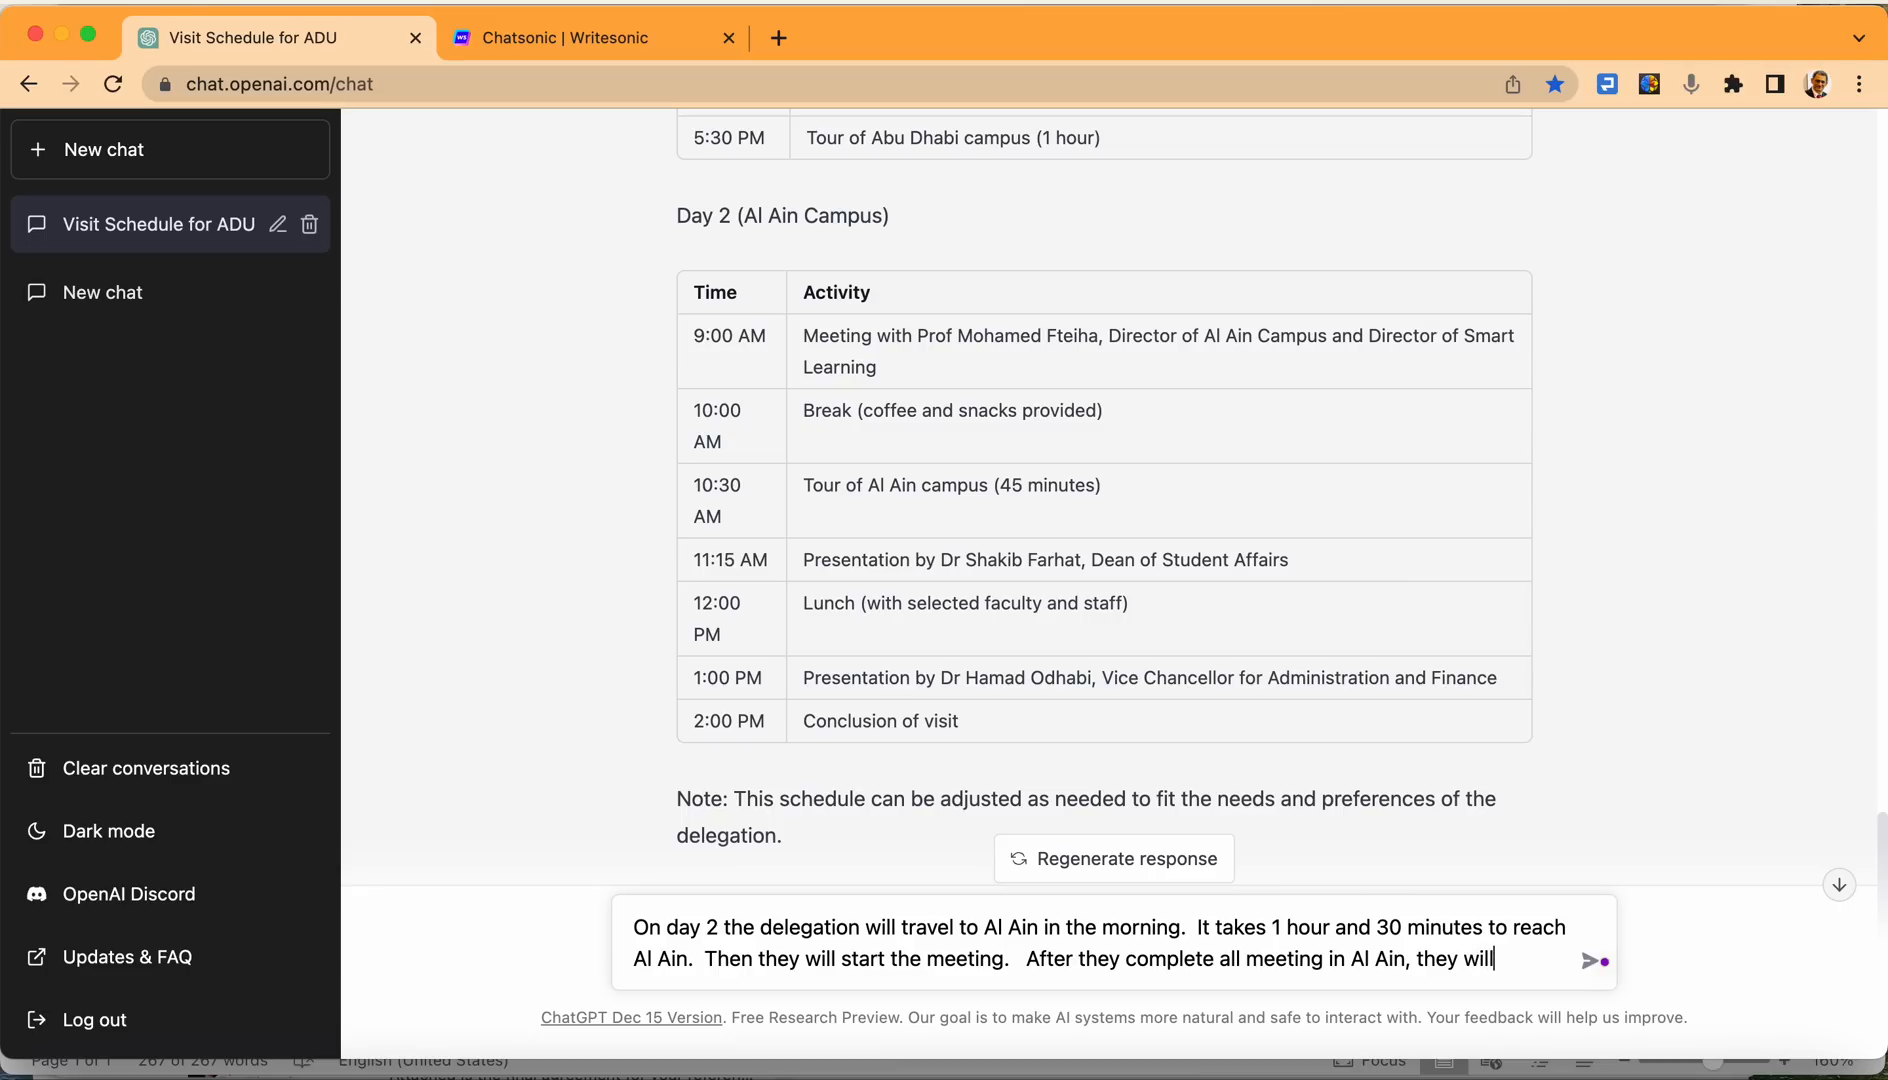
{"action": "type", "text": "travel"}
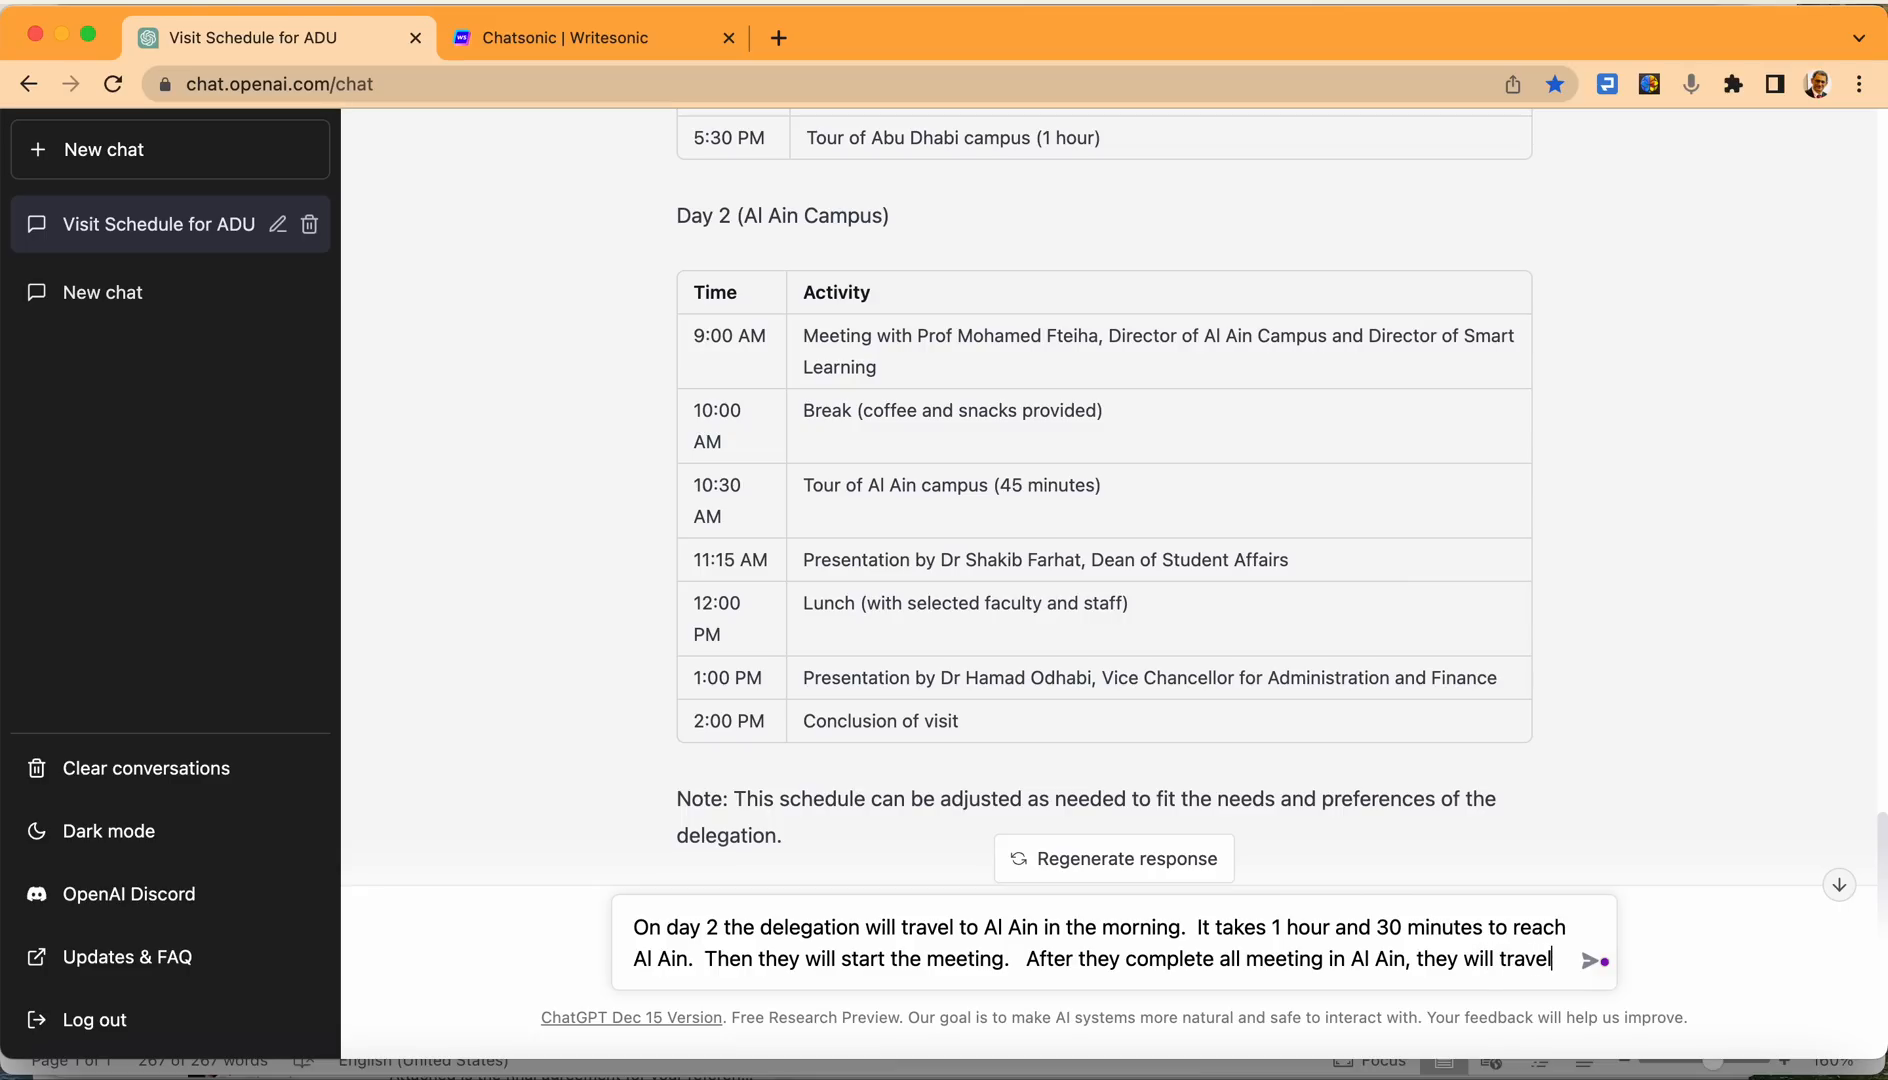
{"action": "type", "text": "back to"}
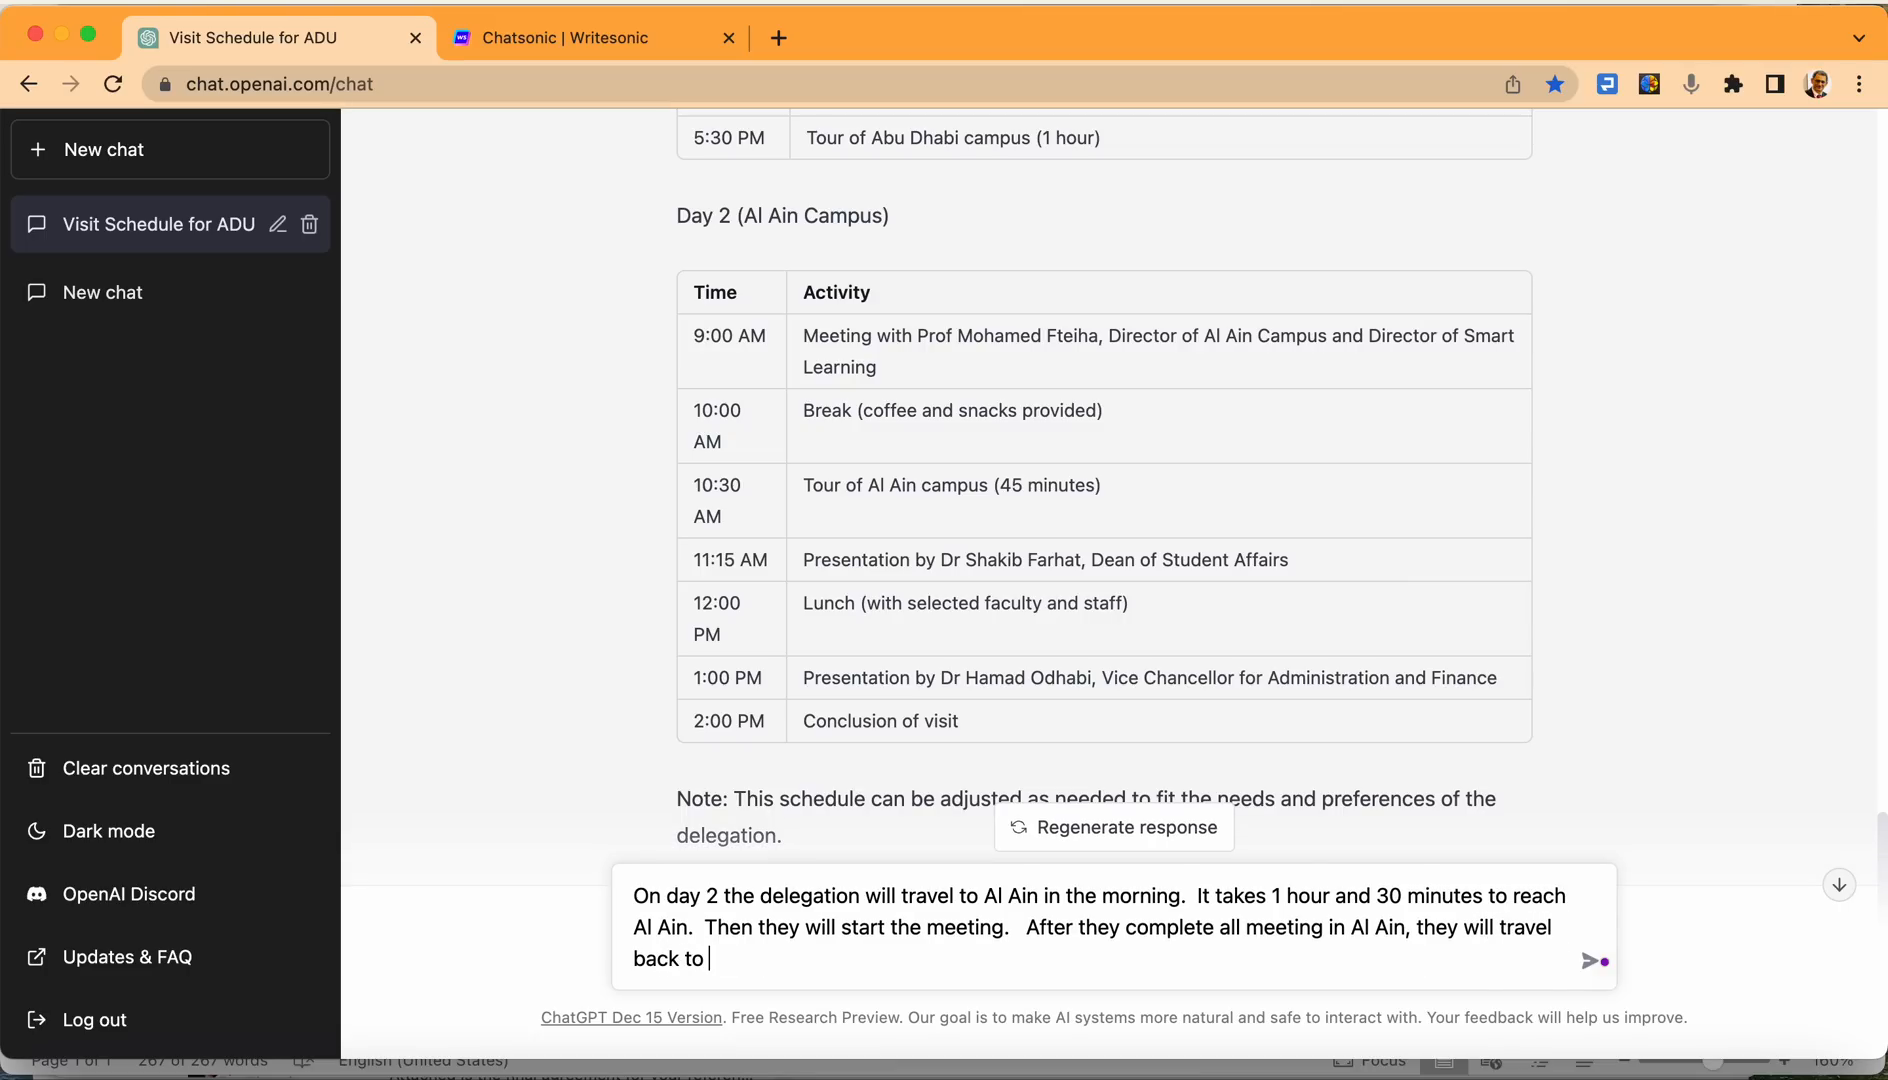
{"action": "type", "text": "Abu Dhabi"}
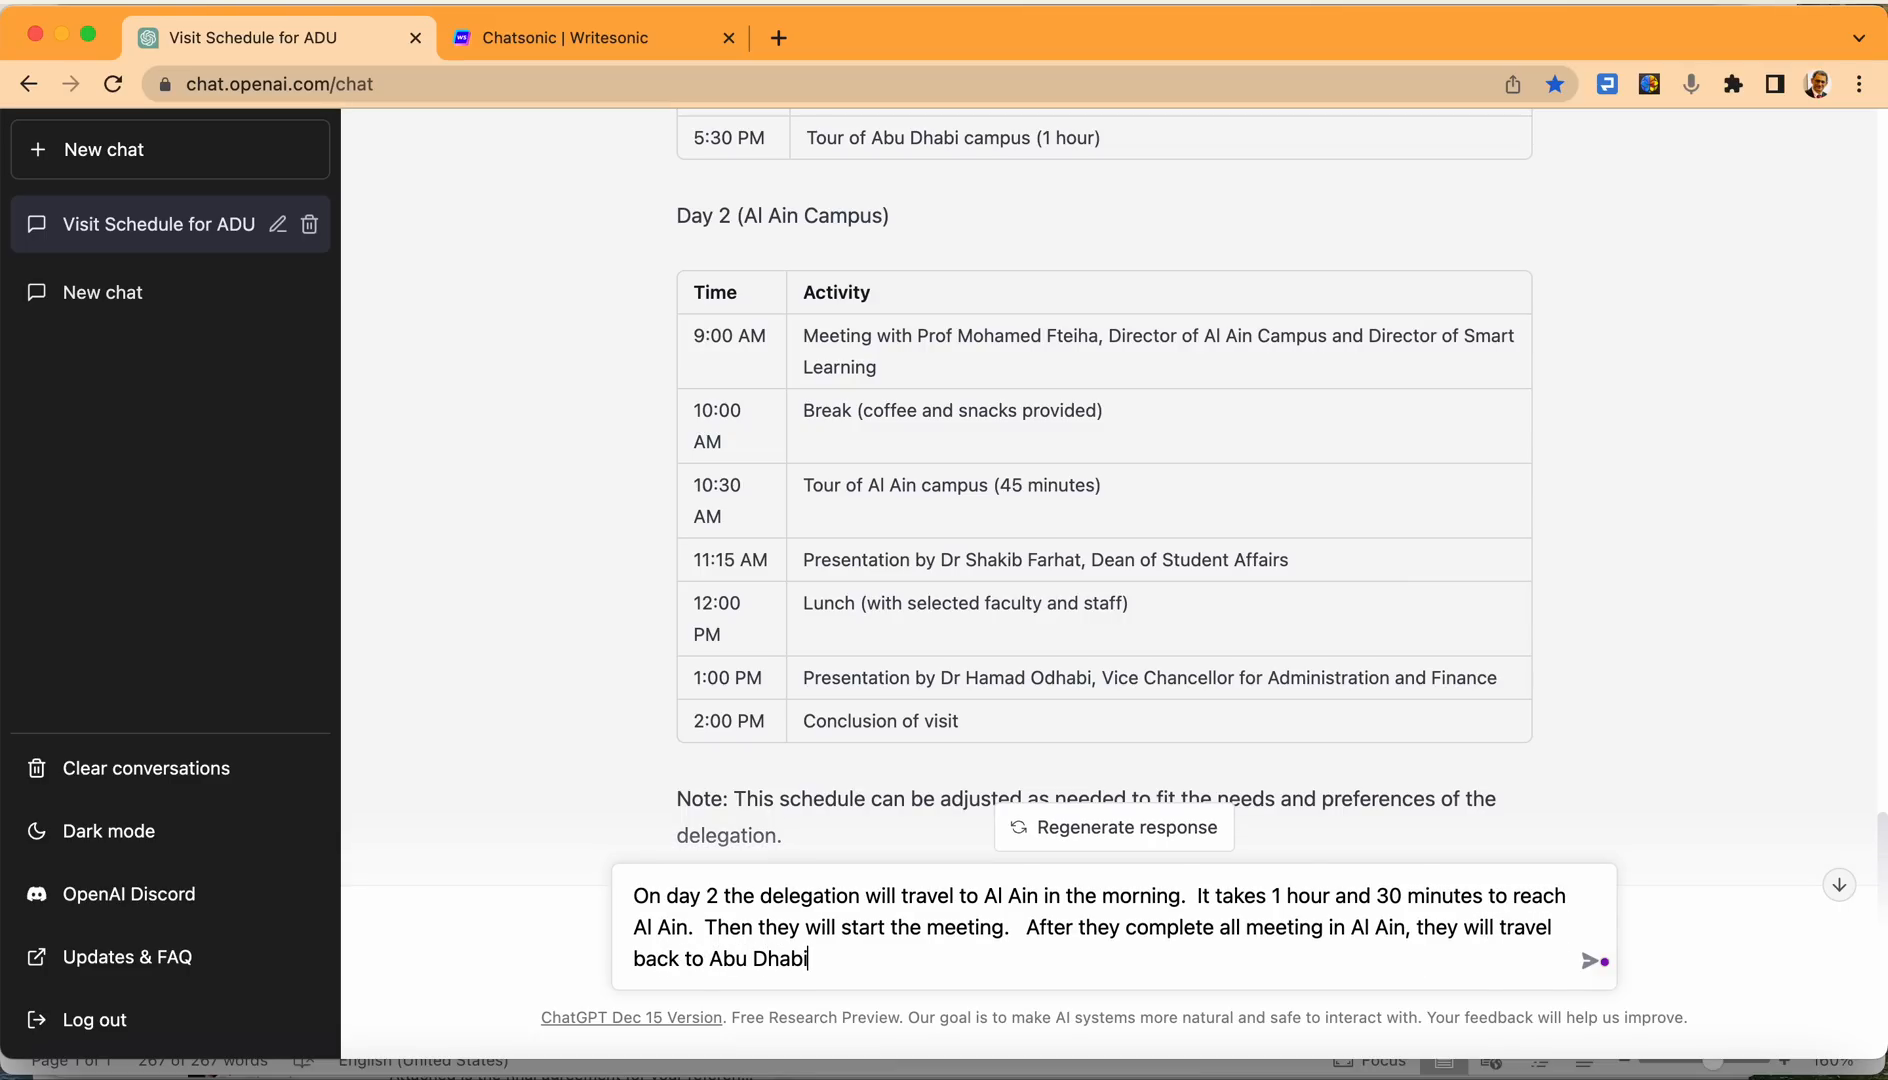
Send the Day 2 travel request and review the revised schedule with the 8:00 AM Al Ain departure.
{"action": "left_click", "coordinate": [1591, 962]}
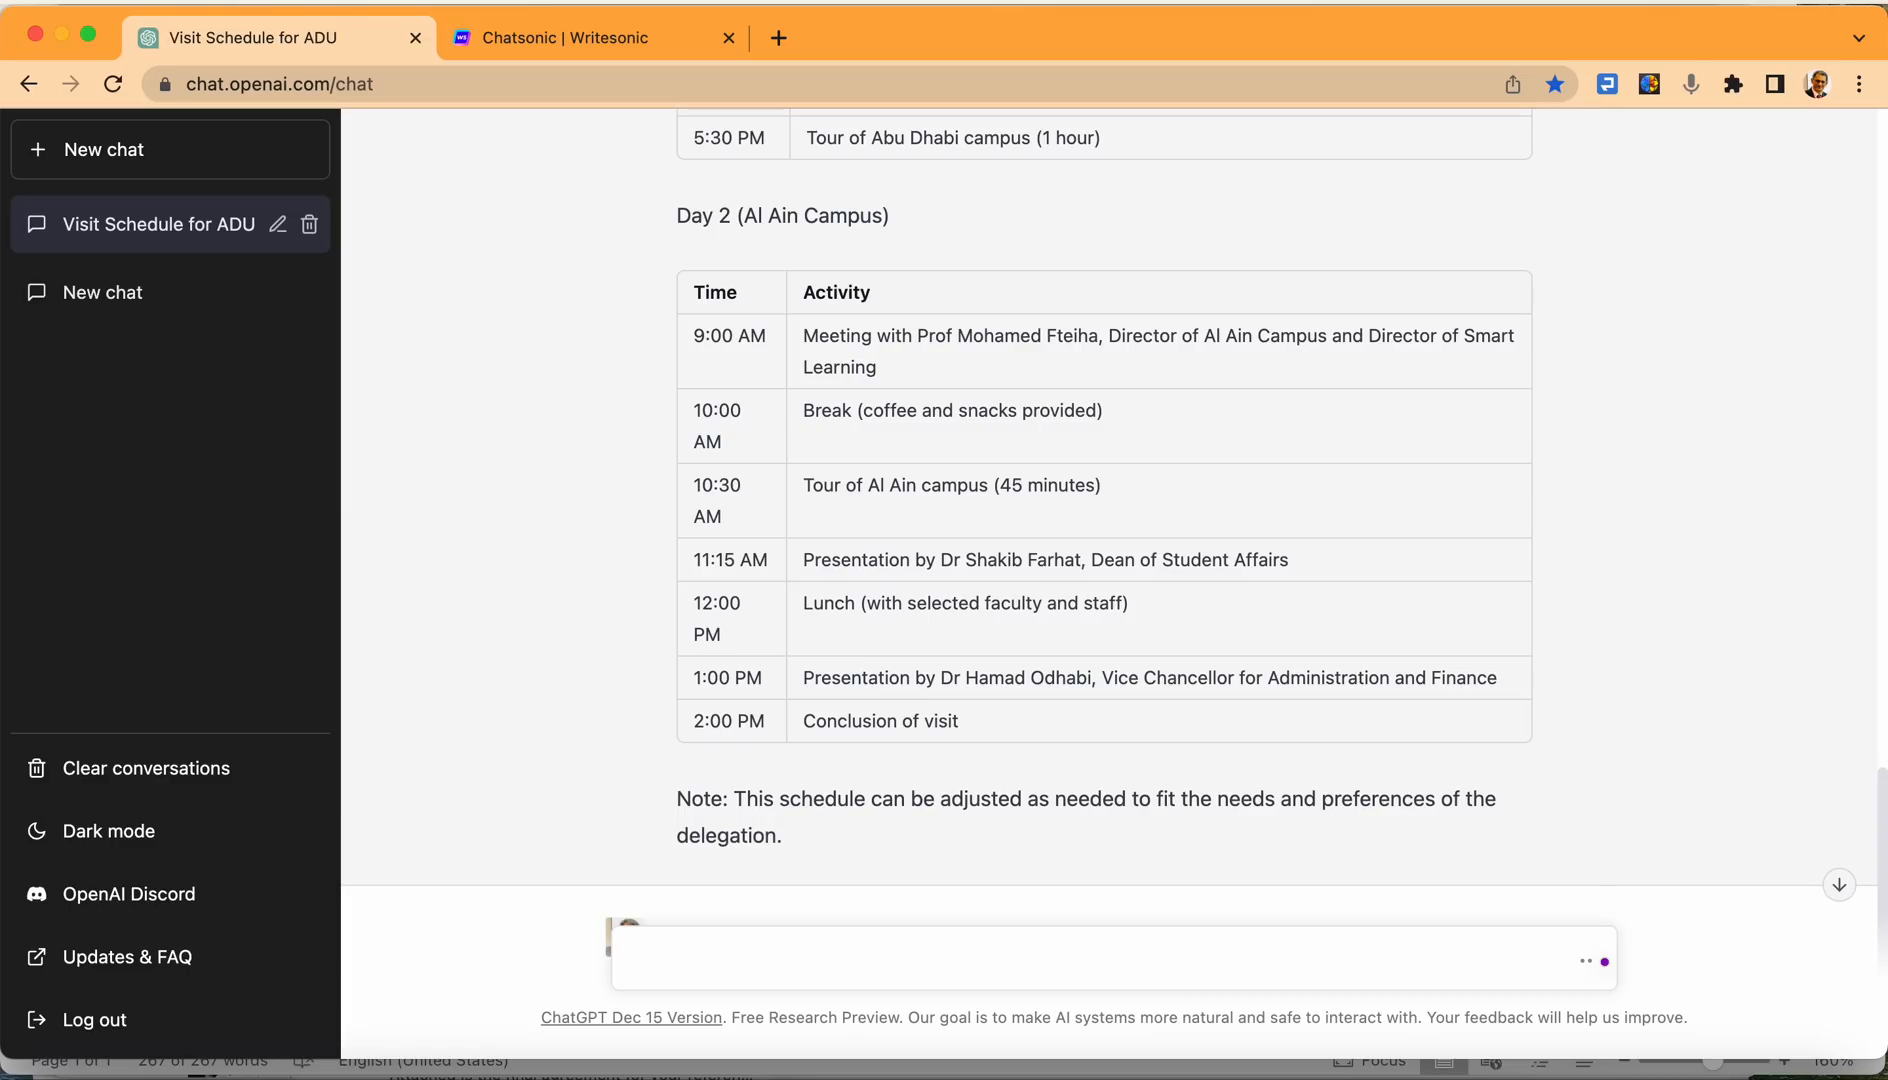
{"action": "mouse_move", "coordinate": [988, 710]}
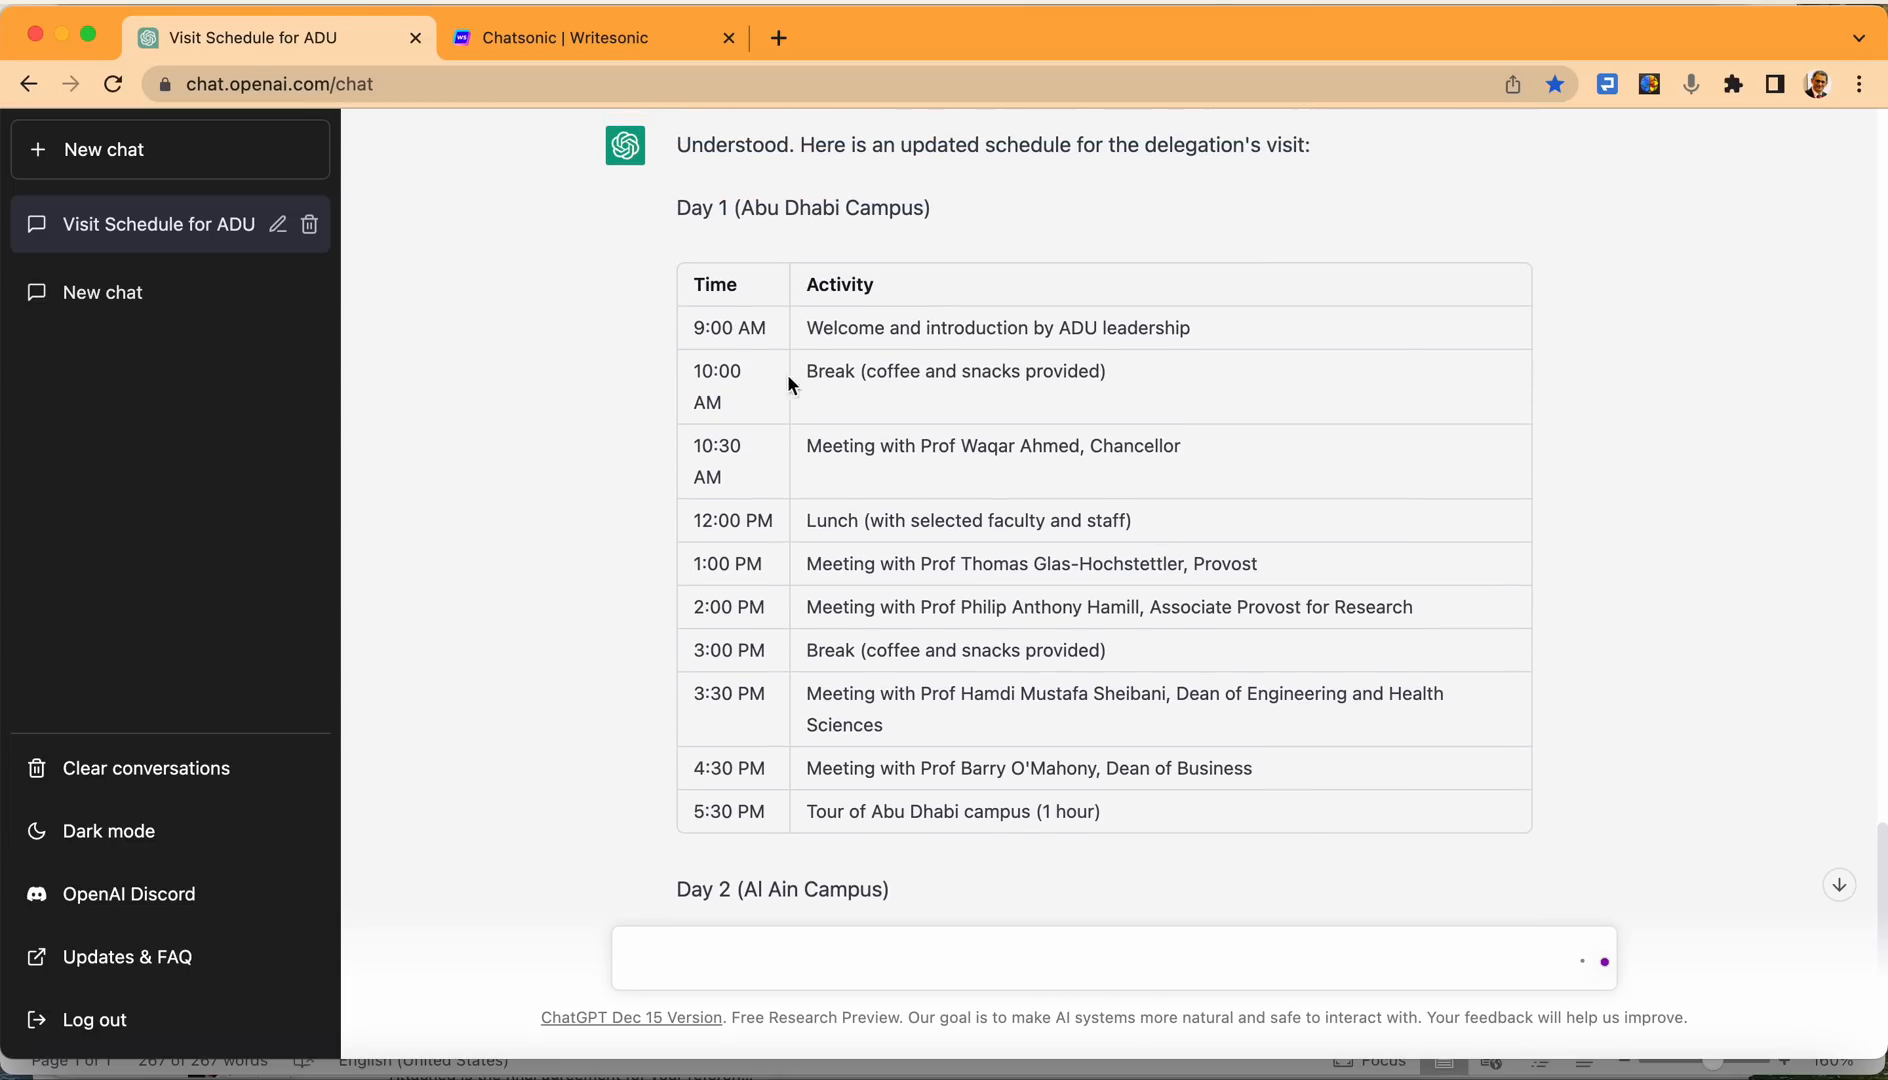
{"action": "mouse_move", "coordinate": [869, 478]}
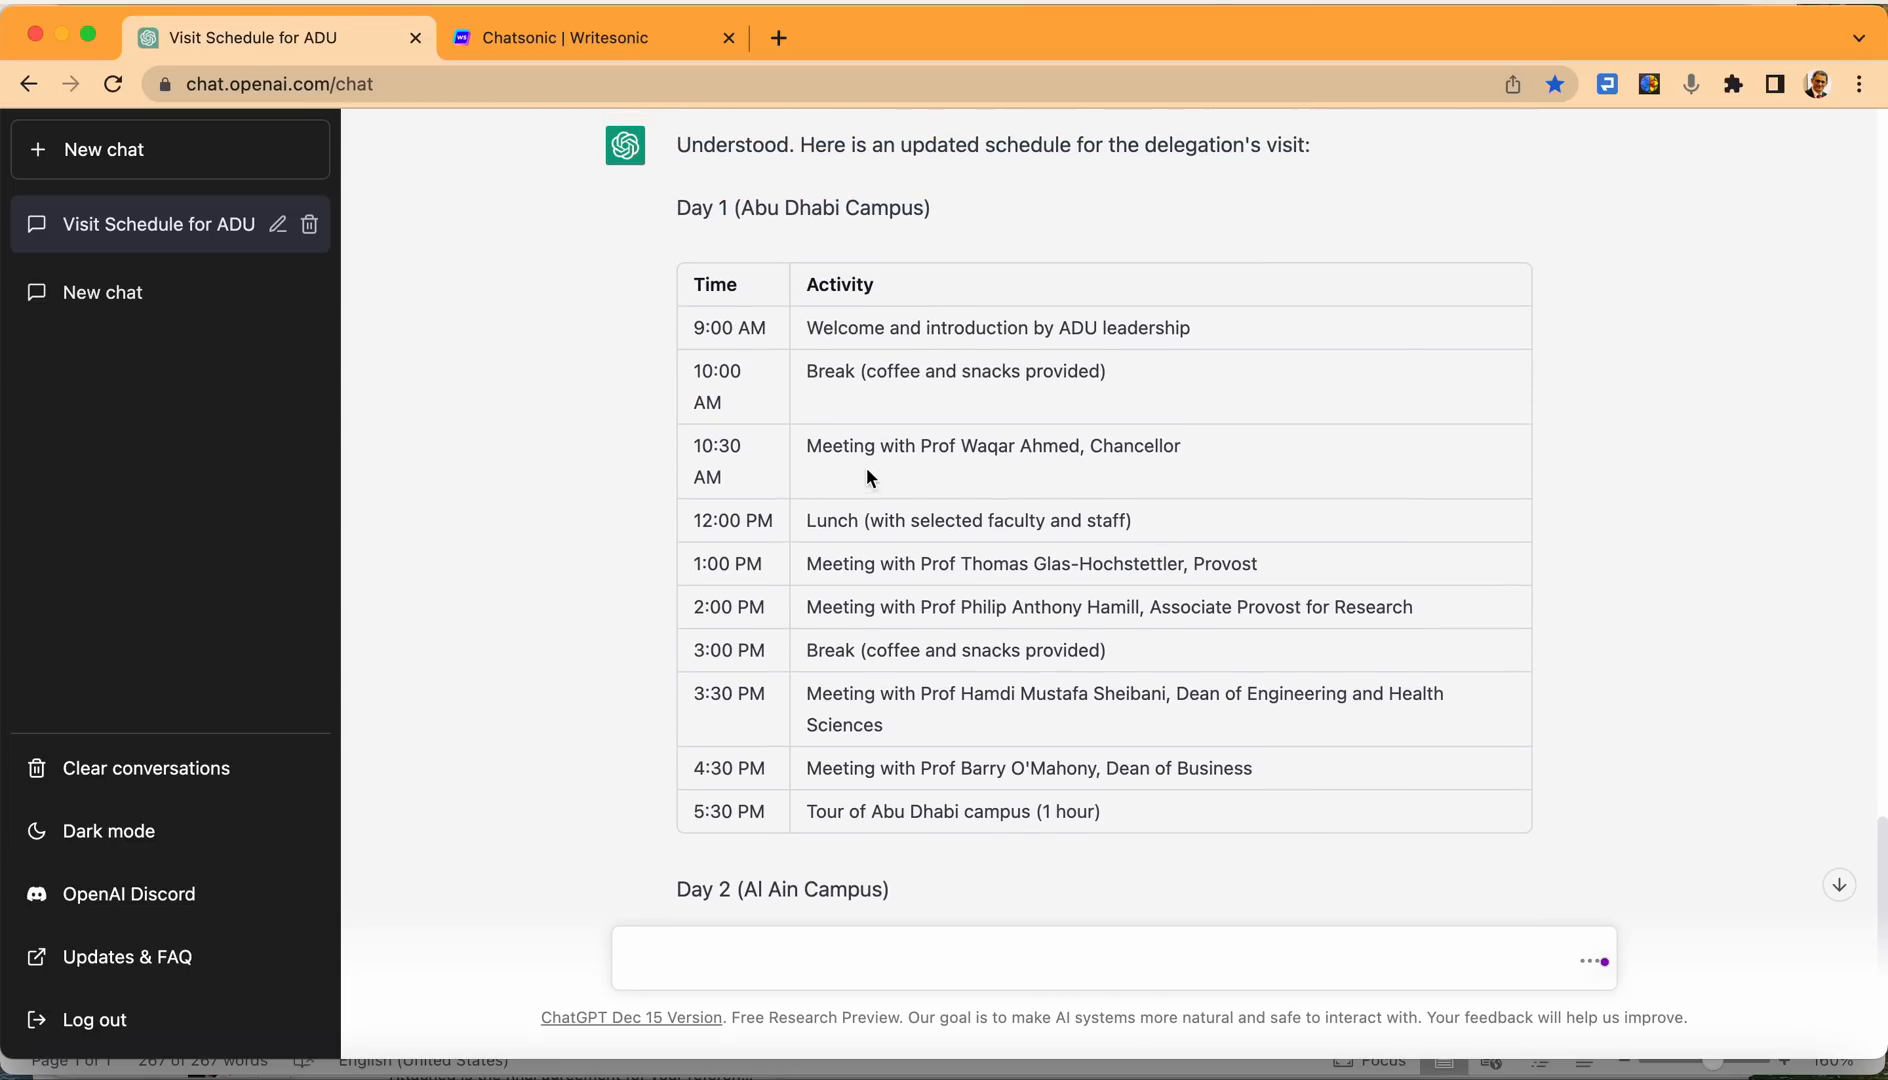
{"action": "scroll", "scroll_direction": "down", "scroll_amount": 3}
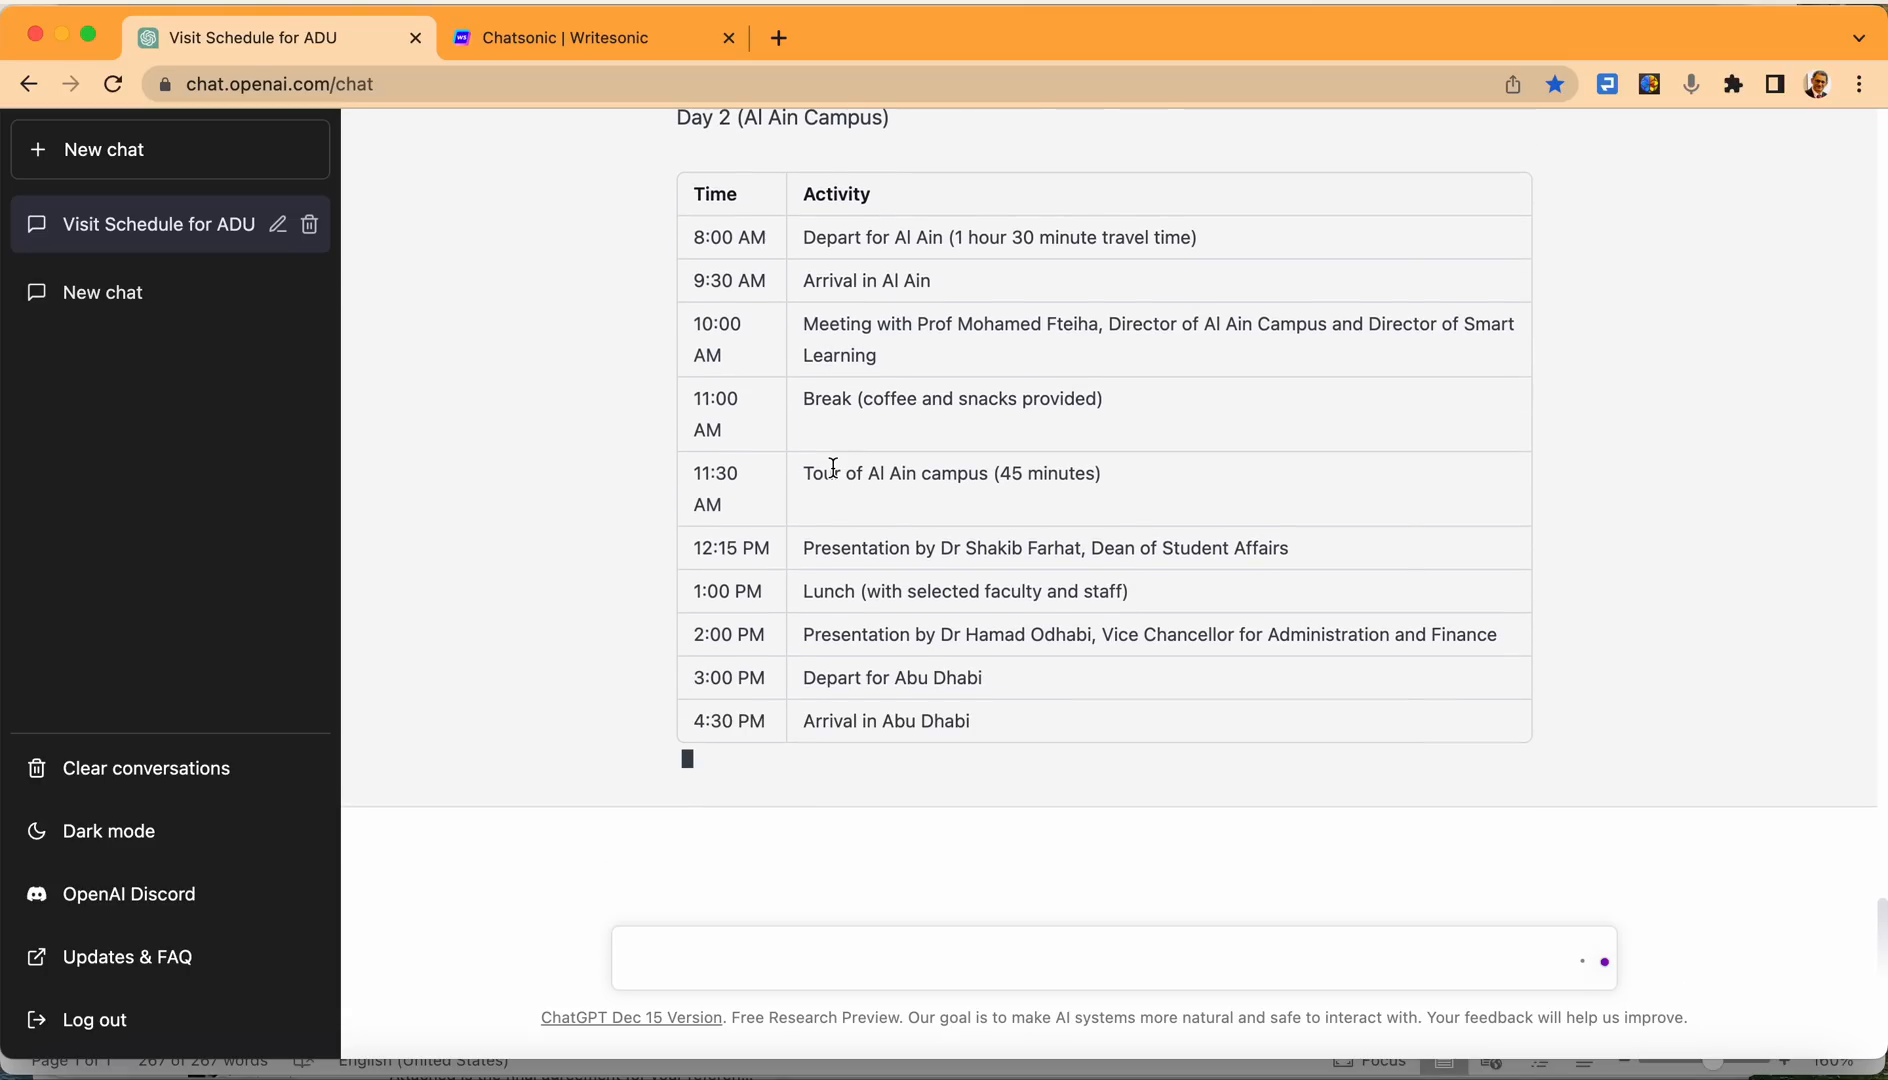
{"action": "scroll", "scroll_direction": "down", "scroll_amount": 3}
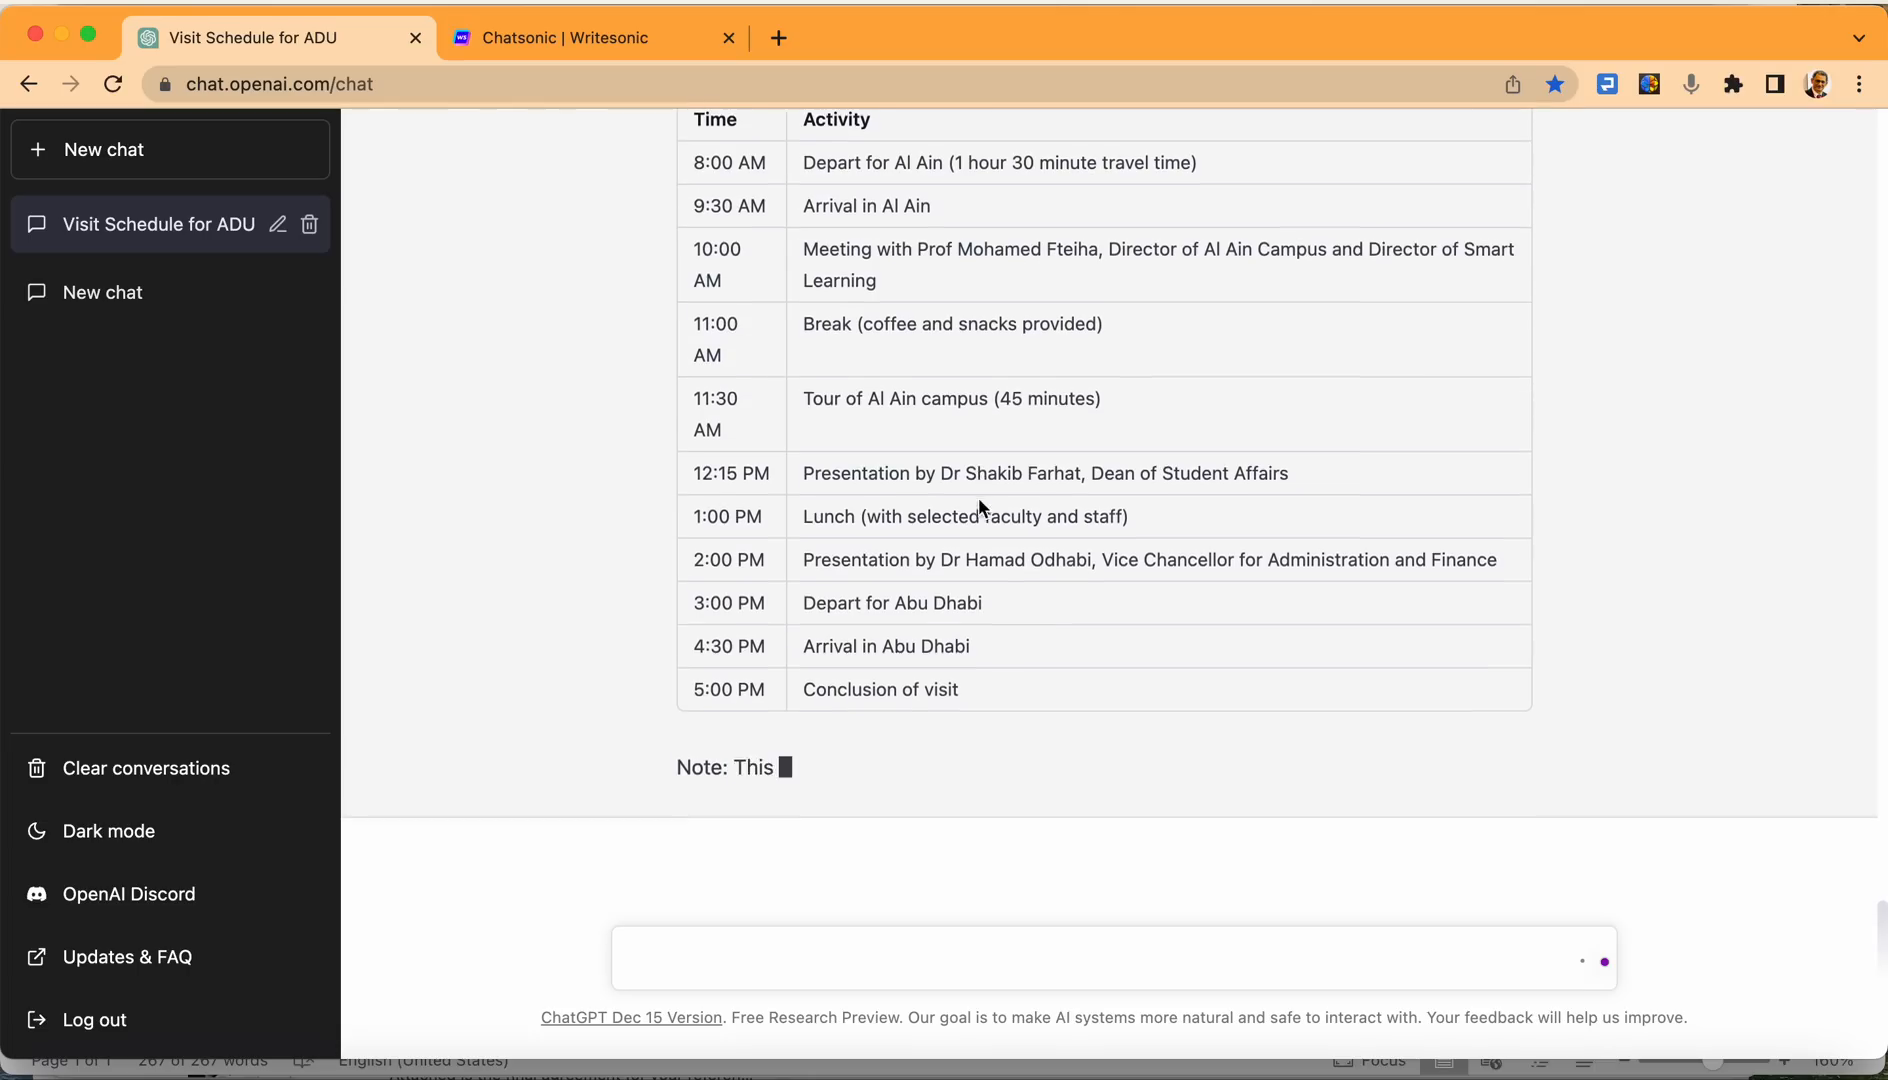
{"action": "scroll", "scroll_direction": "up", "scroll_amount": 3}
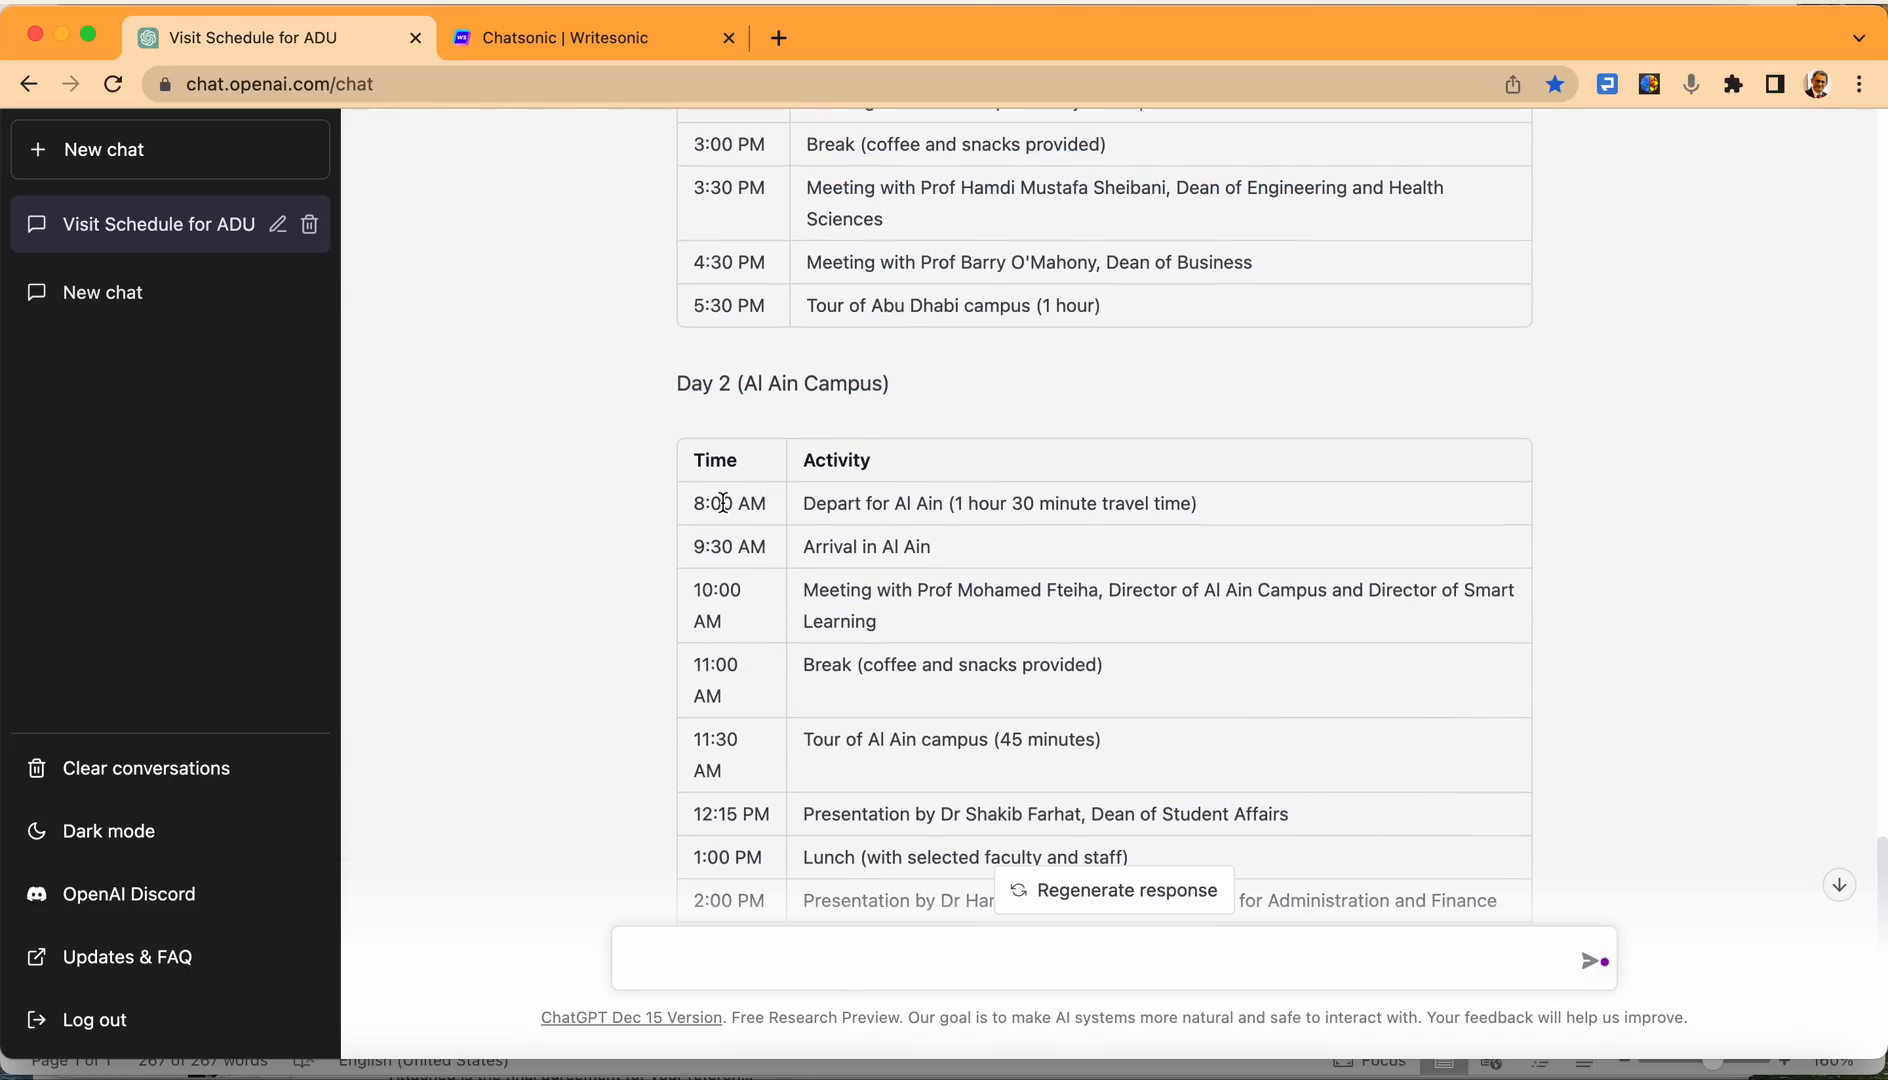
{"action": "mouse_move", "coordinate": [730, 519]}
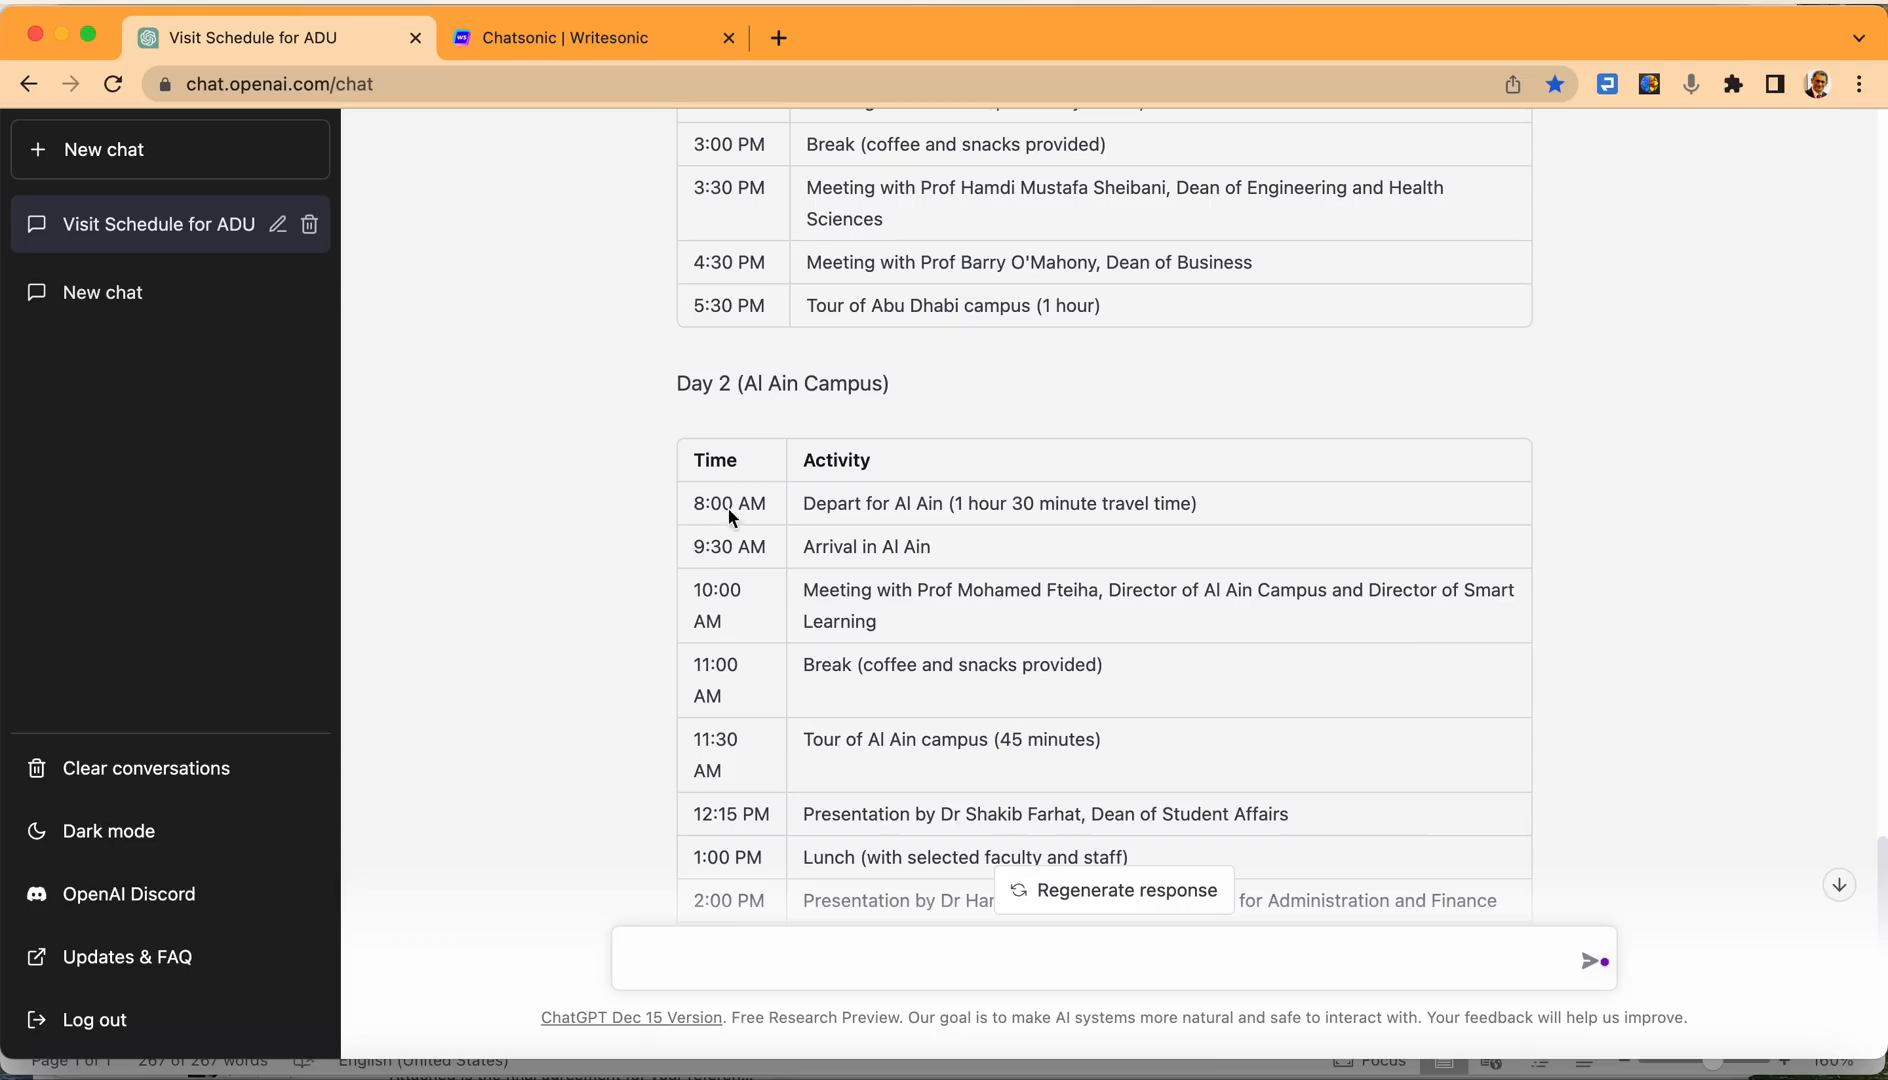
{"action": "mouse_move", "coordinate": [731, 503]}
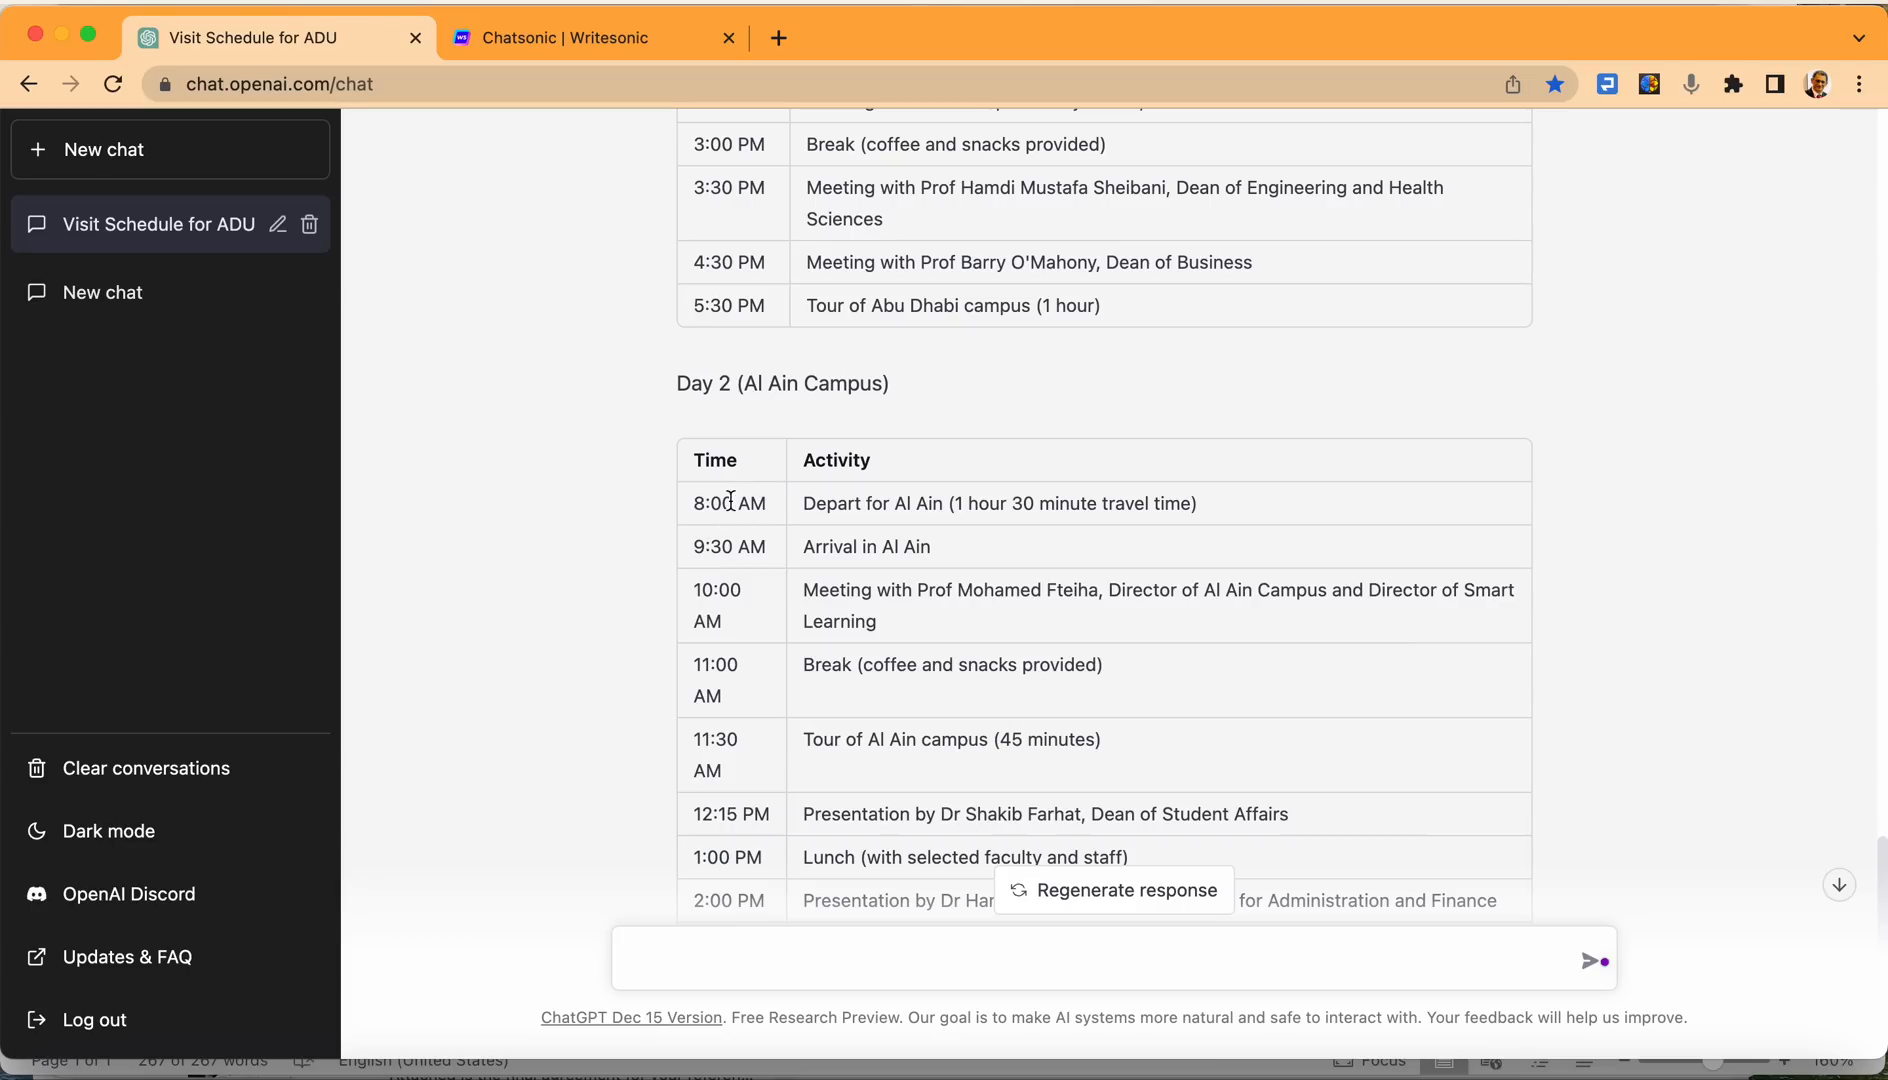
{"action": "scroll", "scroll_direction": "down", "scroll_amount": 3}
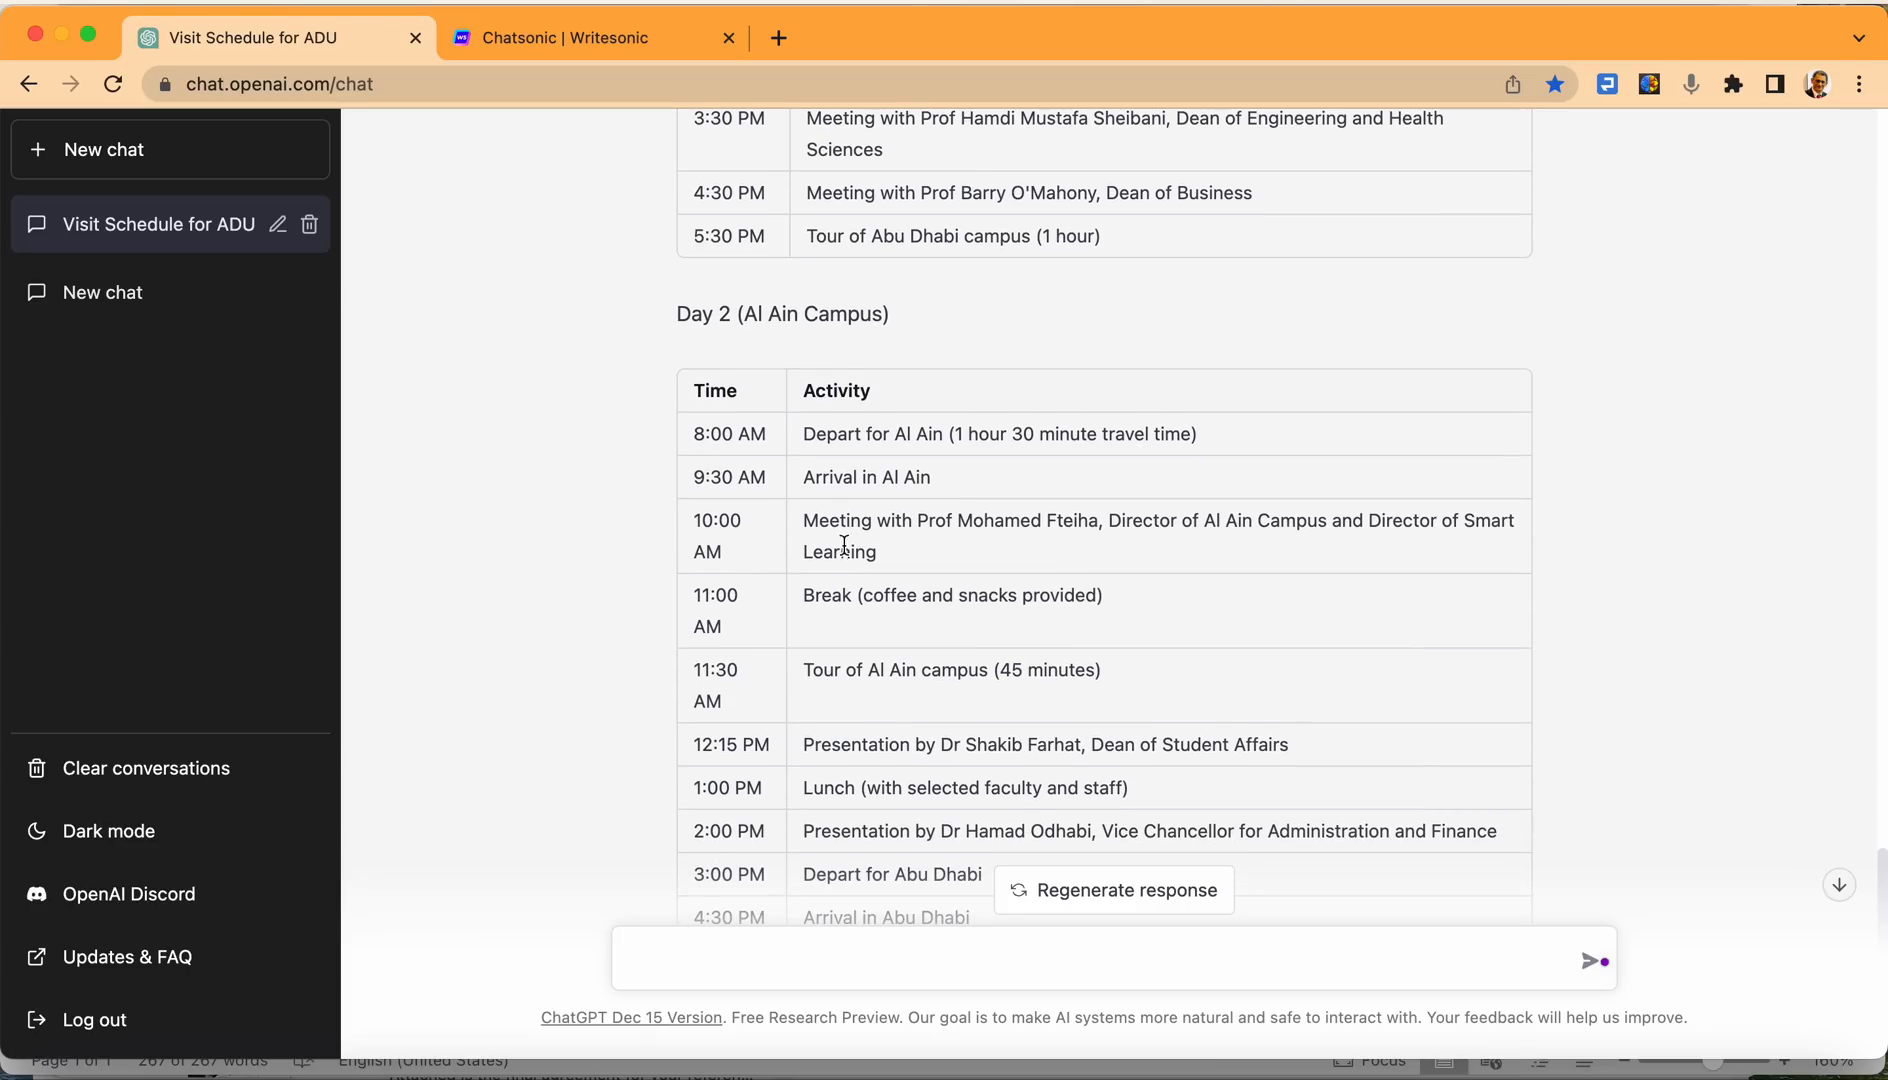
{"action": "scroll", "scroll_direction": "down", "scroll_amount": 3}
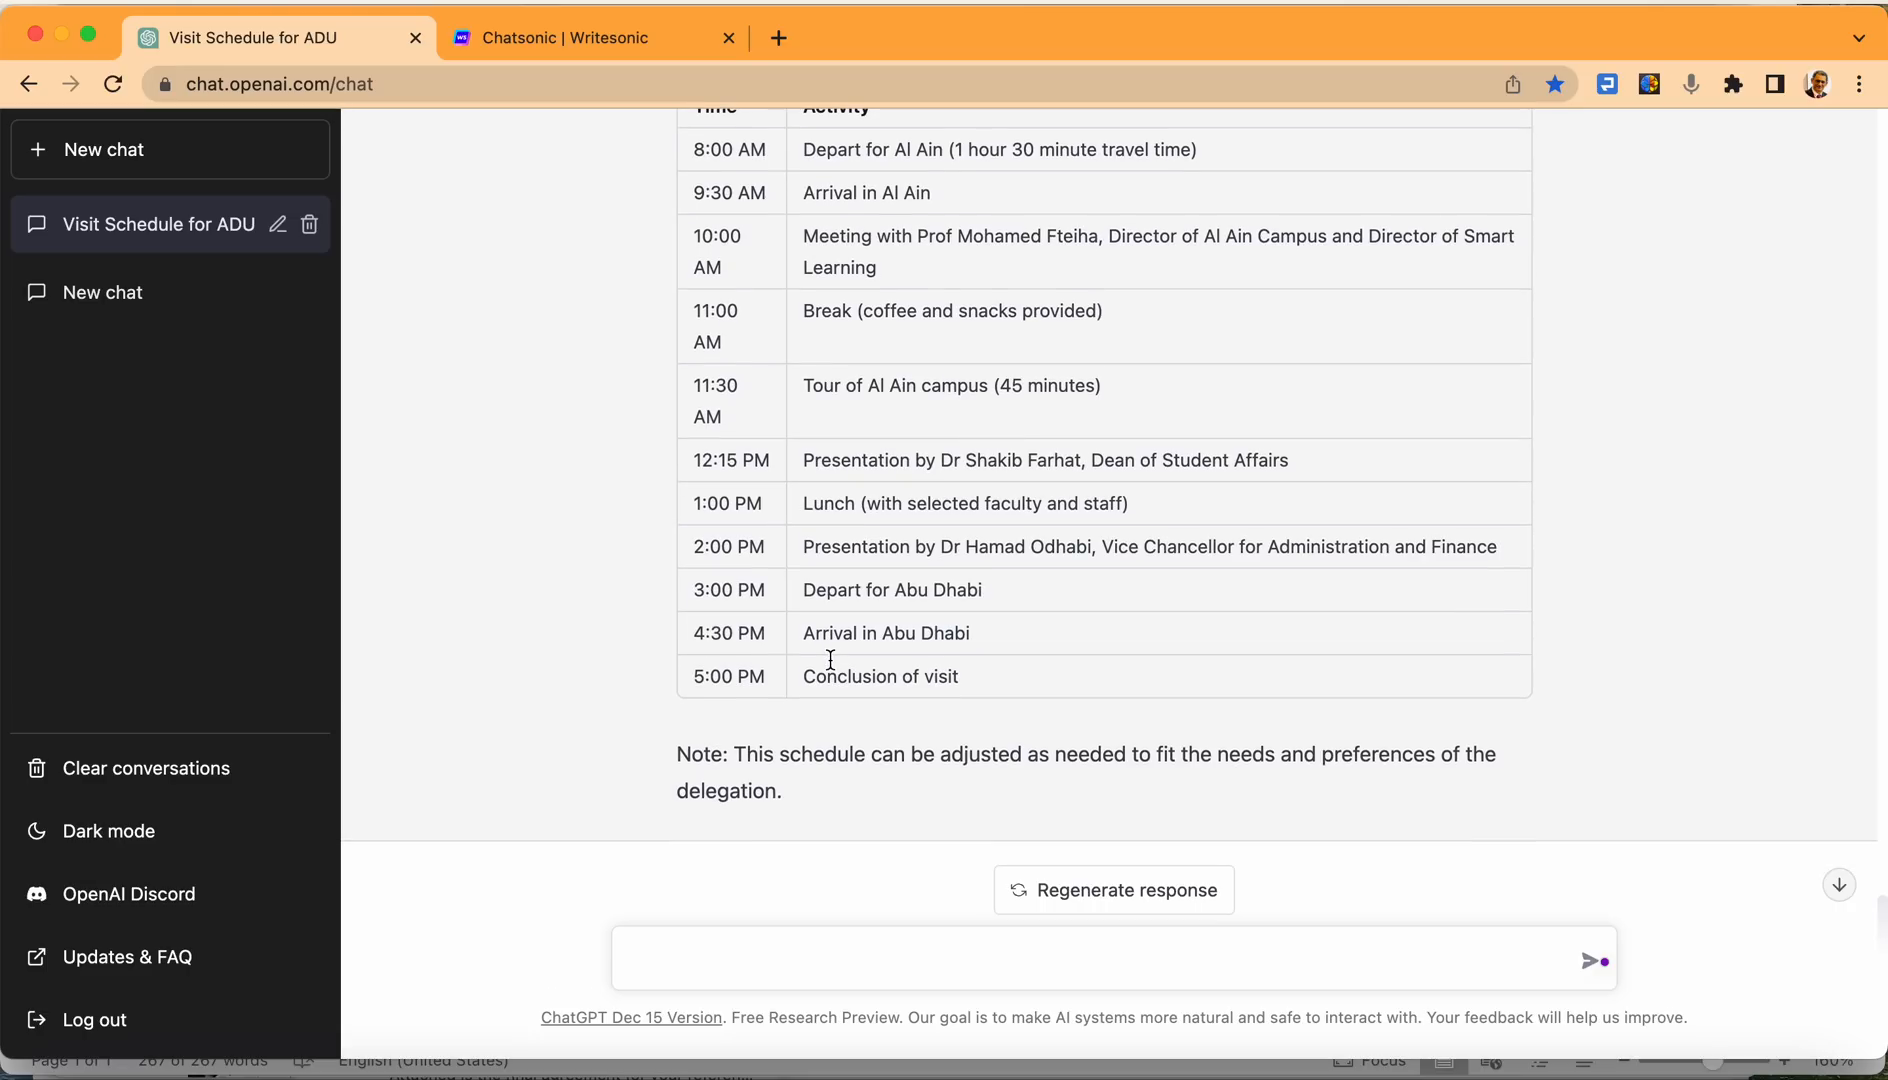
{"action": "mouse_move", "coordinate": [712, 596]}
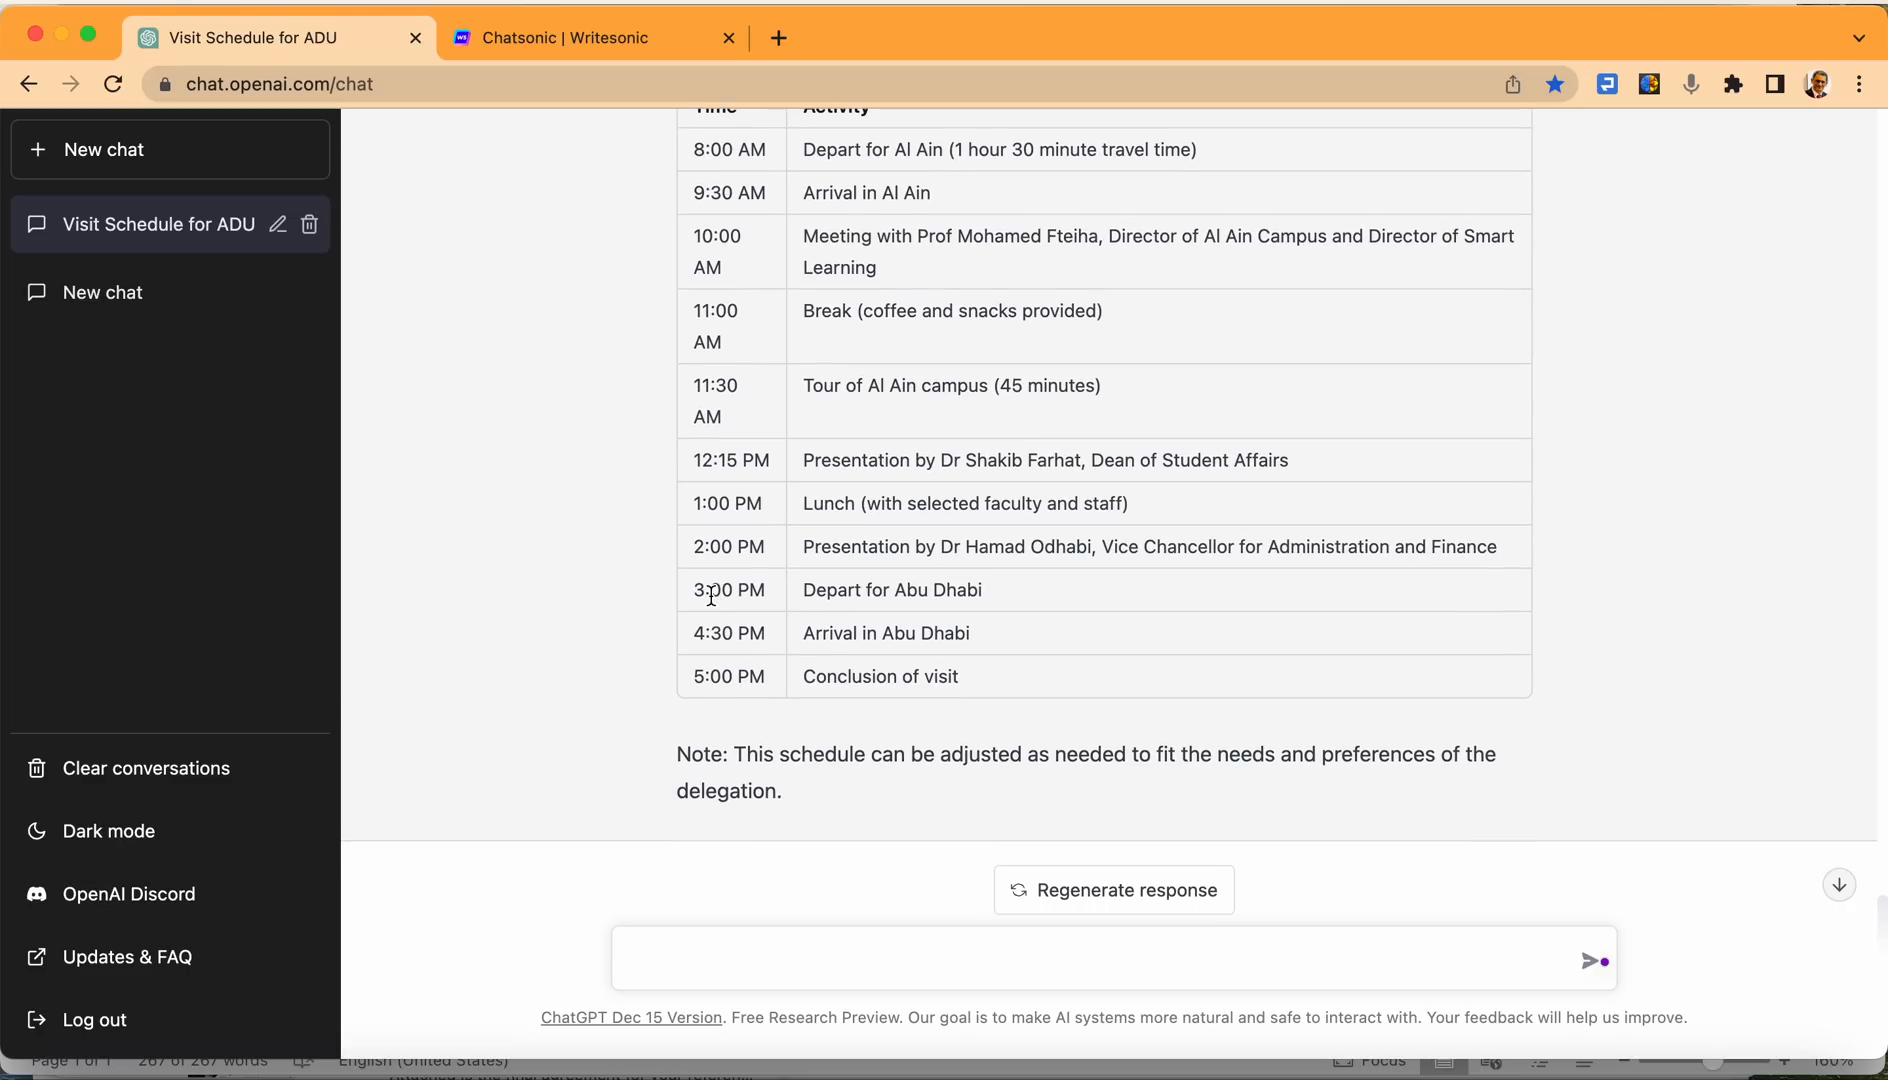
{"action": "mouse_move", "coordinate": [738, 614]}
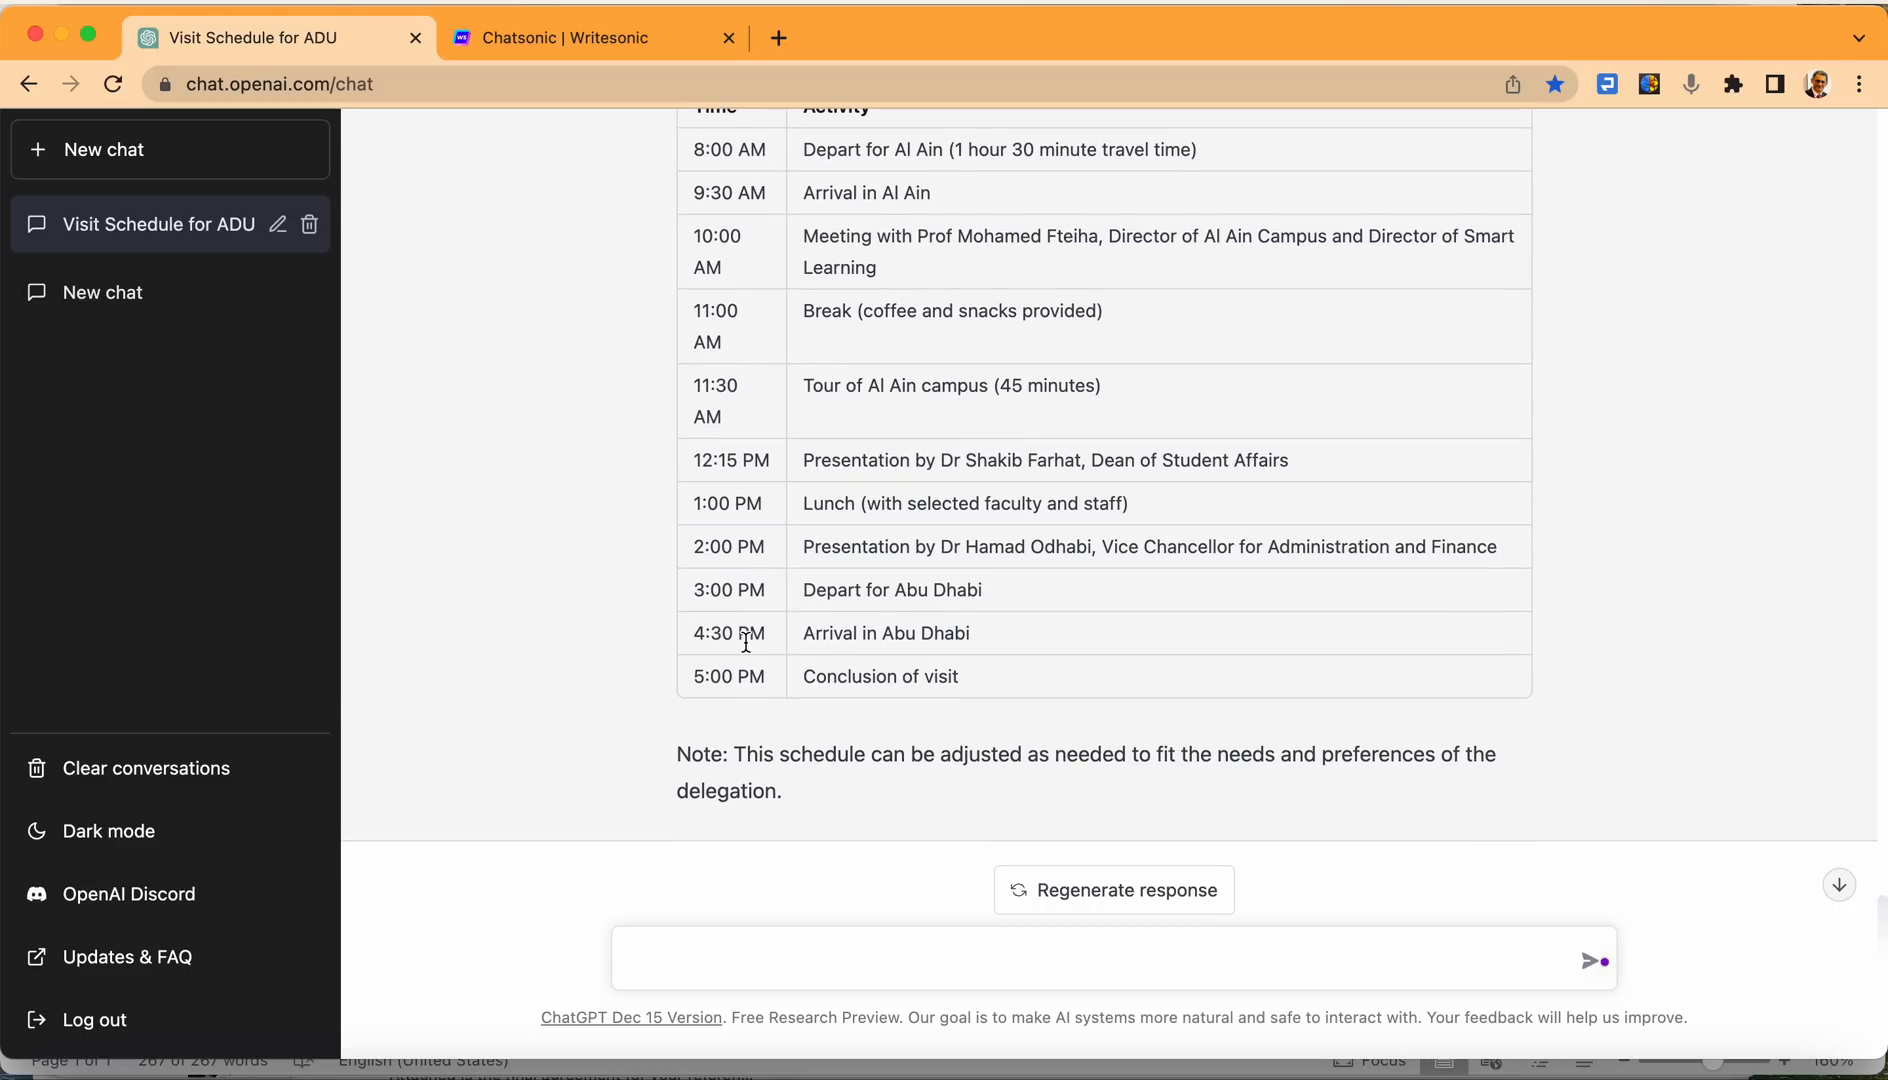
{"action": "mouse_move", "coordinate": [842, 703]}
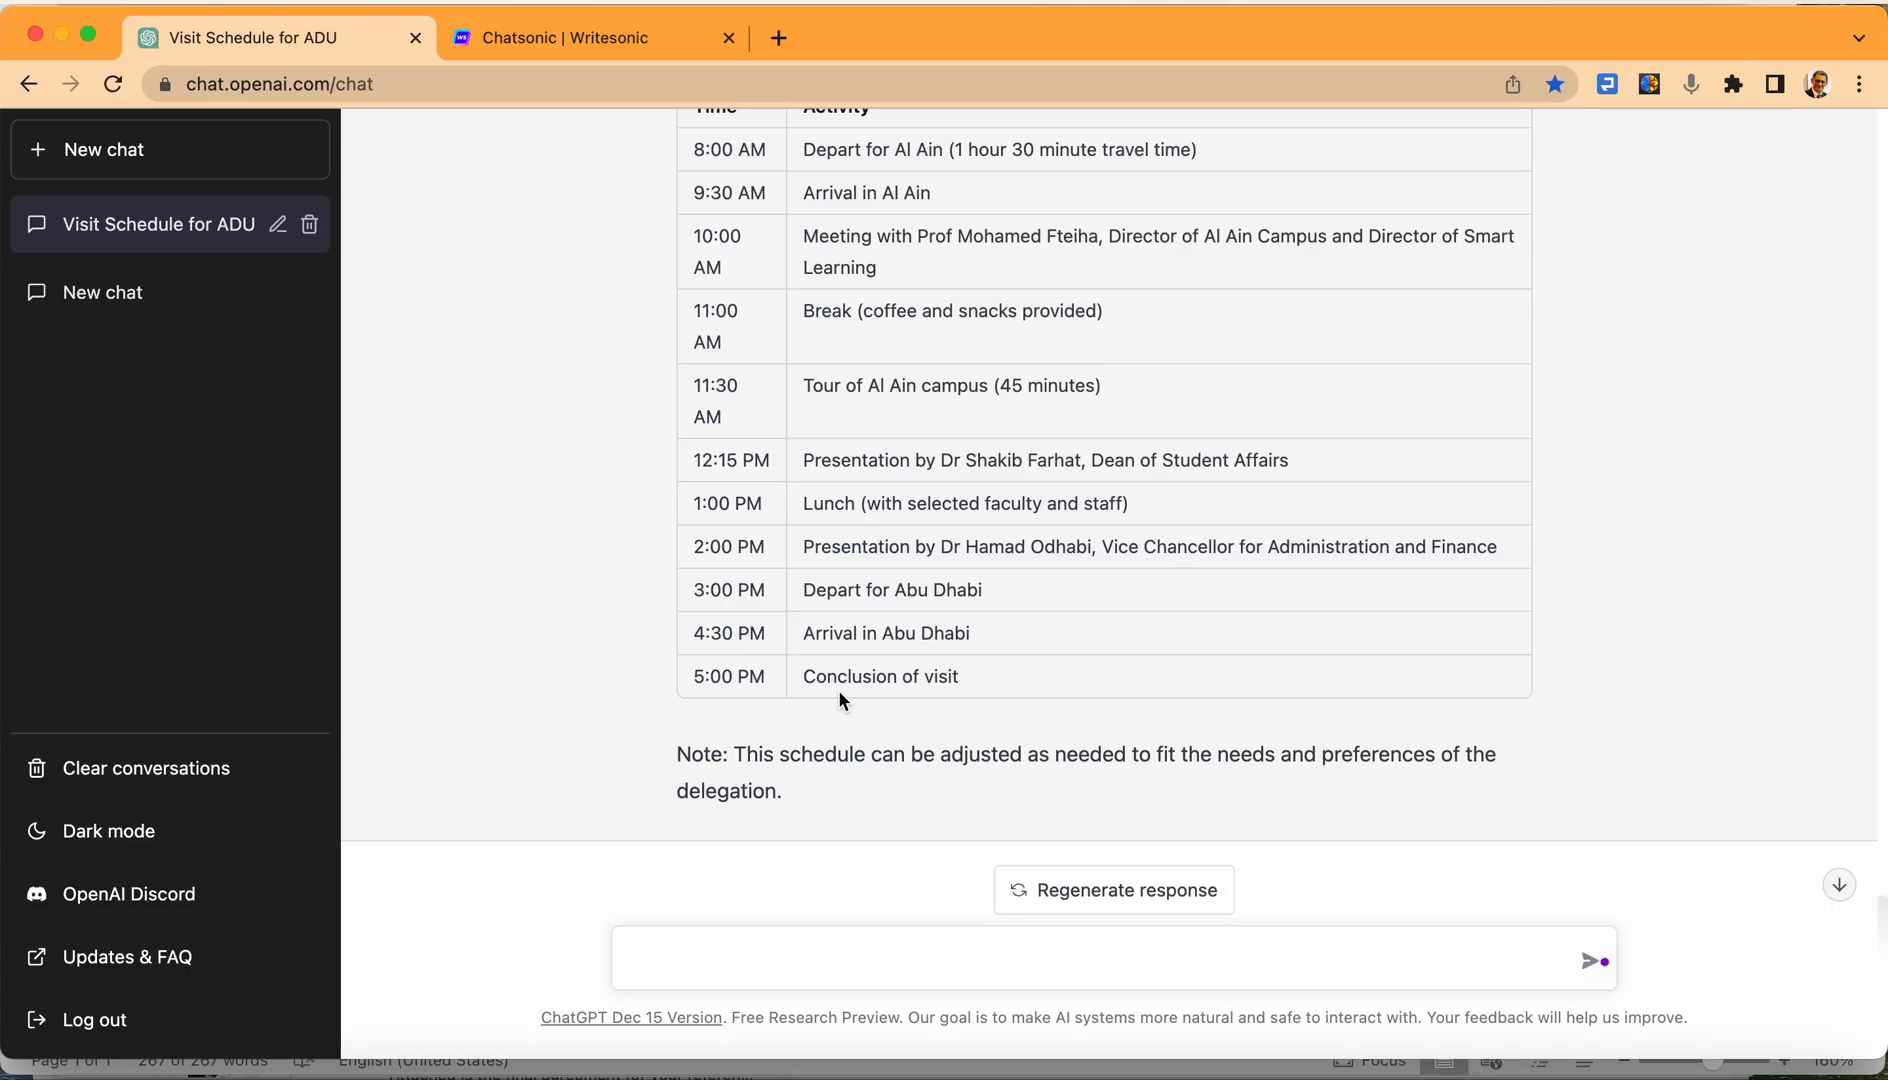
{"action": "mouse_move", "coordinate": [1018, 691]}
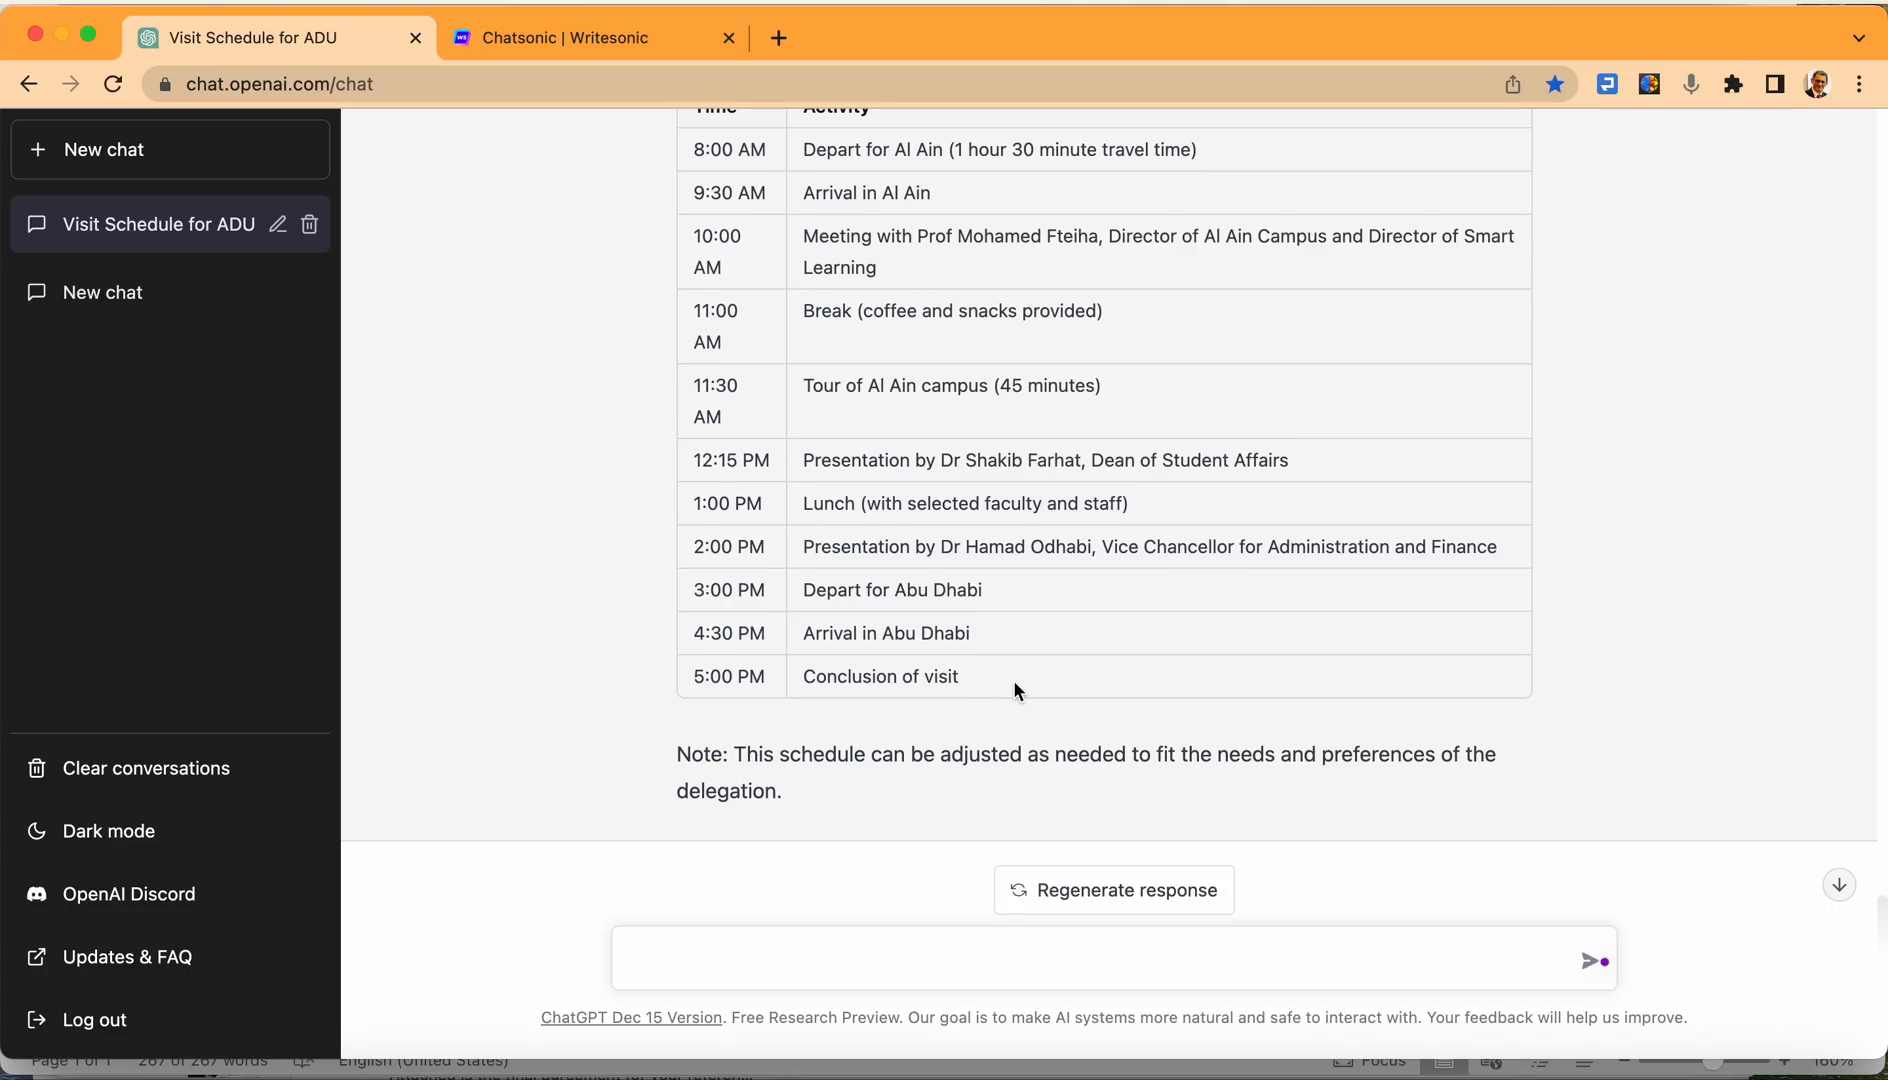
{"action": "scroll", "scroll_direction": "down", "scroll_amount": 3}
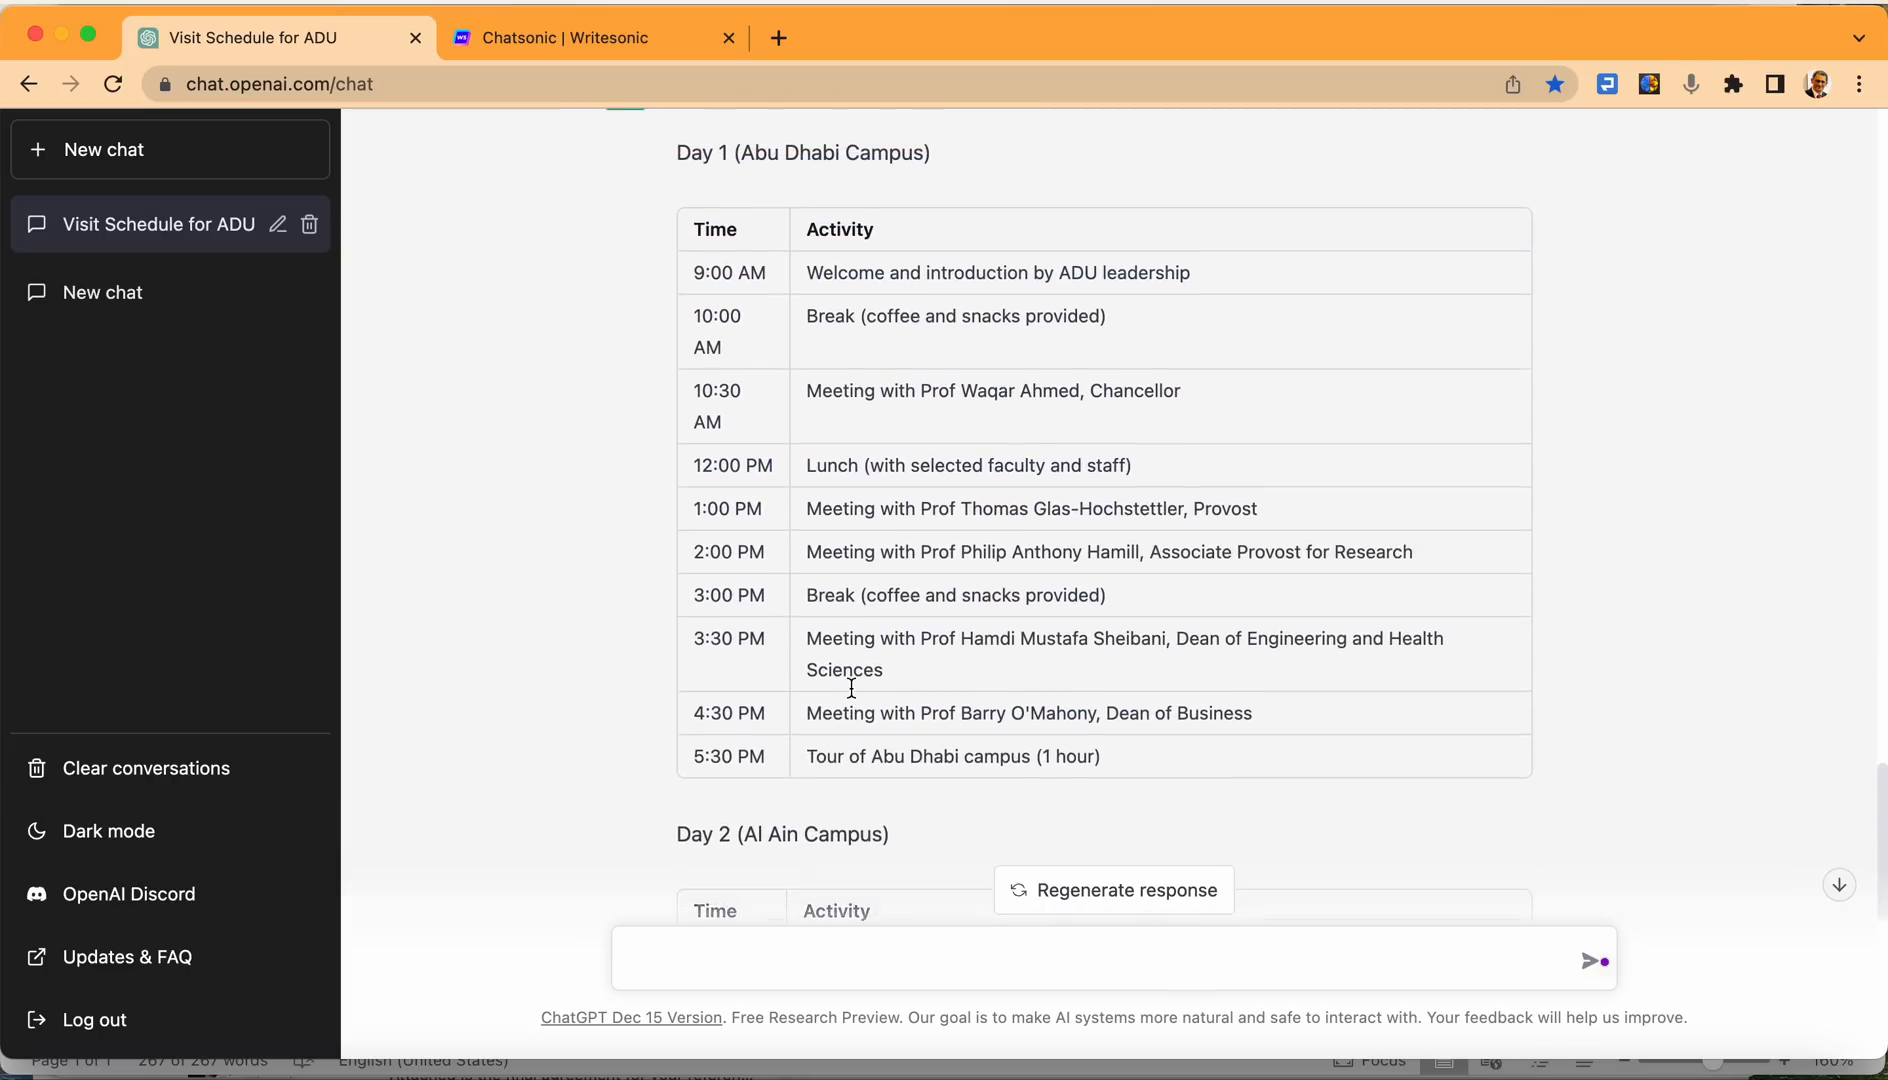
{"action": "scroll", "scroll_direction": "down", "scroll_amount": 3}
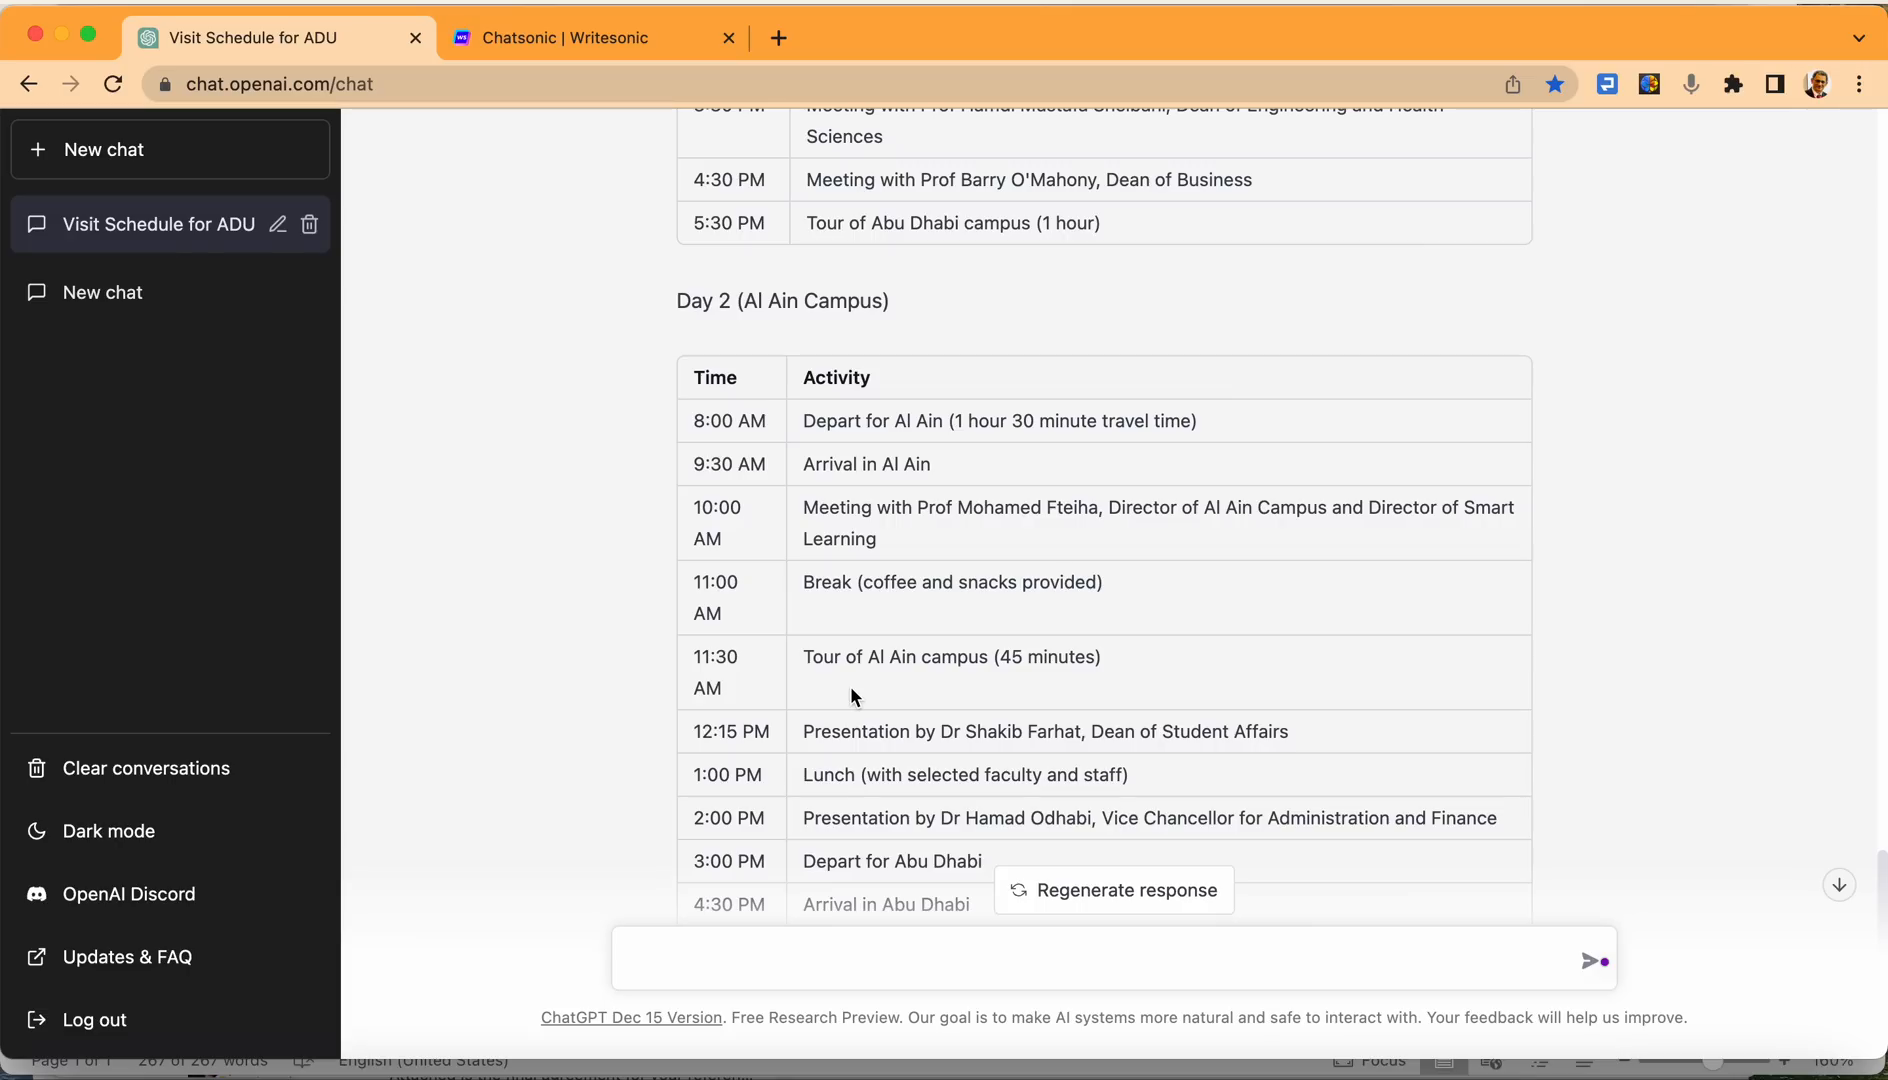
{"action": "scroll", "scroll_direction": "down", "scroll_amount": 3}
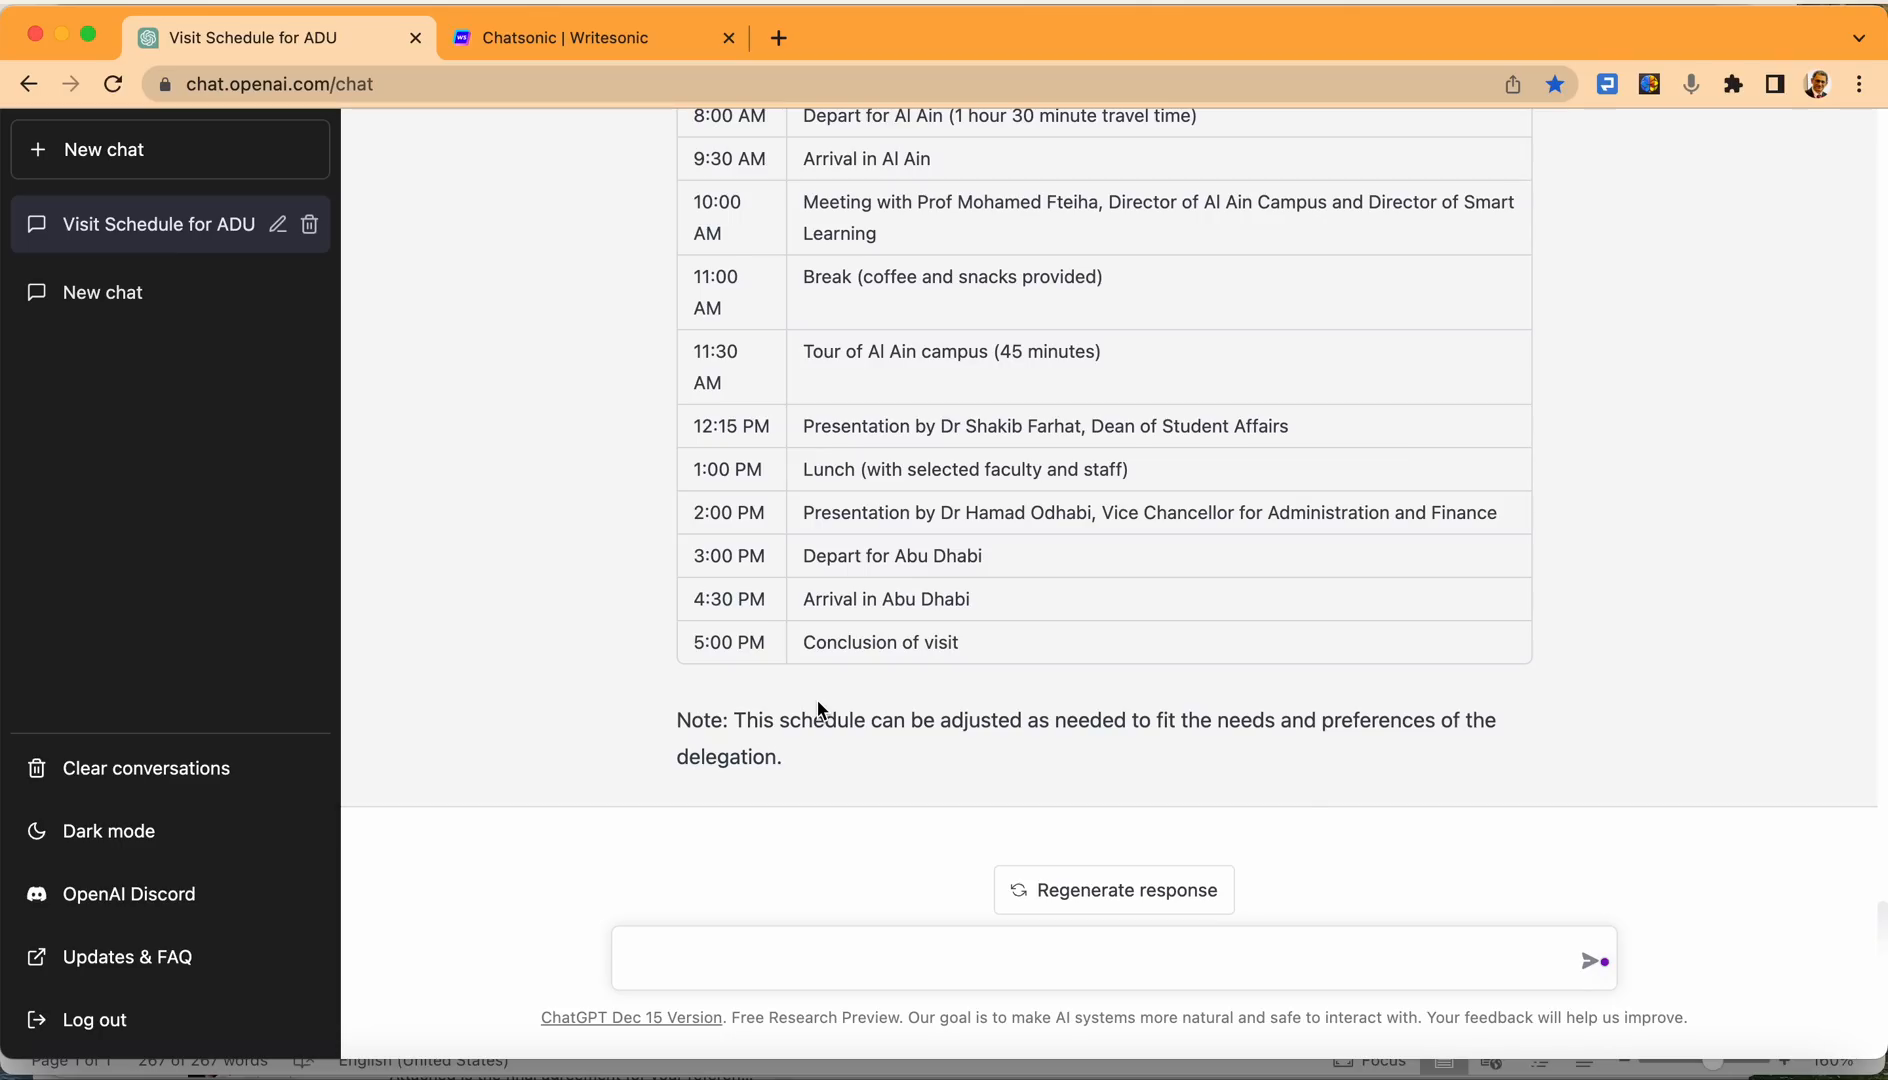
Draft 'Please advise of what actions we need to make to be better prepared for the meetings.'.
{"action": "type", "text": "Please"}
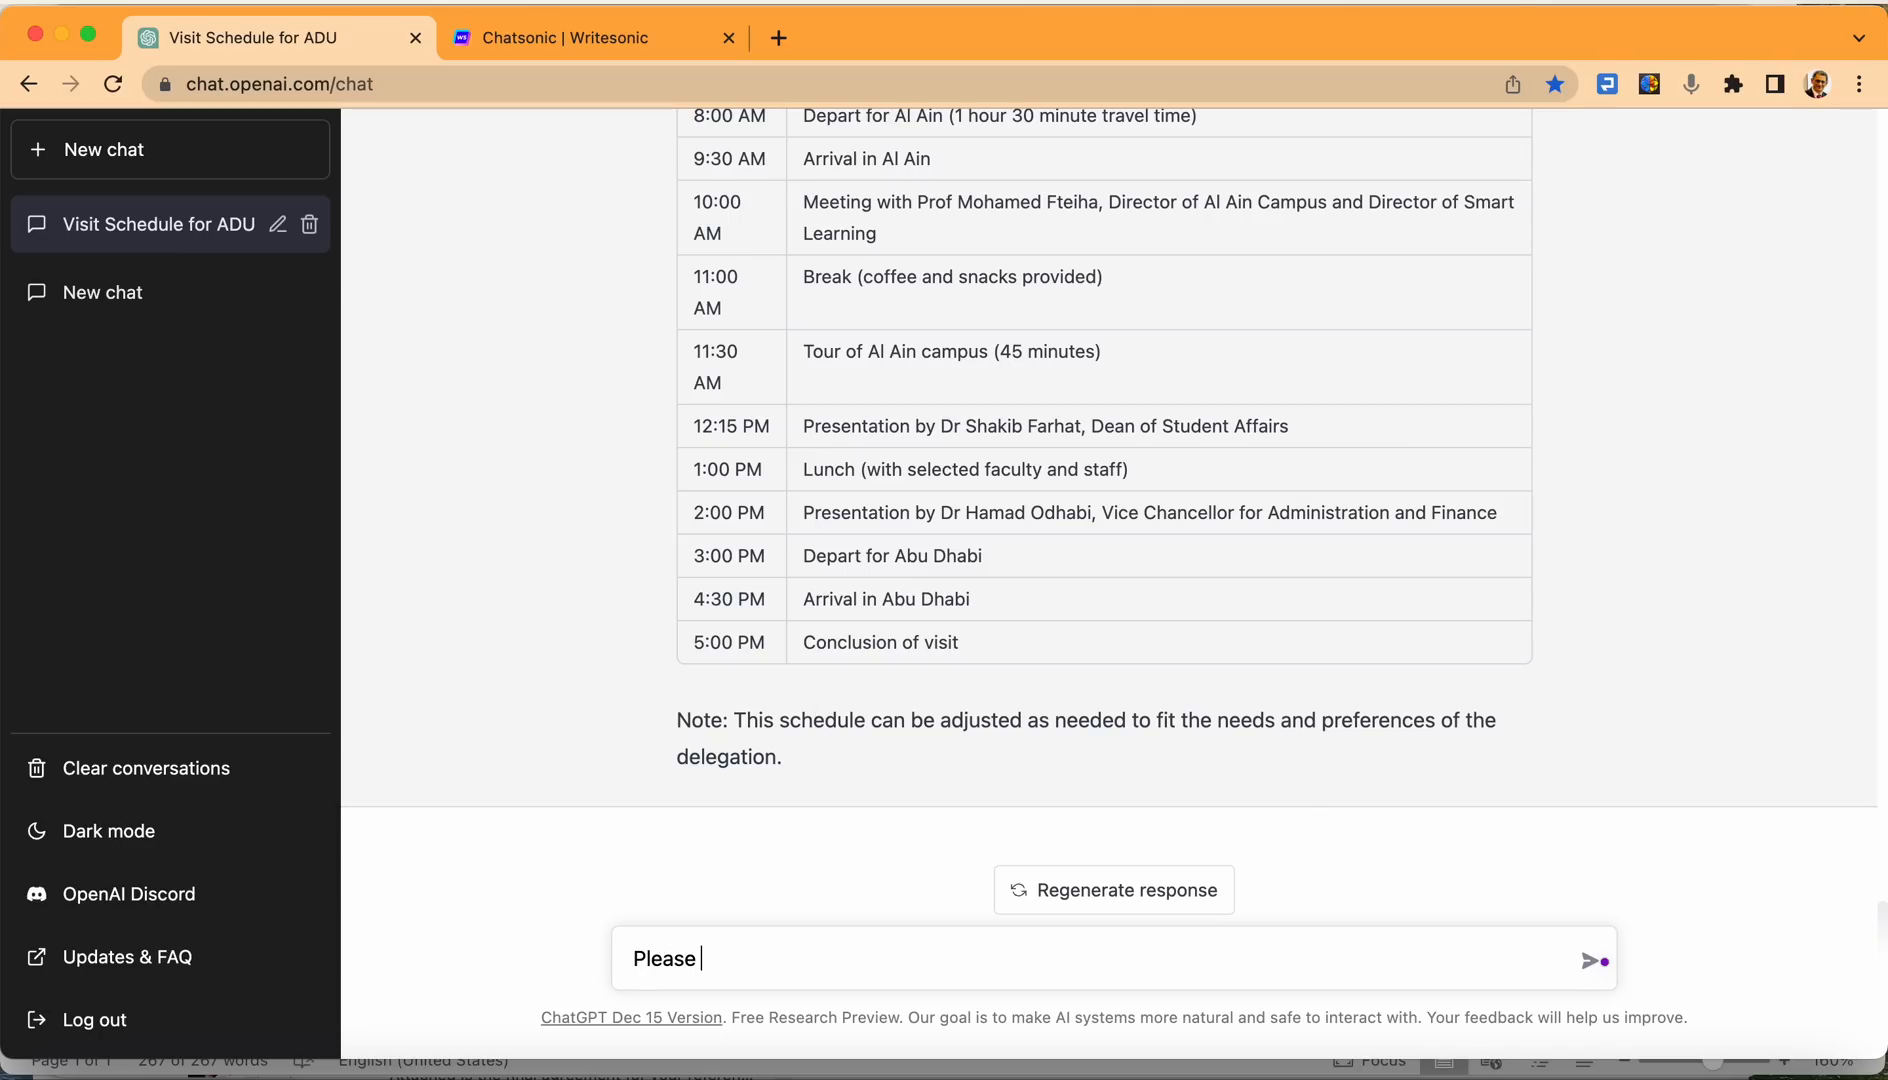
{"action": "type", "text": "advise of what action"}
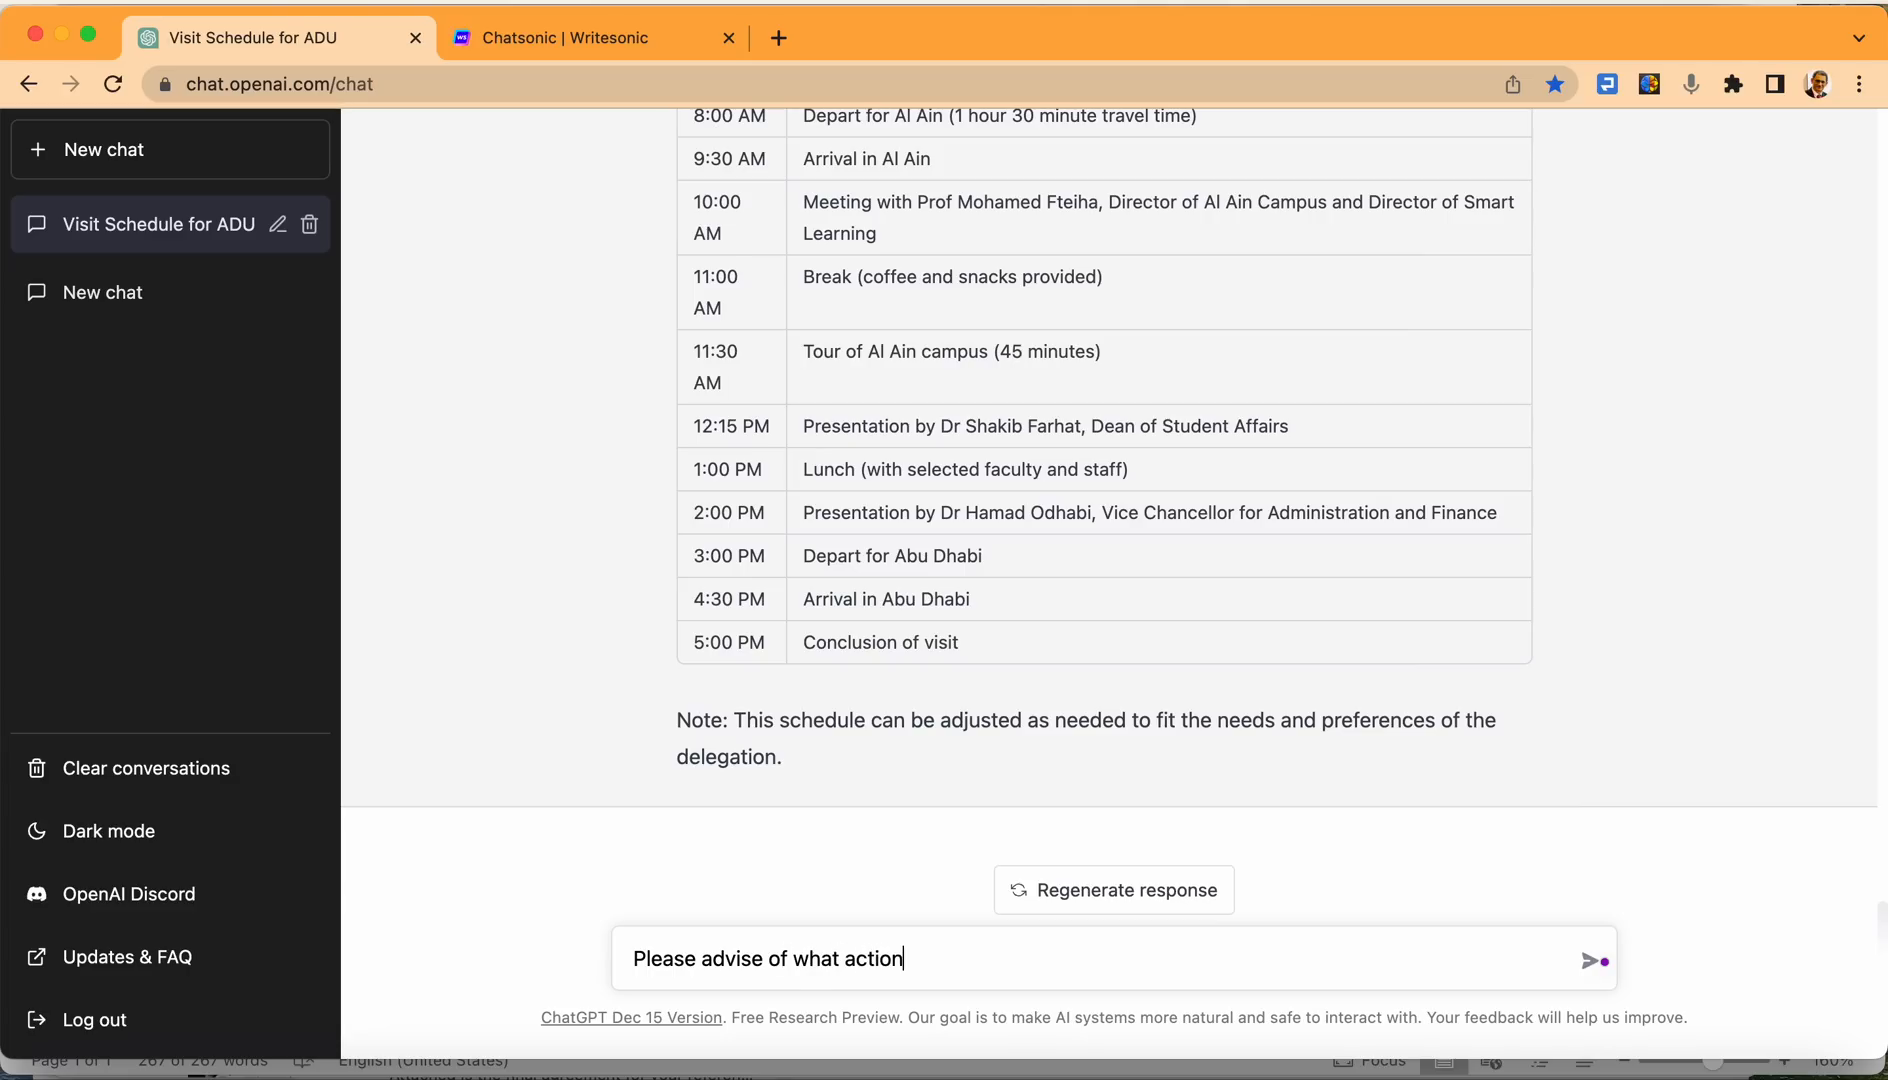
{"action": "type", "text": "s we need to make to"}
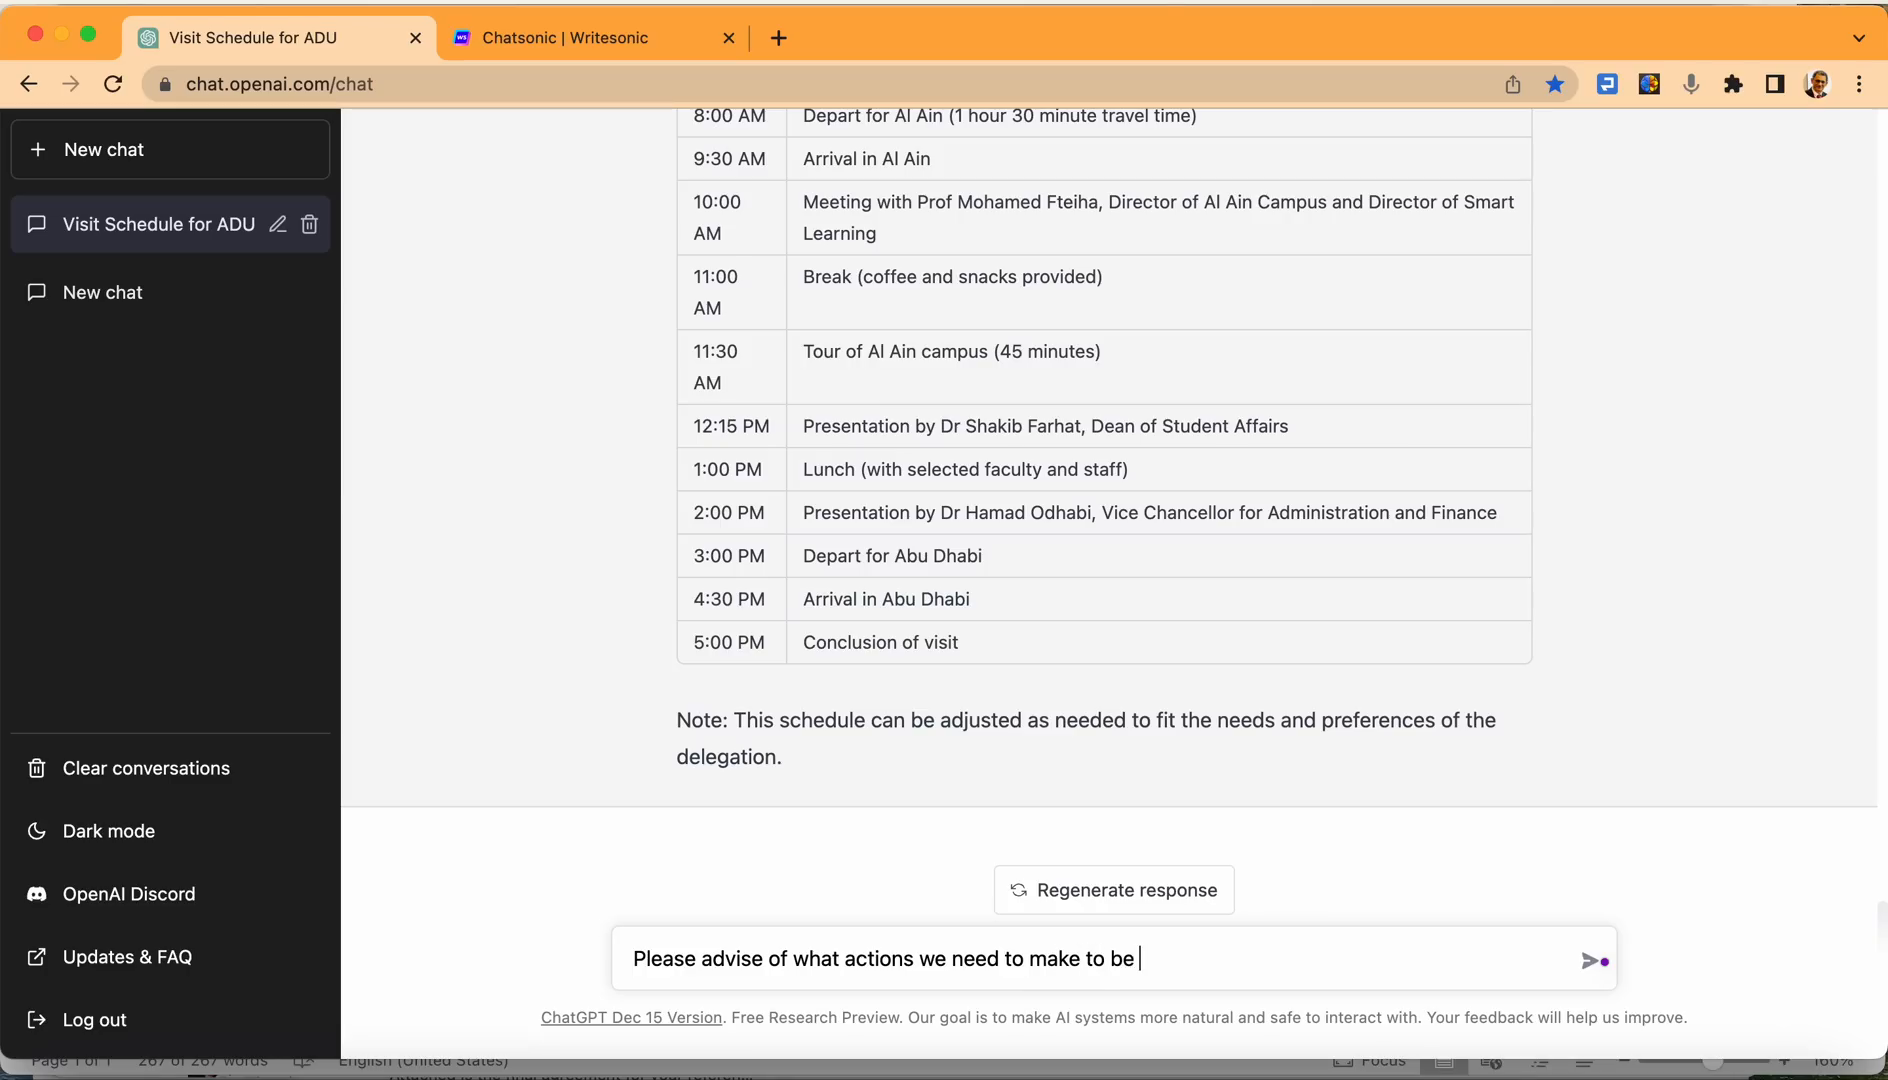
{"action": "type", "text": "better prepared for the"}
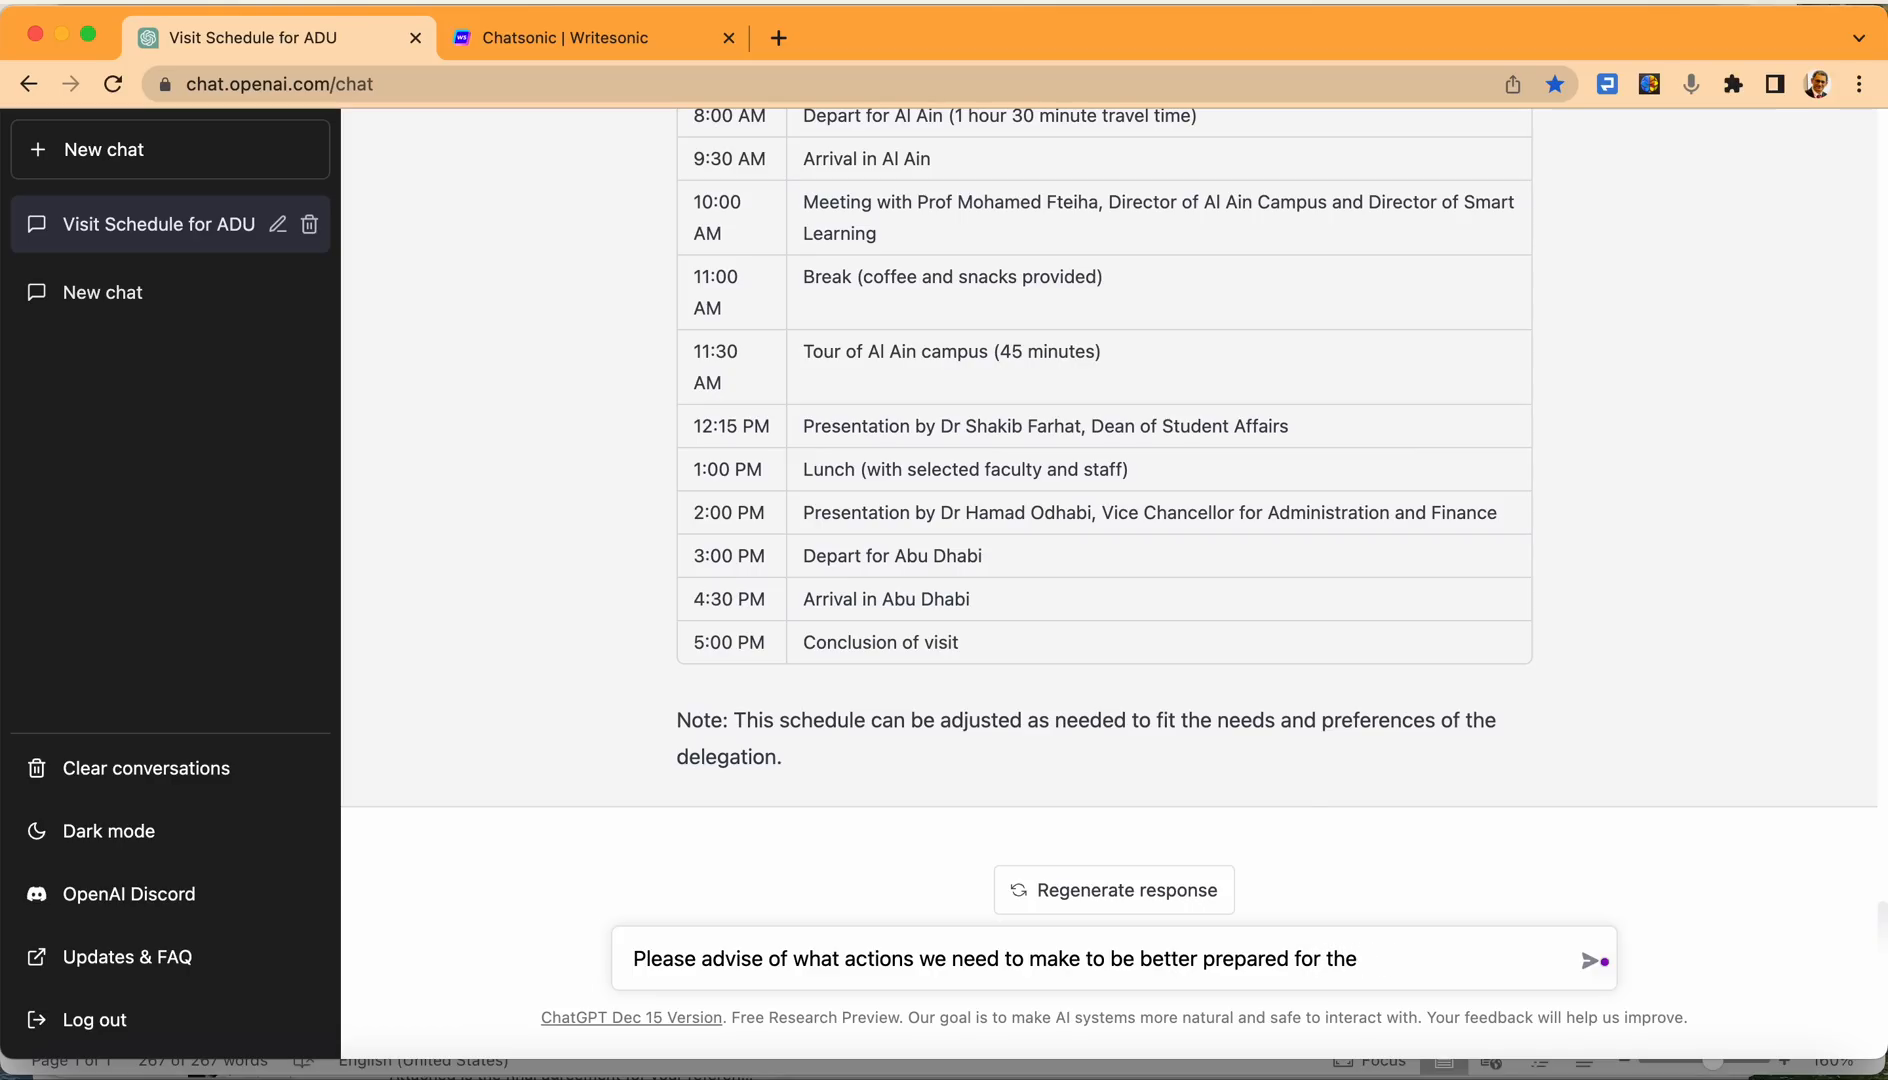
{"action": "type", "text": "meeting"}
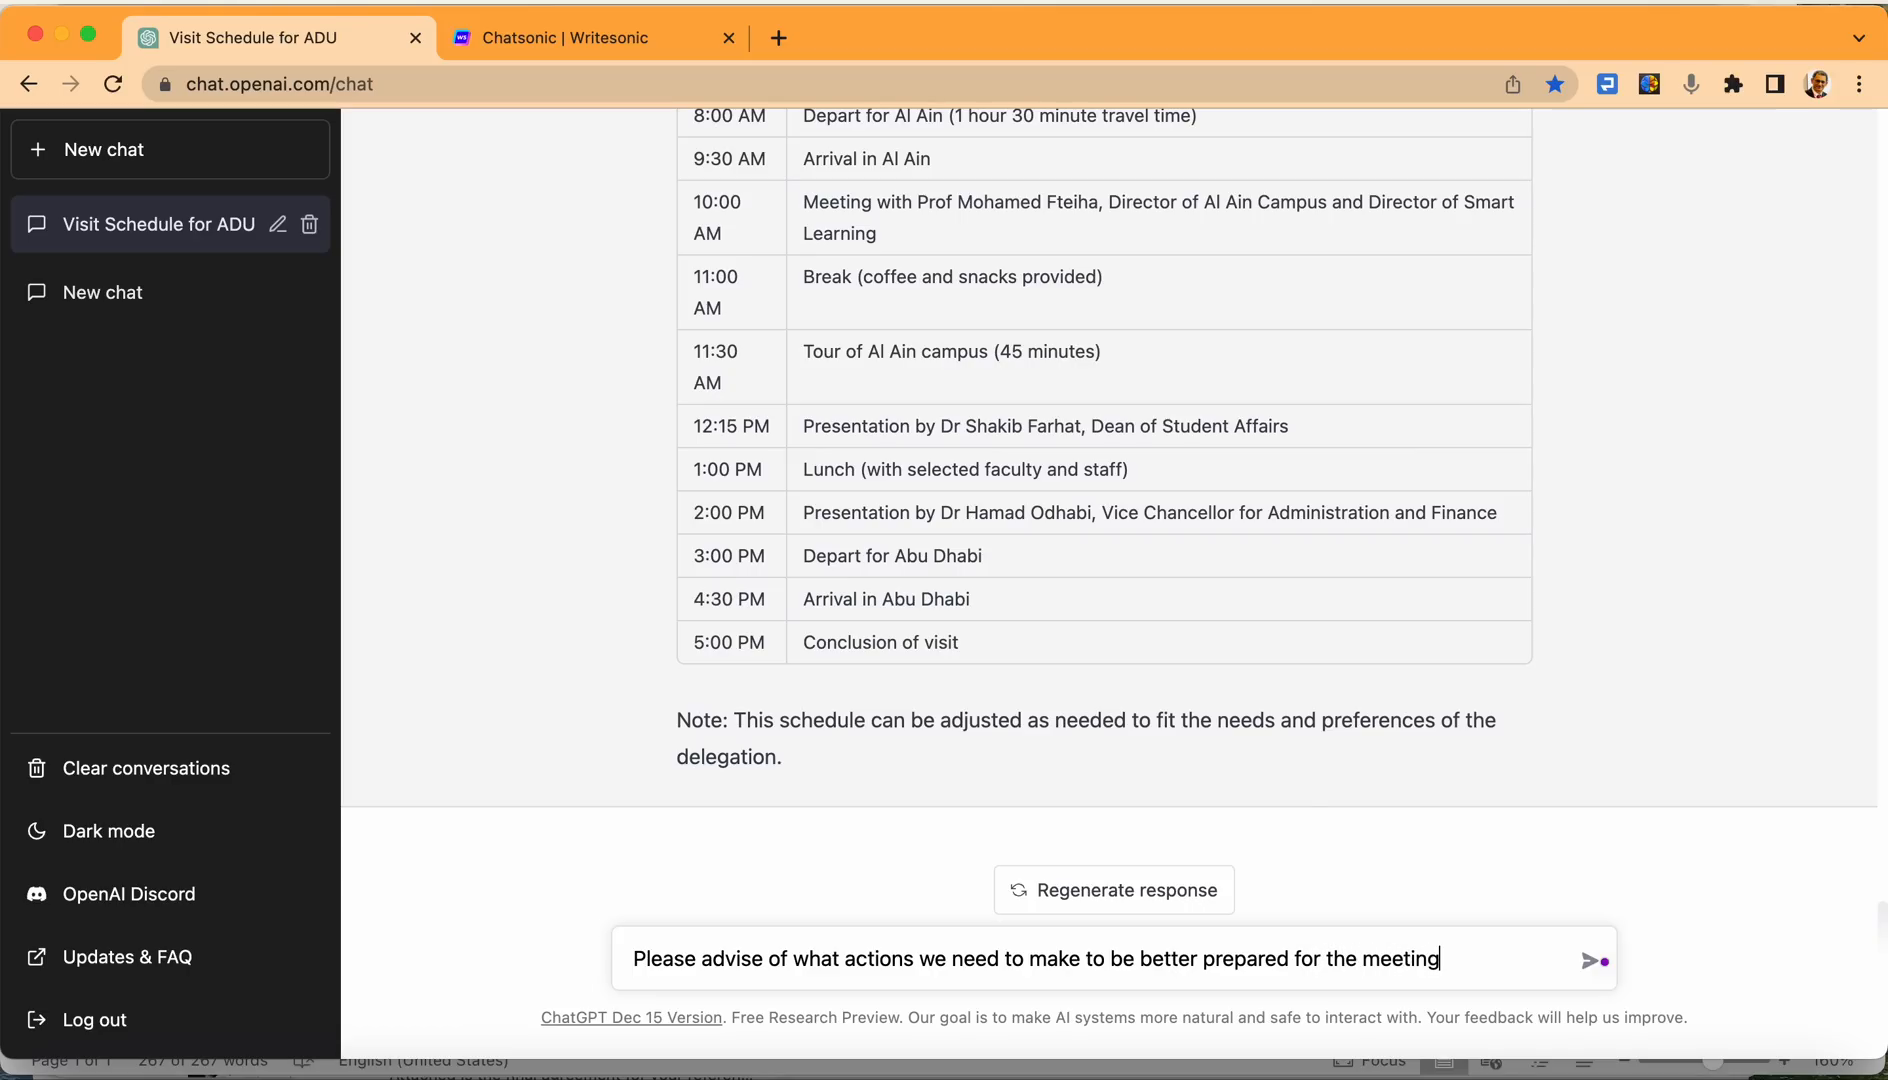
{"action": "type", "text": "s."}
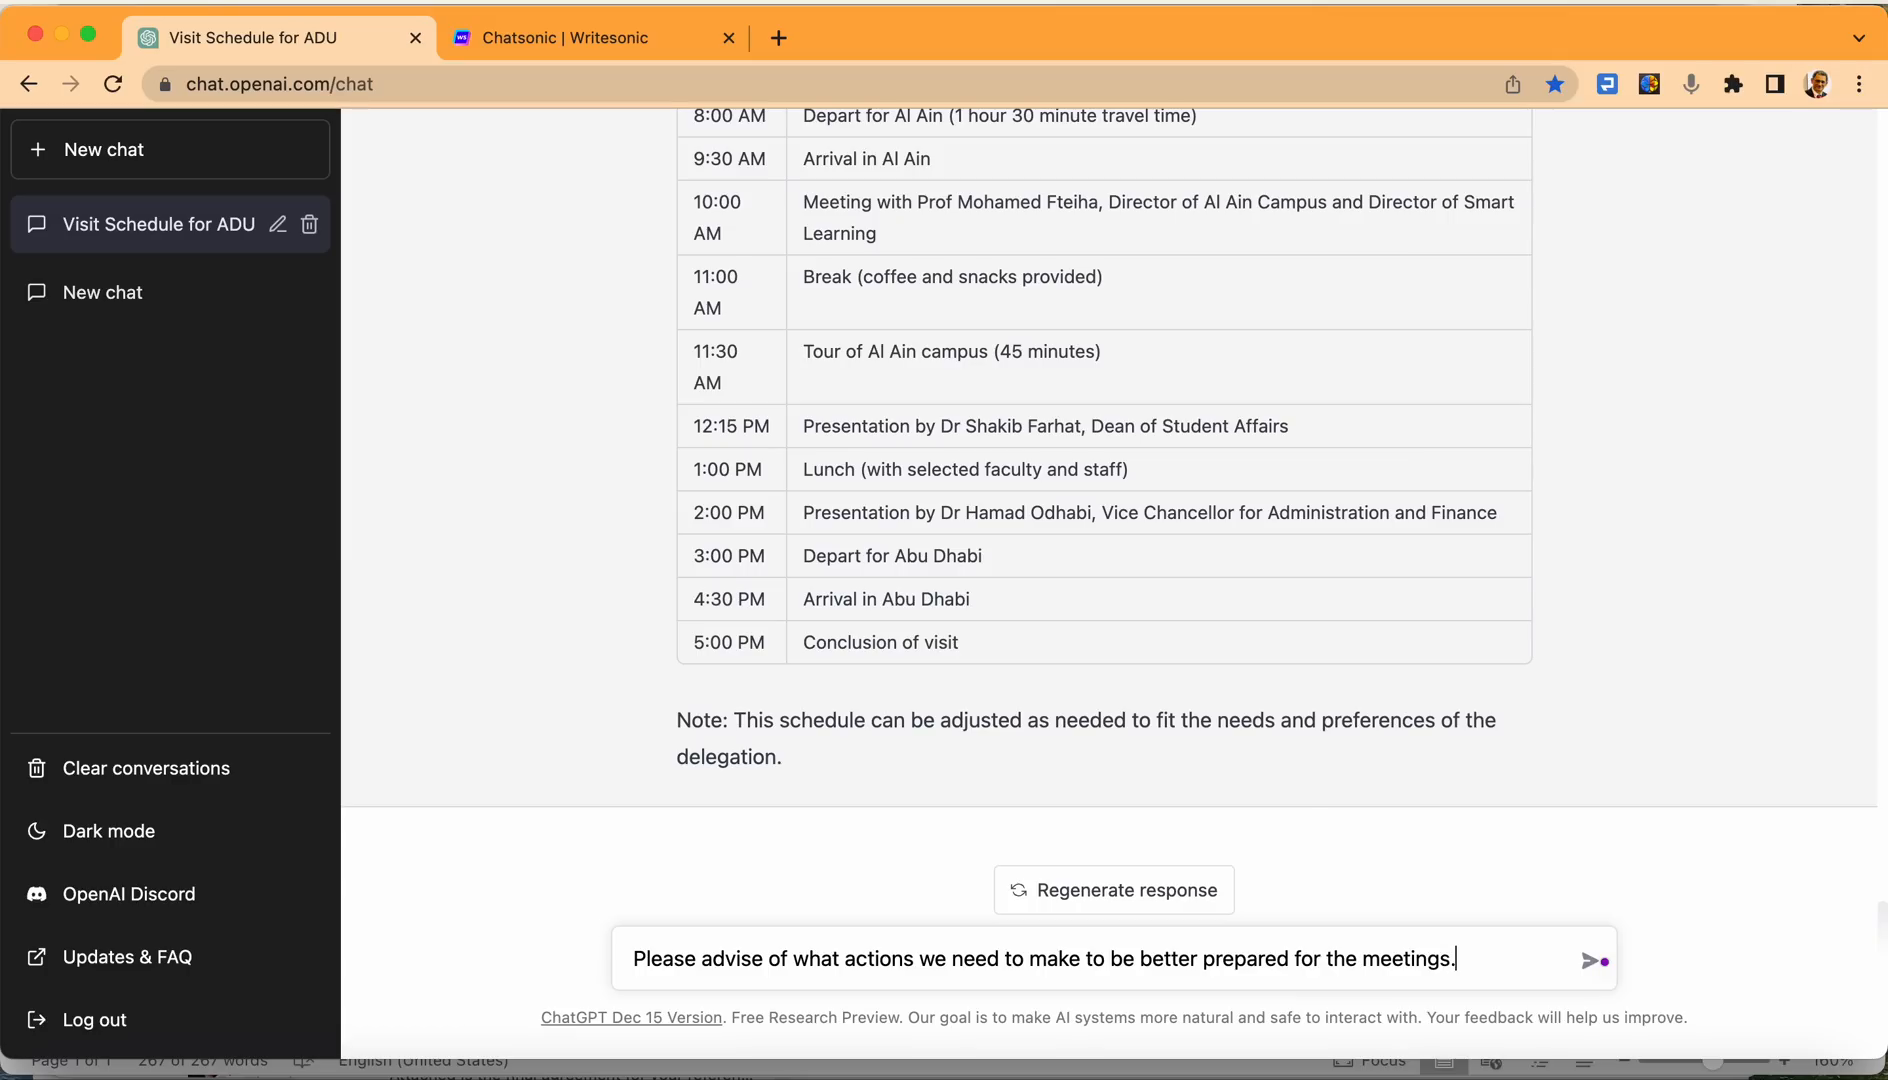
Send the preparation question and review ChatGPT's seven-point advice list.
{"action": "left_click", "coordinate": [1580, 960]}
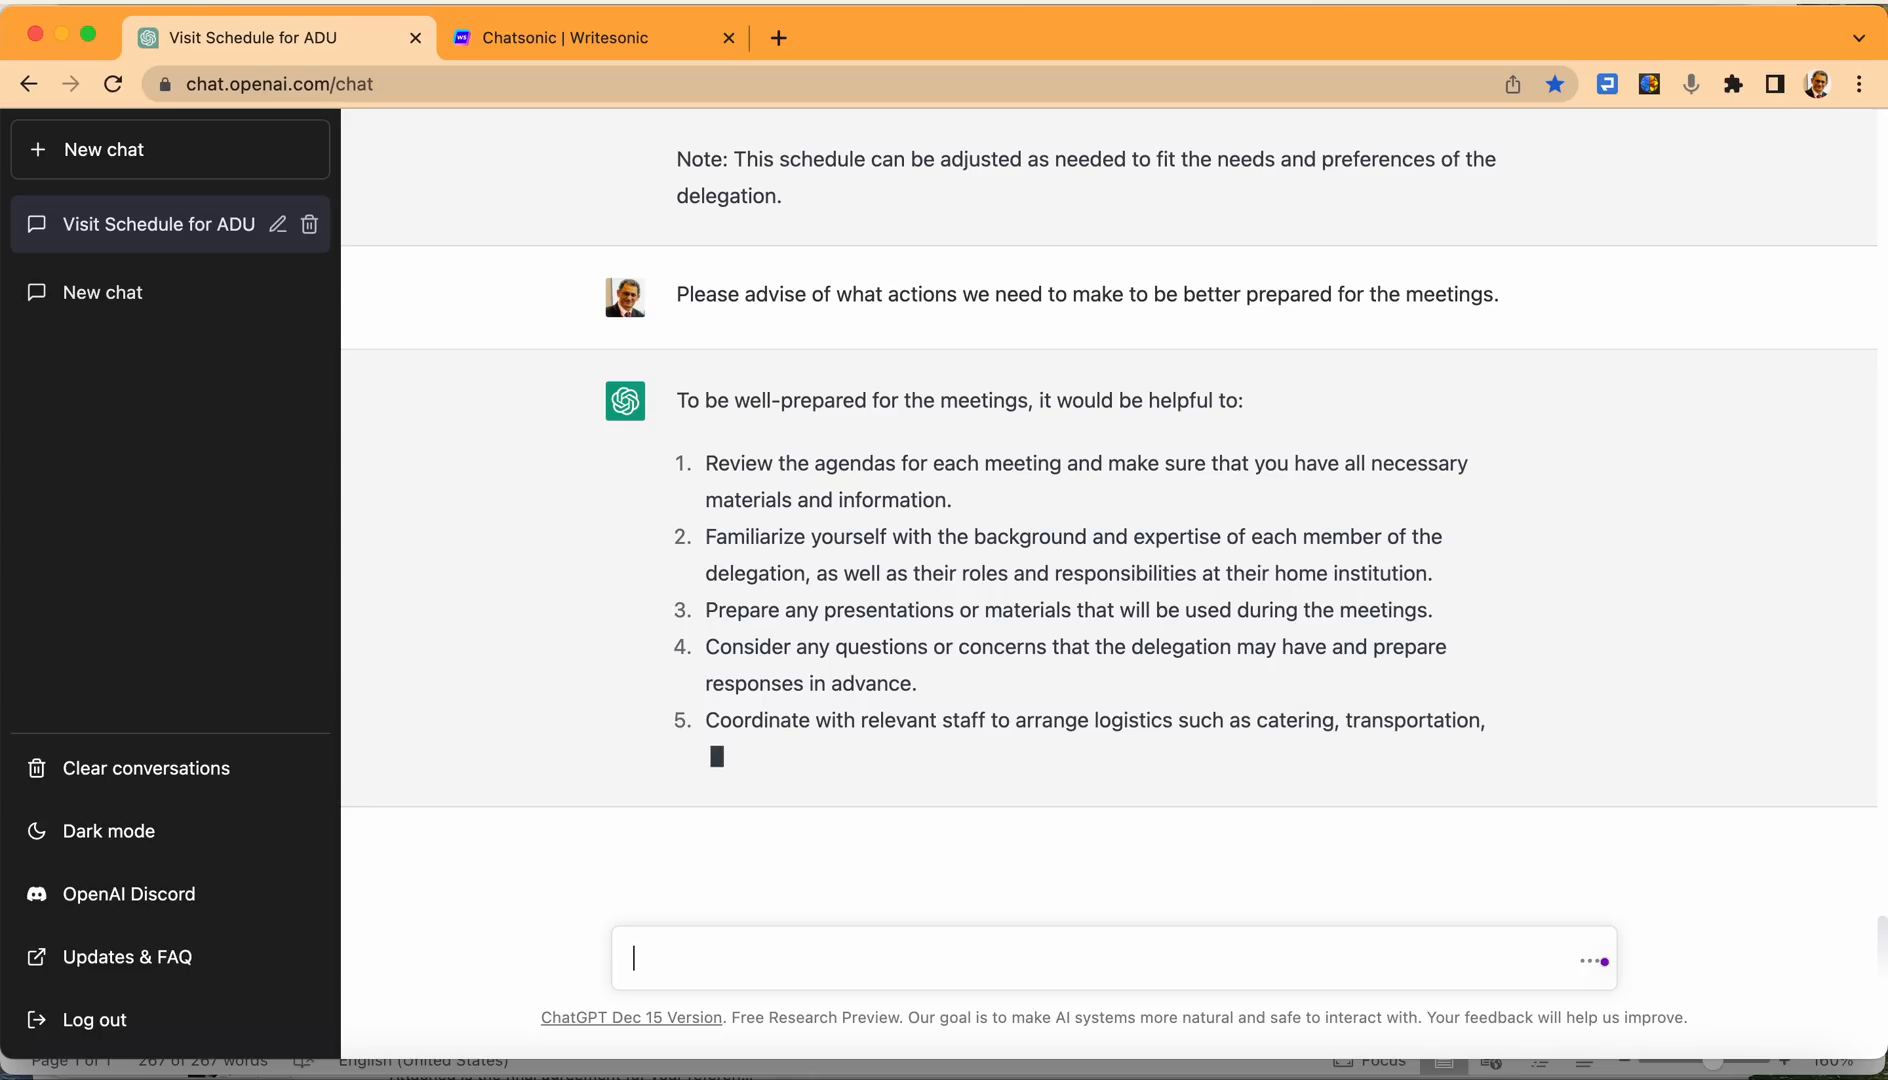
{"action": "scroll", "scroll_direction": "down", "scroll_amount": 3}
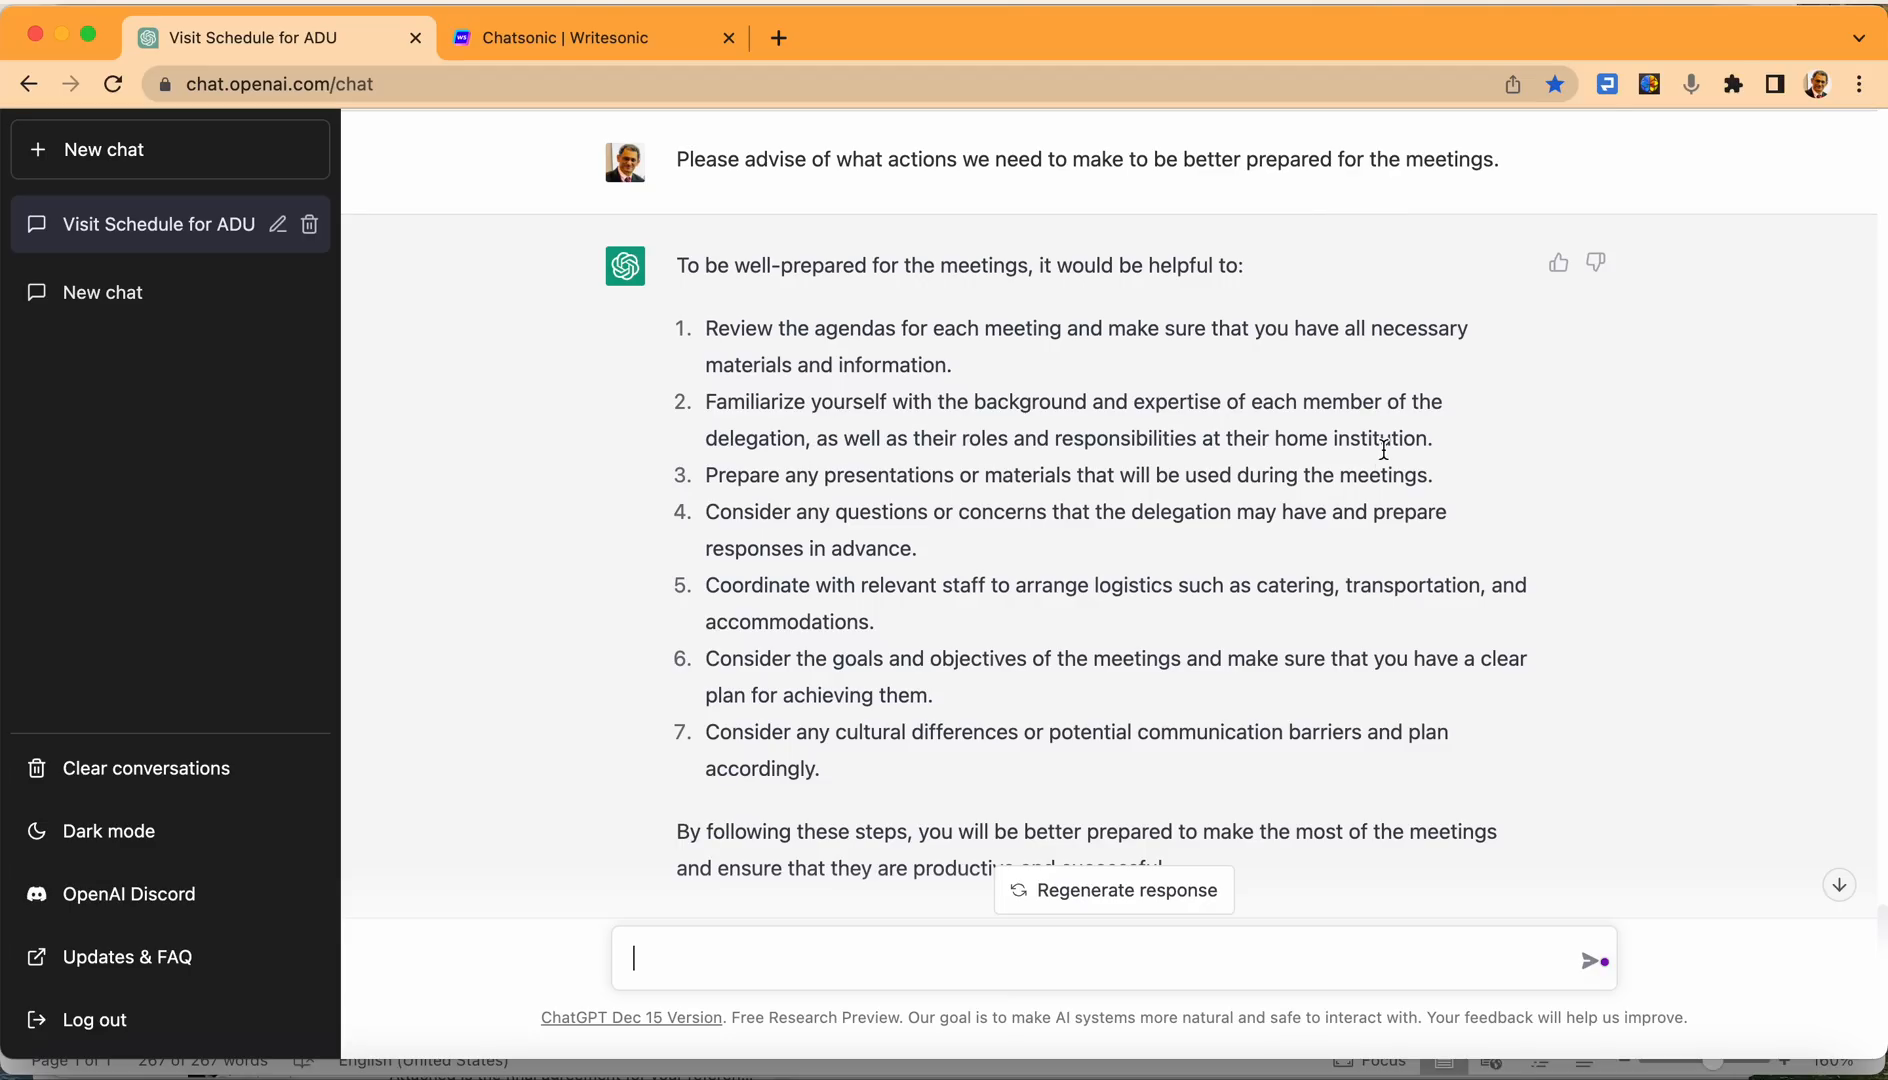
{"action": "mouse_move", "coordinate": [838, 500]}
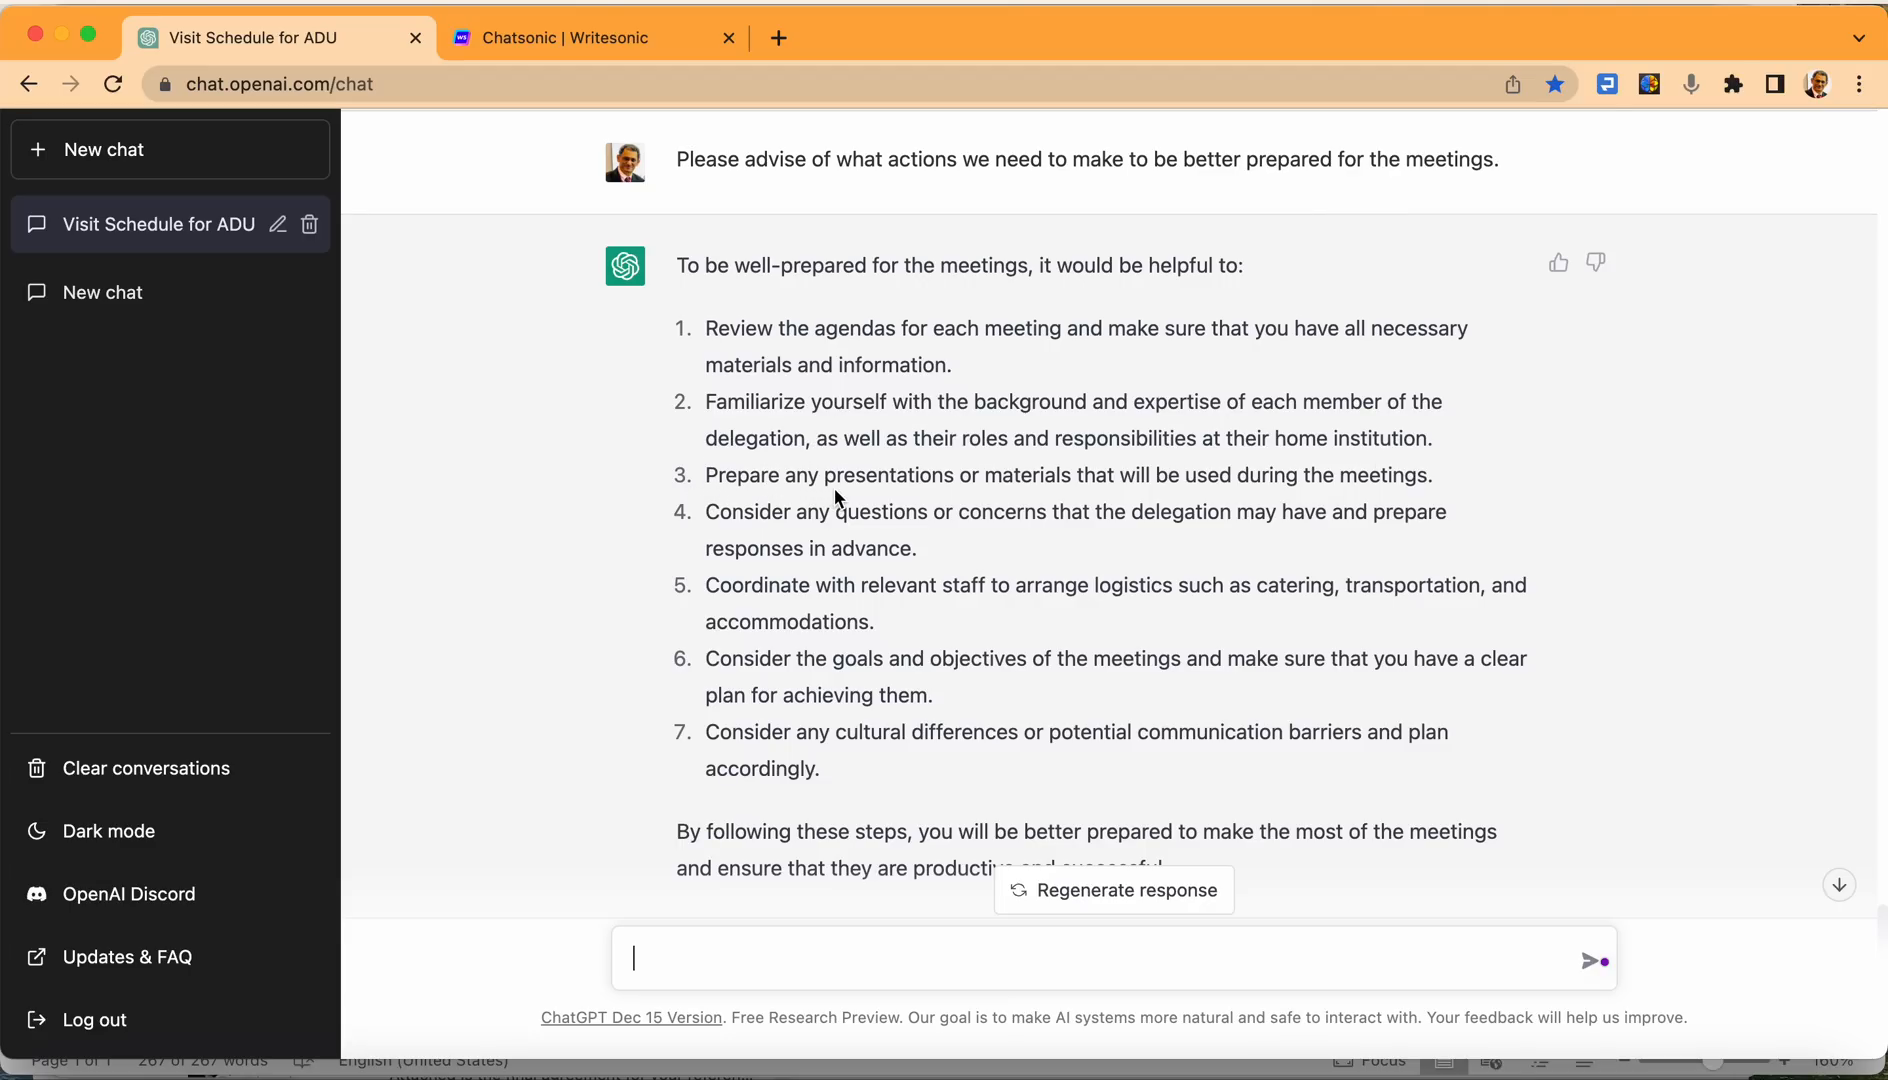
{"action": "mouse_move", "coordinate": [948, 512]}
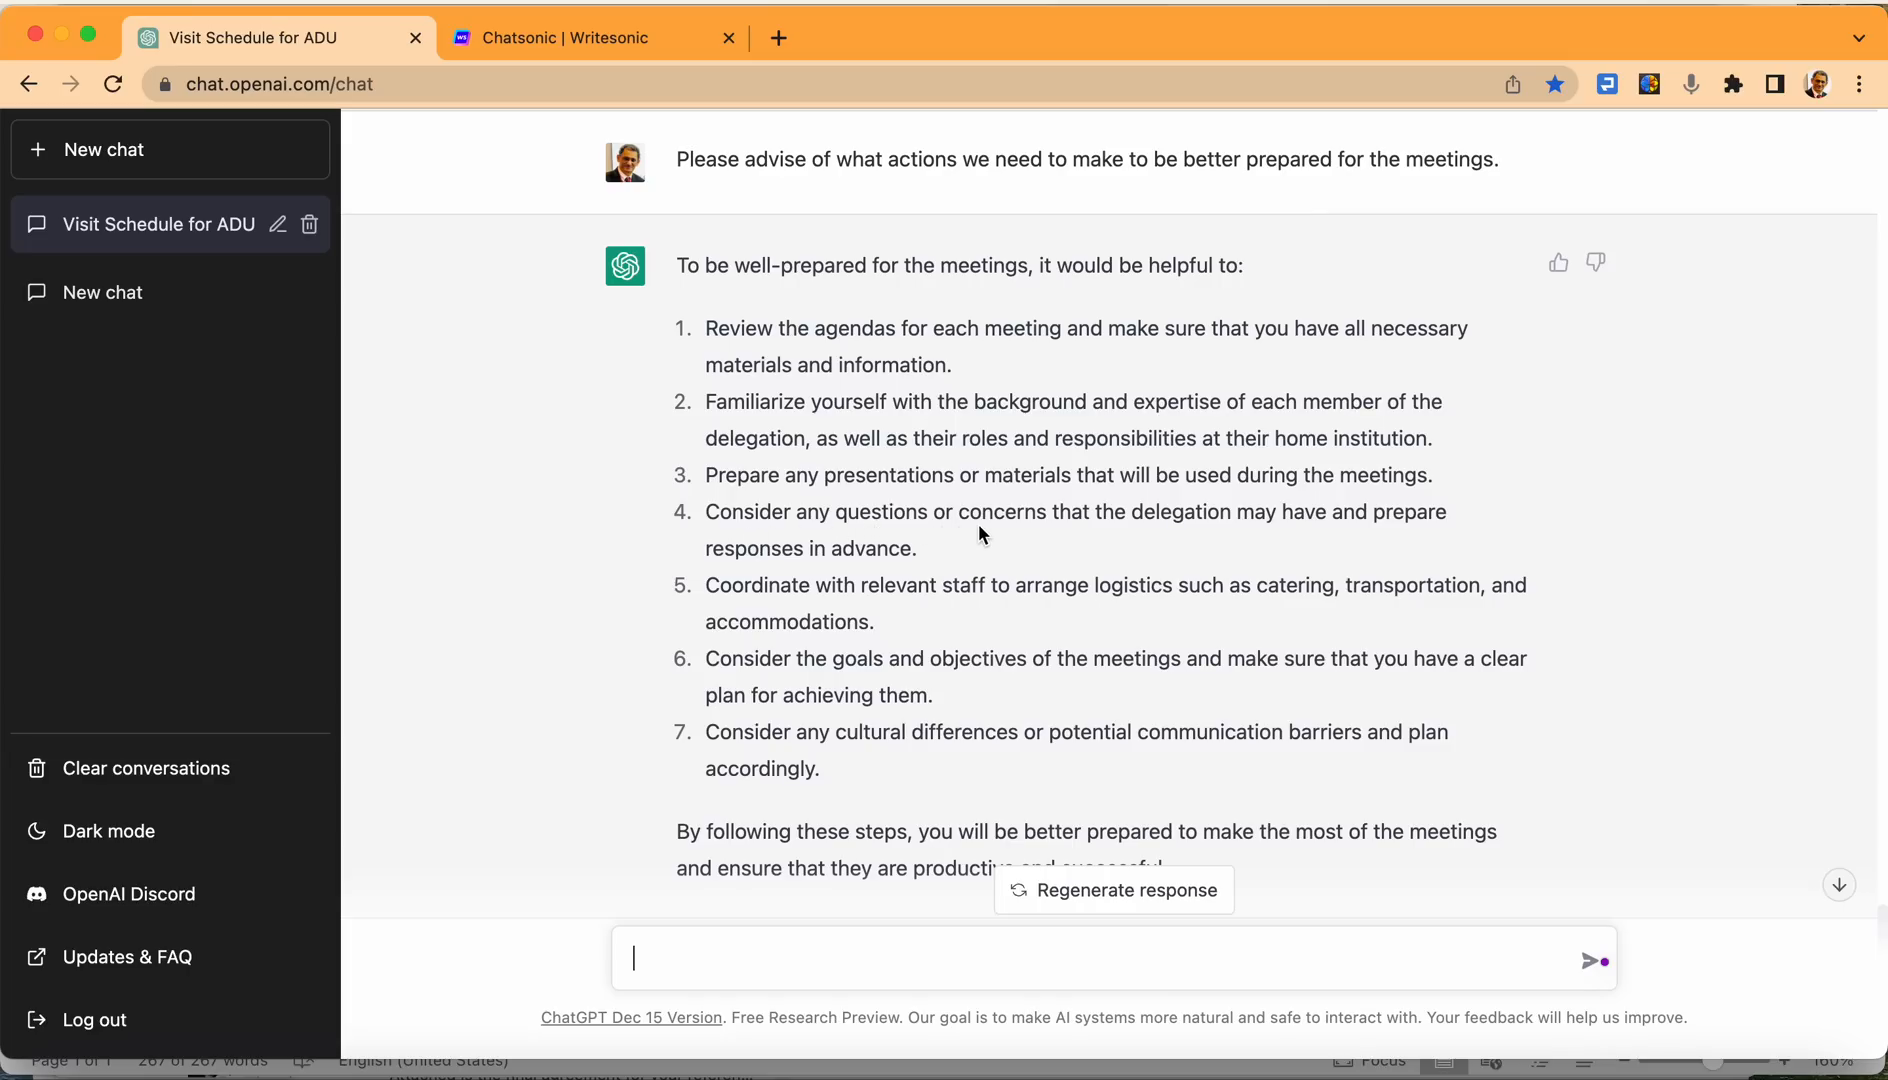
{"action": "mouse_move", "coordinate": [1411, 539]}
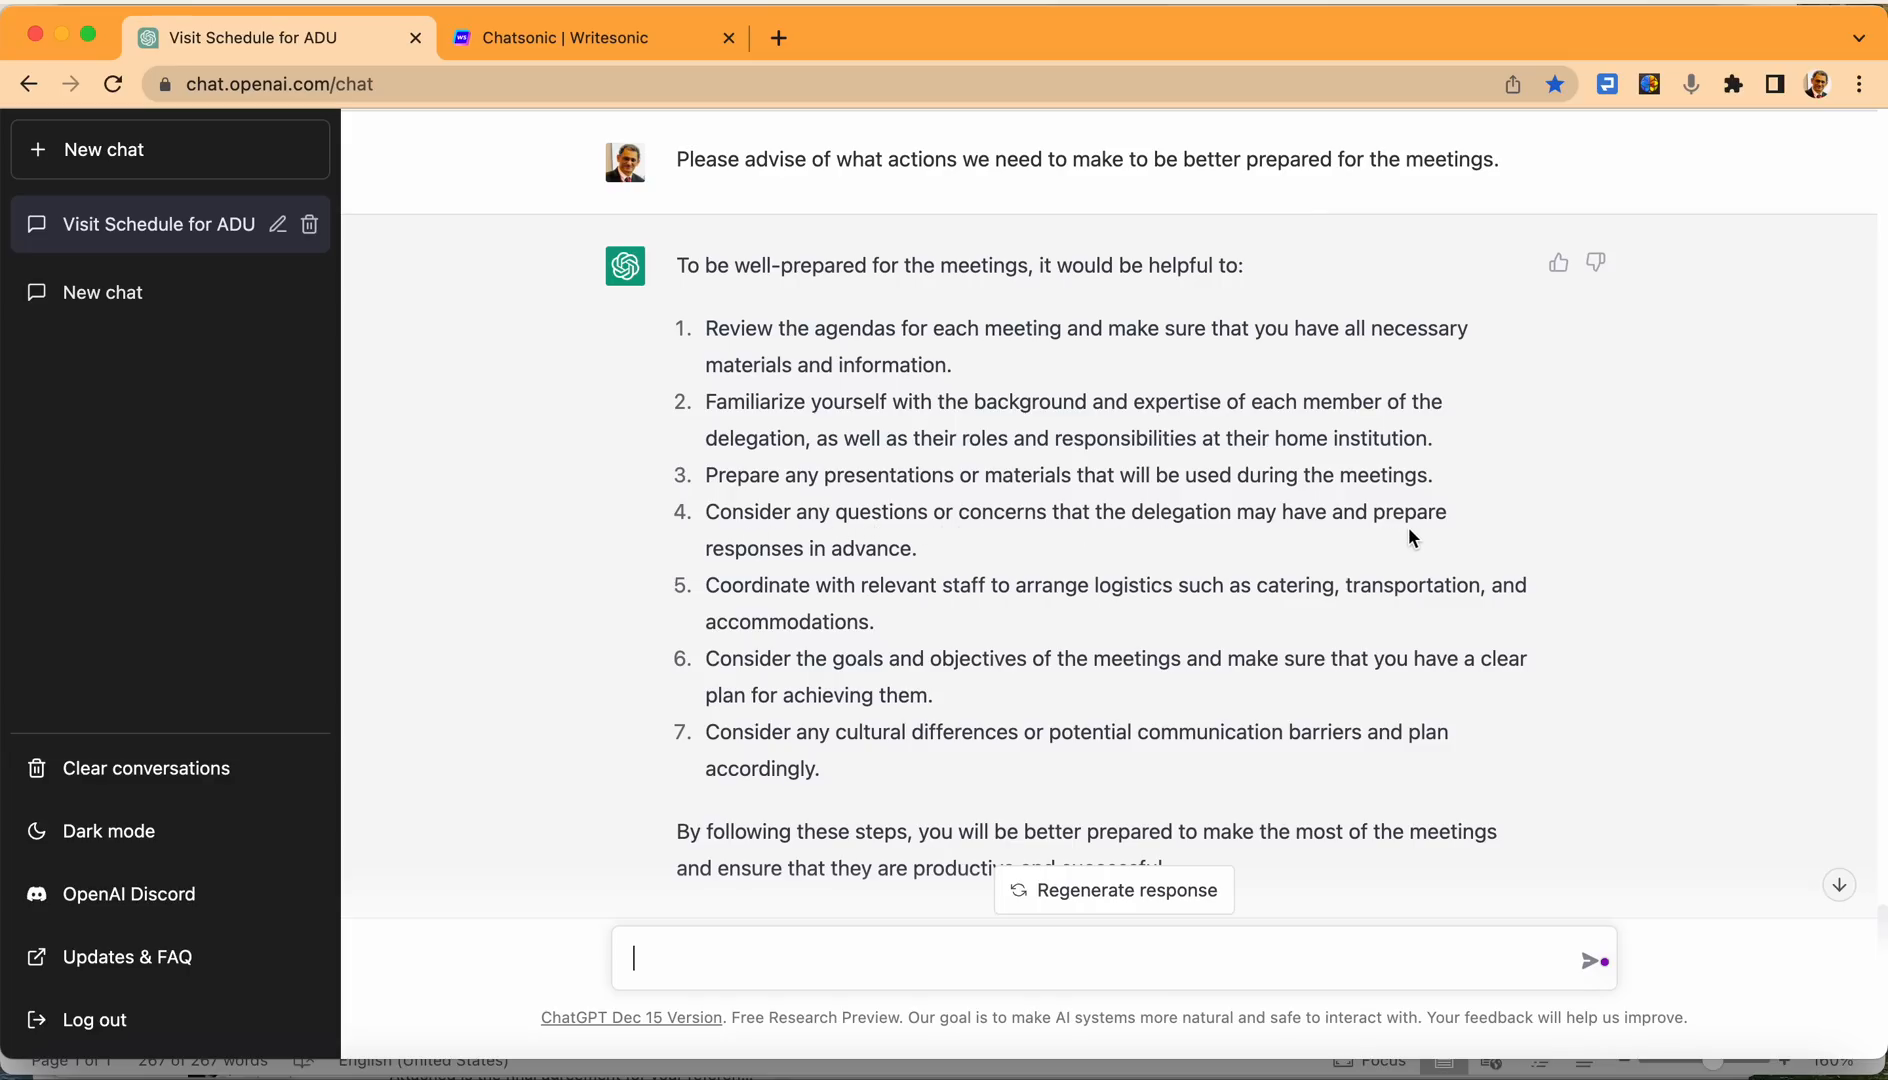
{"action": "mouse_move", "coordinate": [743, 606]}
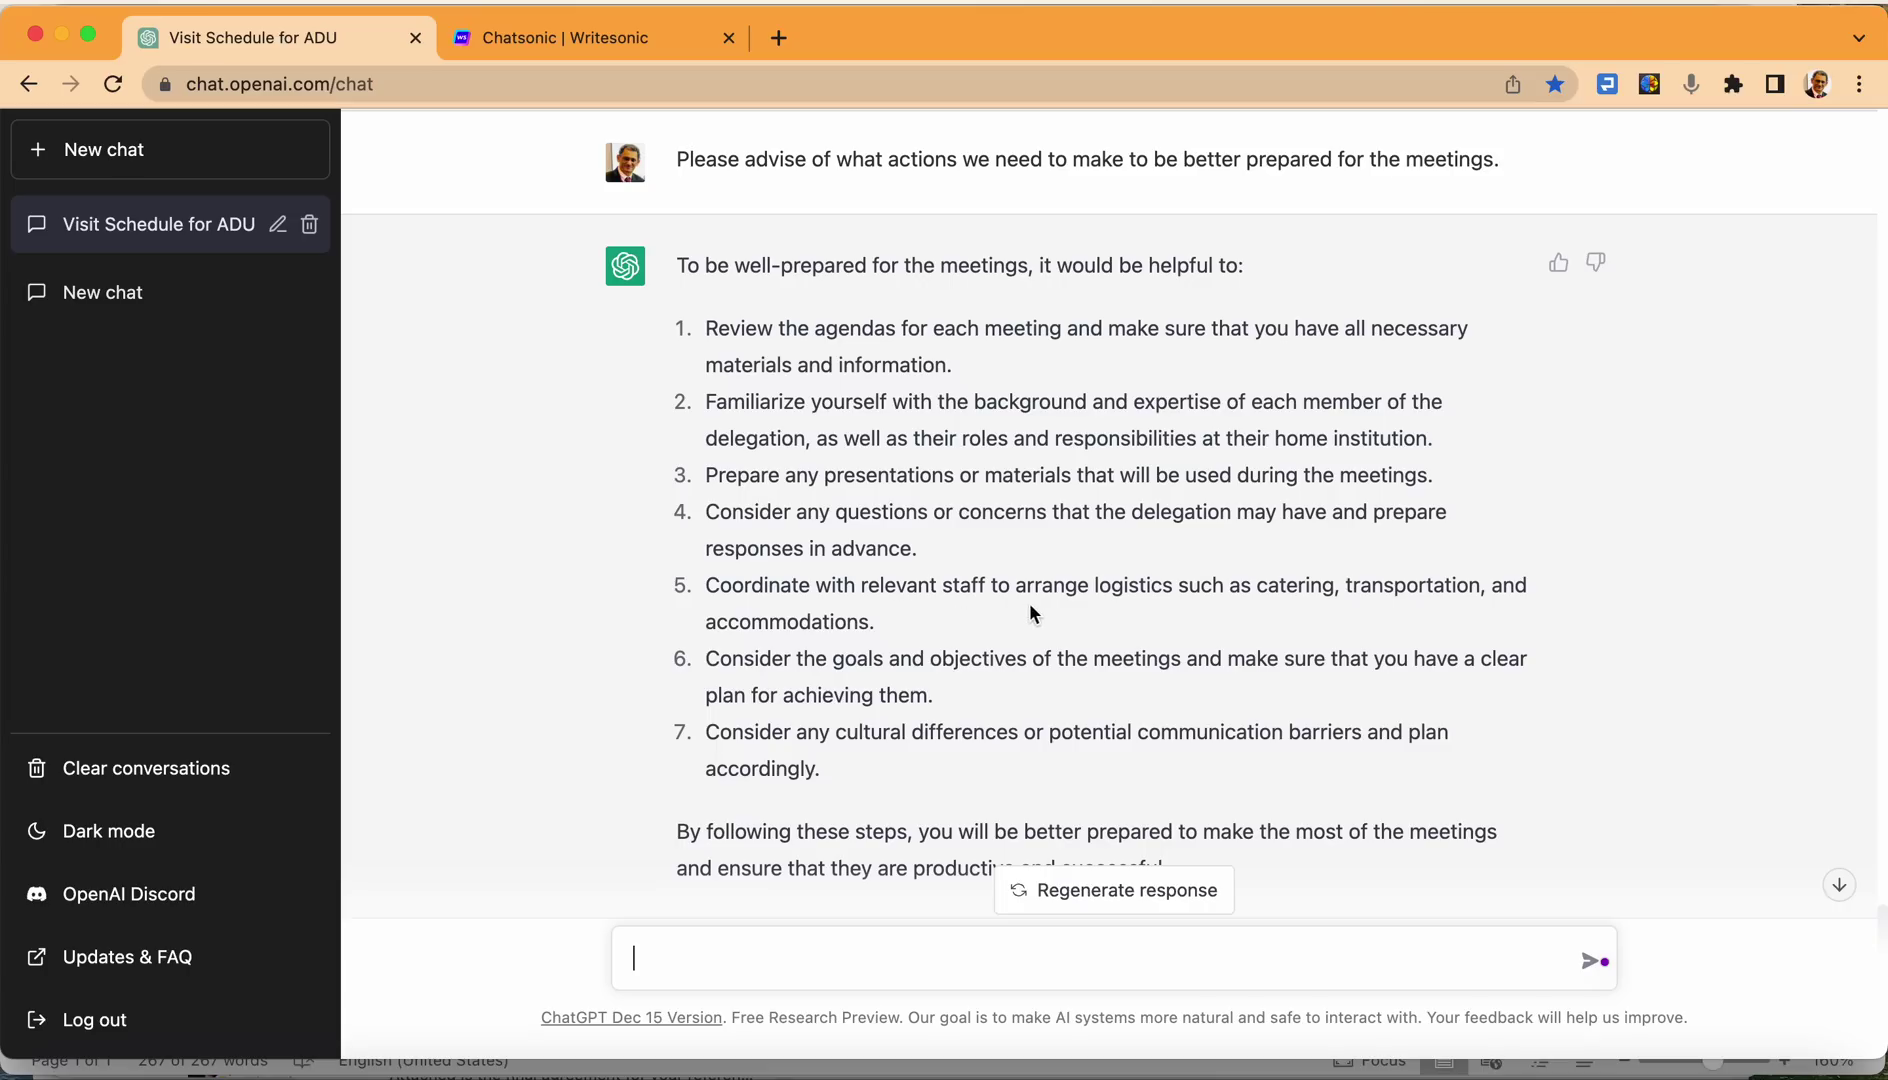
{"action": "mouse_move", "coordinate": [1447, 617]}
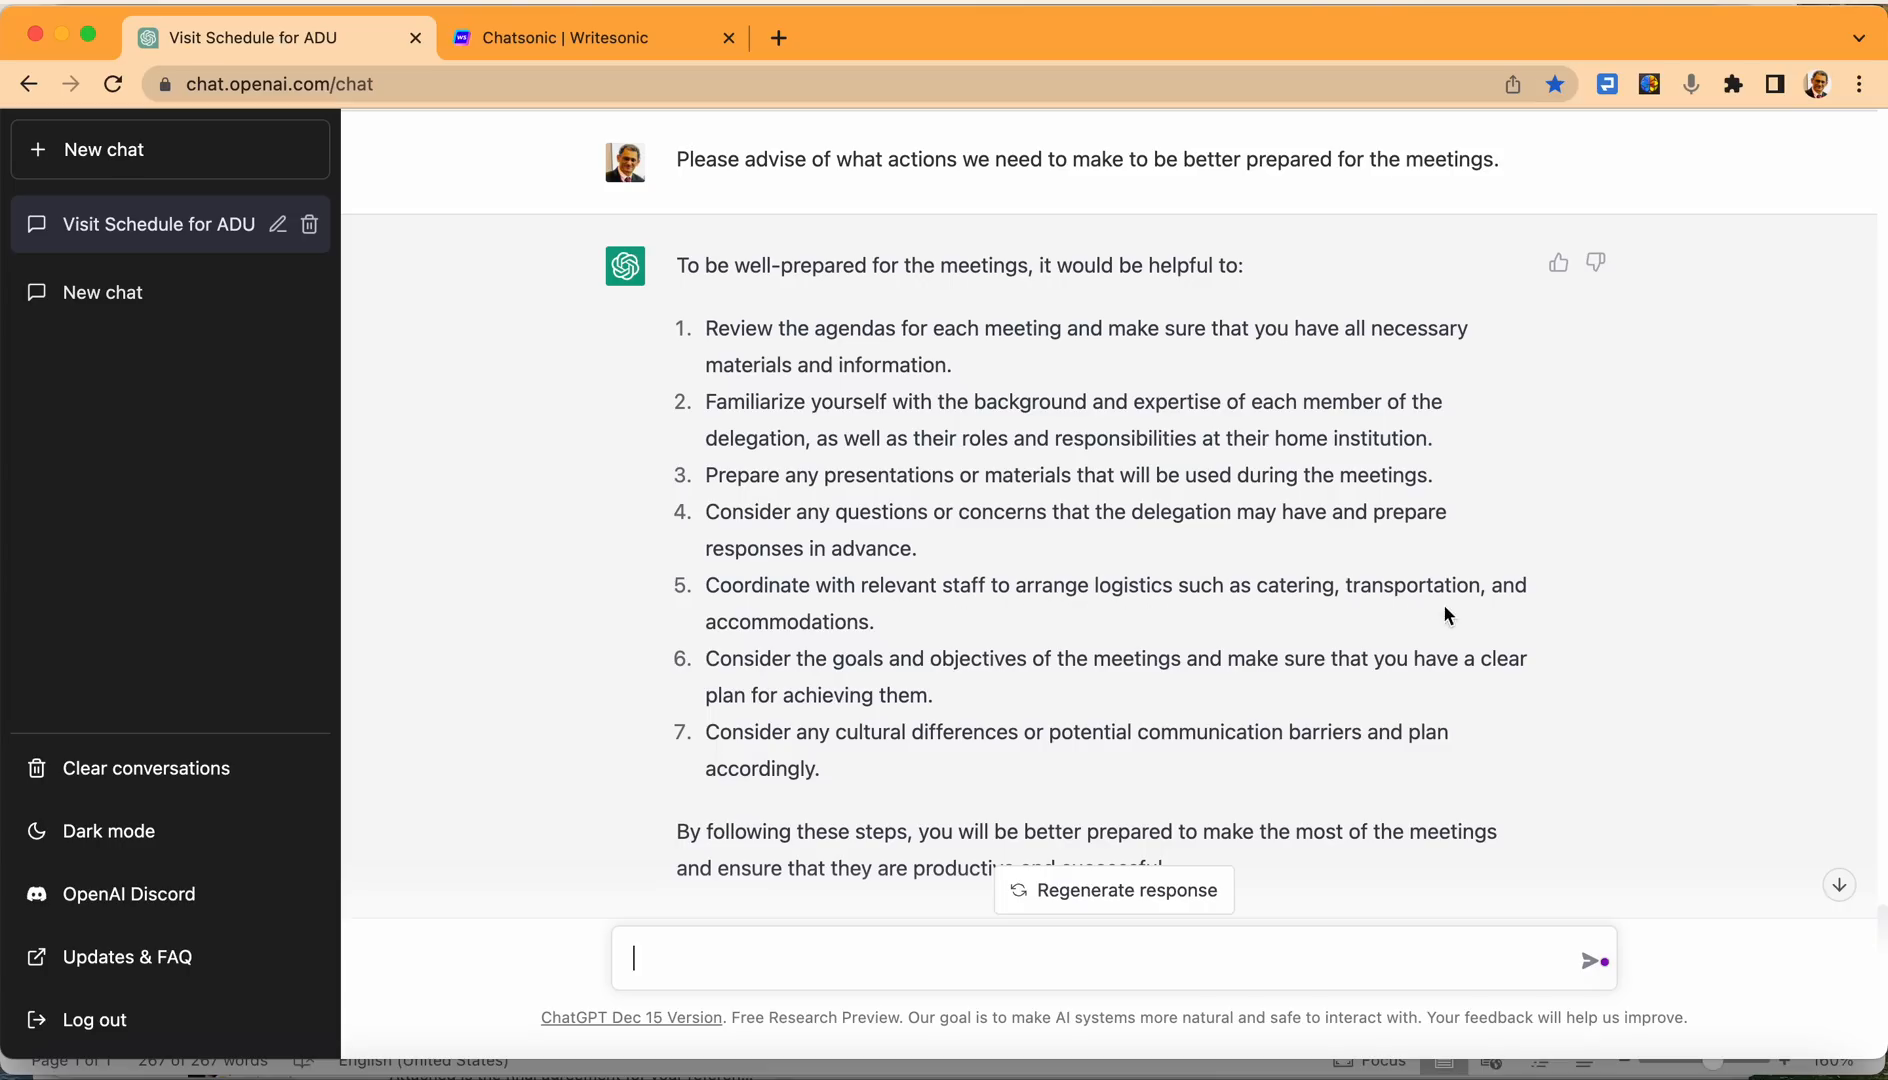
{"action": "mouse_move", "coordinate": [889, 689]}
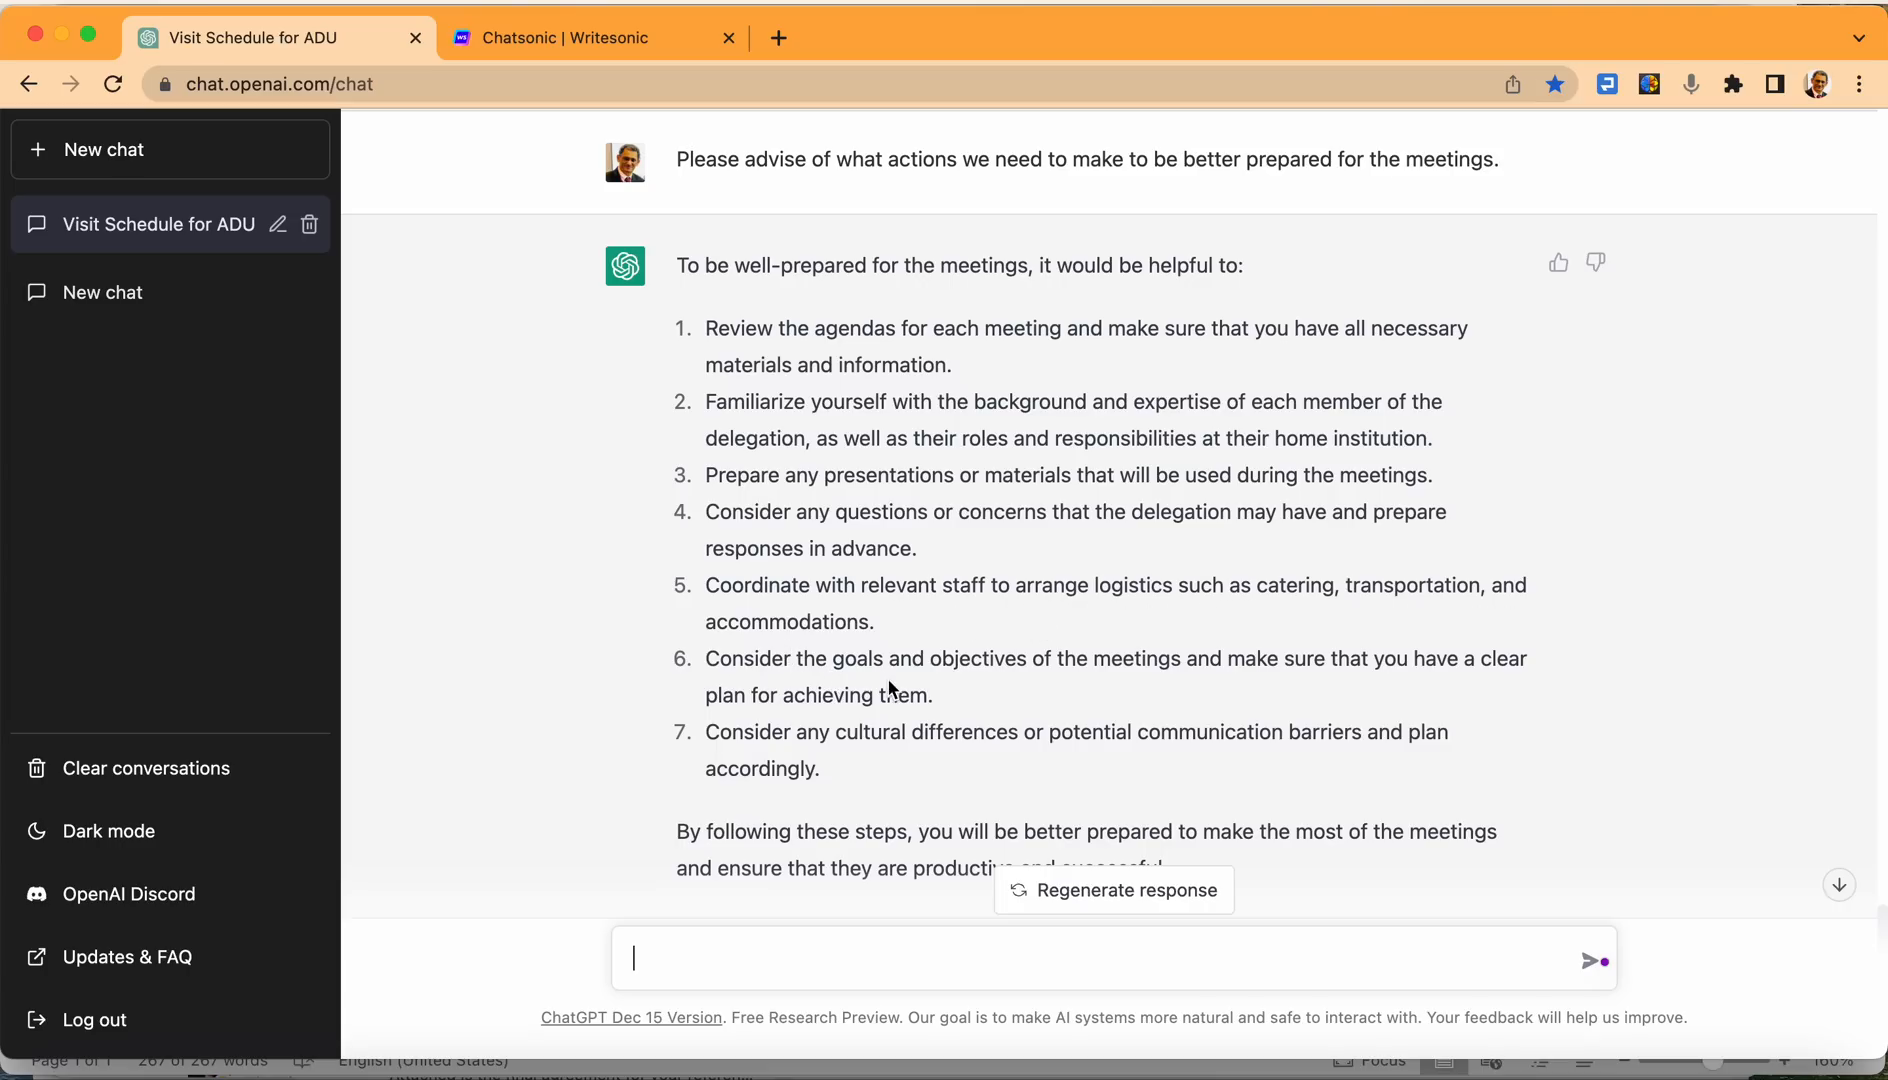
{"action": "mouse_move", "coordinate": [1264, 693]}
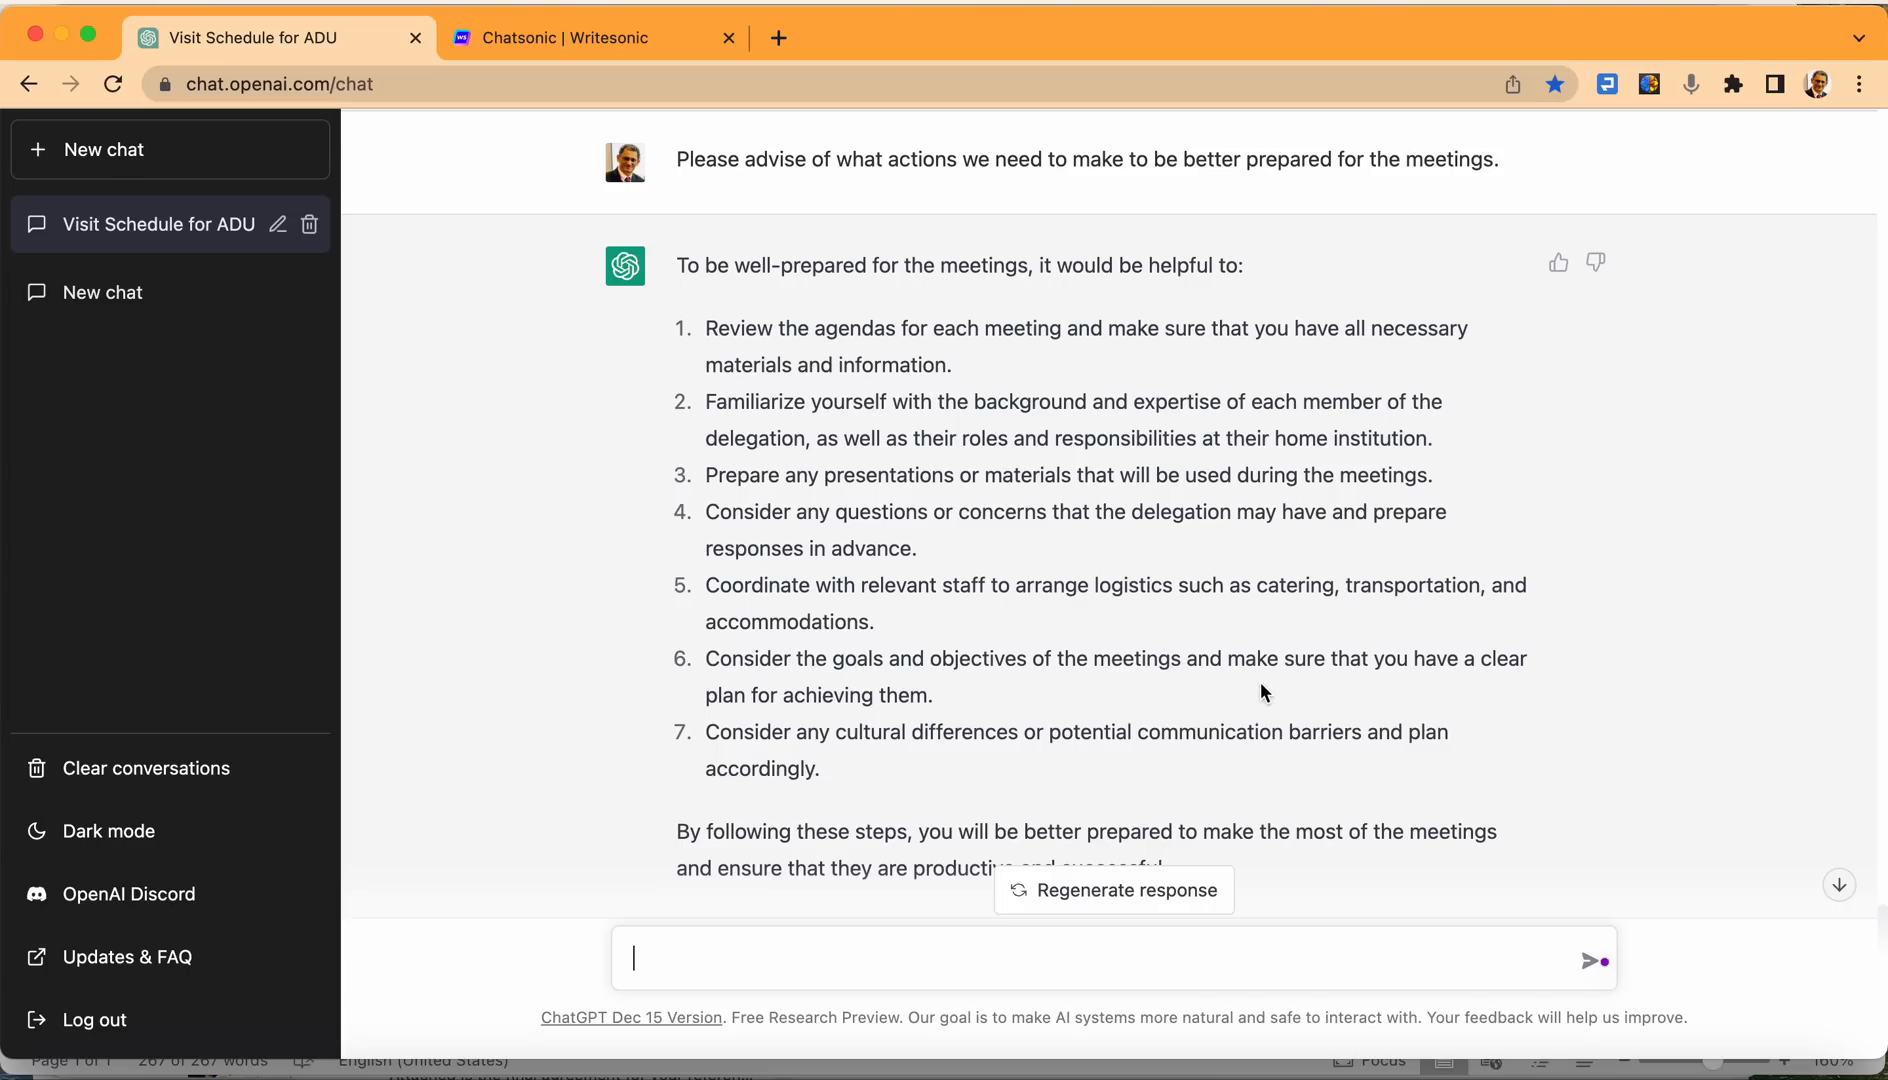
{"action": "scroll", "scroll_direction": "down", "scroll_amount": 3}
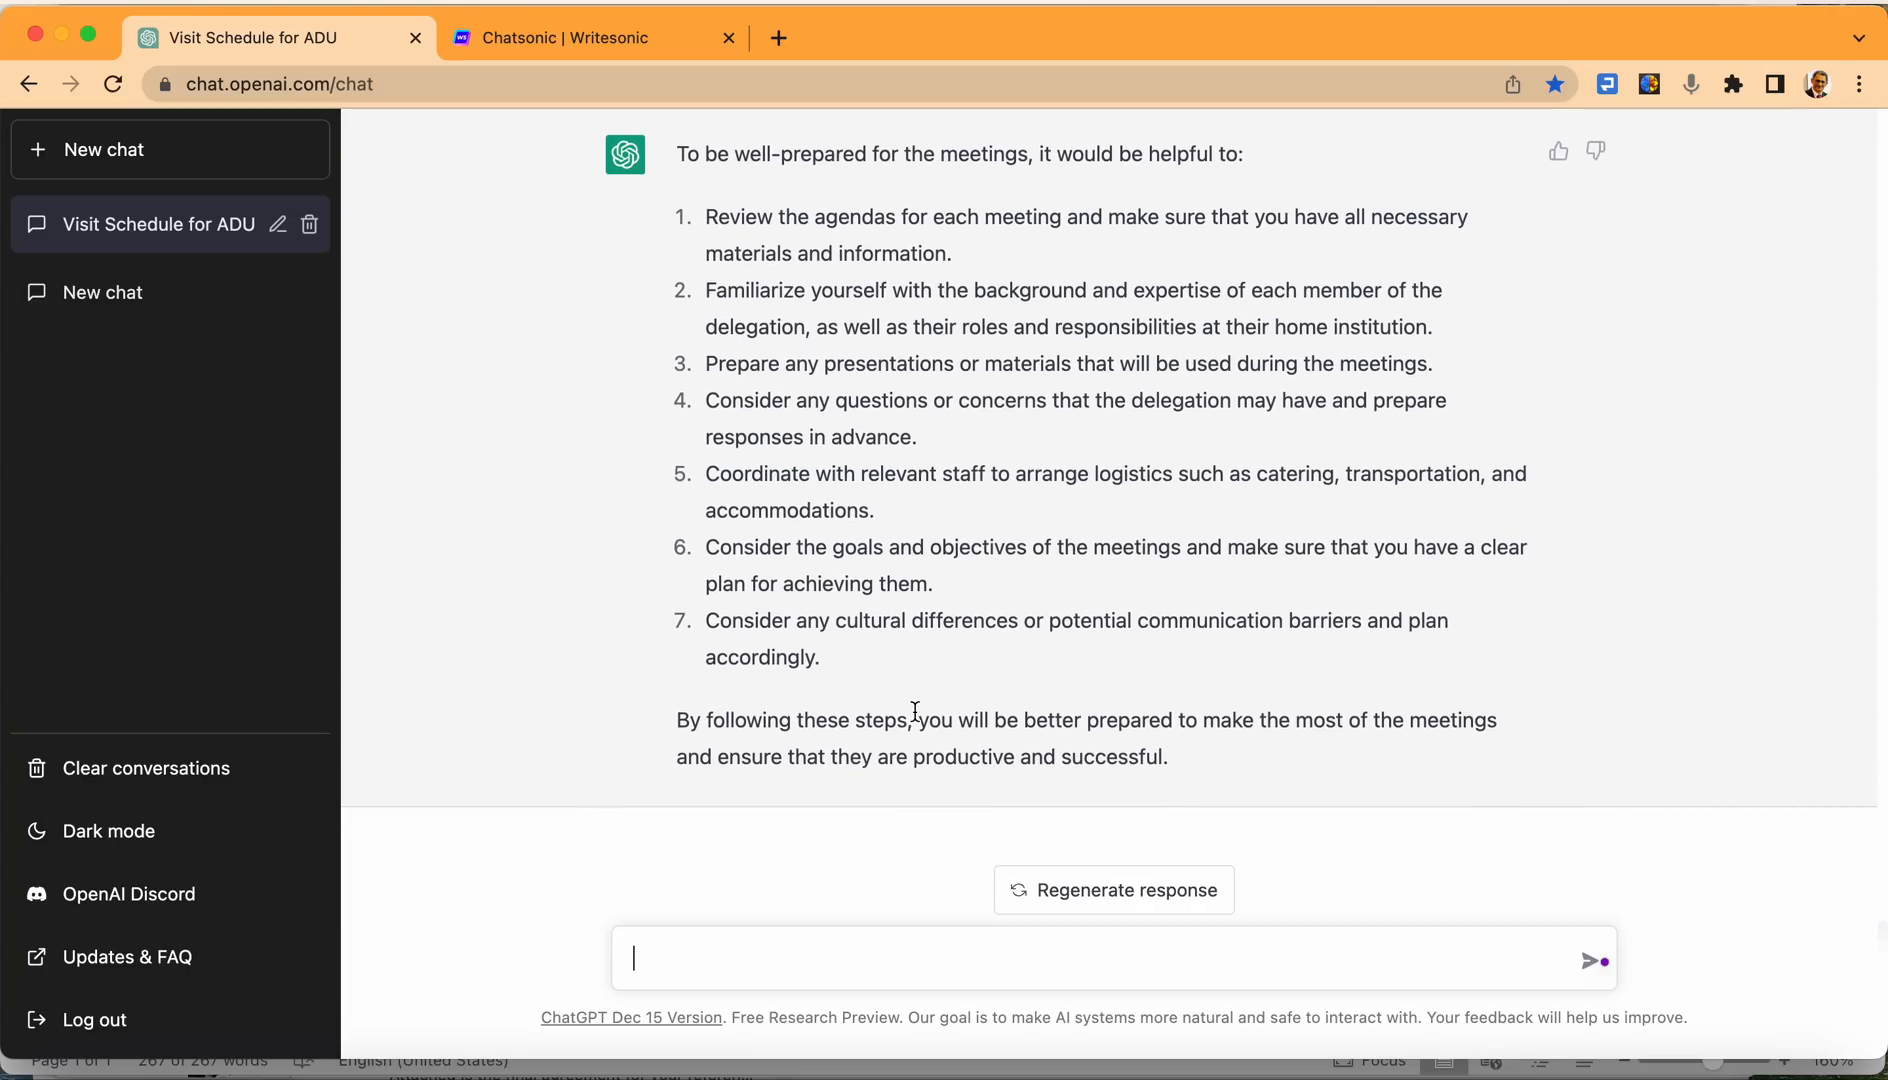
{"action": "mouse_move", "coordinate": [849, 474]}
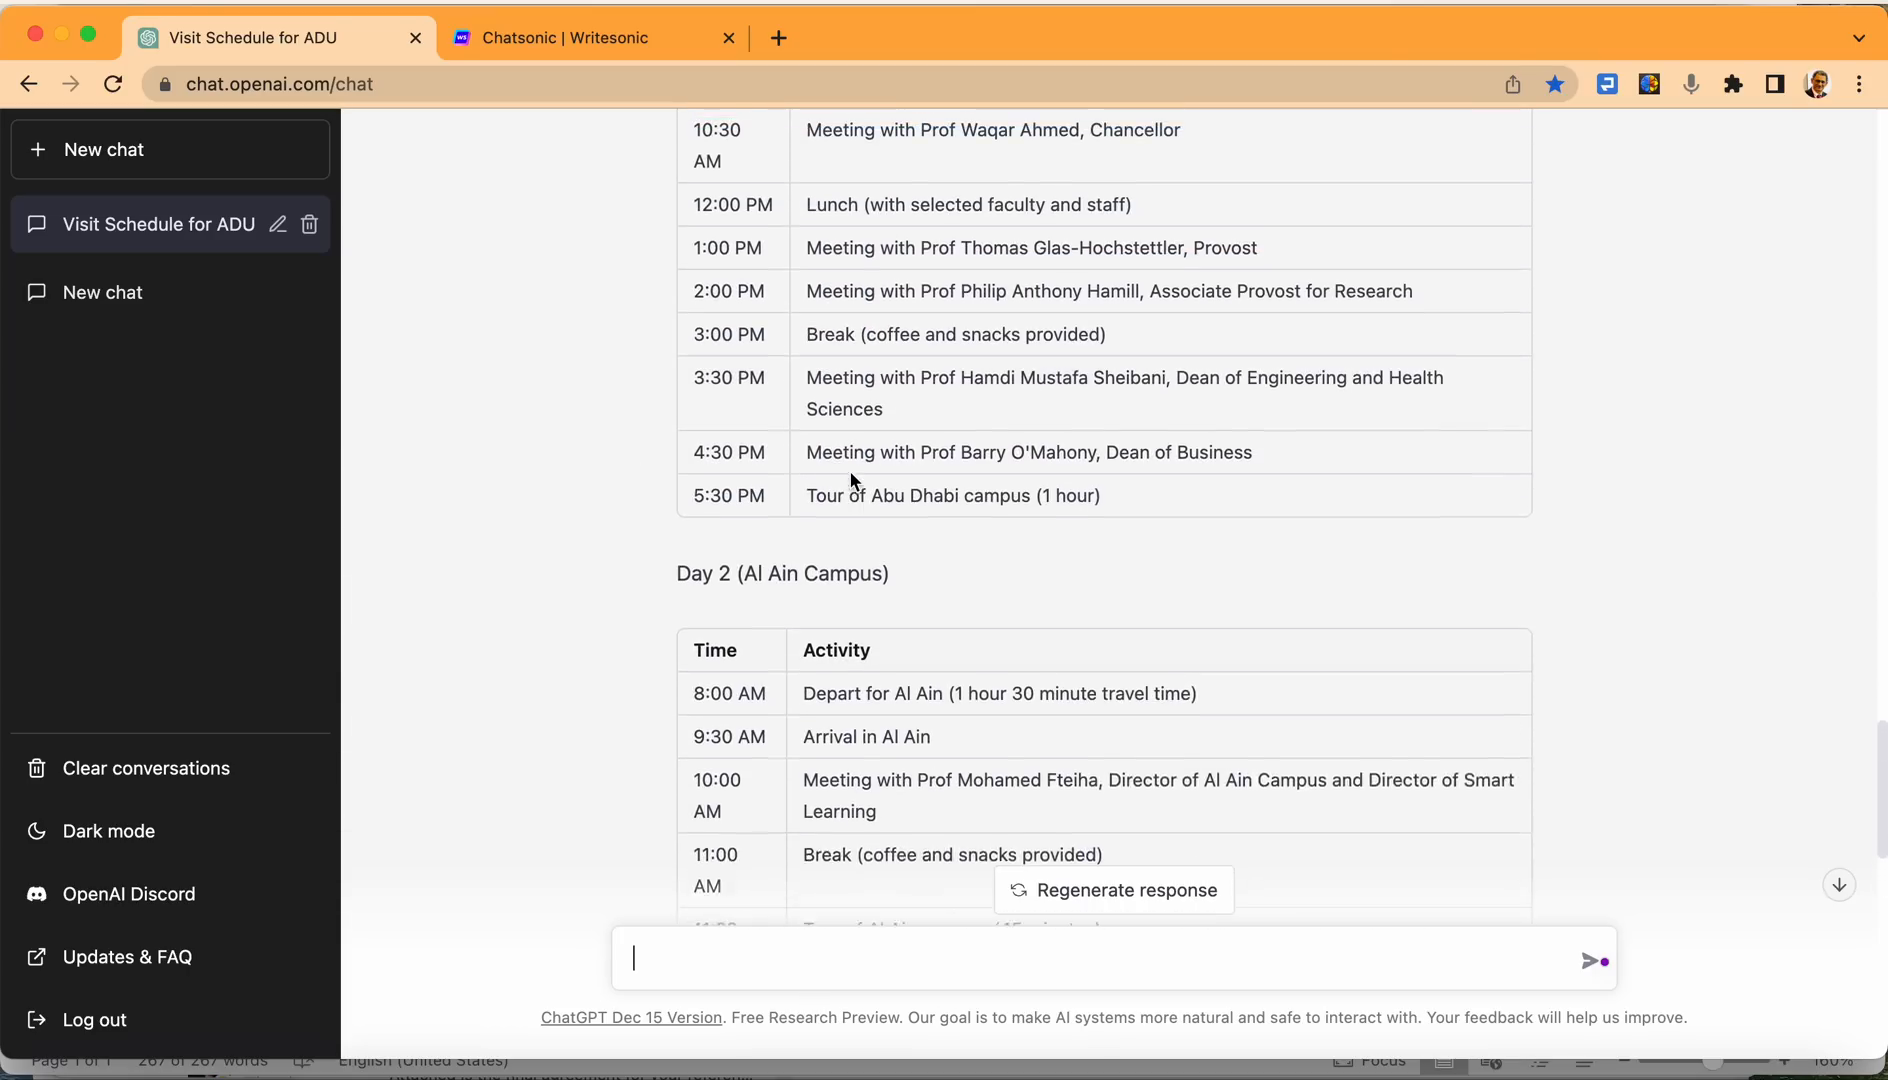
{"action": "scroll", "scroll_direction": "down", "scroll_amount": 3}
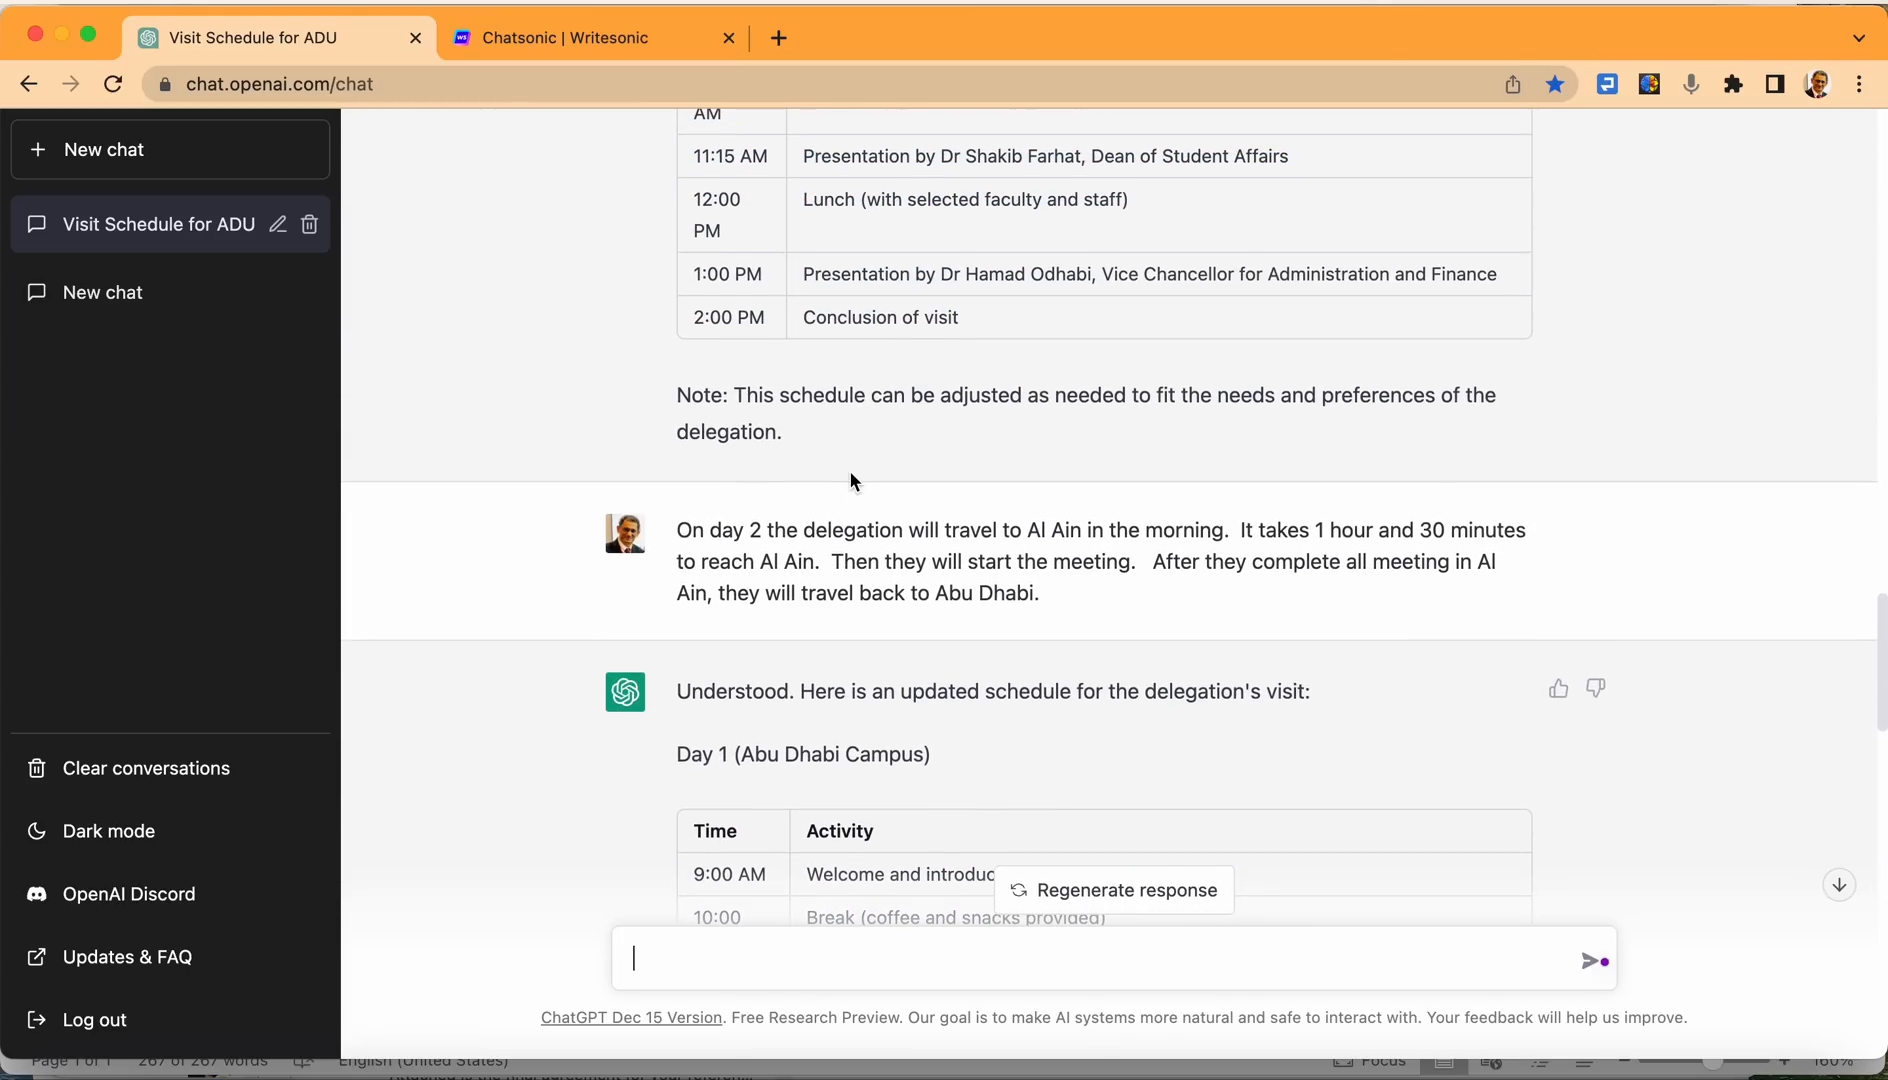
{"action": "scroll", "scroll_direction": "down", "scroll_amount": 3}
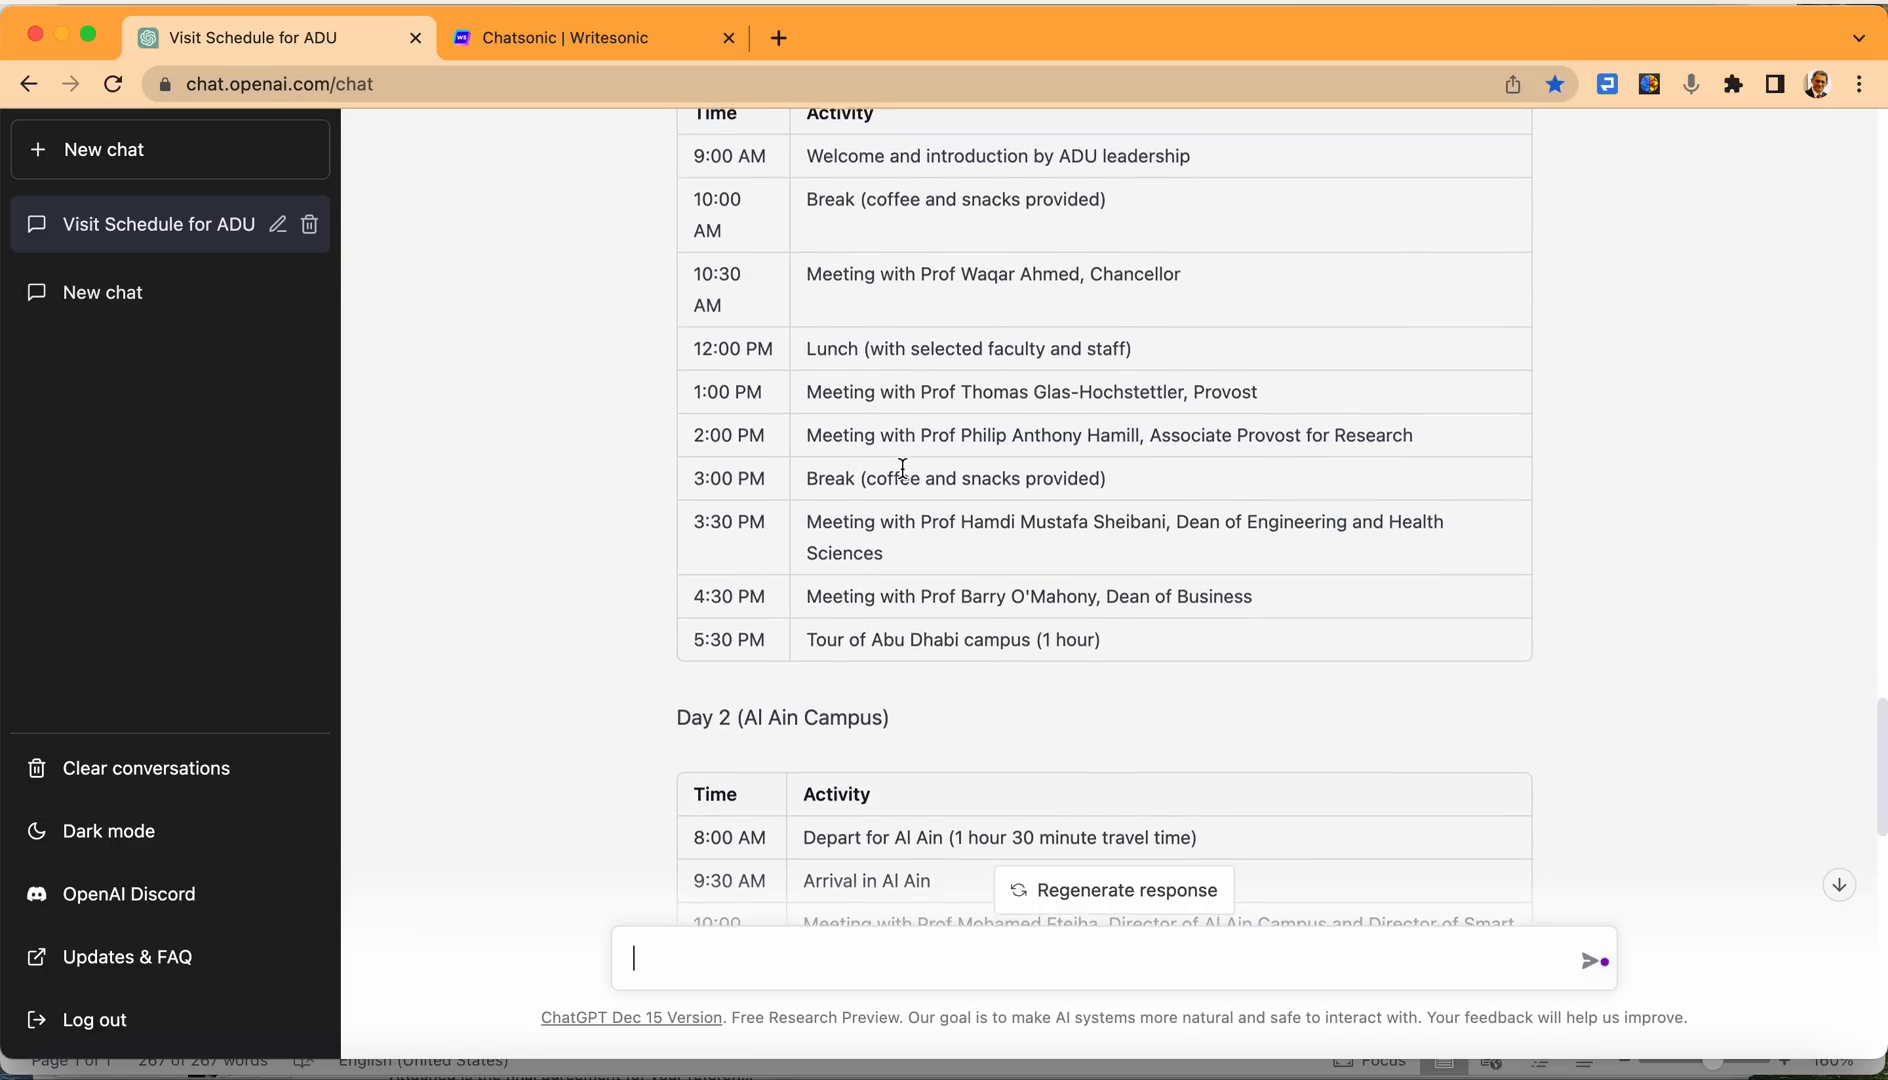
{"action": "scroll", "scroll_direction": "down", "scroll_amount": 3}
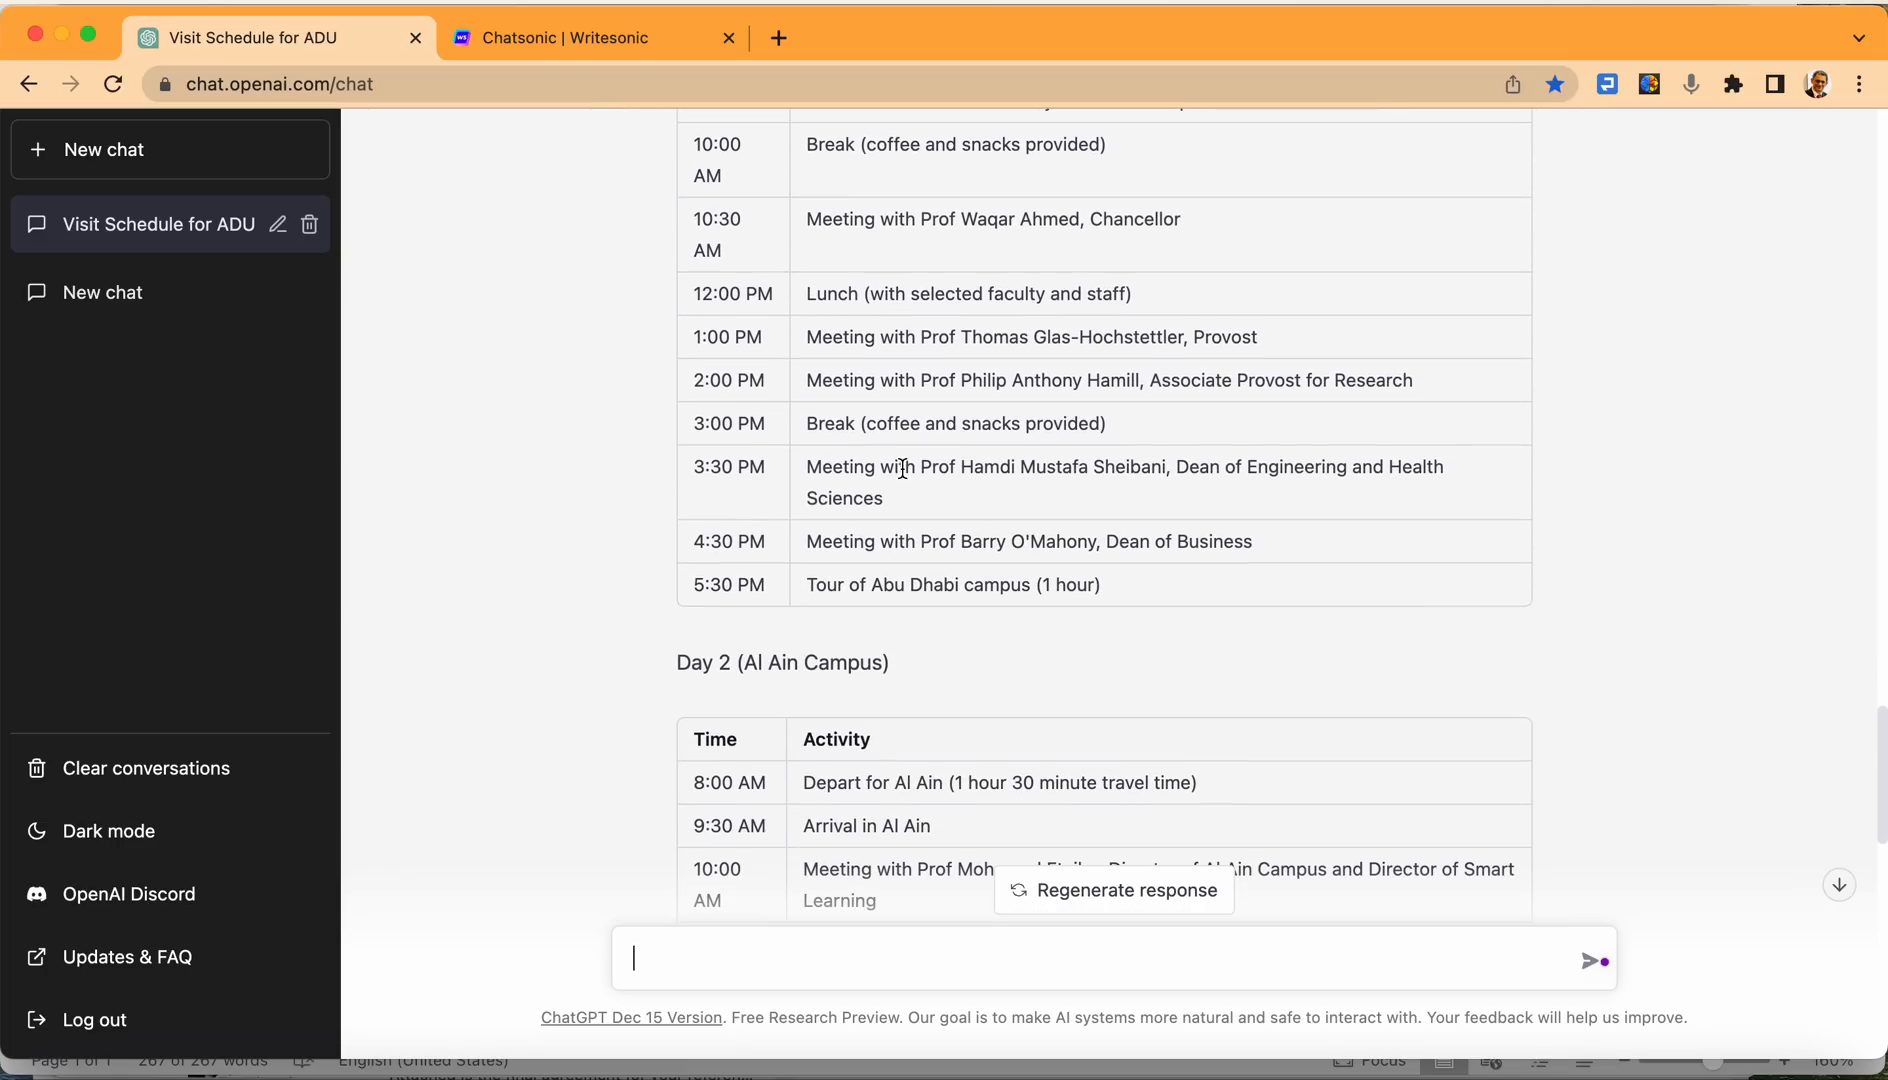
{"action": "scroll", "scroll_direction": "down", "scroll_amount": 3}
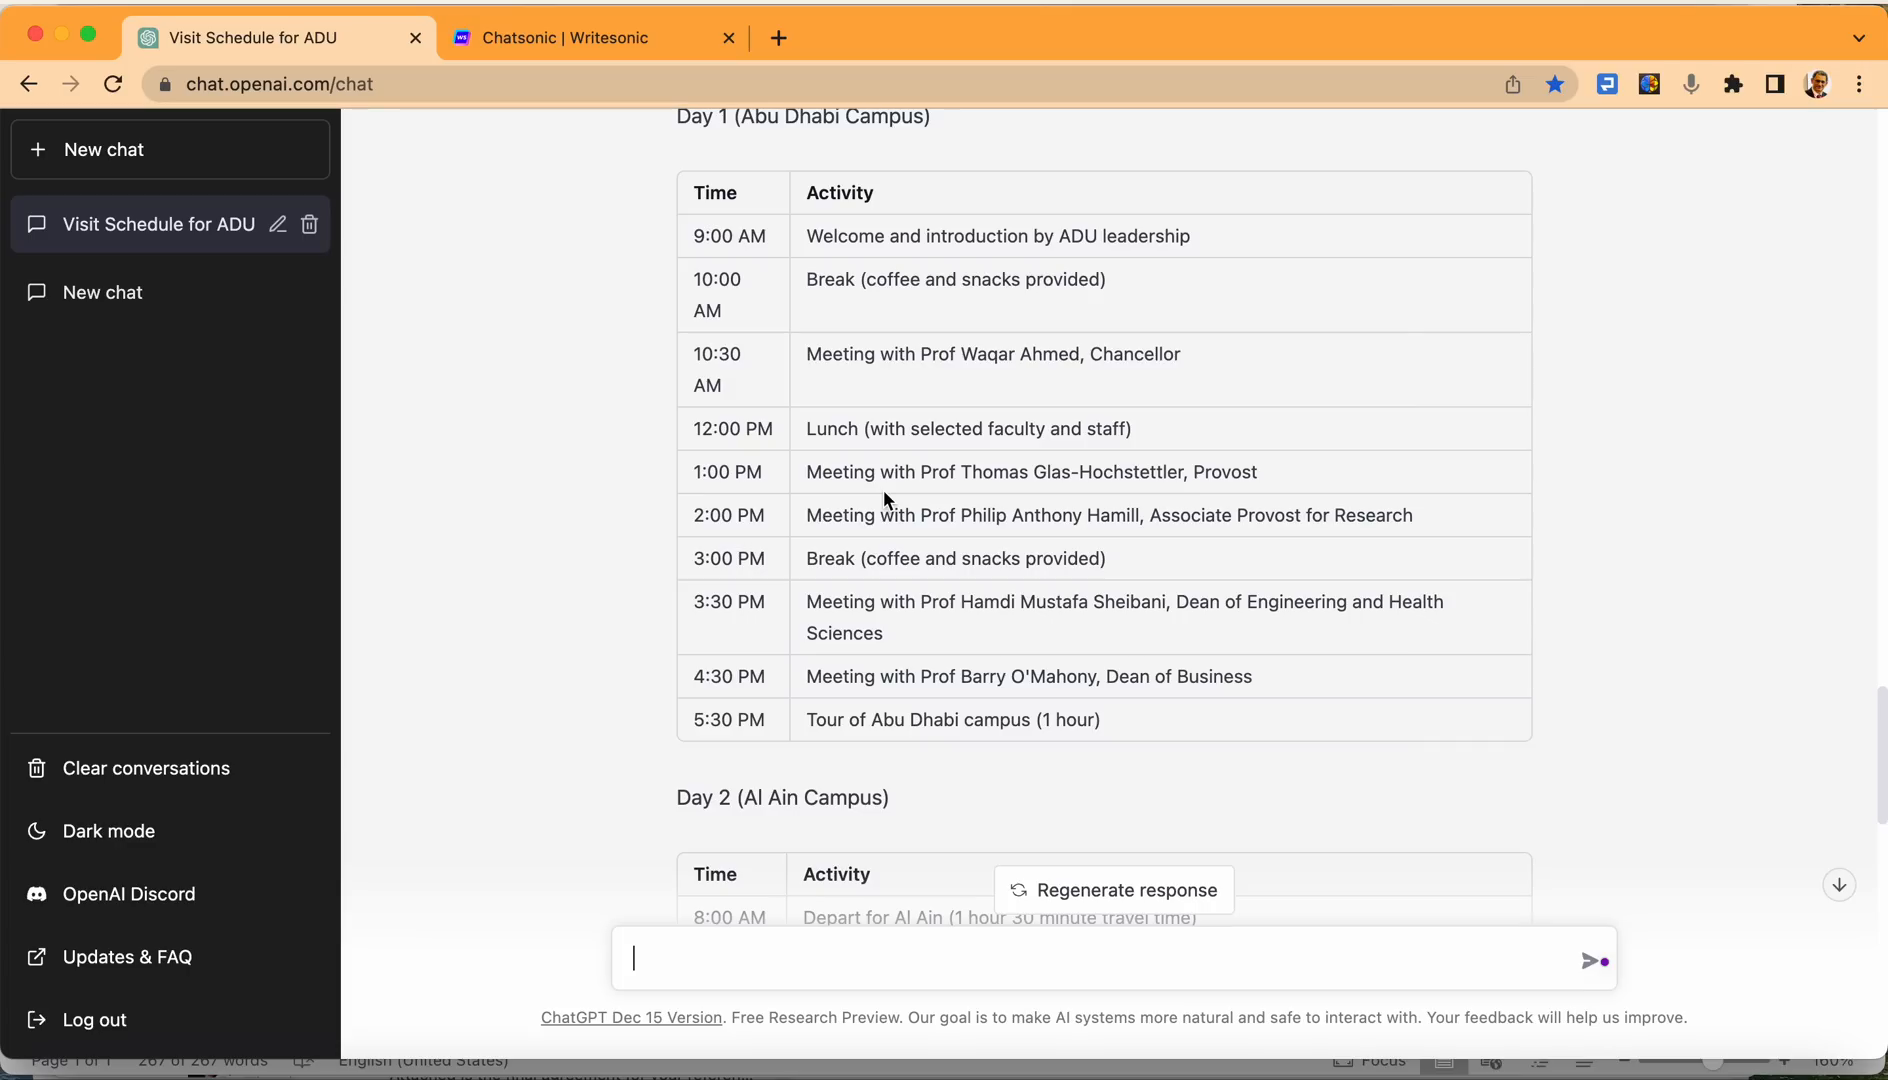
{"action": "scroll", "scroll_direction": "down", "scroll_amount": 3}
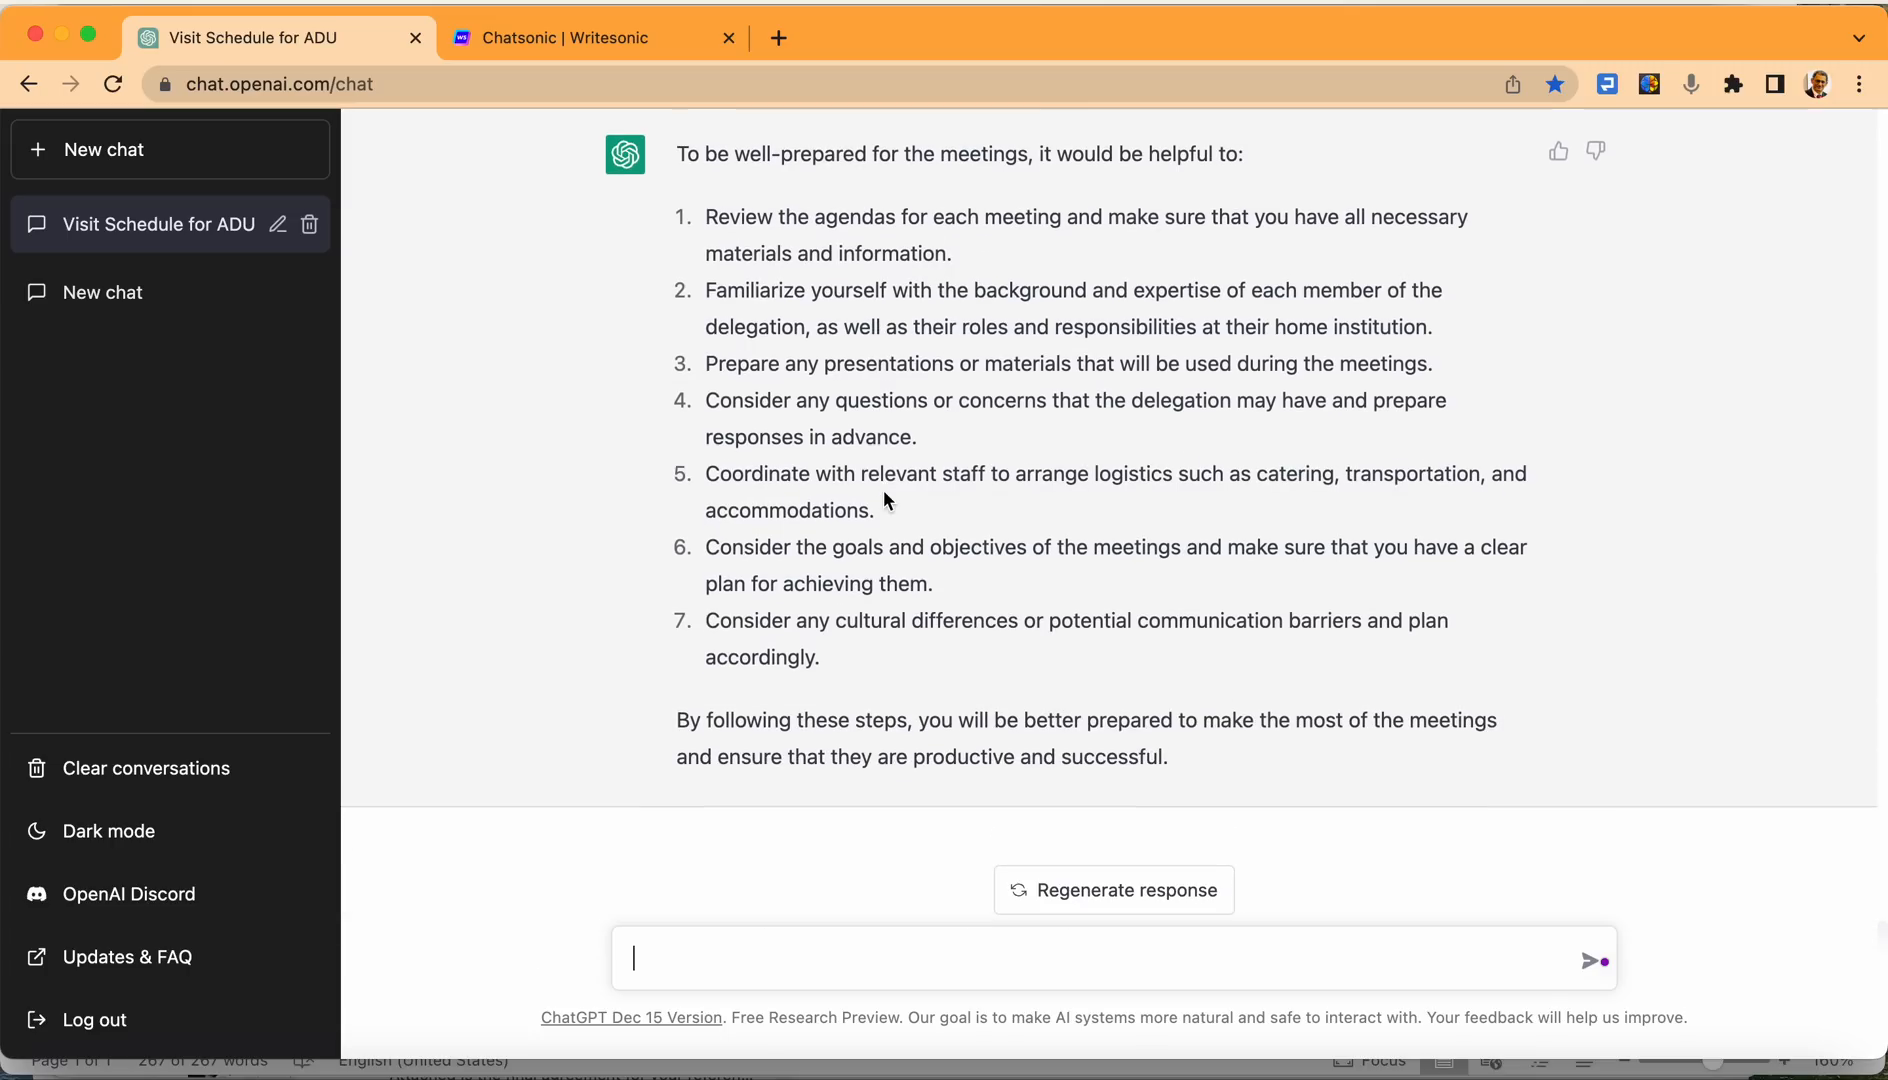
{"action": "mouse_move", "coordinate": [683, 967]}
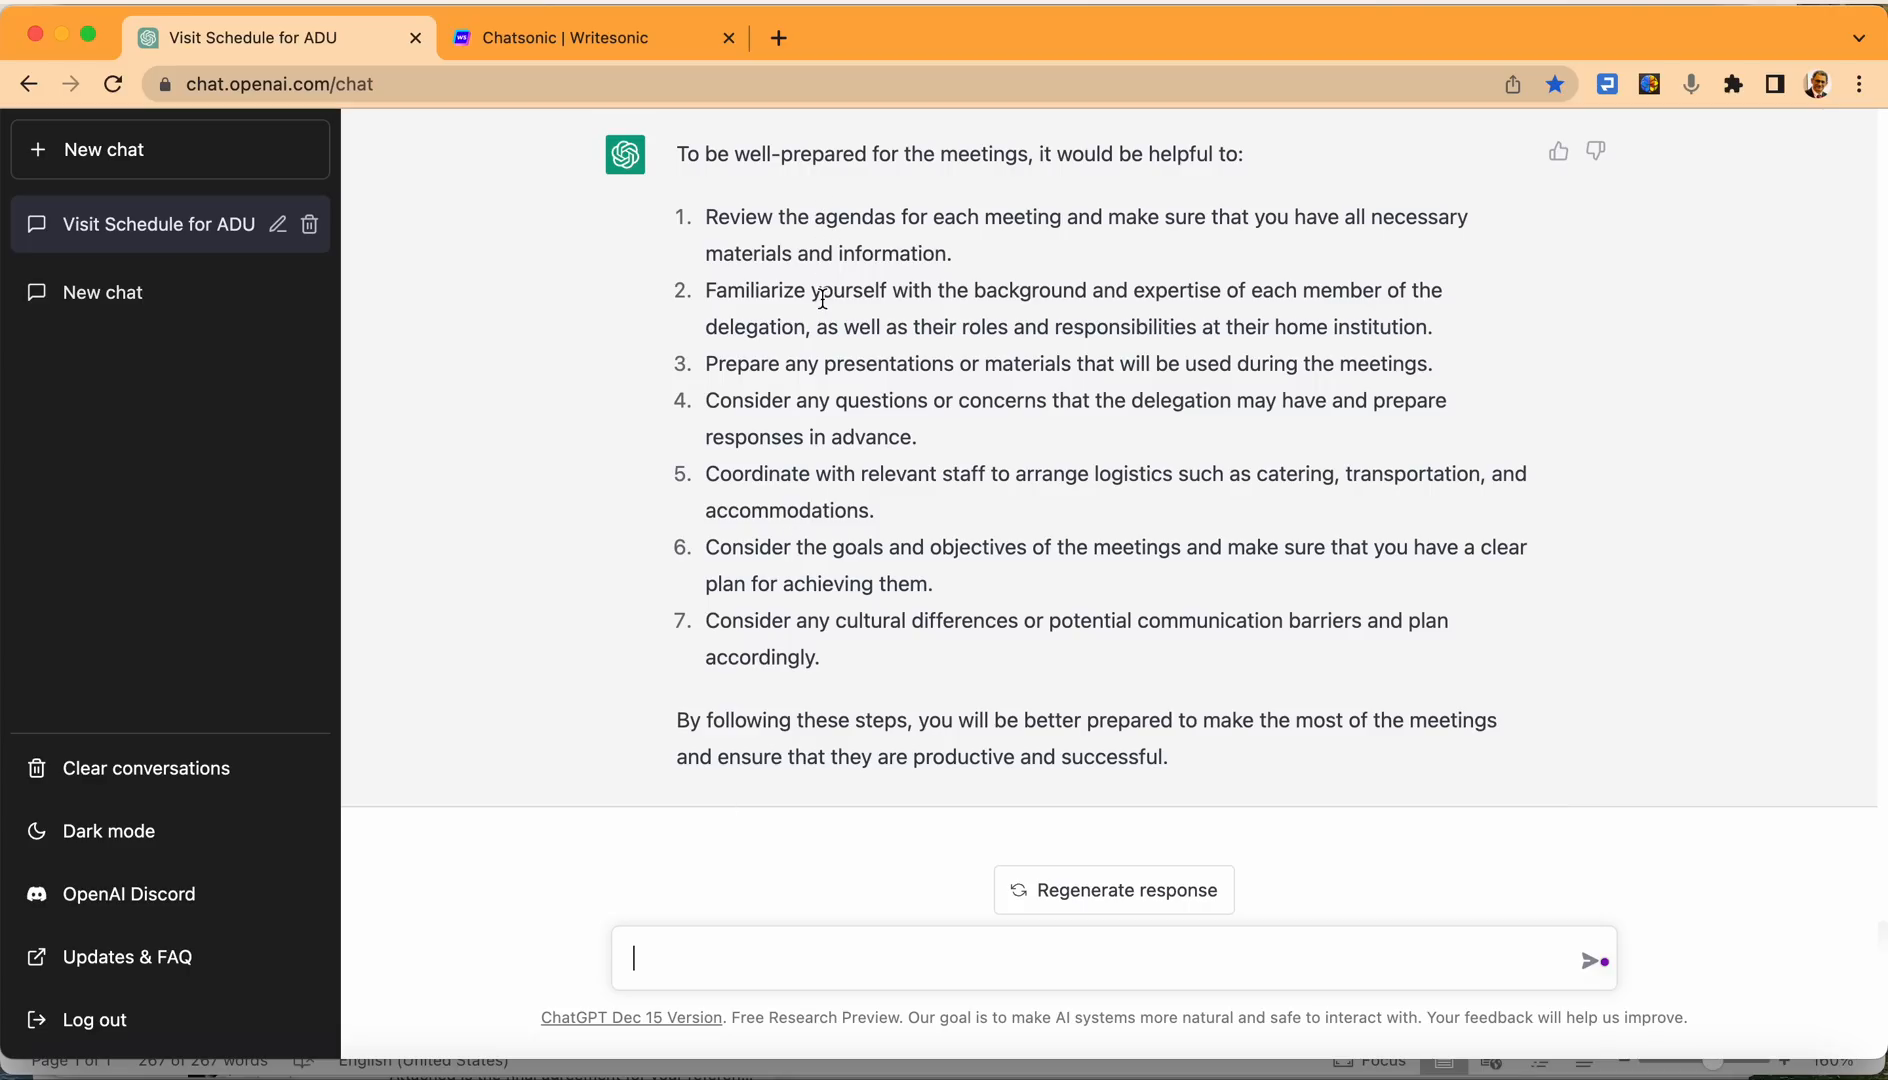
{"action": "mouse_move", "coordinate": [830, 641]}
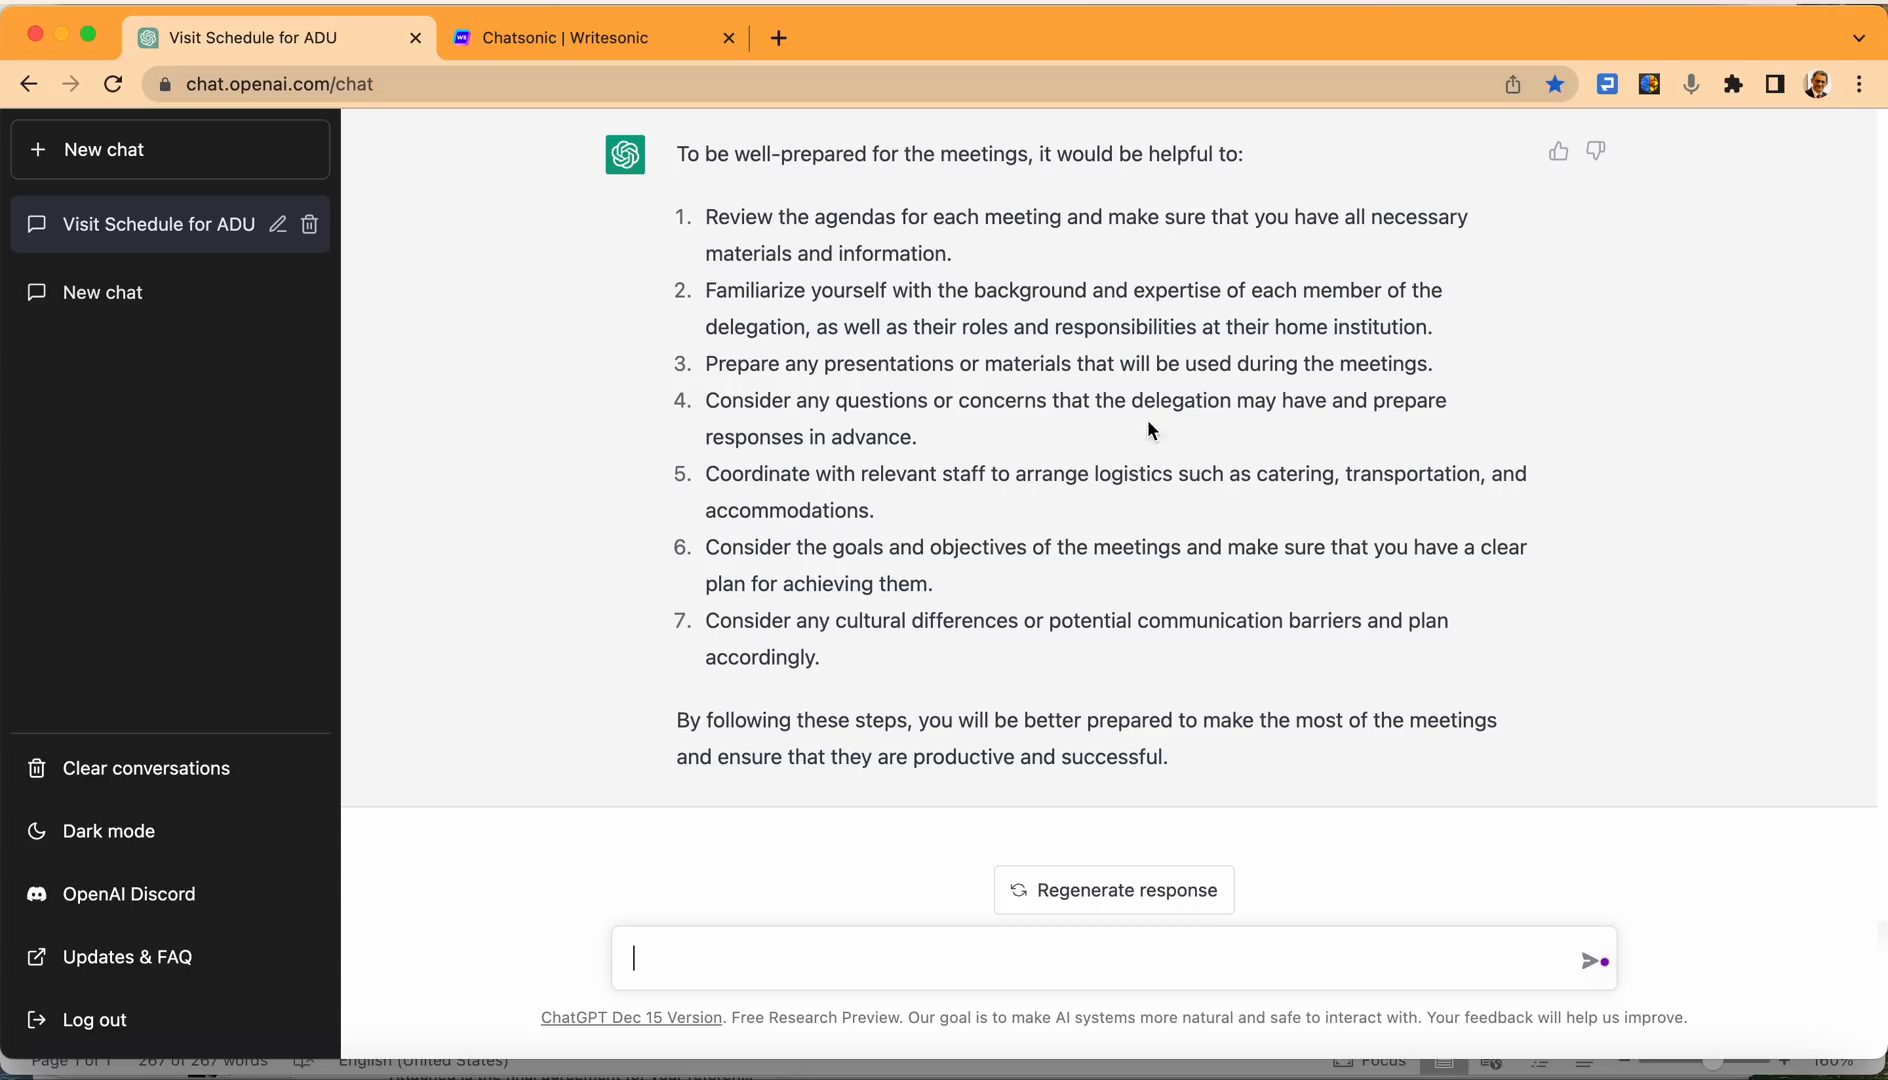
{"action": "mouse_move", "coordinate": [1142, 12]}
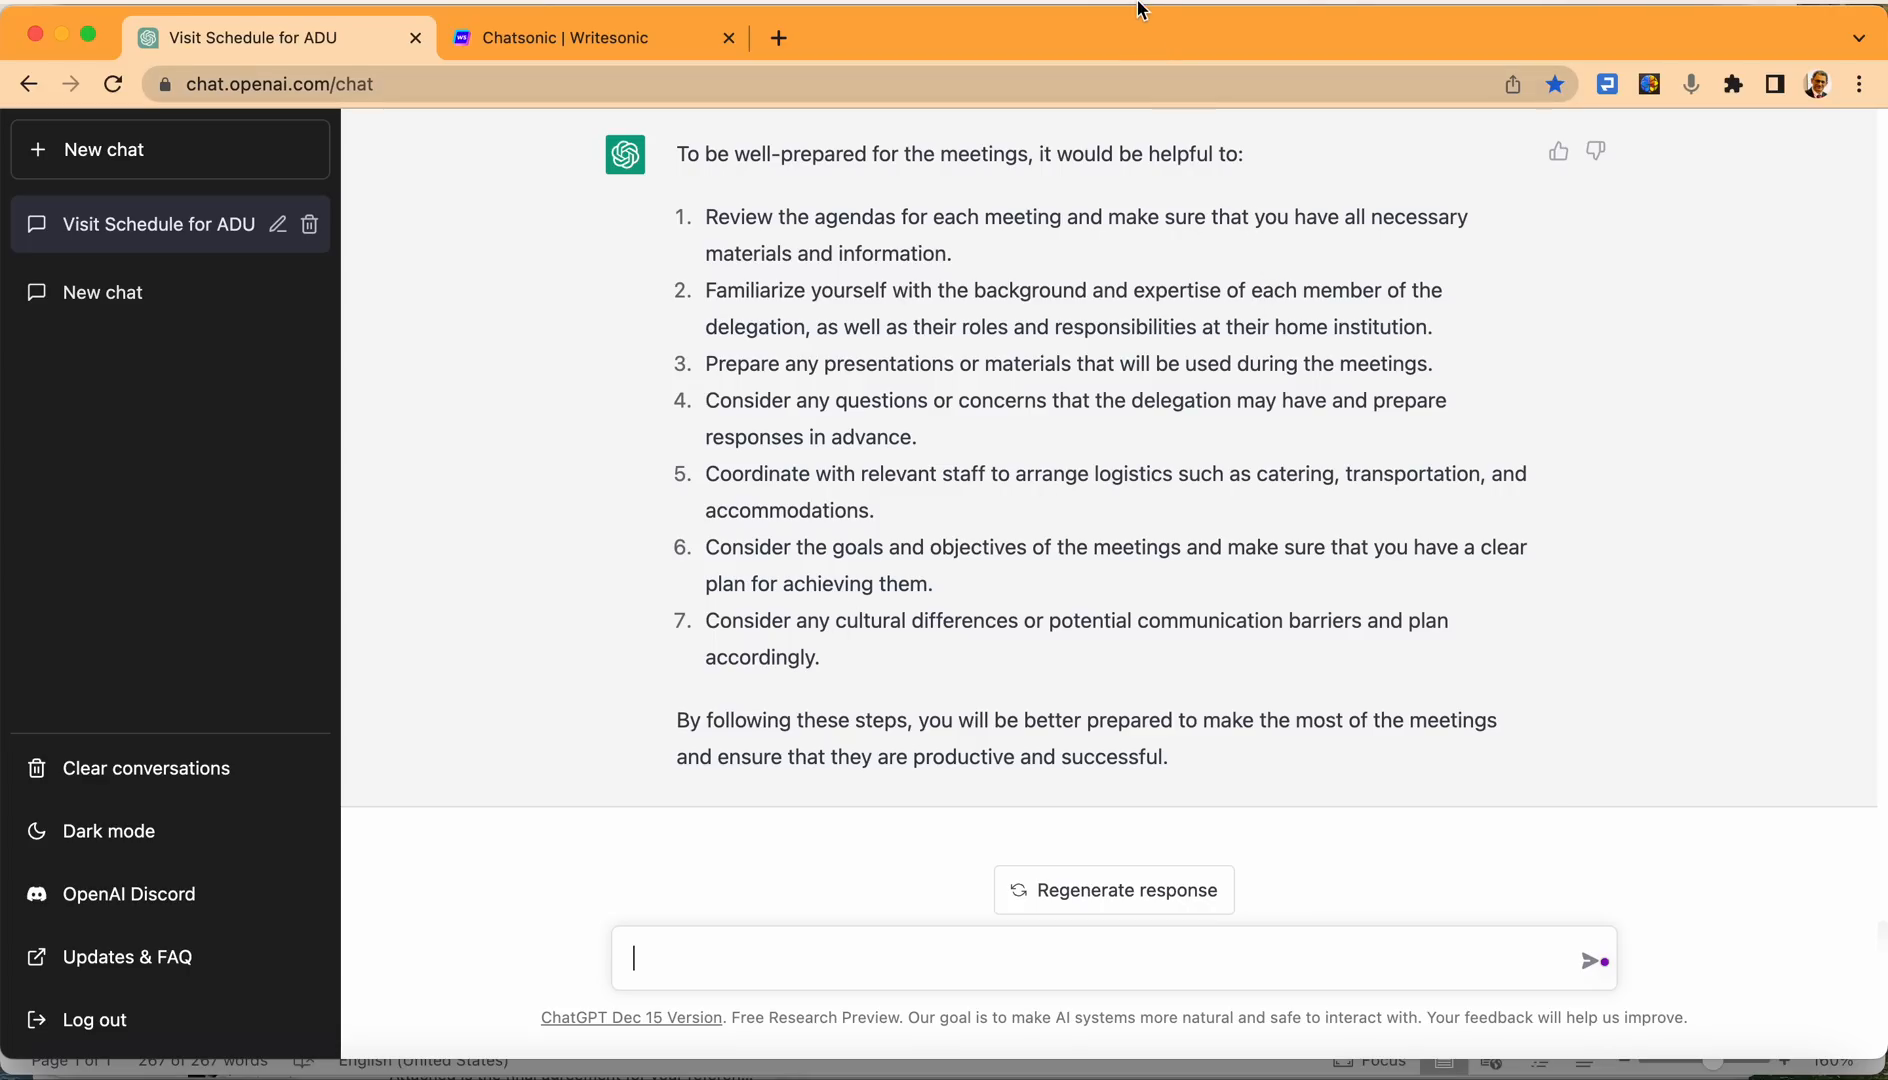